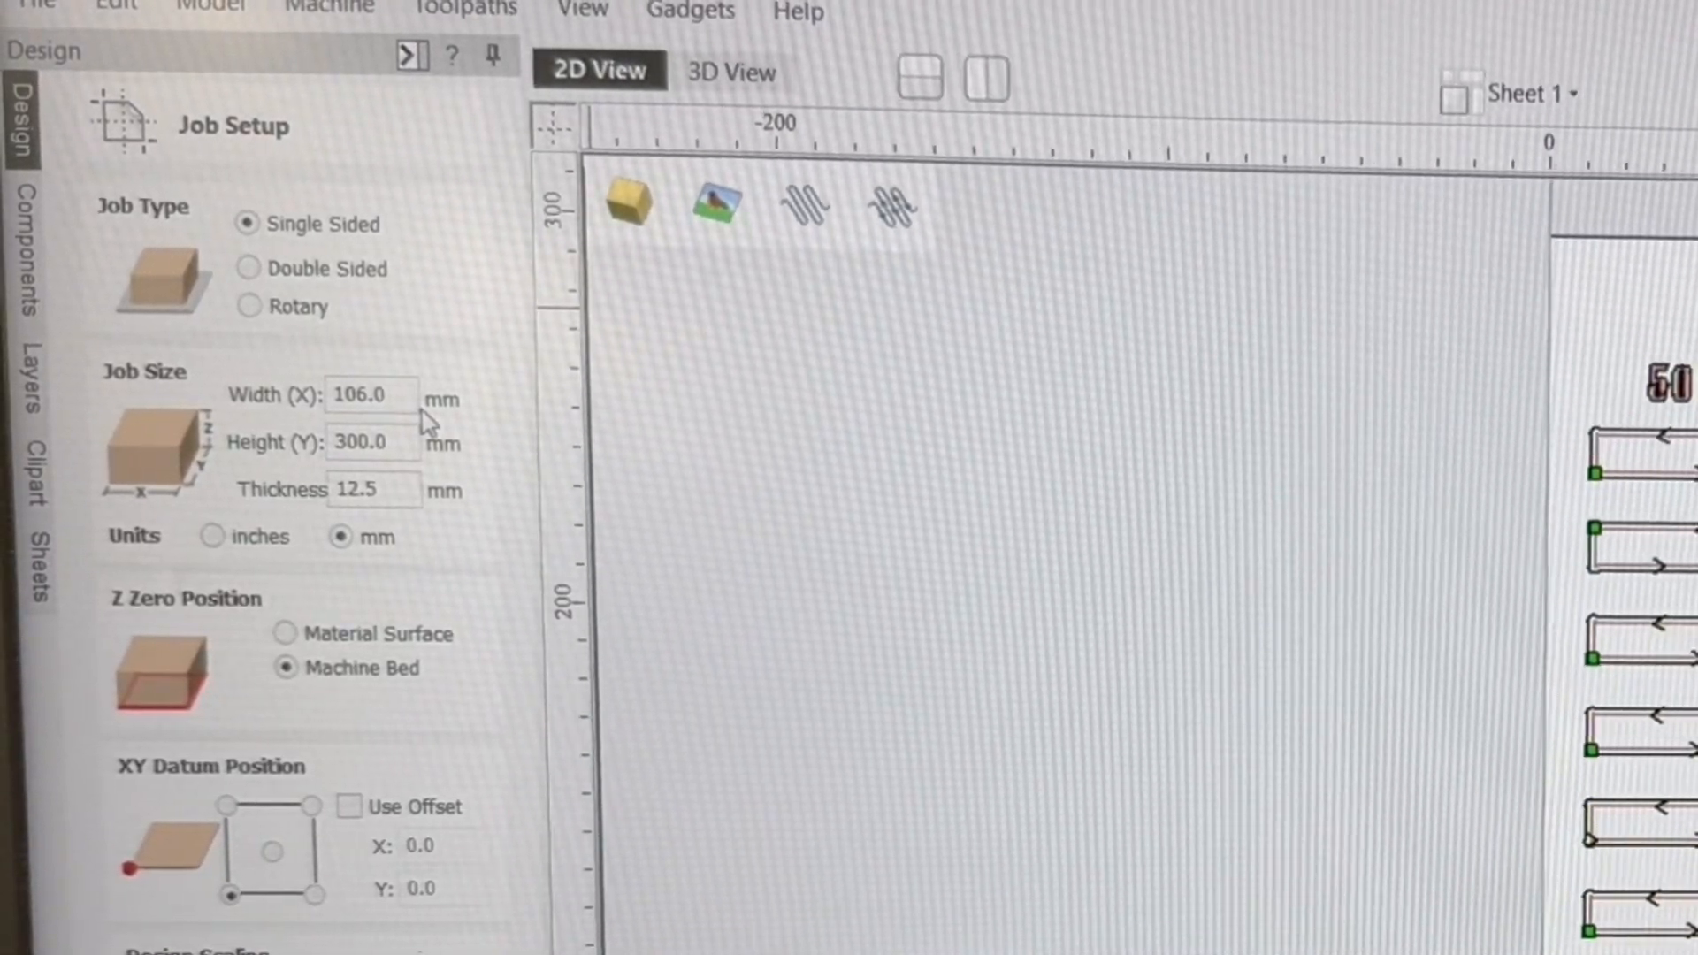
pyautogui.moveTo(379, 470)
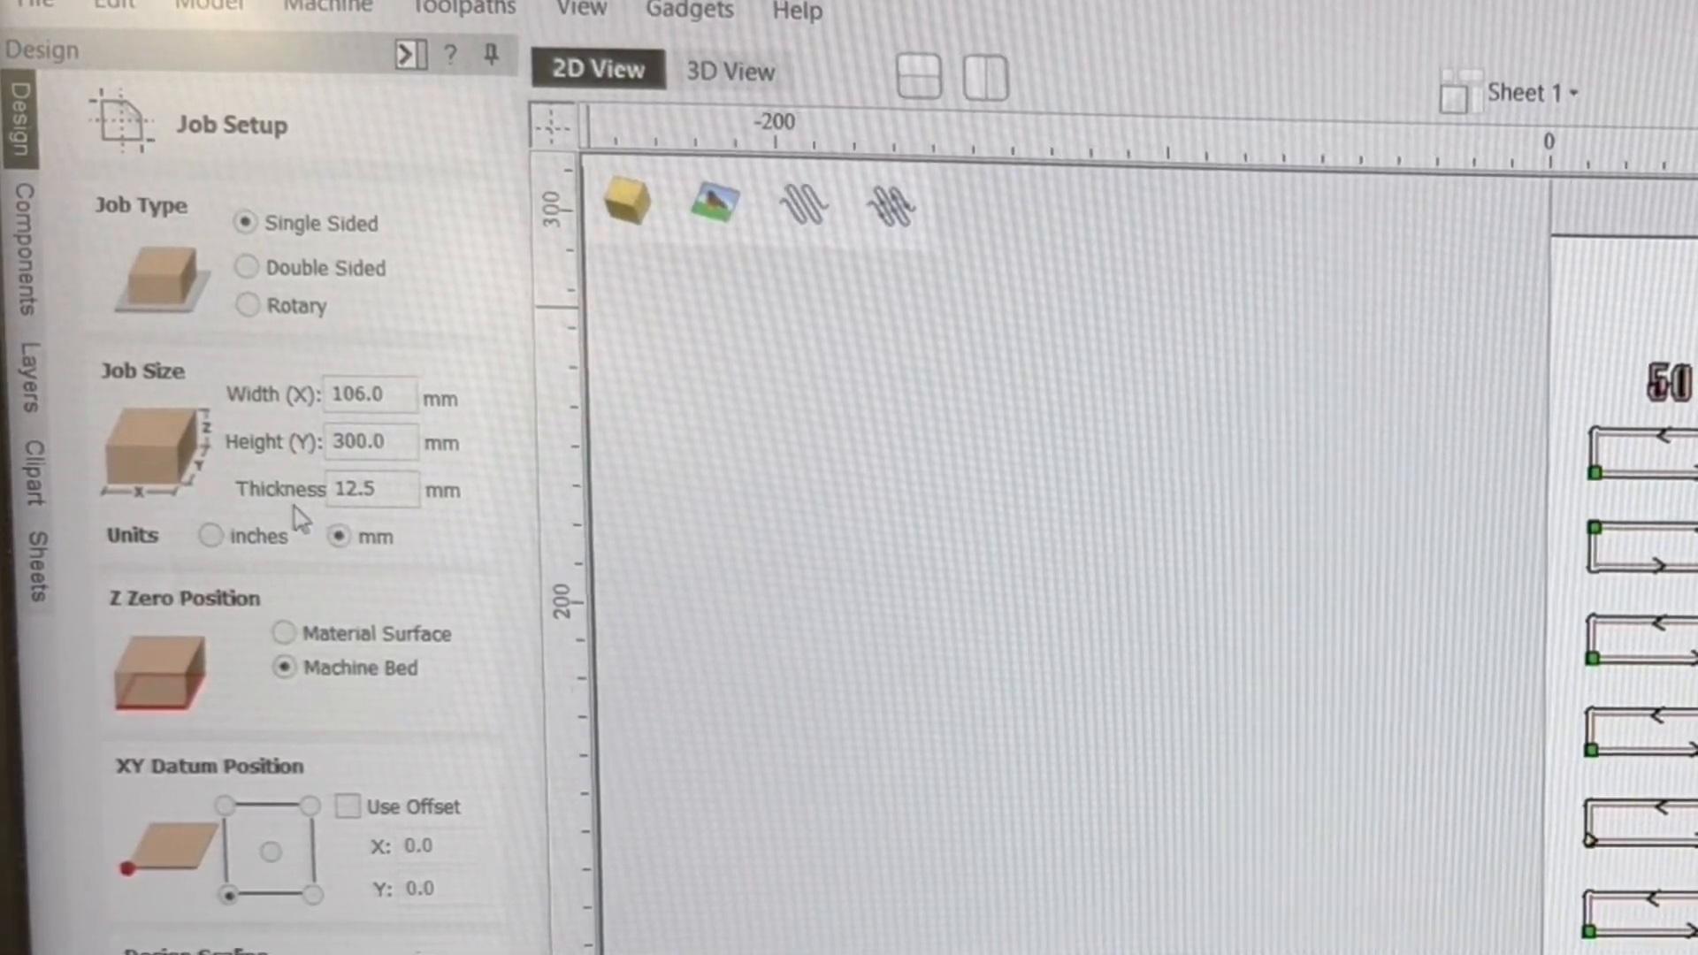
# Preview the cutout and letter V-carve toolpaths, then hide all previews and return to drawing.
pyautogui.click(373, 491)
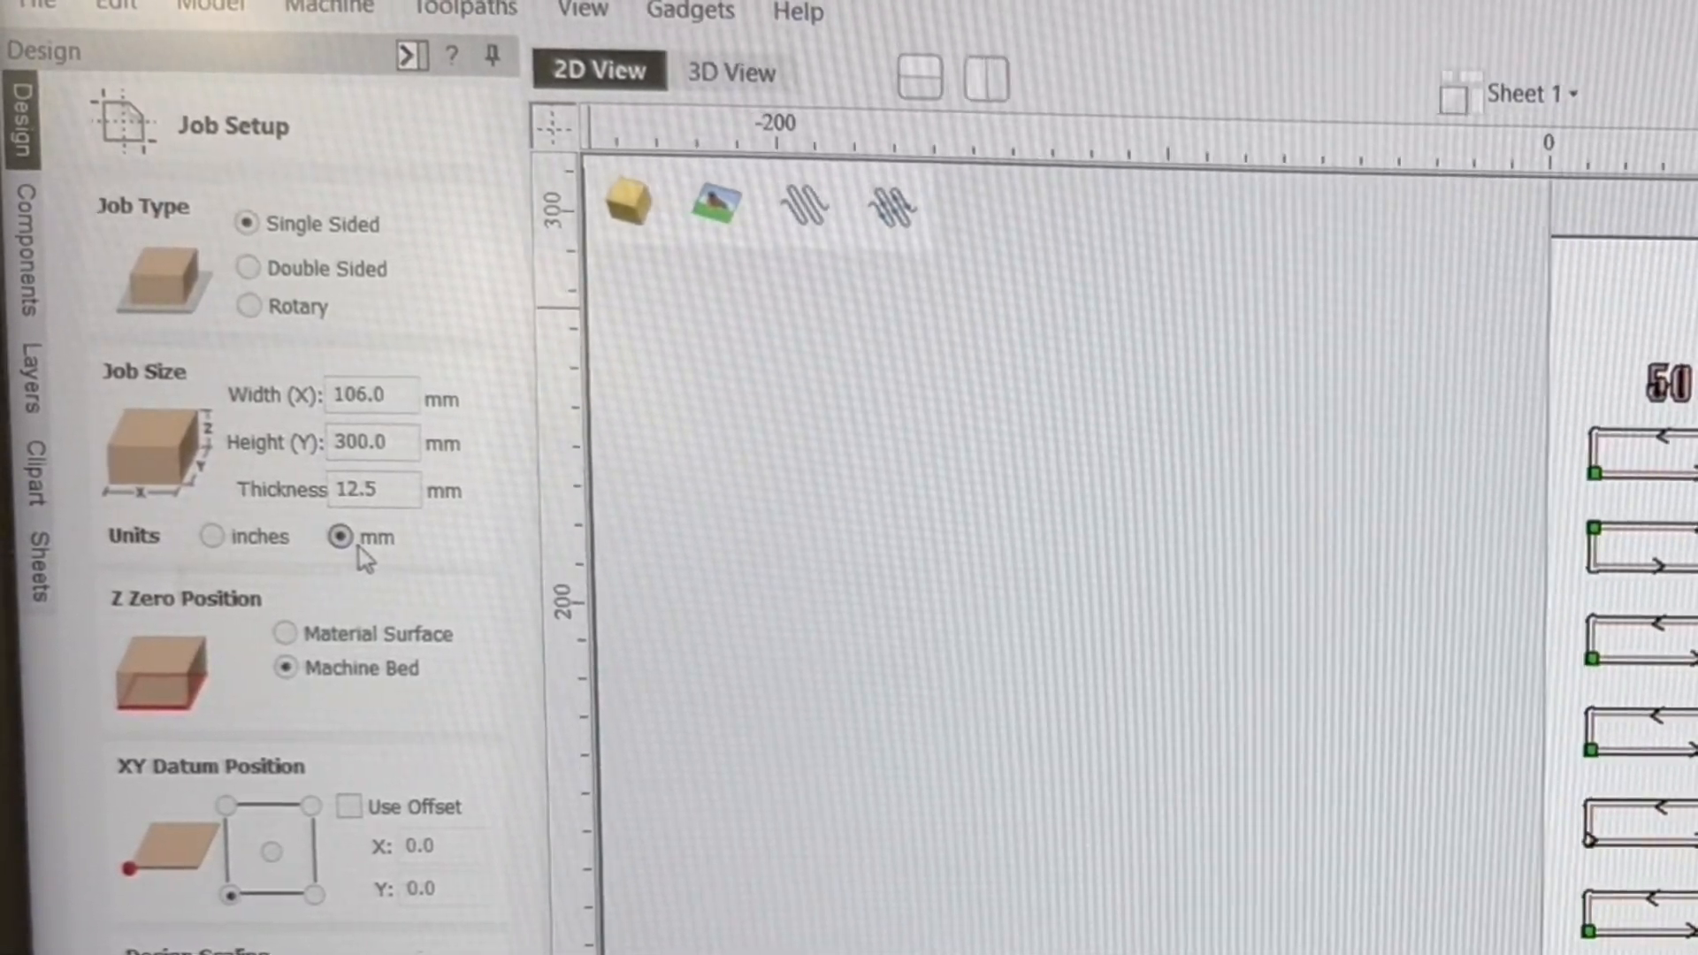
pyautogui.click(373, 490)
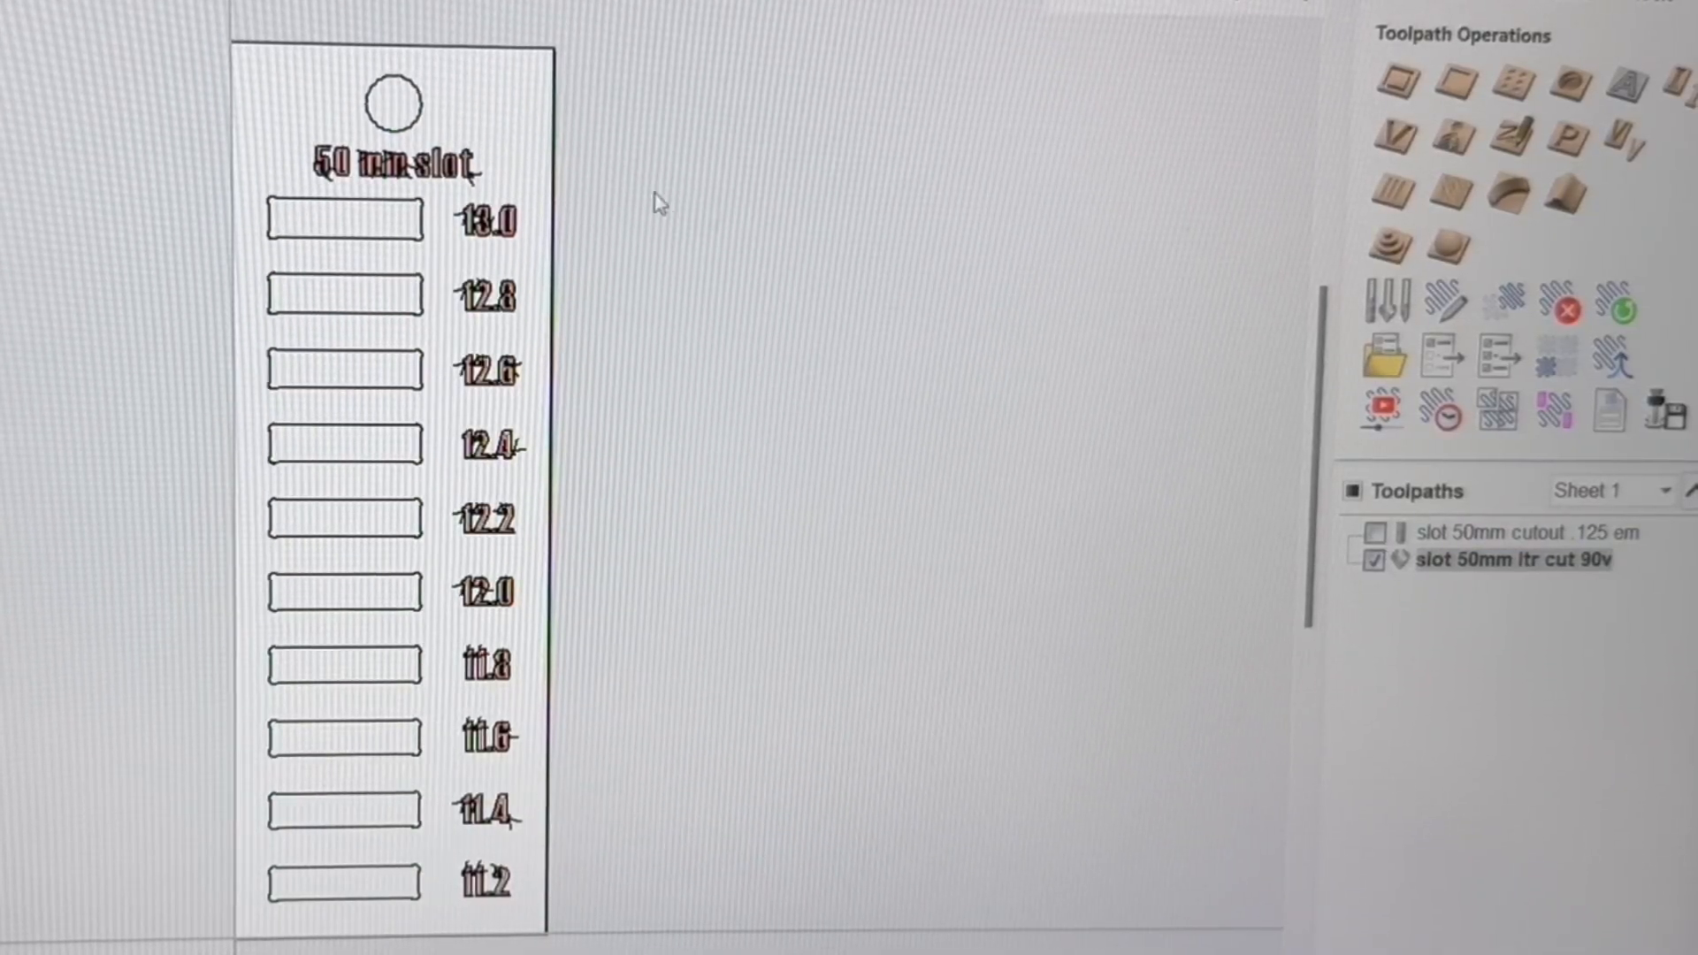
pyautogui.moveTo(499, 189)
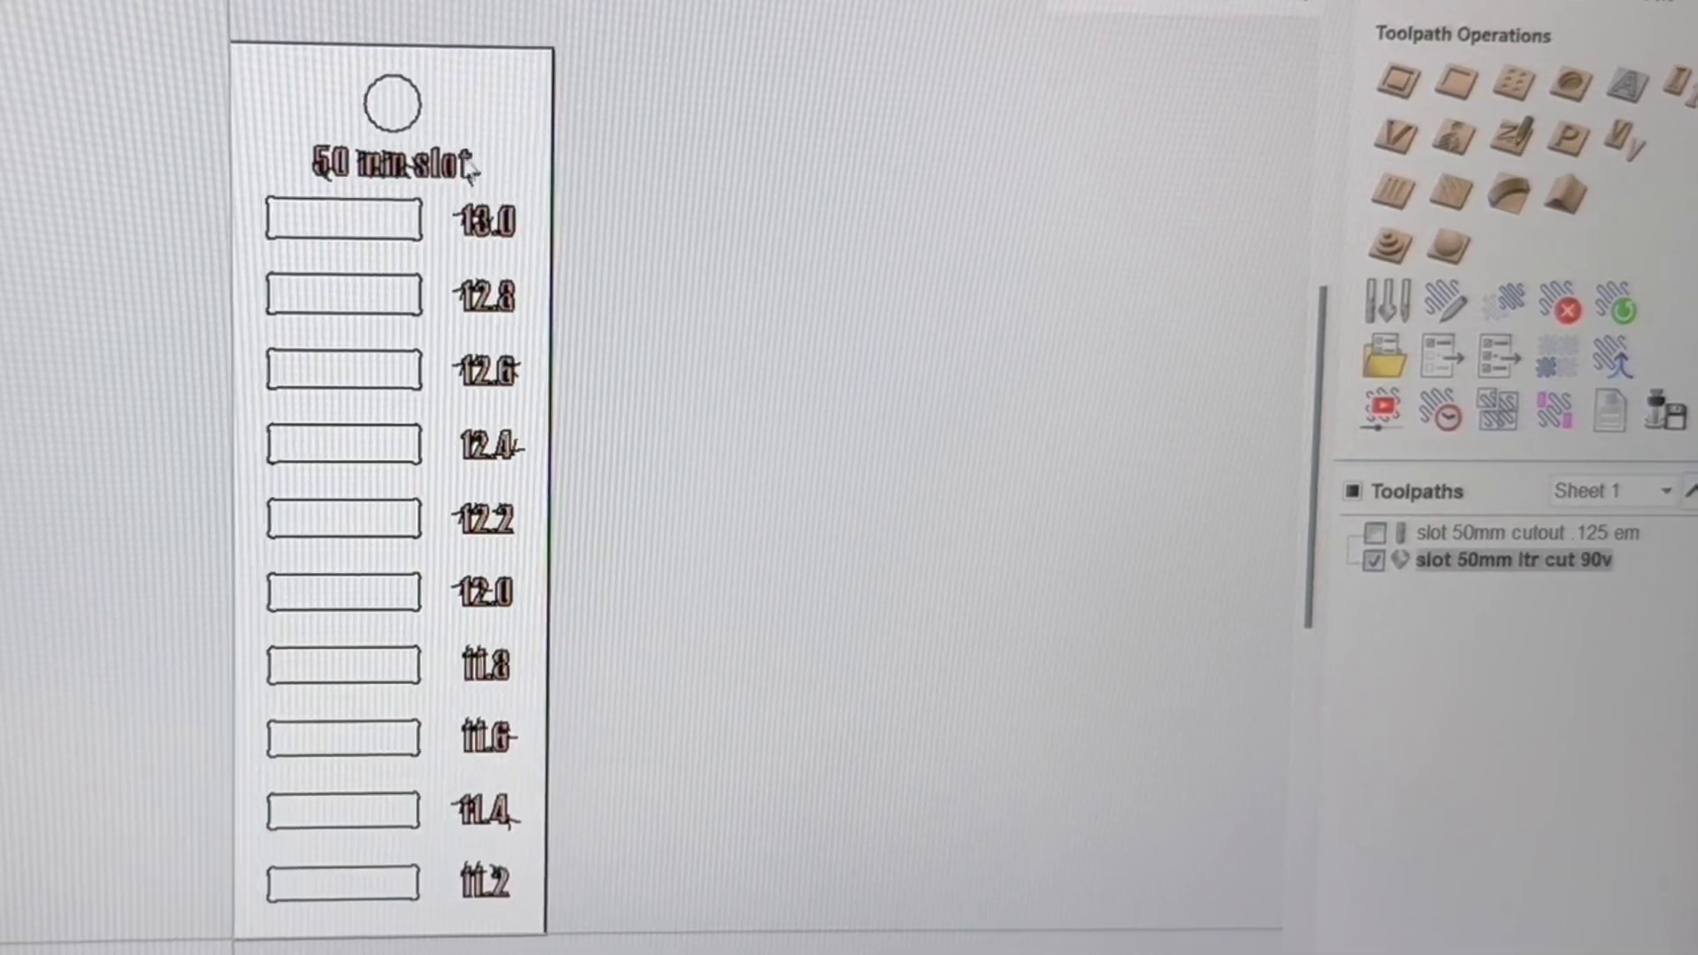
pyautogui.moveTo(368, 292)
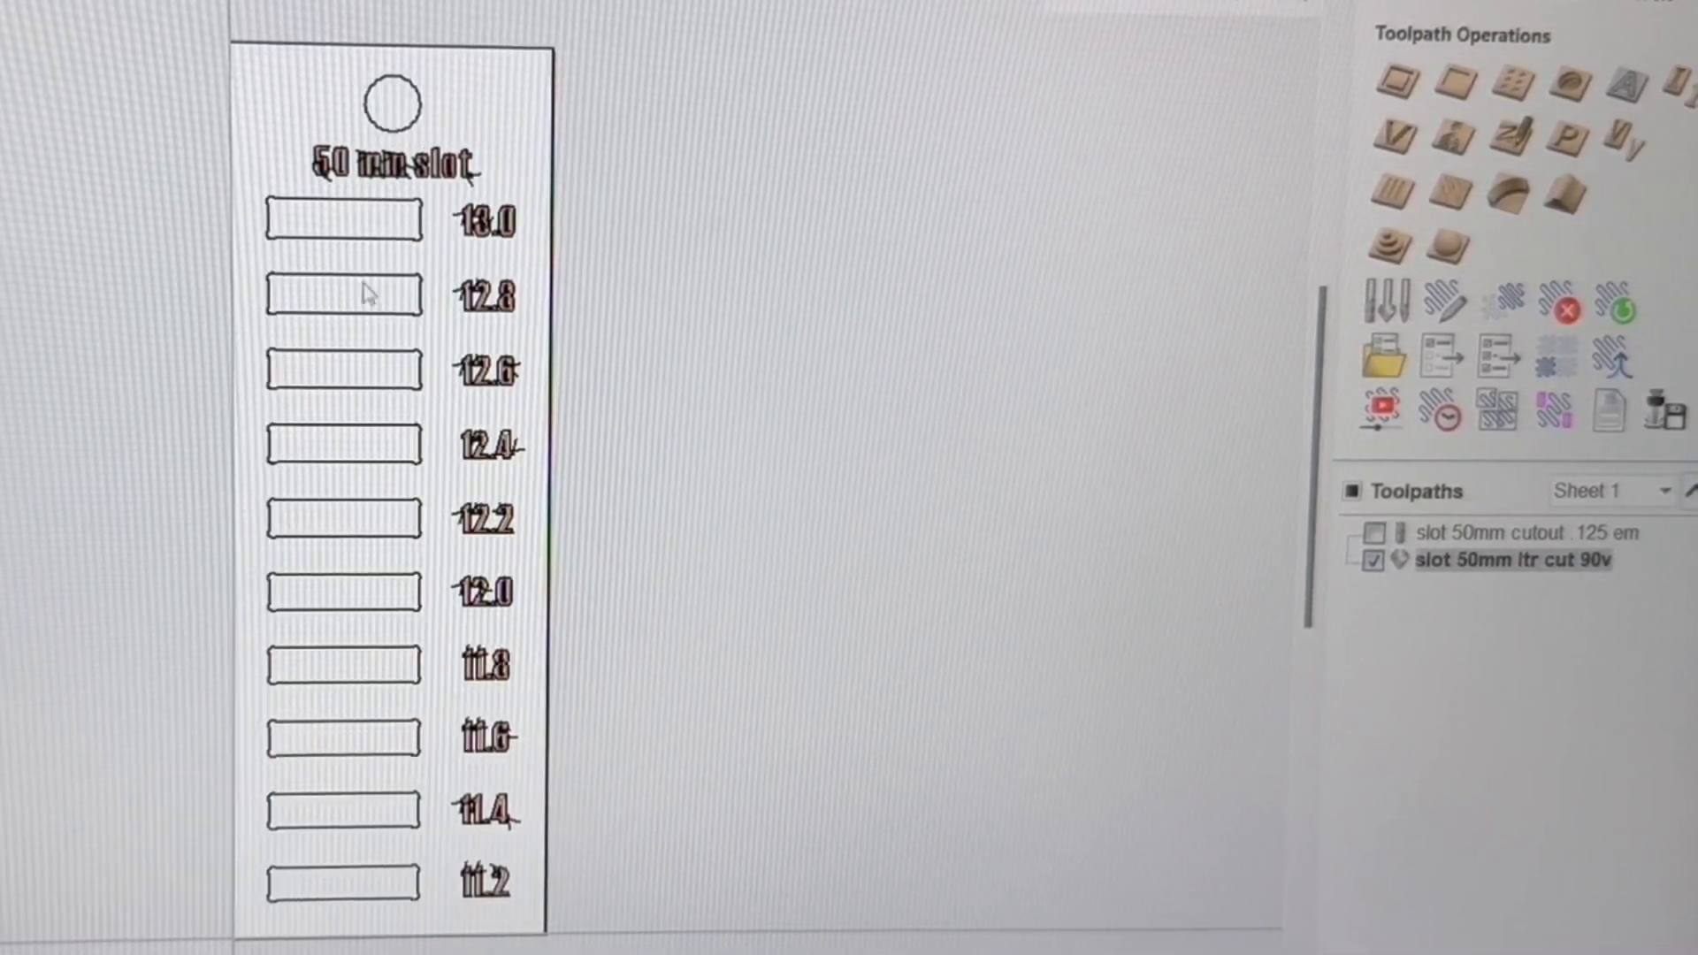
pyautogui.moveTo(308, 435)
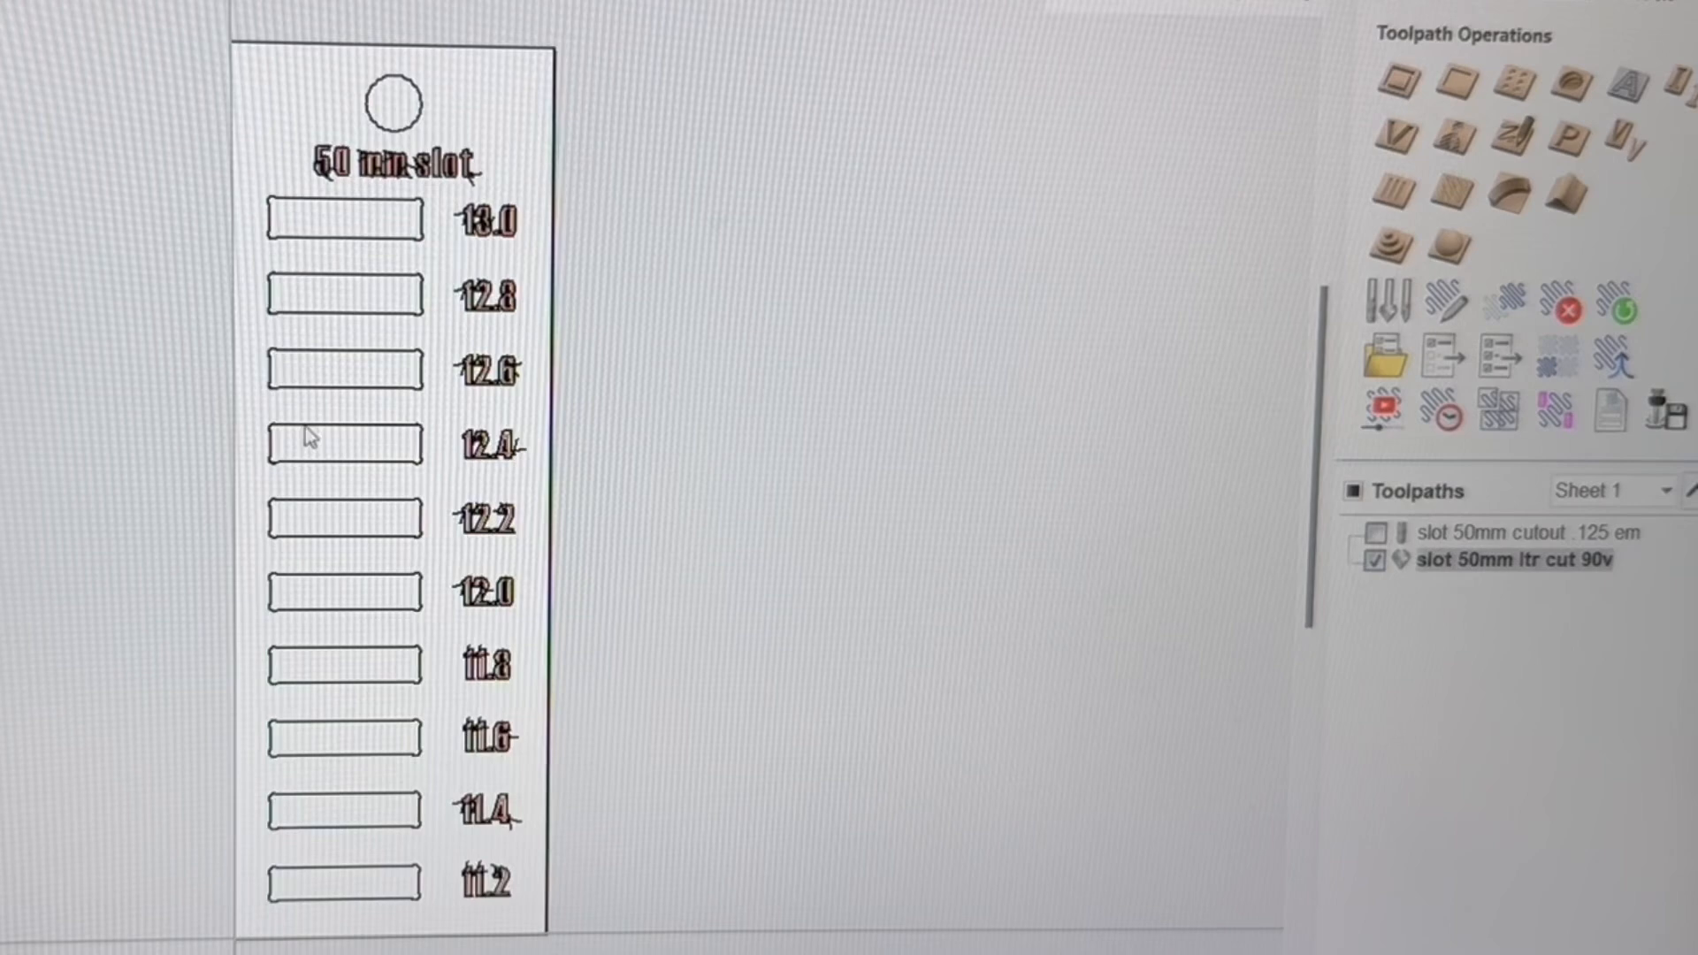
pyautogui.moveTo(378, 357)
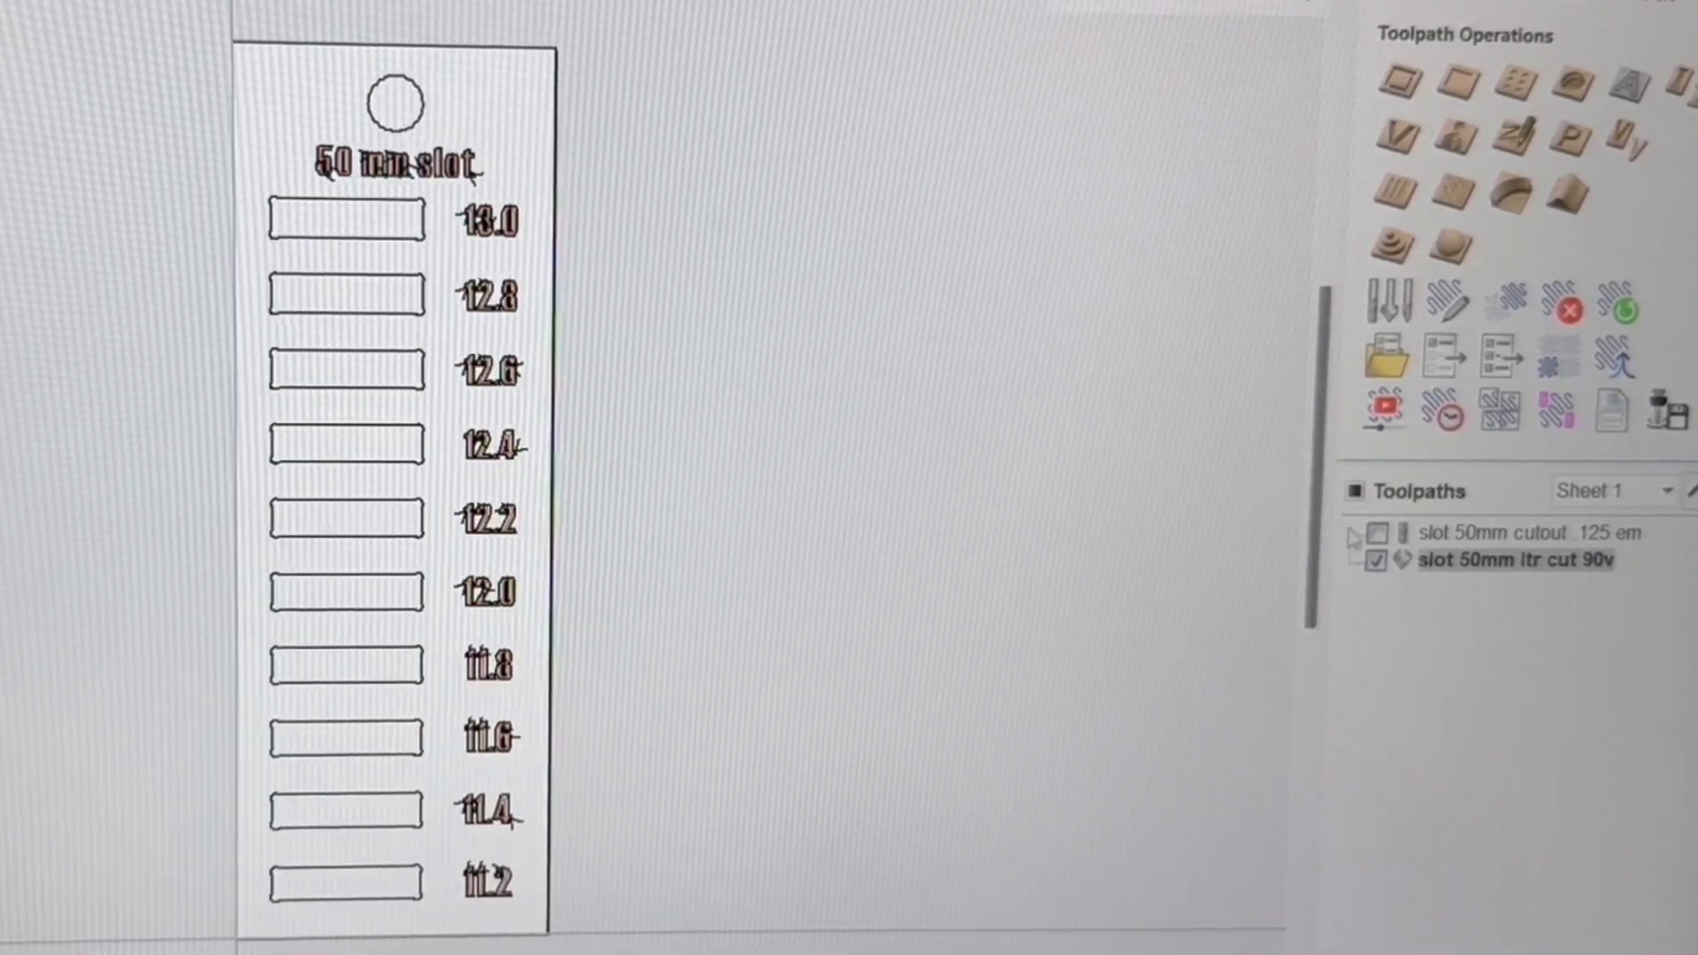
pyautogui.click(1376, 533)
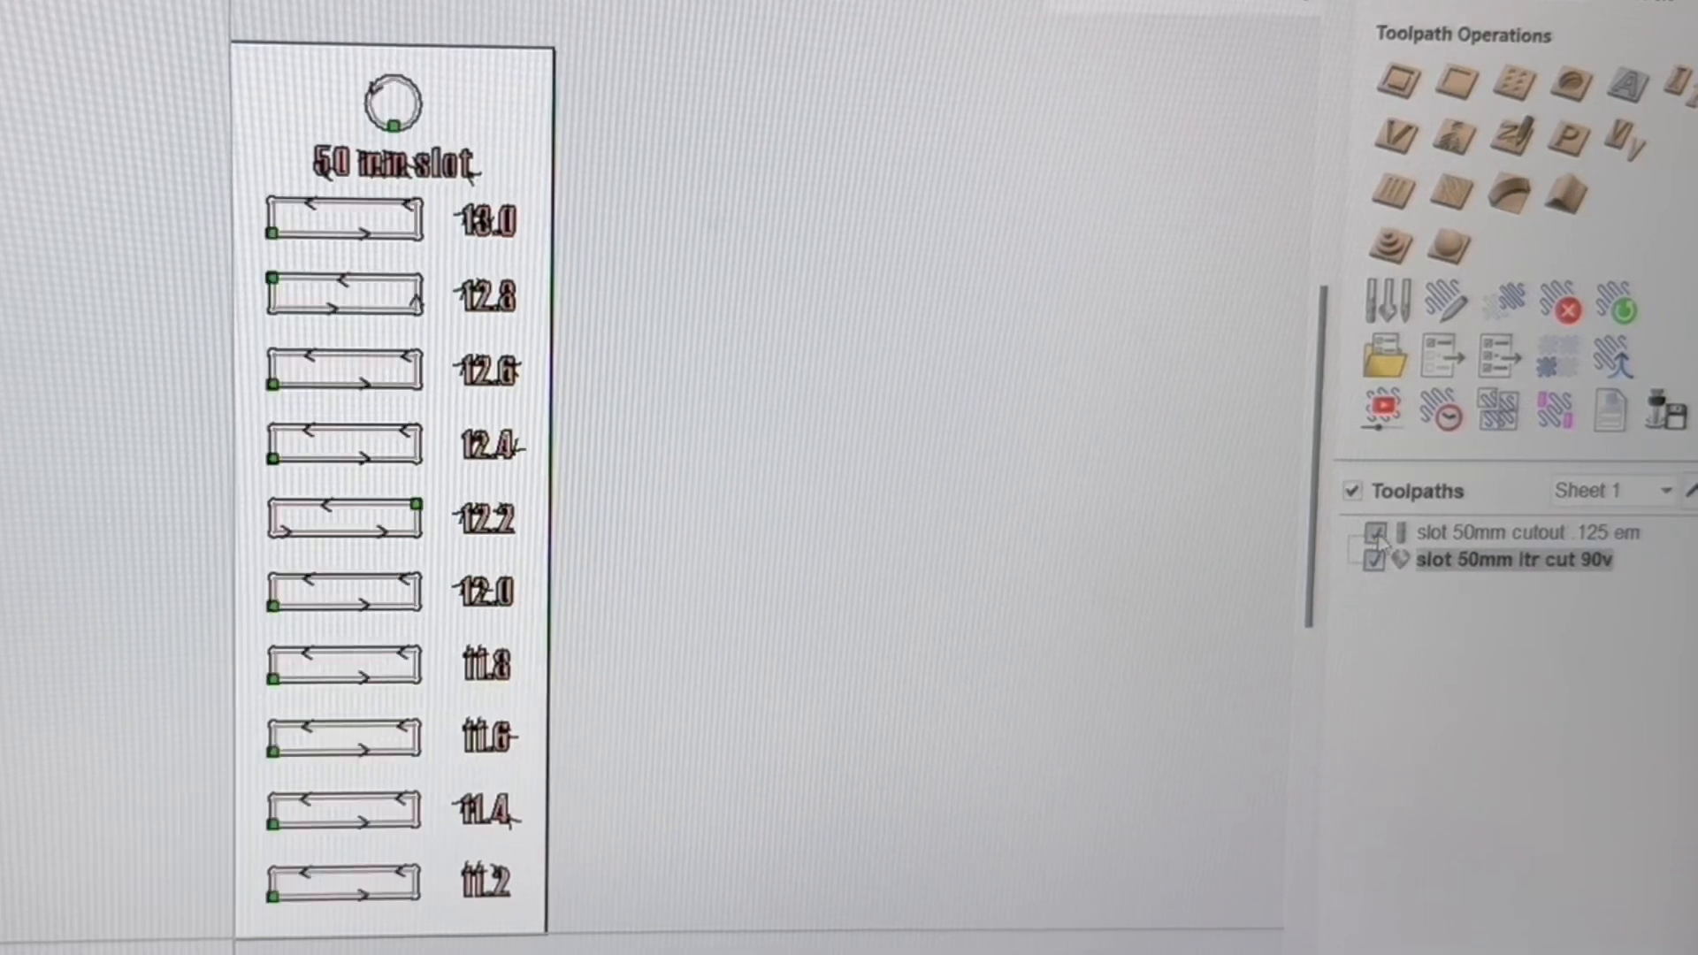
pyautogui.click(1377, 561)
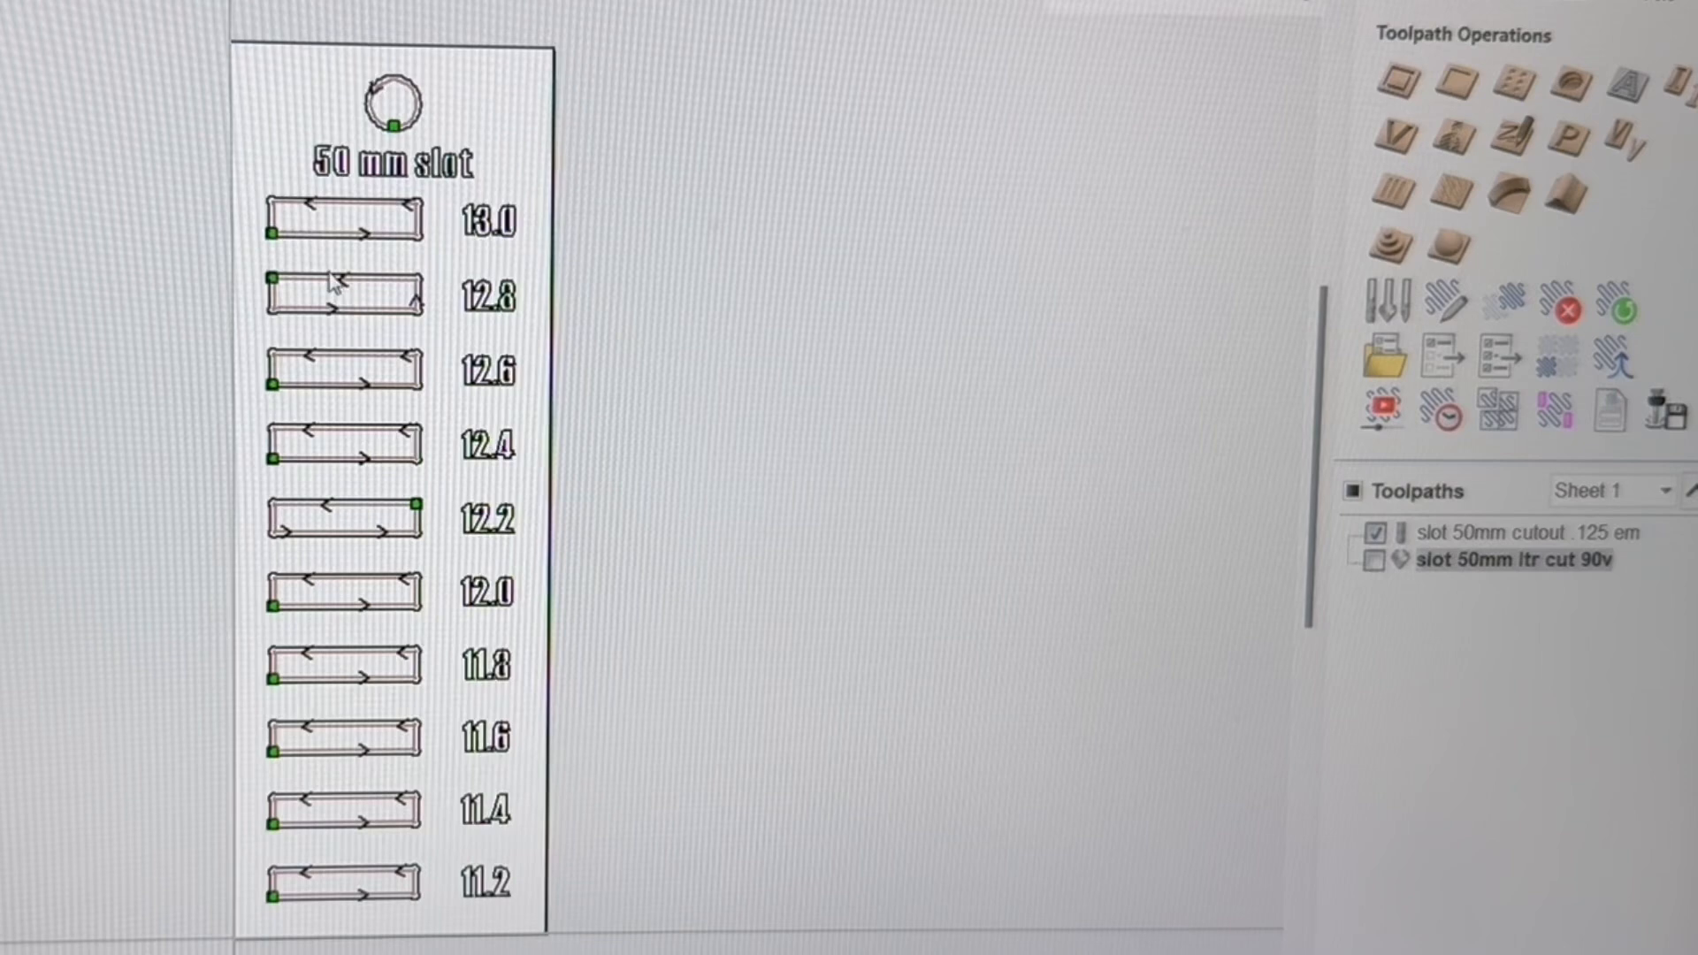
pyautogui.moveTo(315, 239)
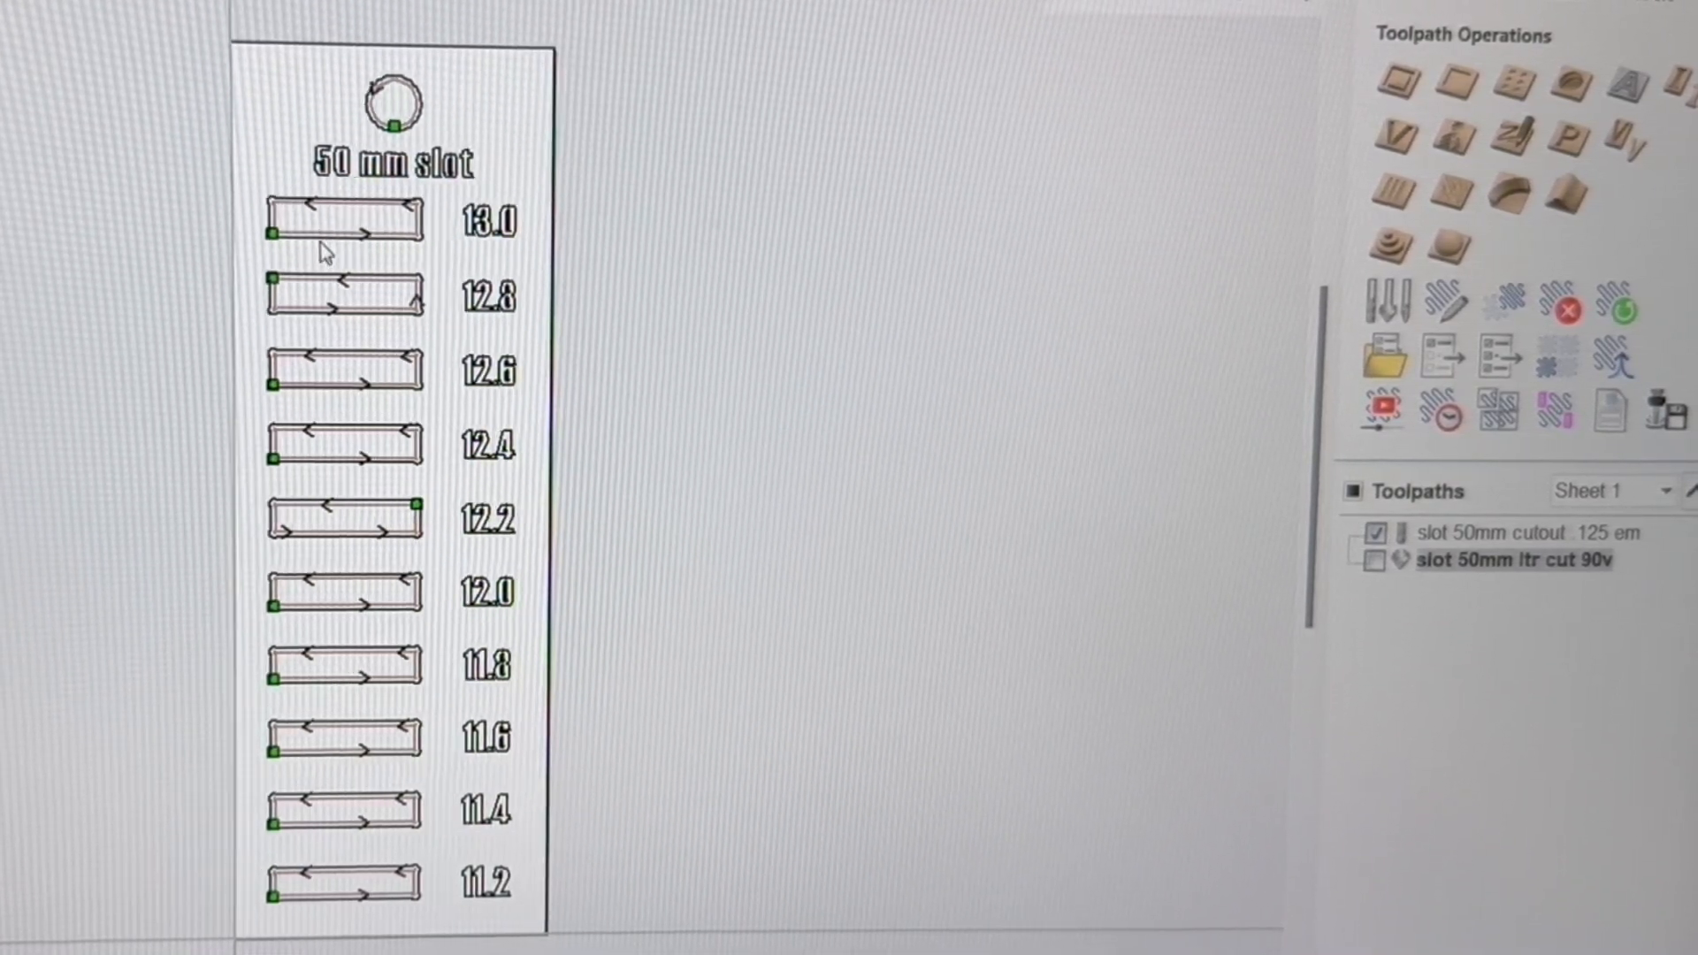
pyautogui.moveTo(389, 394)
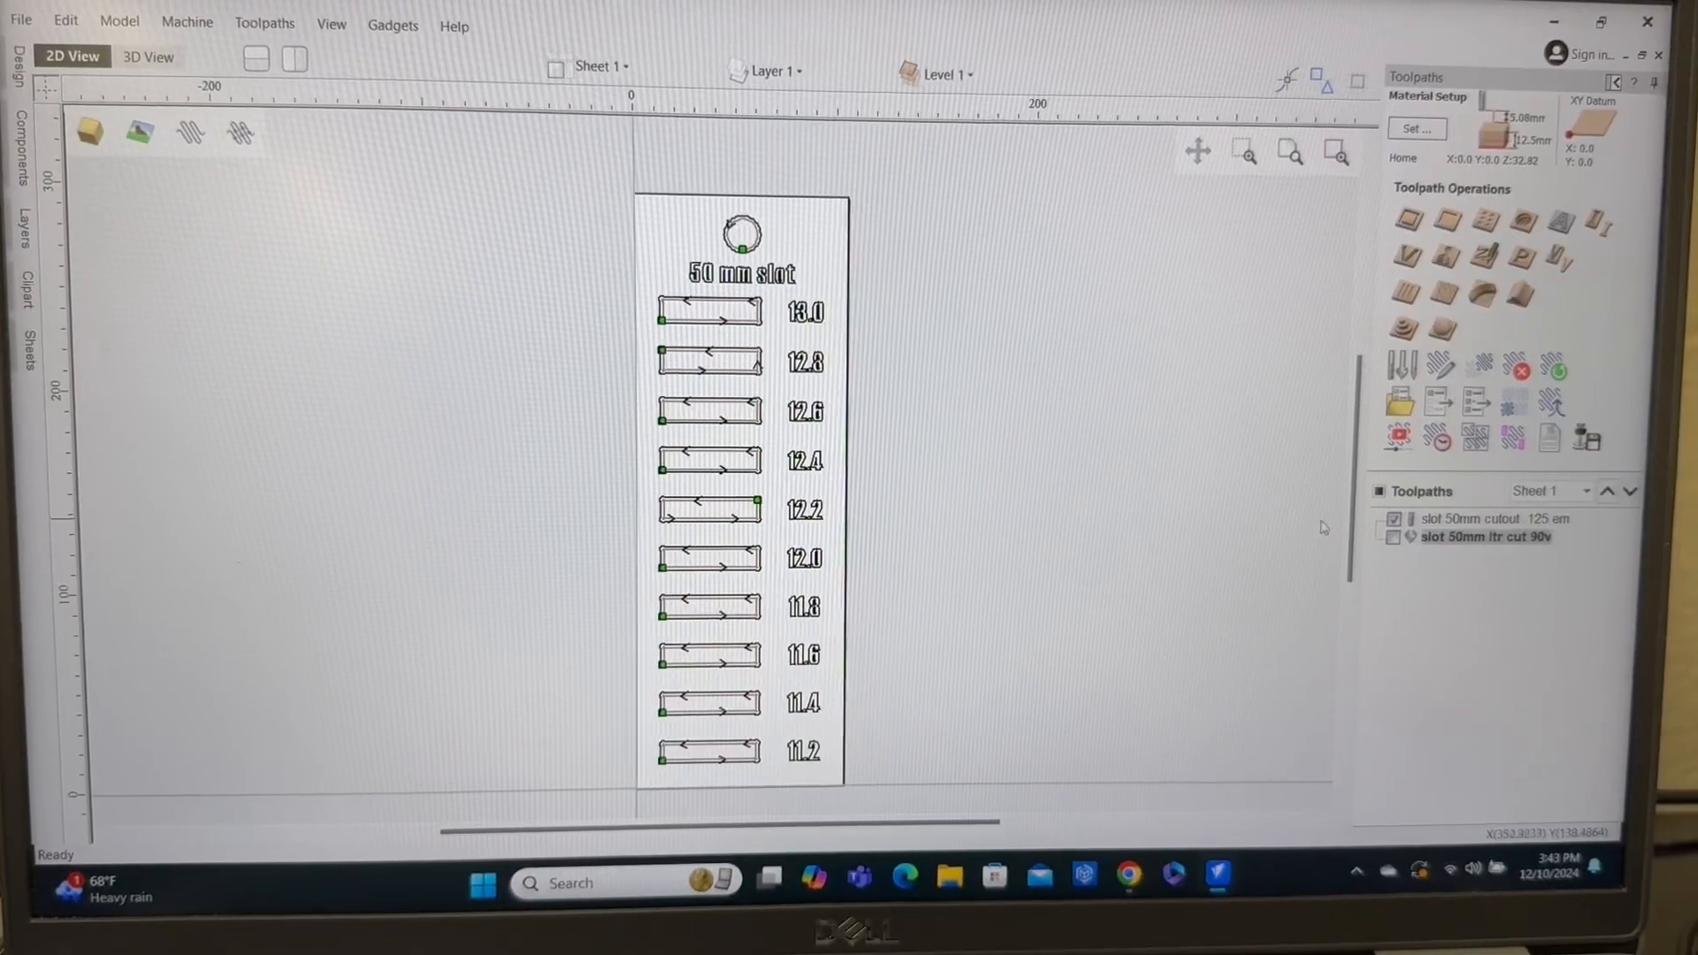
pyautogui.click(1380, 490)
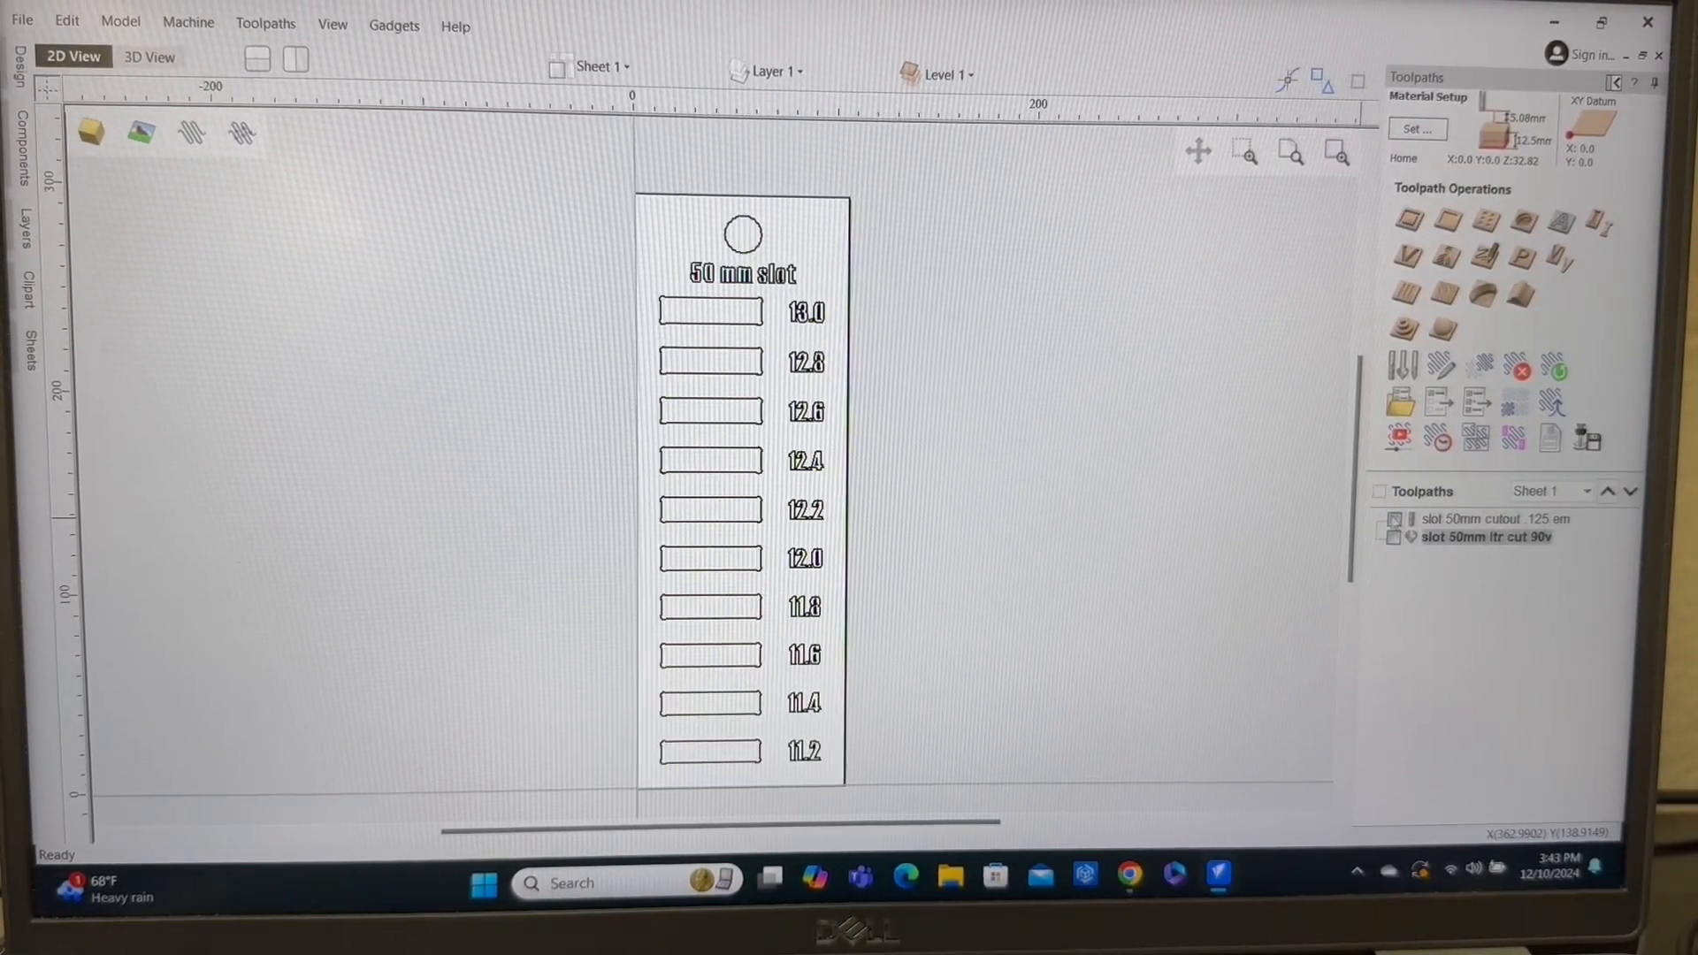
pyautogui.click(14, 62)
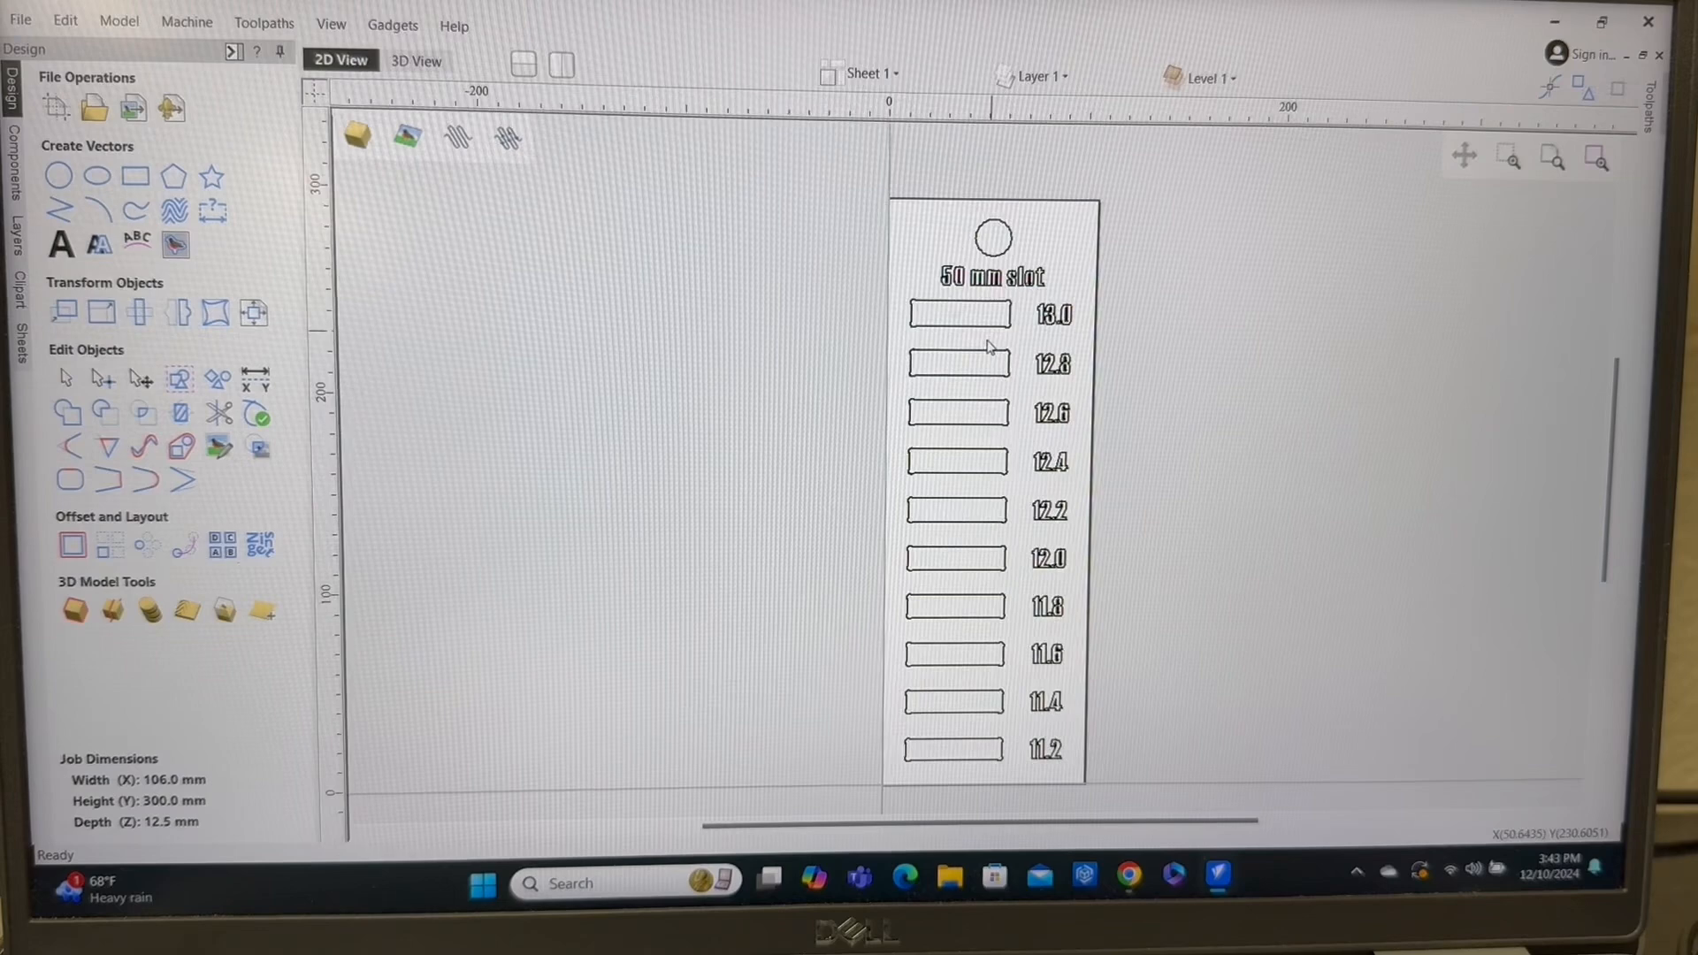
pyautogui.moveTo(975, 482)
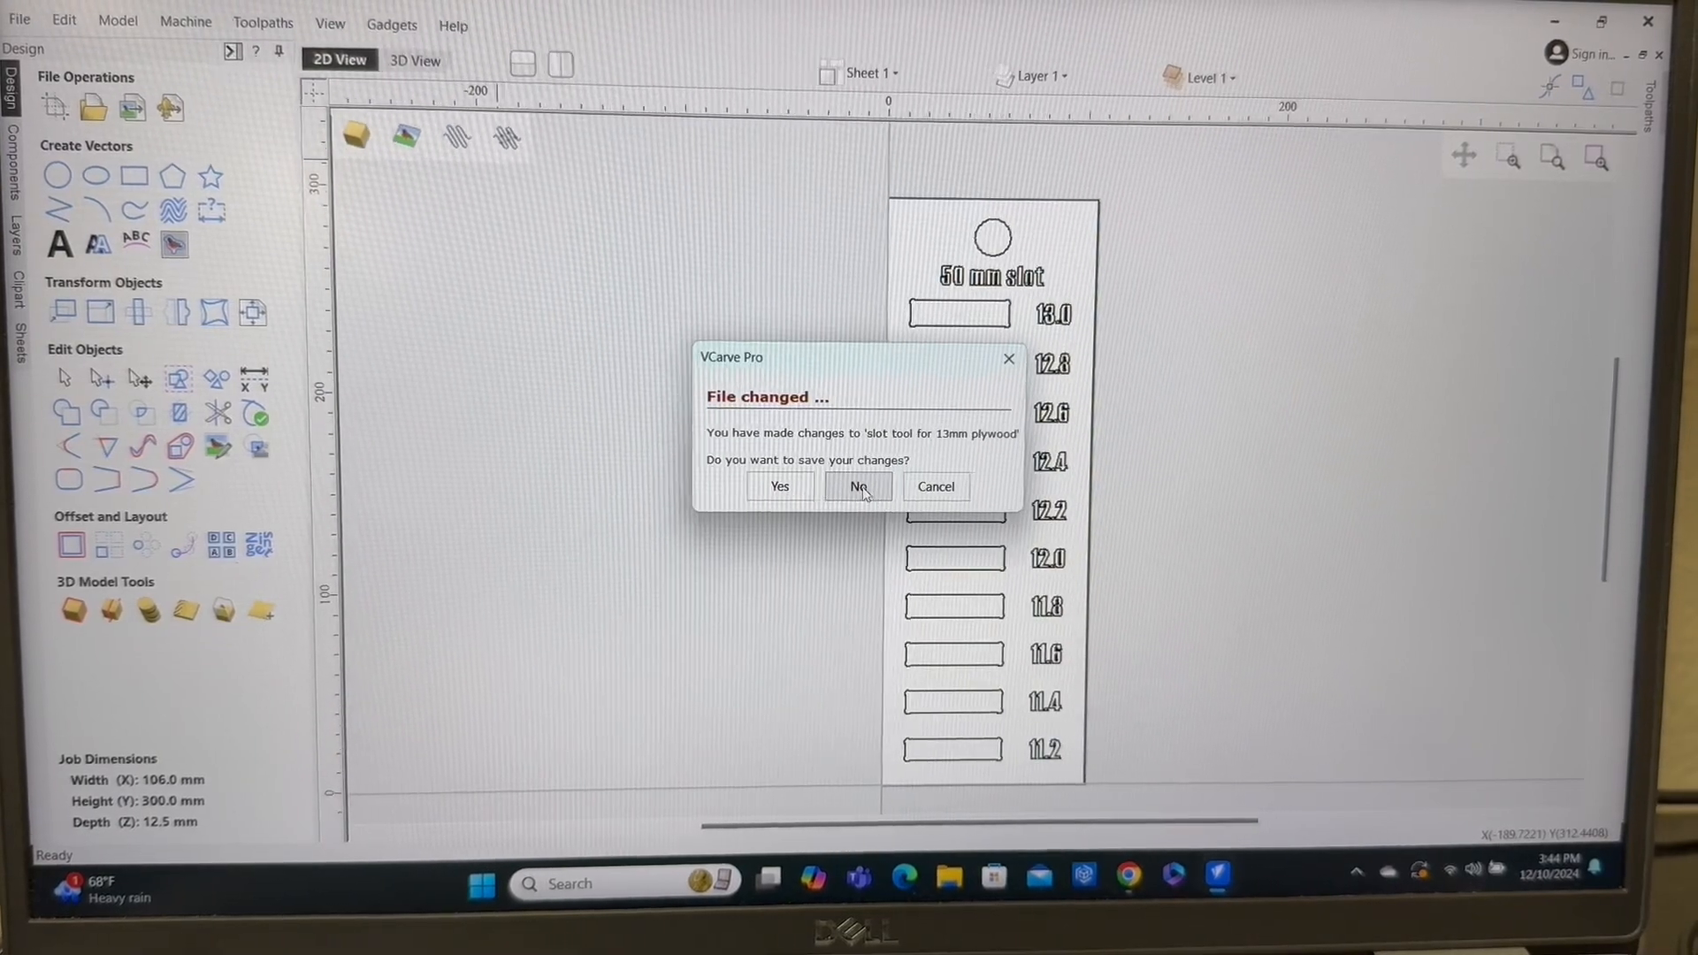
# Discard the unsaved changes when closing the slot-gauge design.
pyautogui.click(856, 486)
pyautogui.write('106')
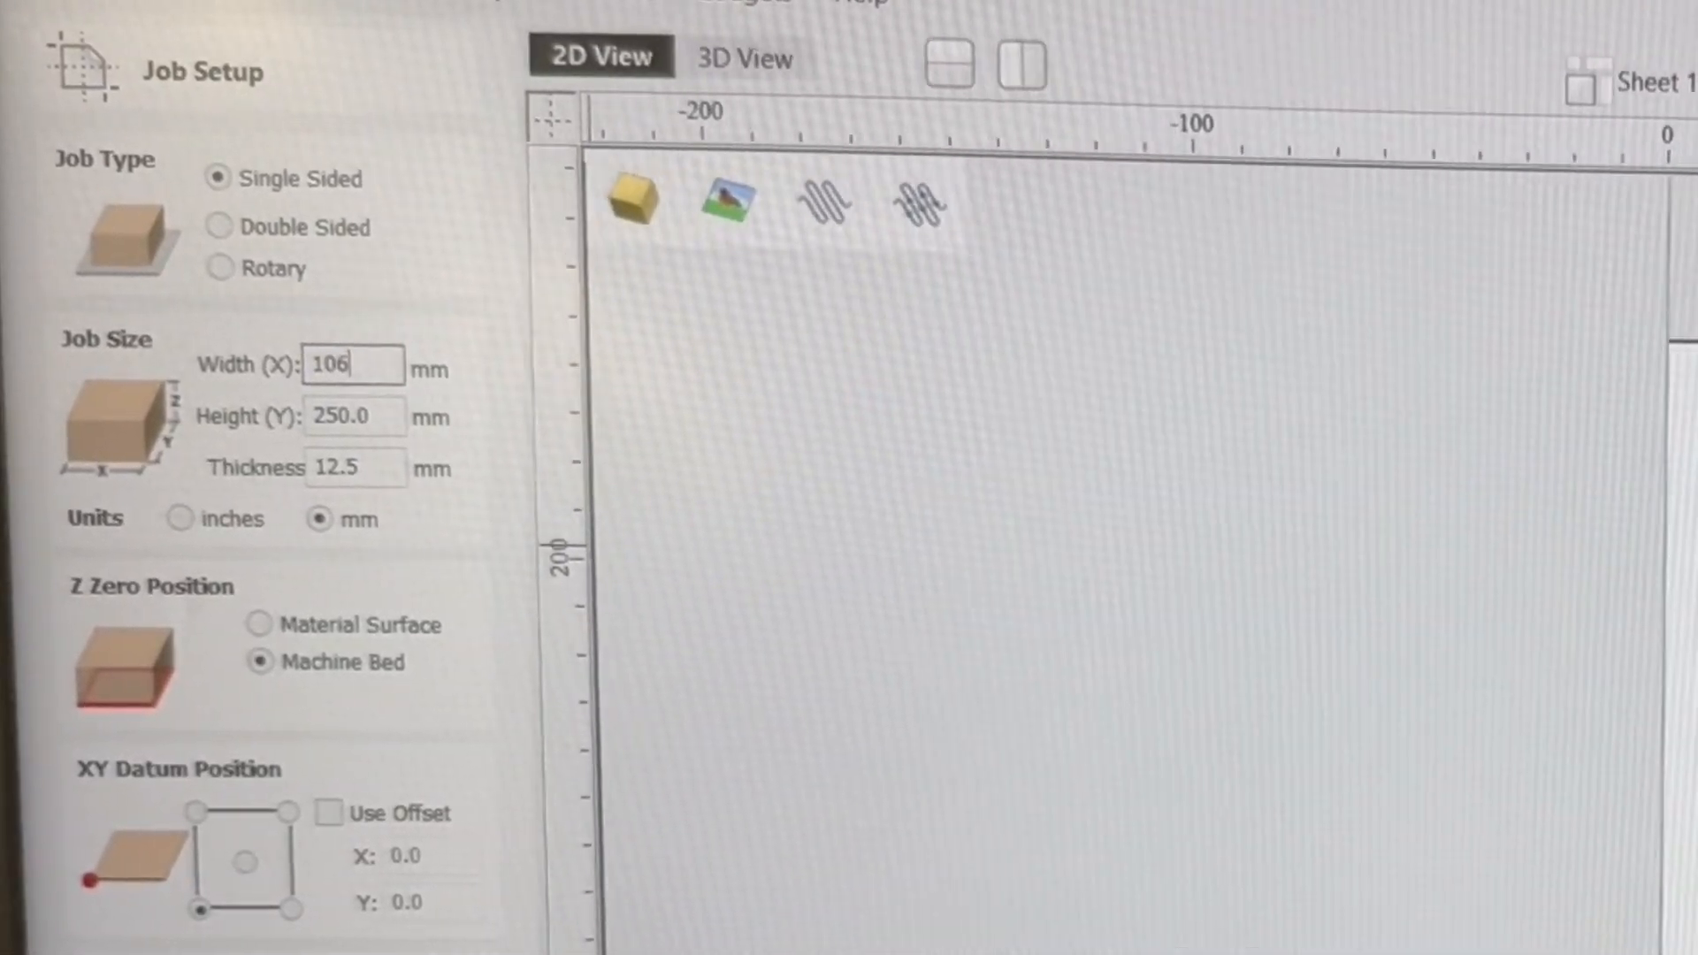
# Set the job height to 300 mm and the material thickness to 12.2 mm.
pyautogui.click(357, 418)
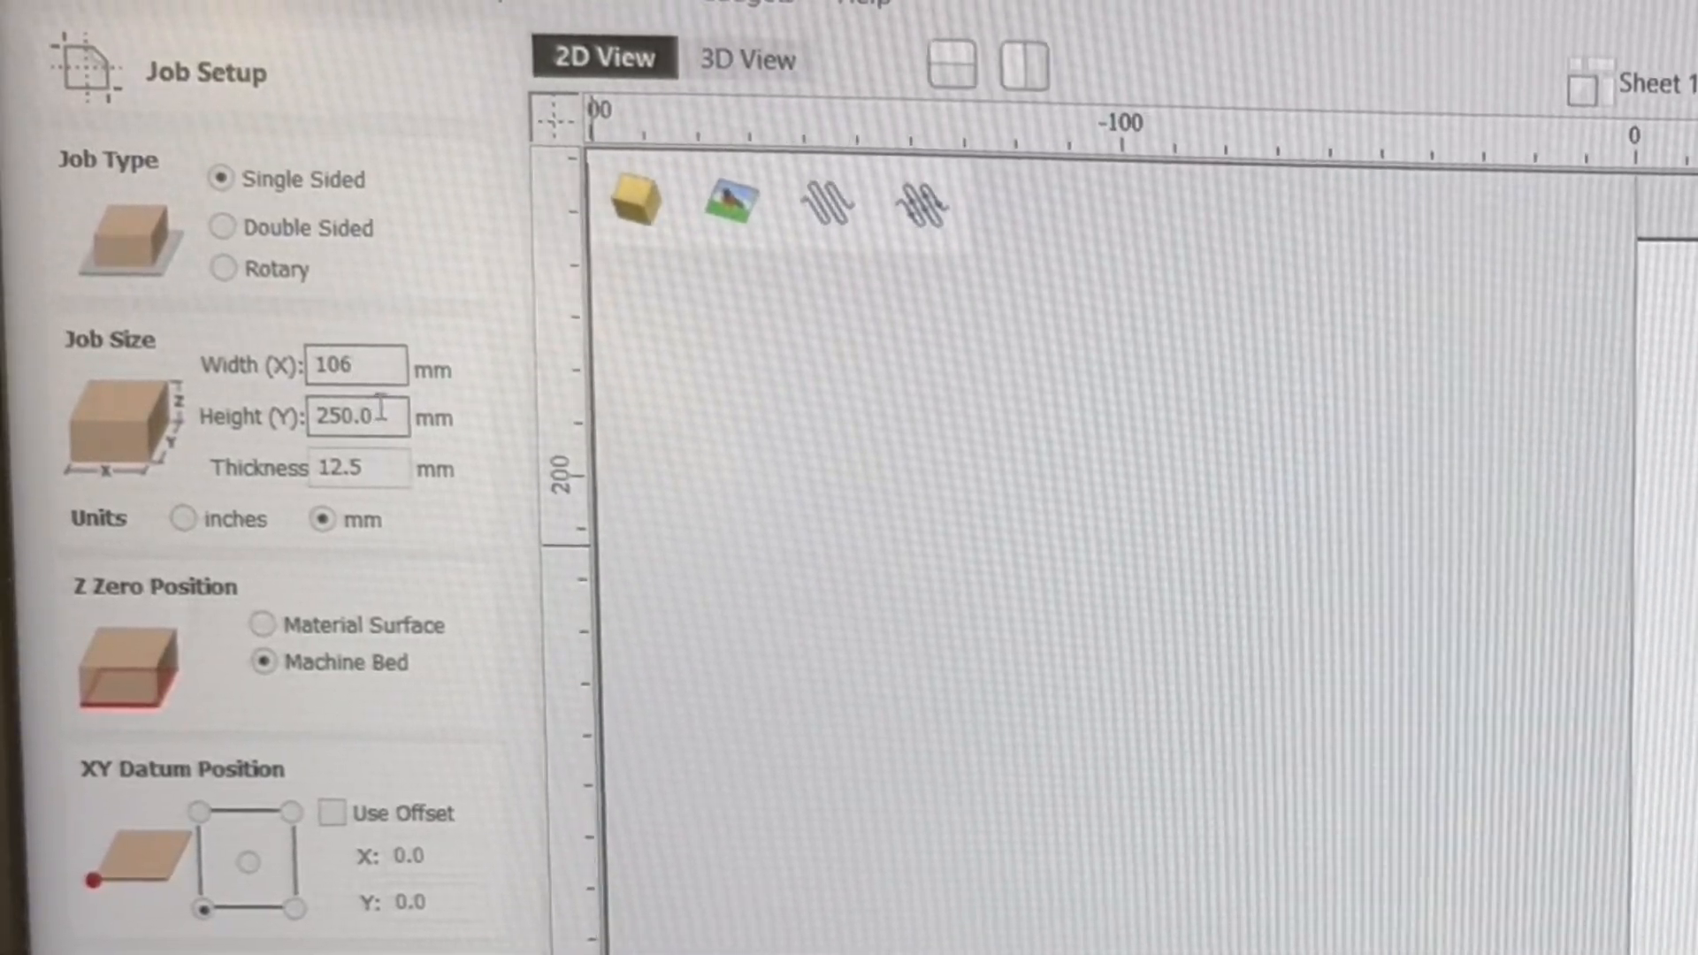
pyautogui.tripleClick(358, 417)
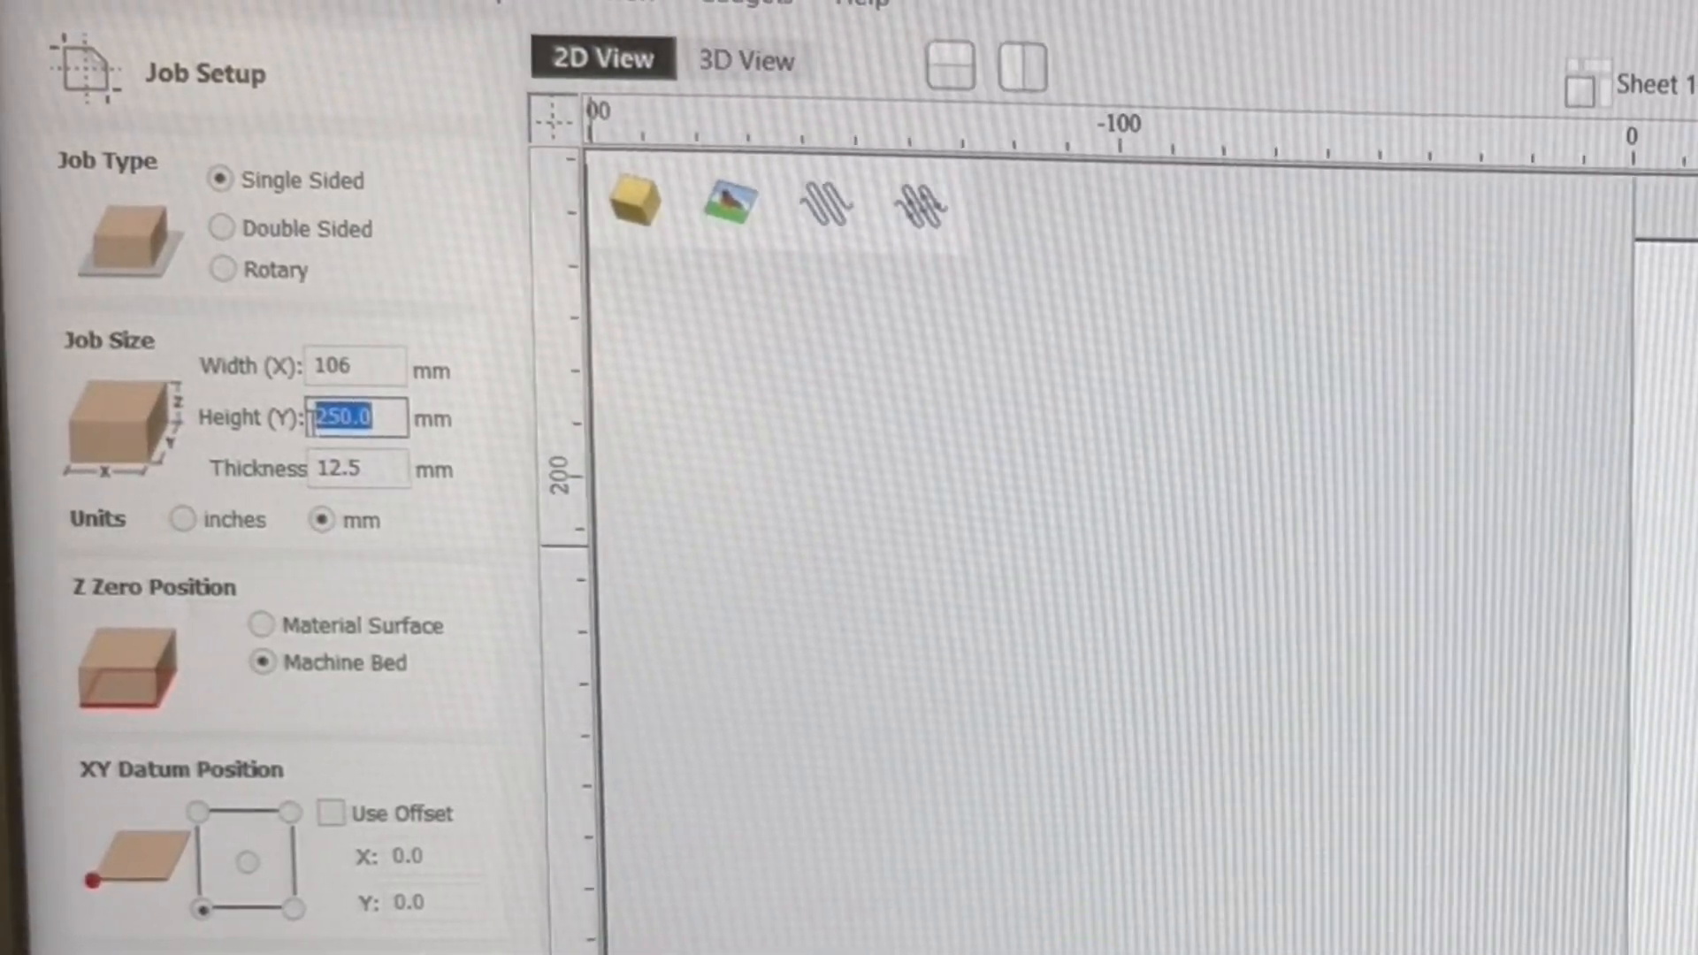
pyautogui.write('300')
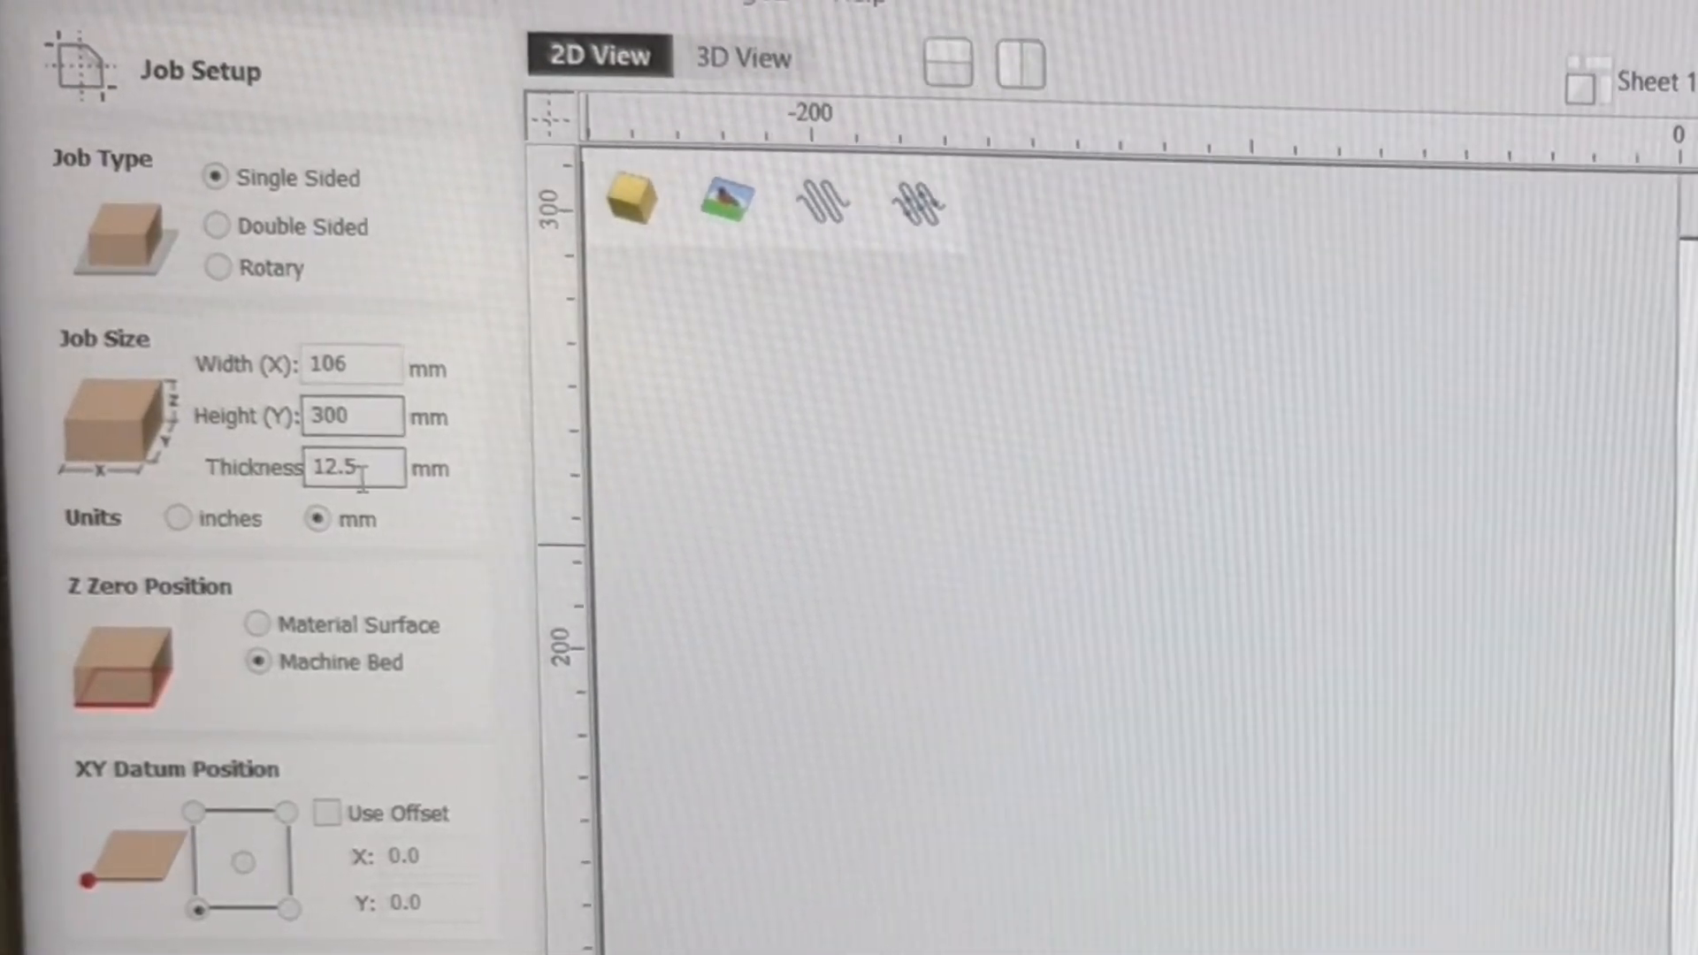
pyautogui.tripleClick(356, 467)
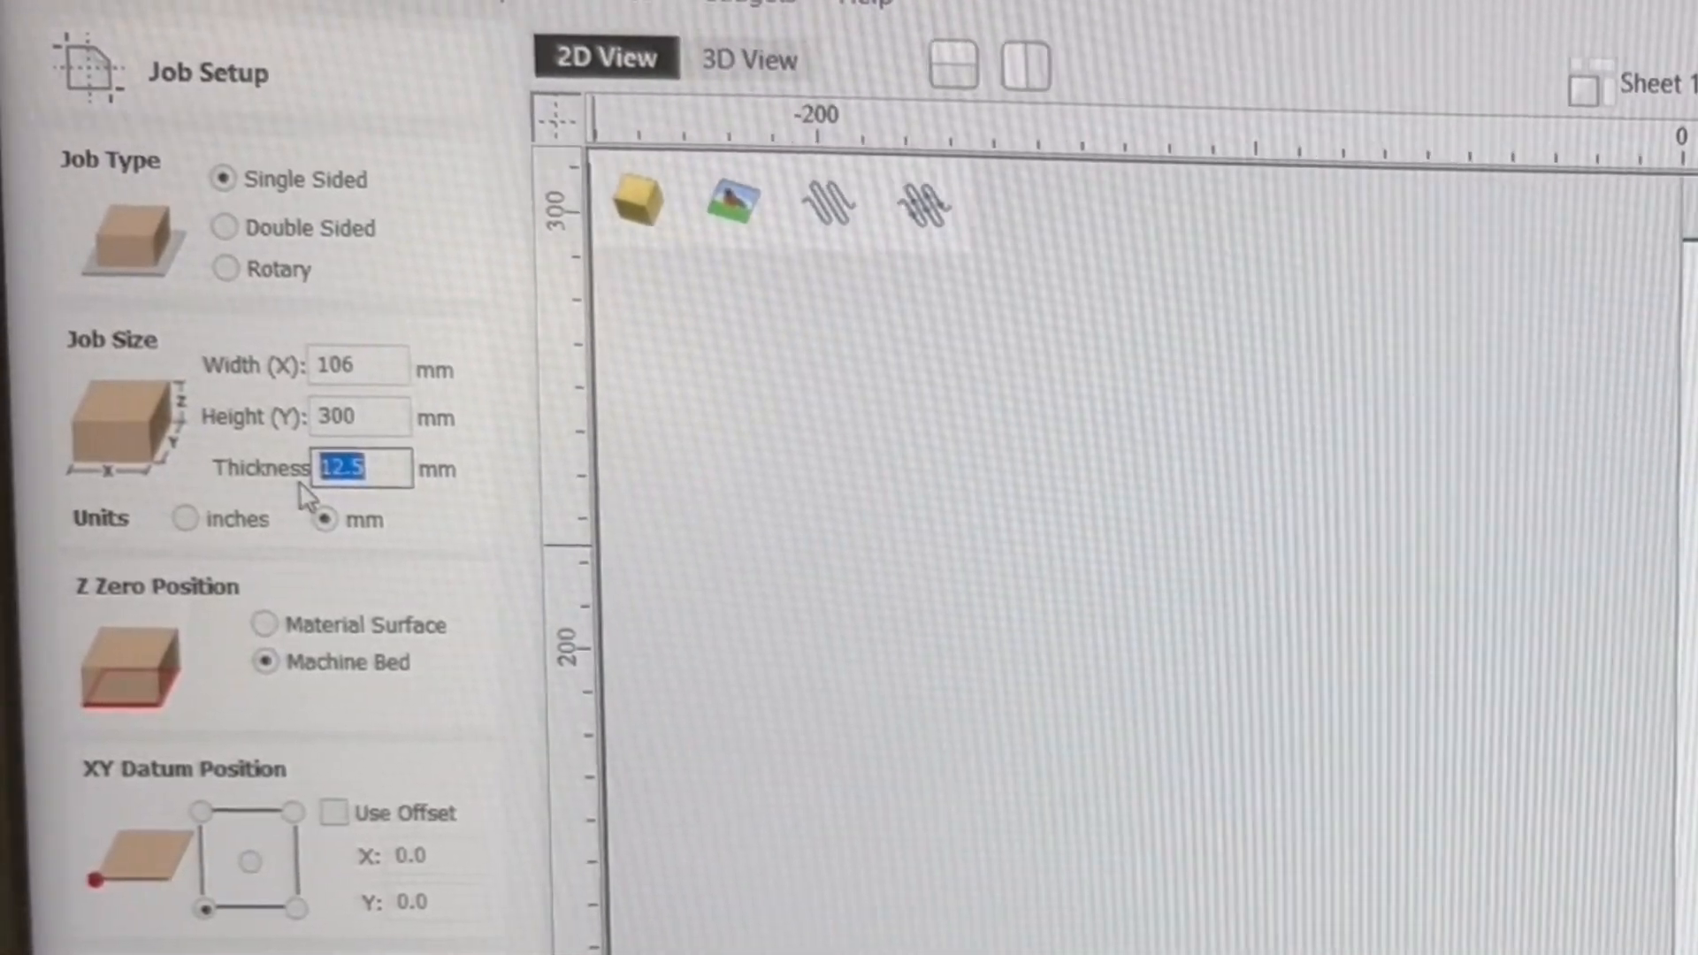
pyautogui.write('12.2')
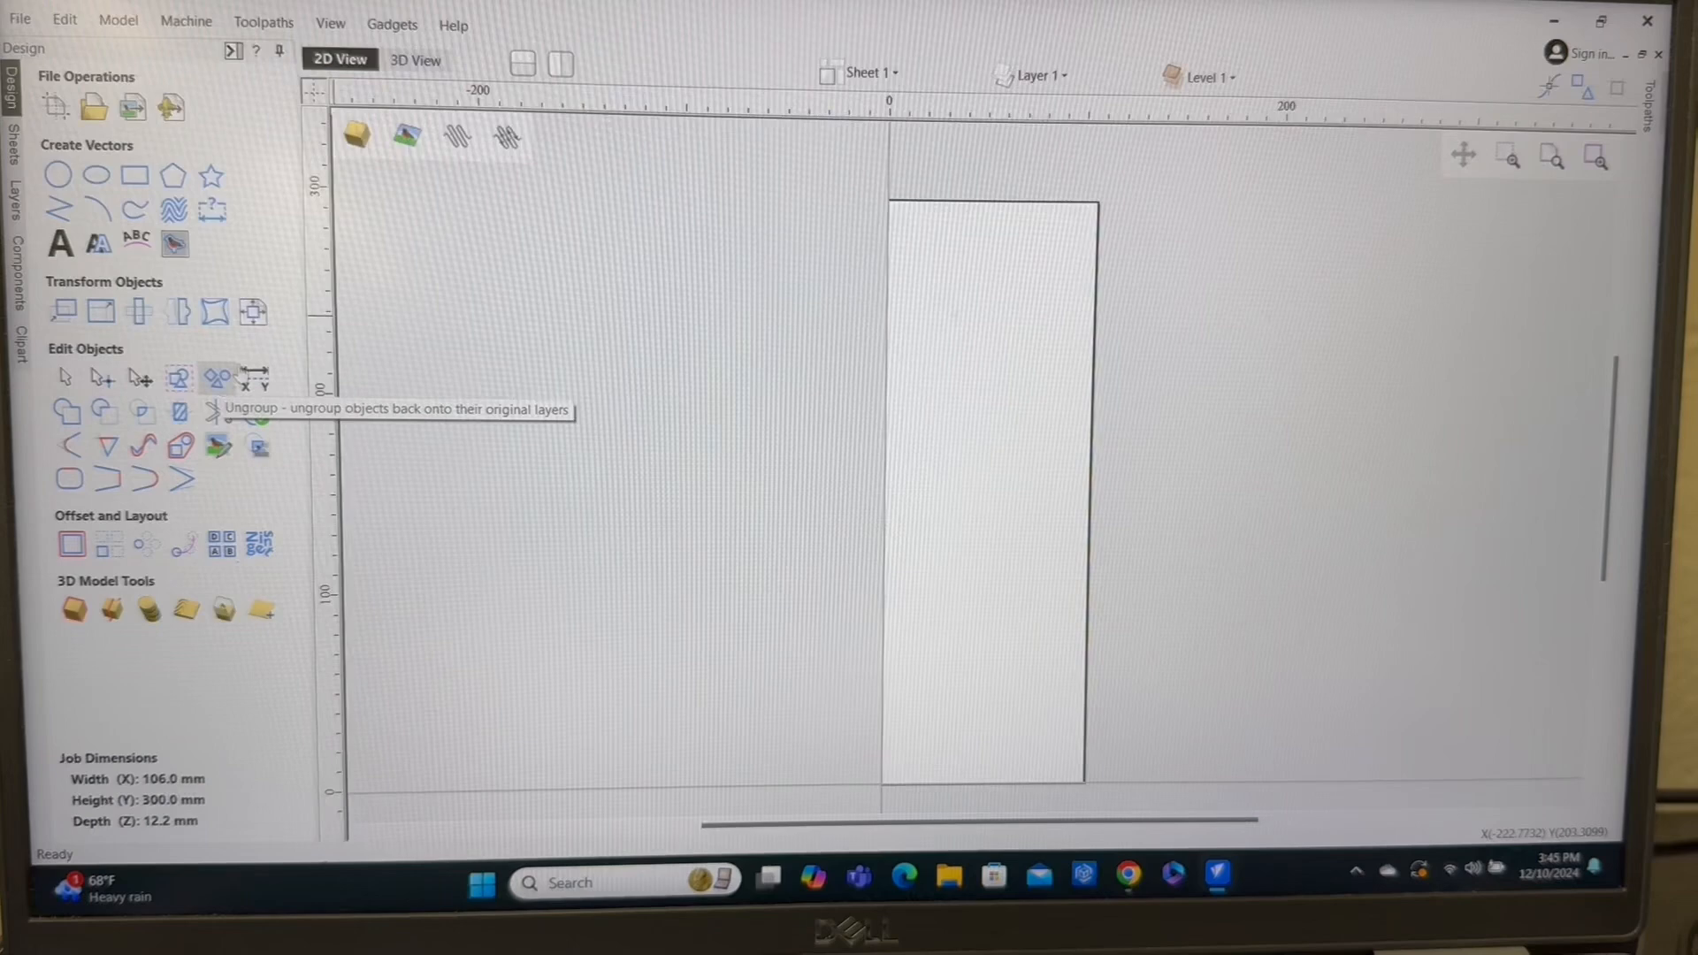
pyautogui.moveTo(962, 779)
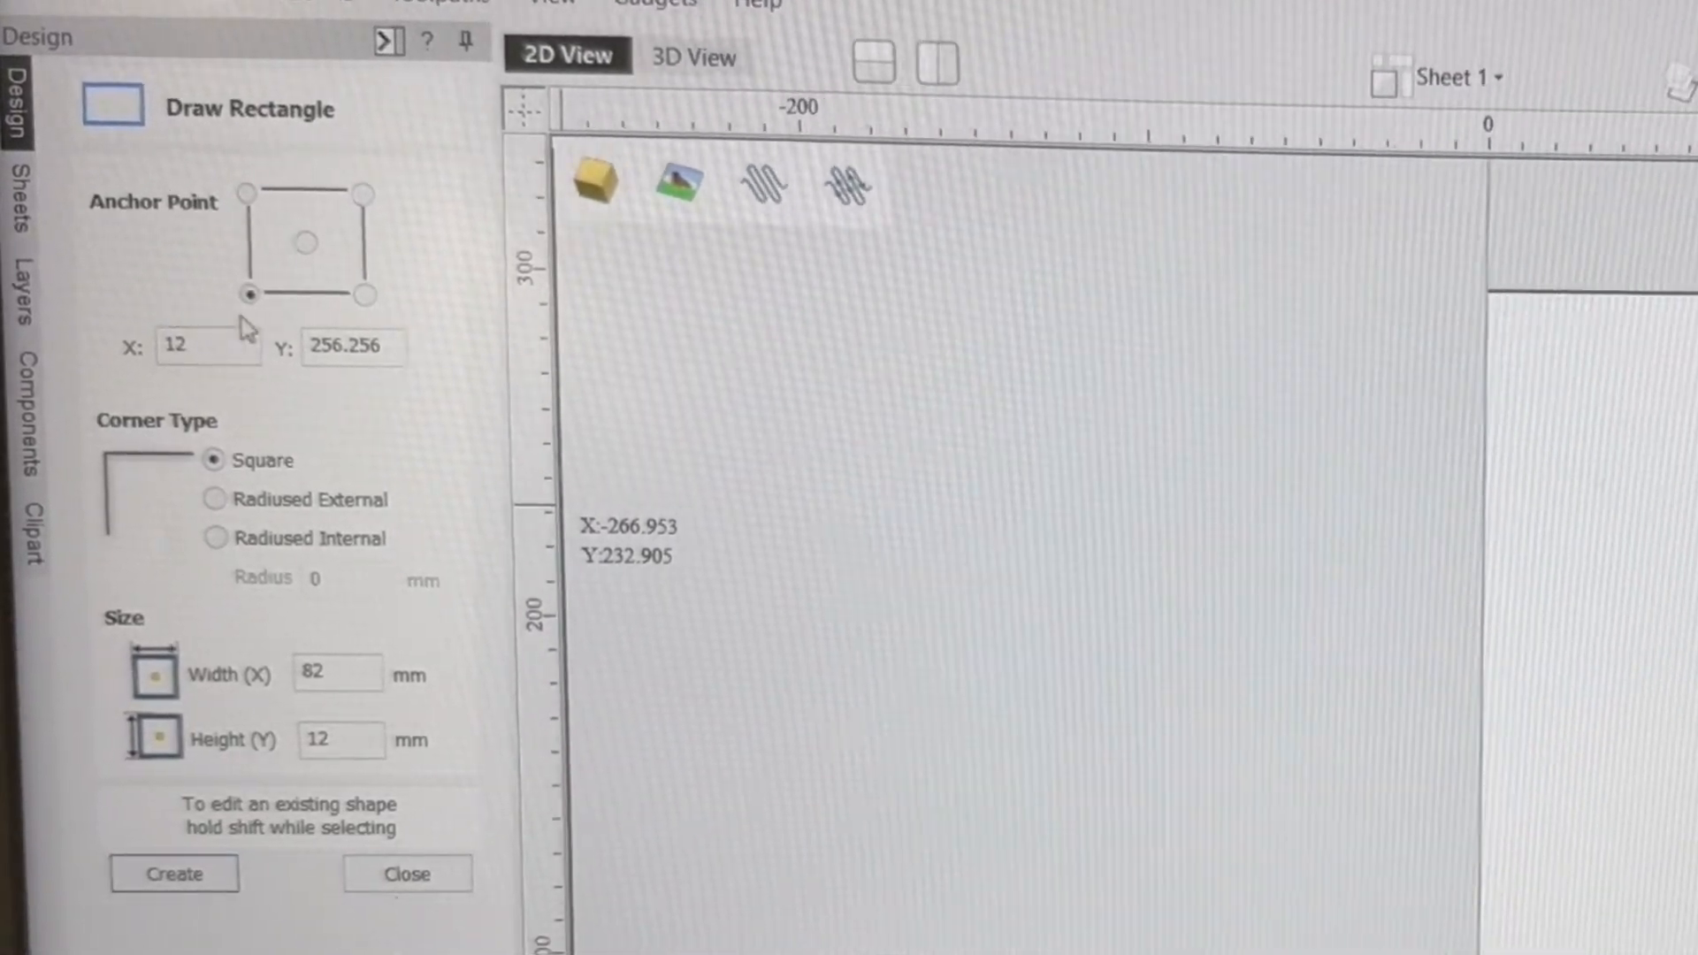
# Define the rectangle anchored at X 12, Y 12 with width 50 and height 13.0 mm.
pyautogui.click(209, 347)
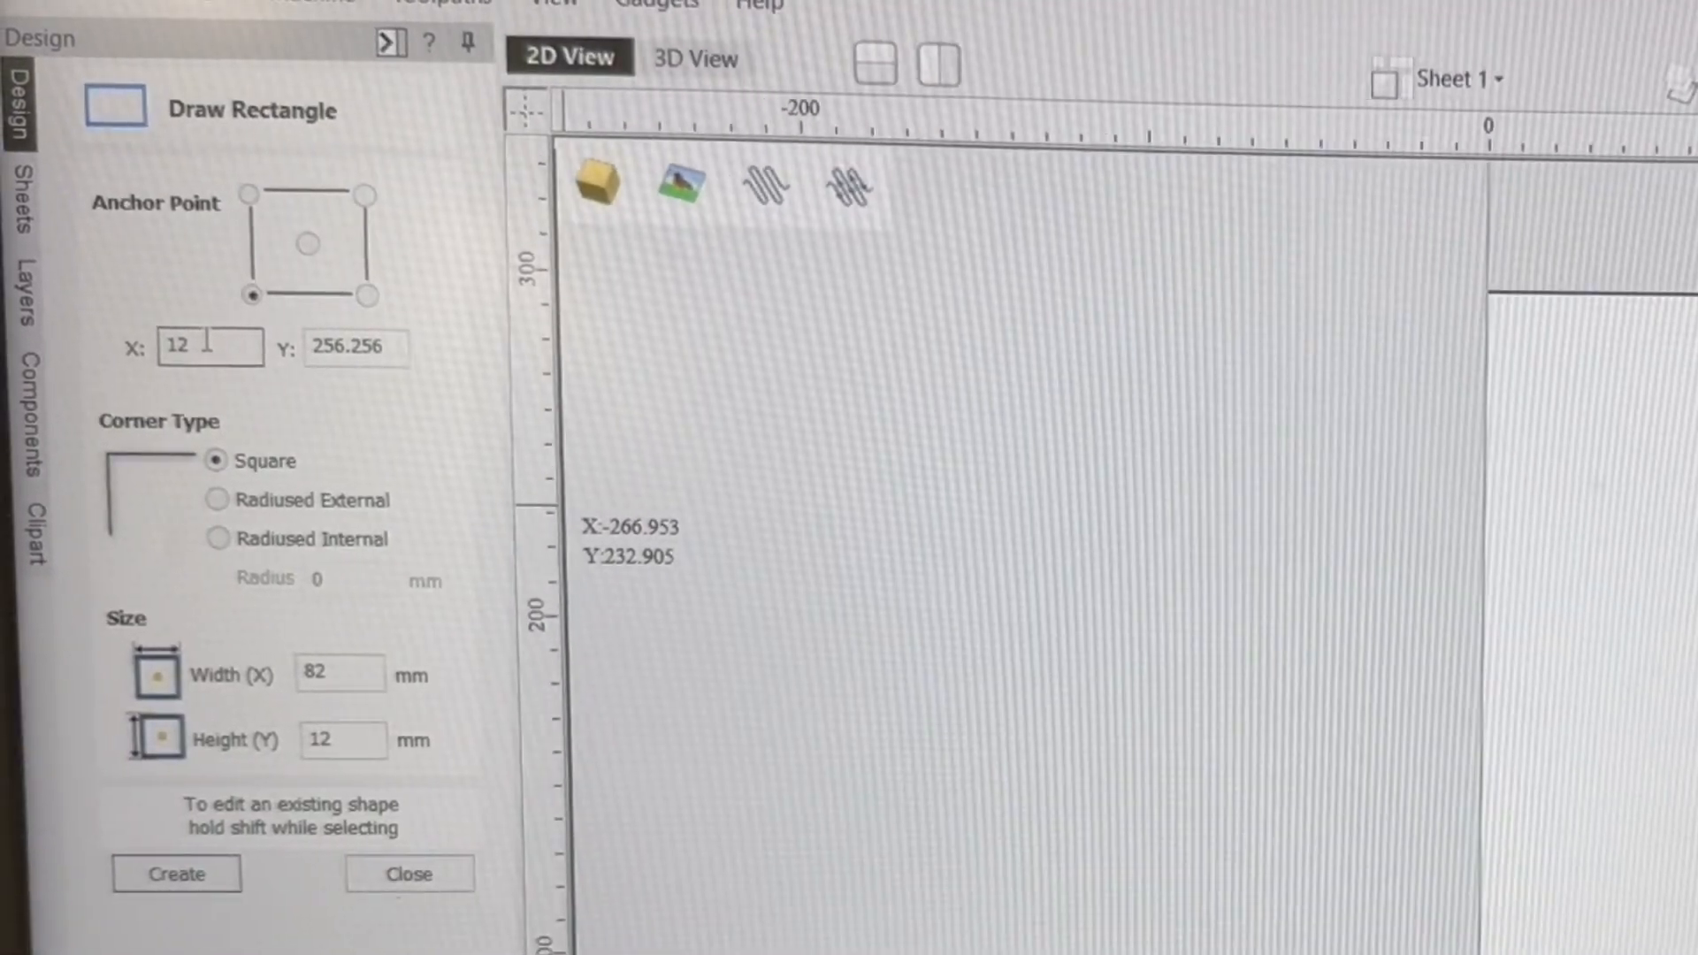
pyautogui.tripleClick(354, 347)
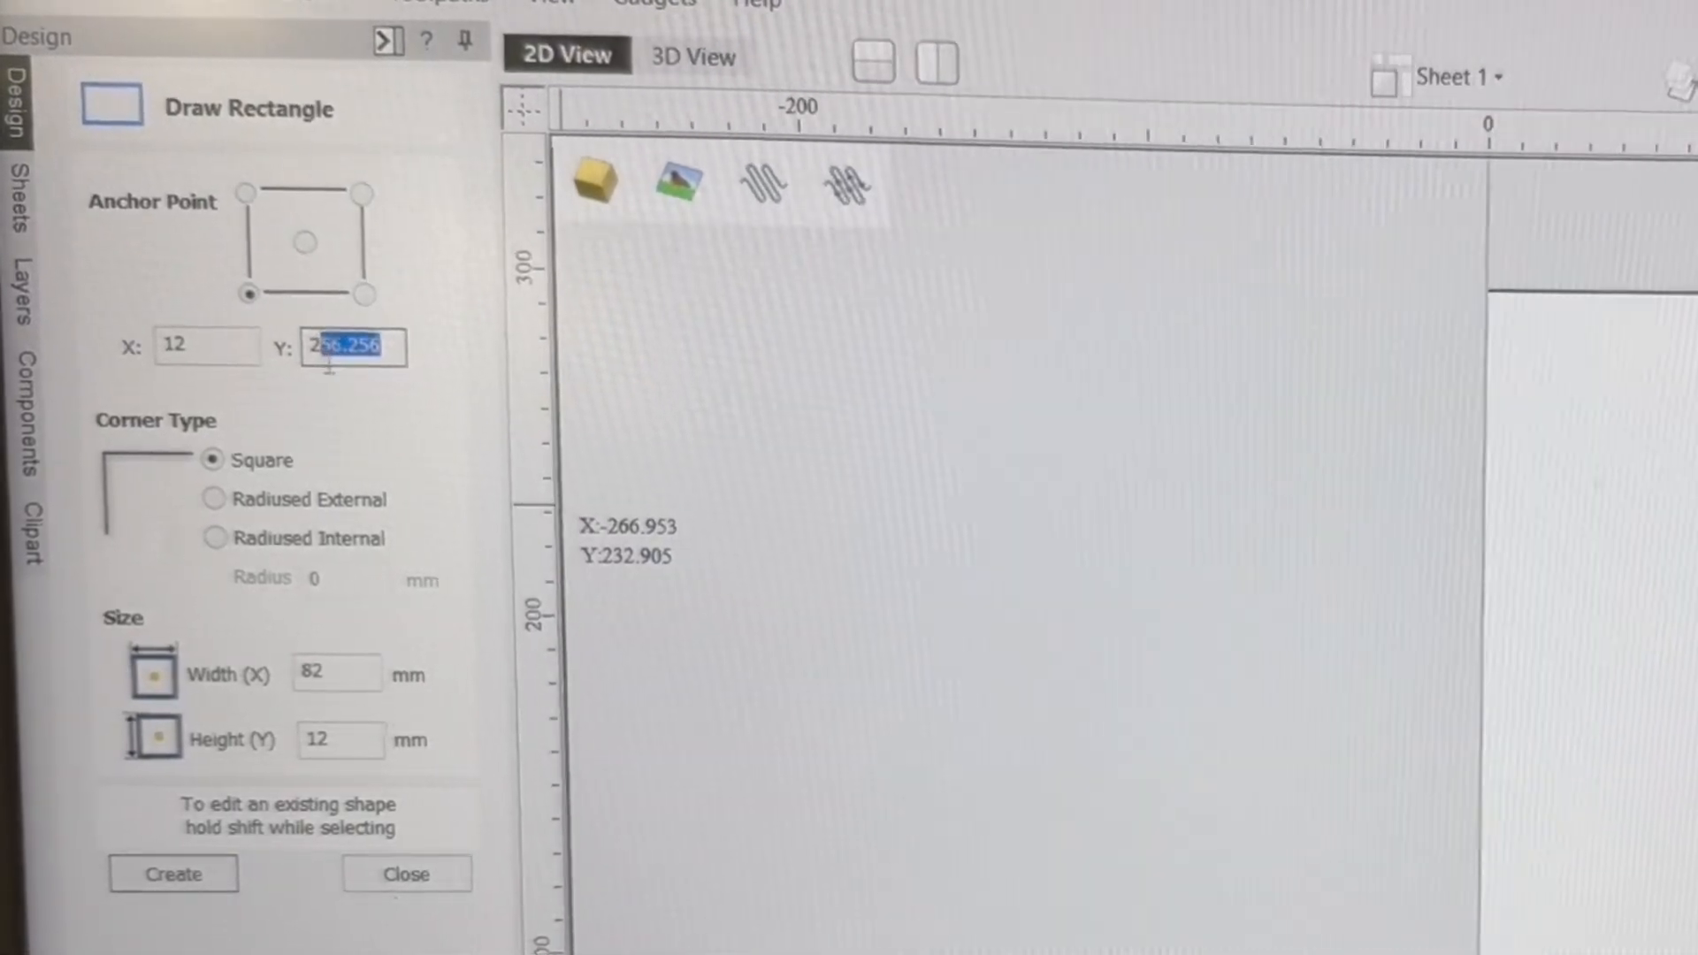
pyautogui.write('12')
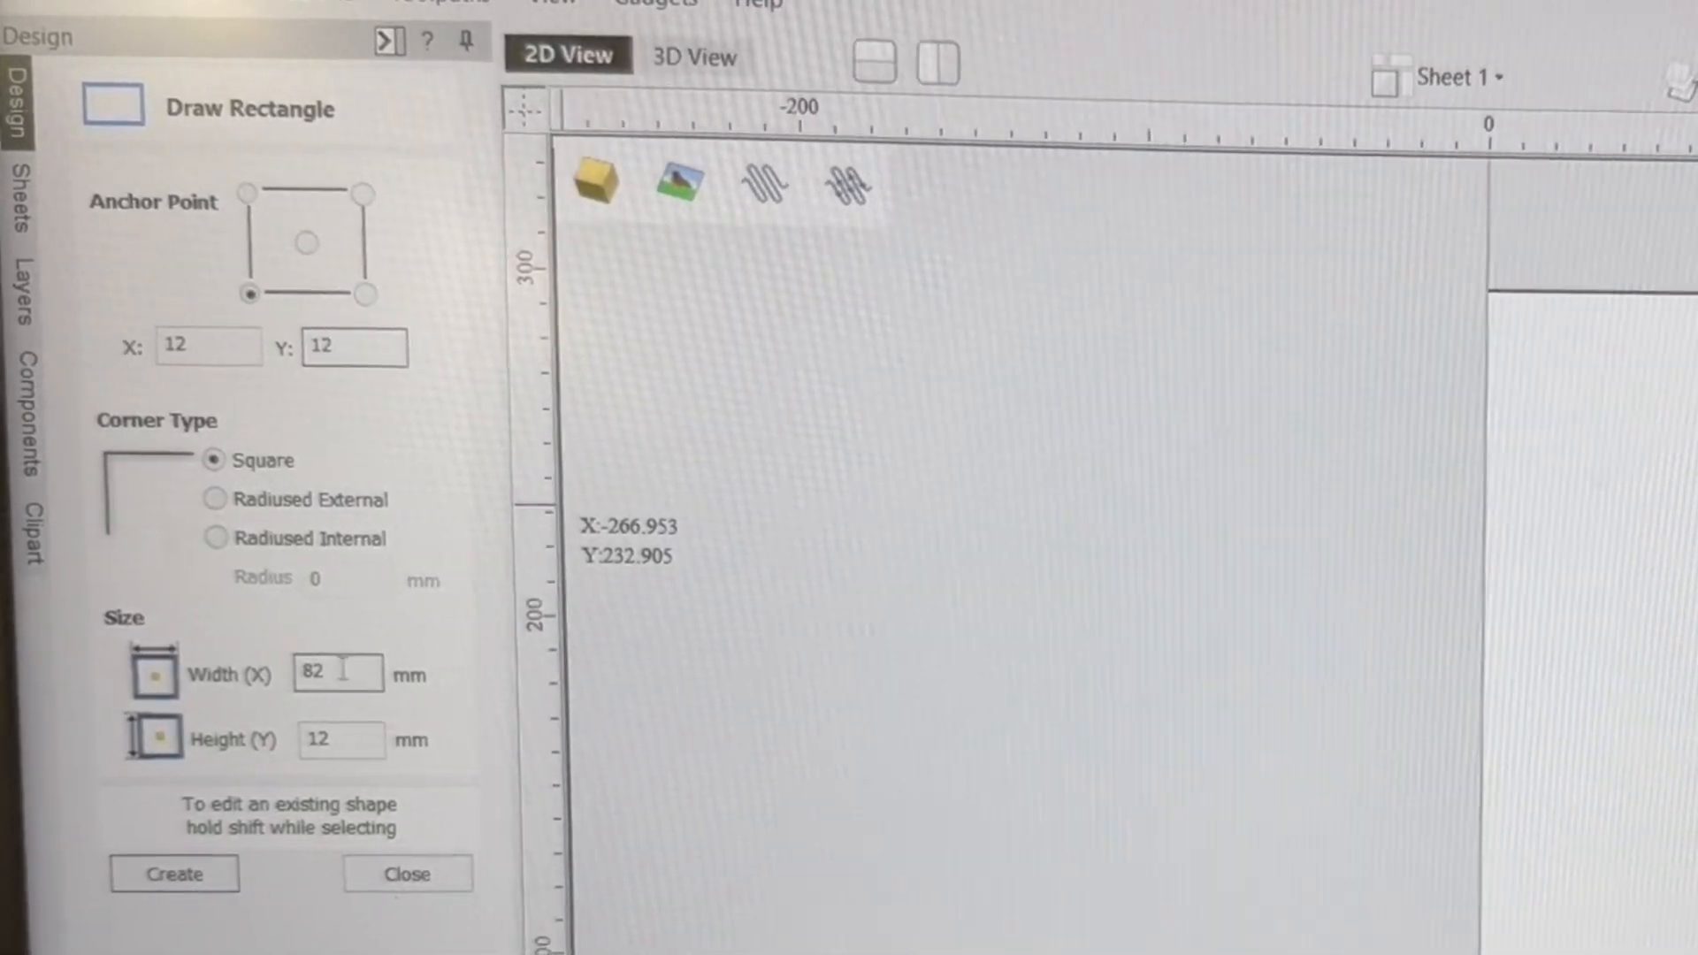
pyautogui.tripleClick(336, 673)
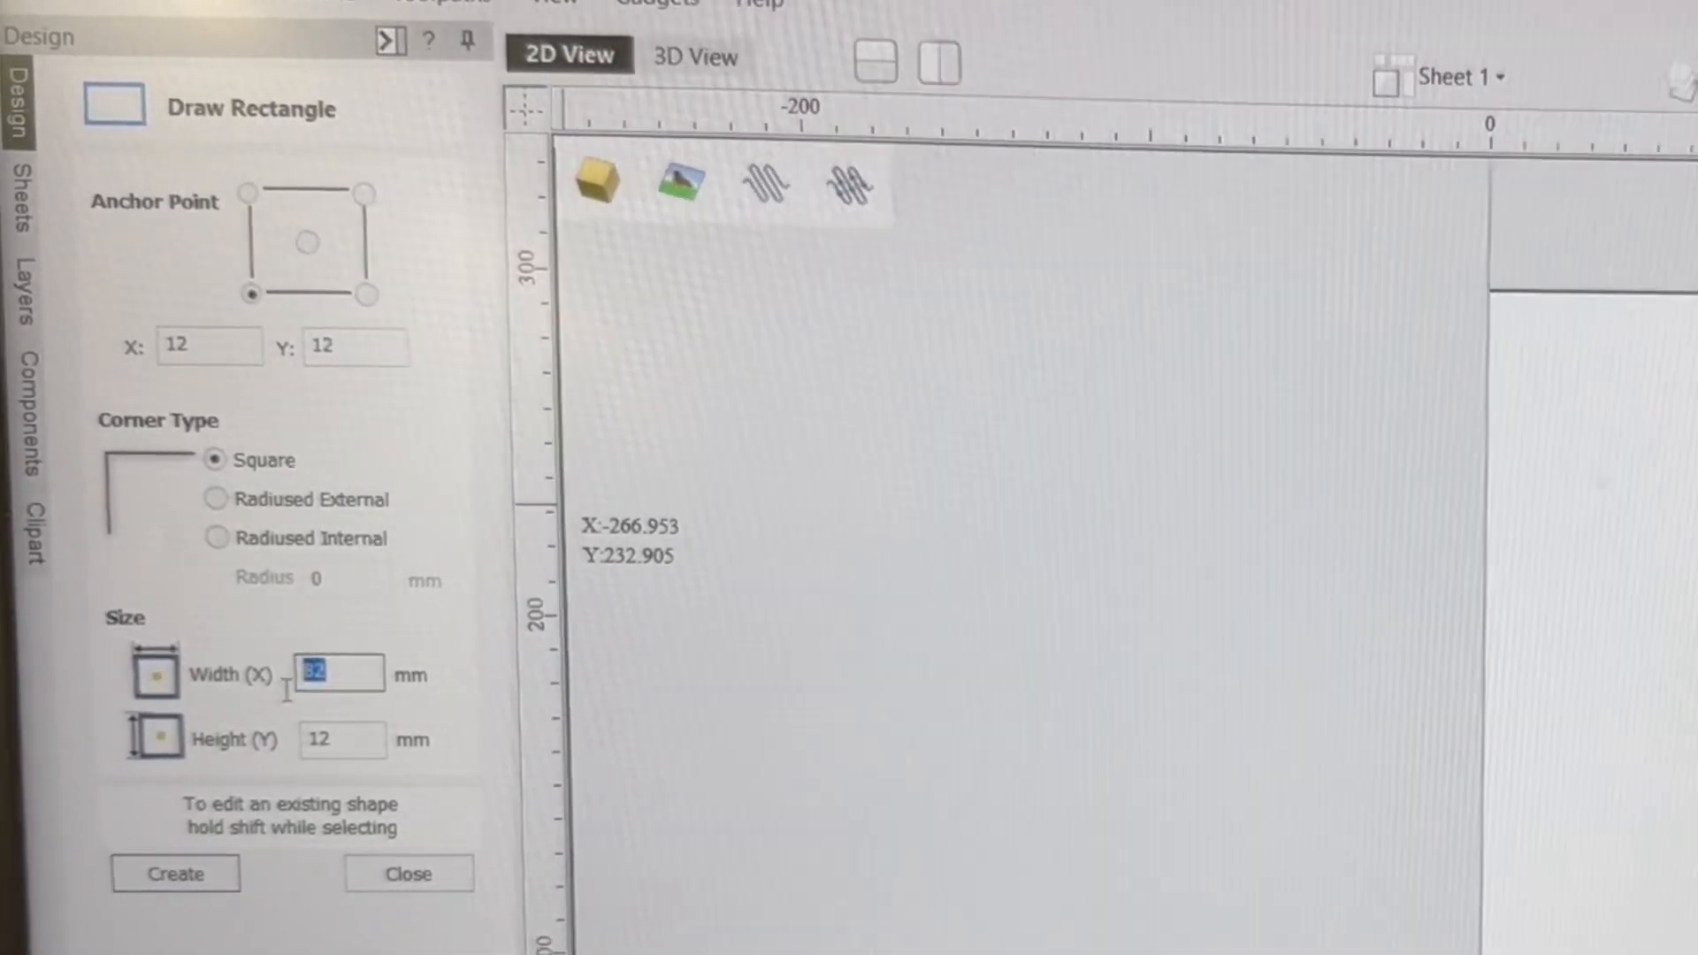
pyautogui.write('50')
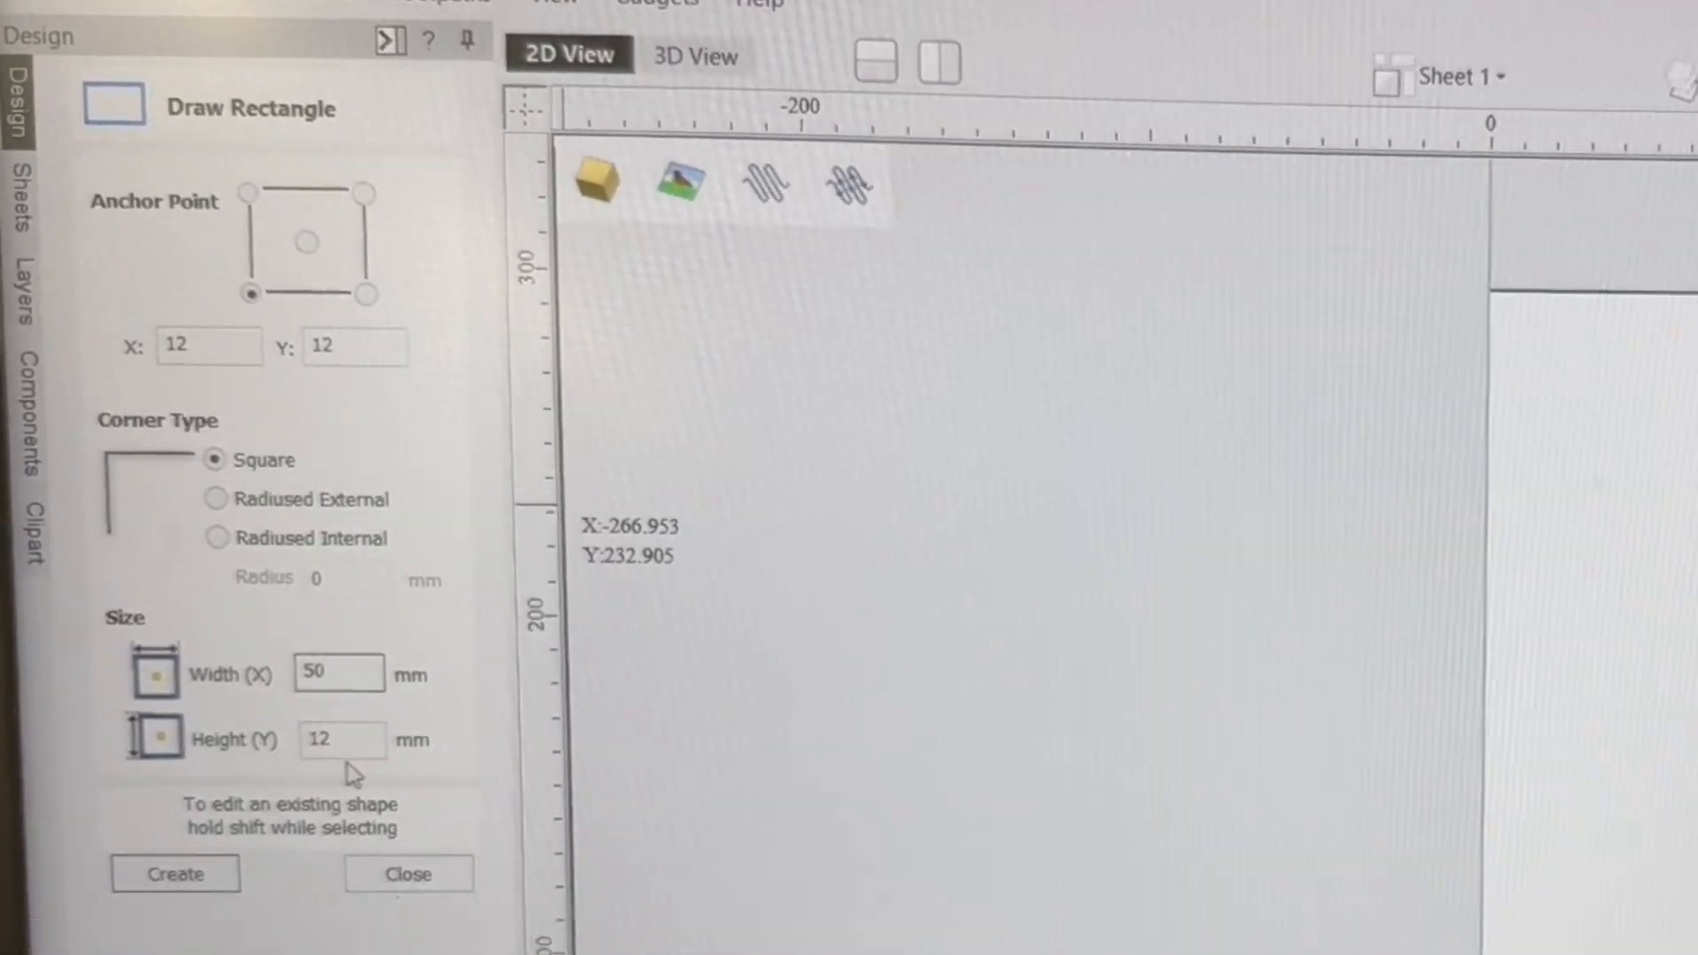
pyautogui.click(341, 739)
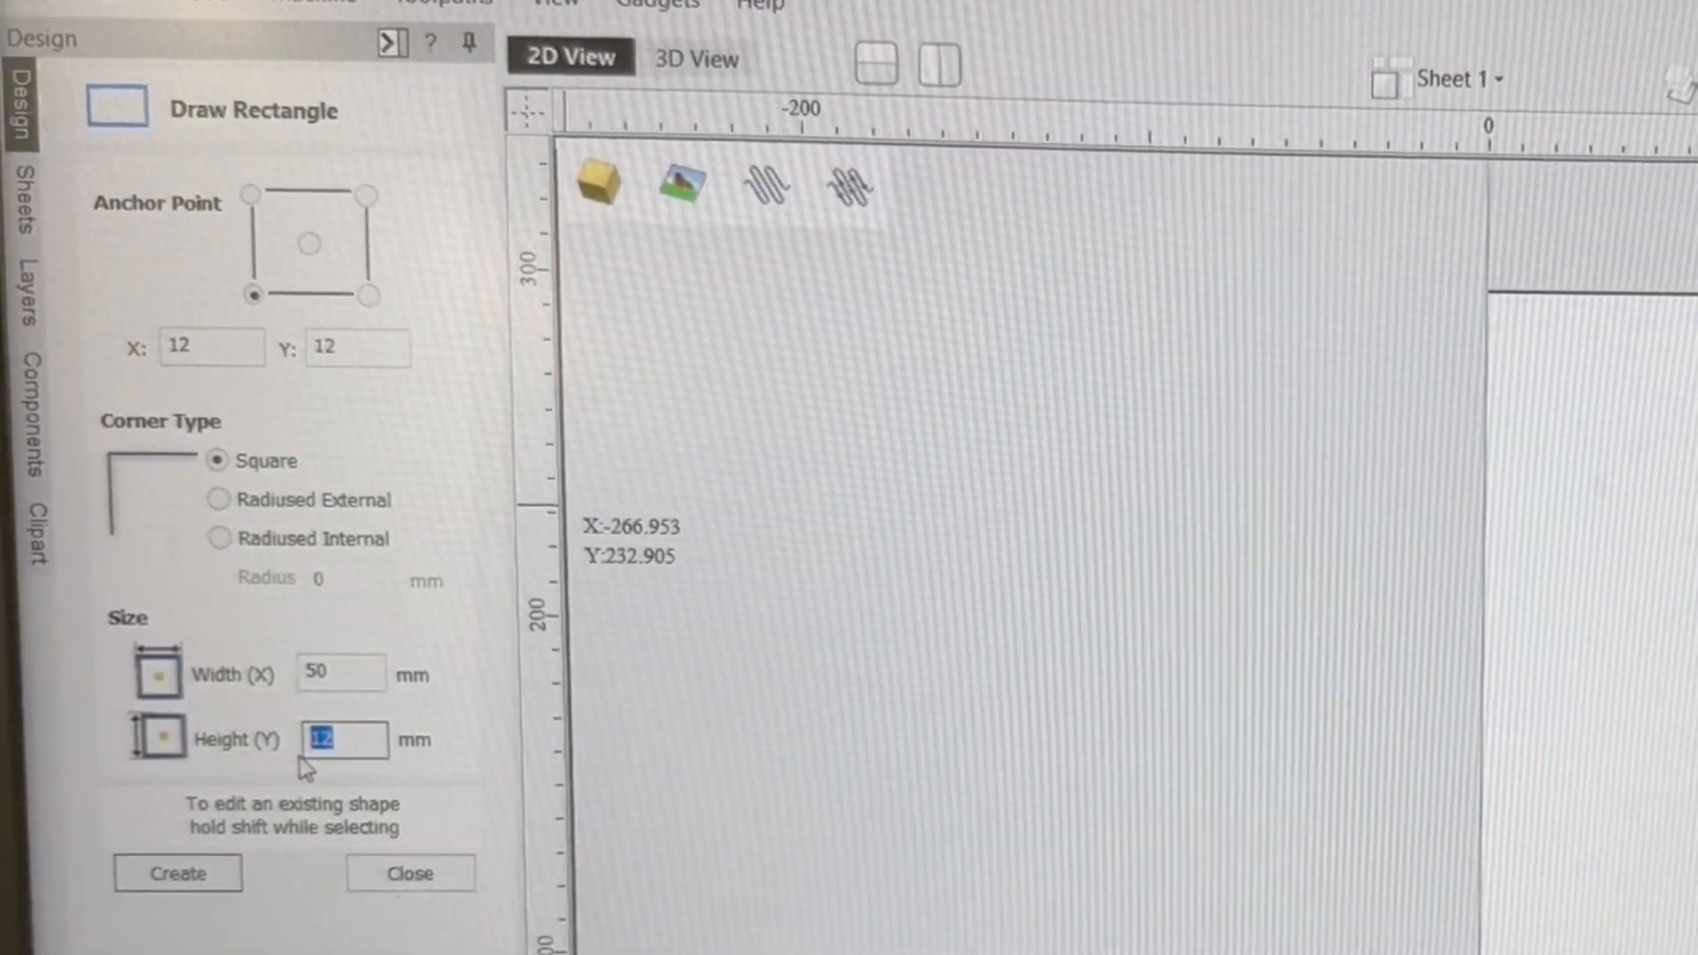
pyautogui.write('13.0')
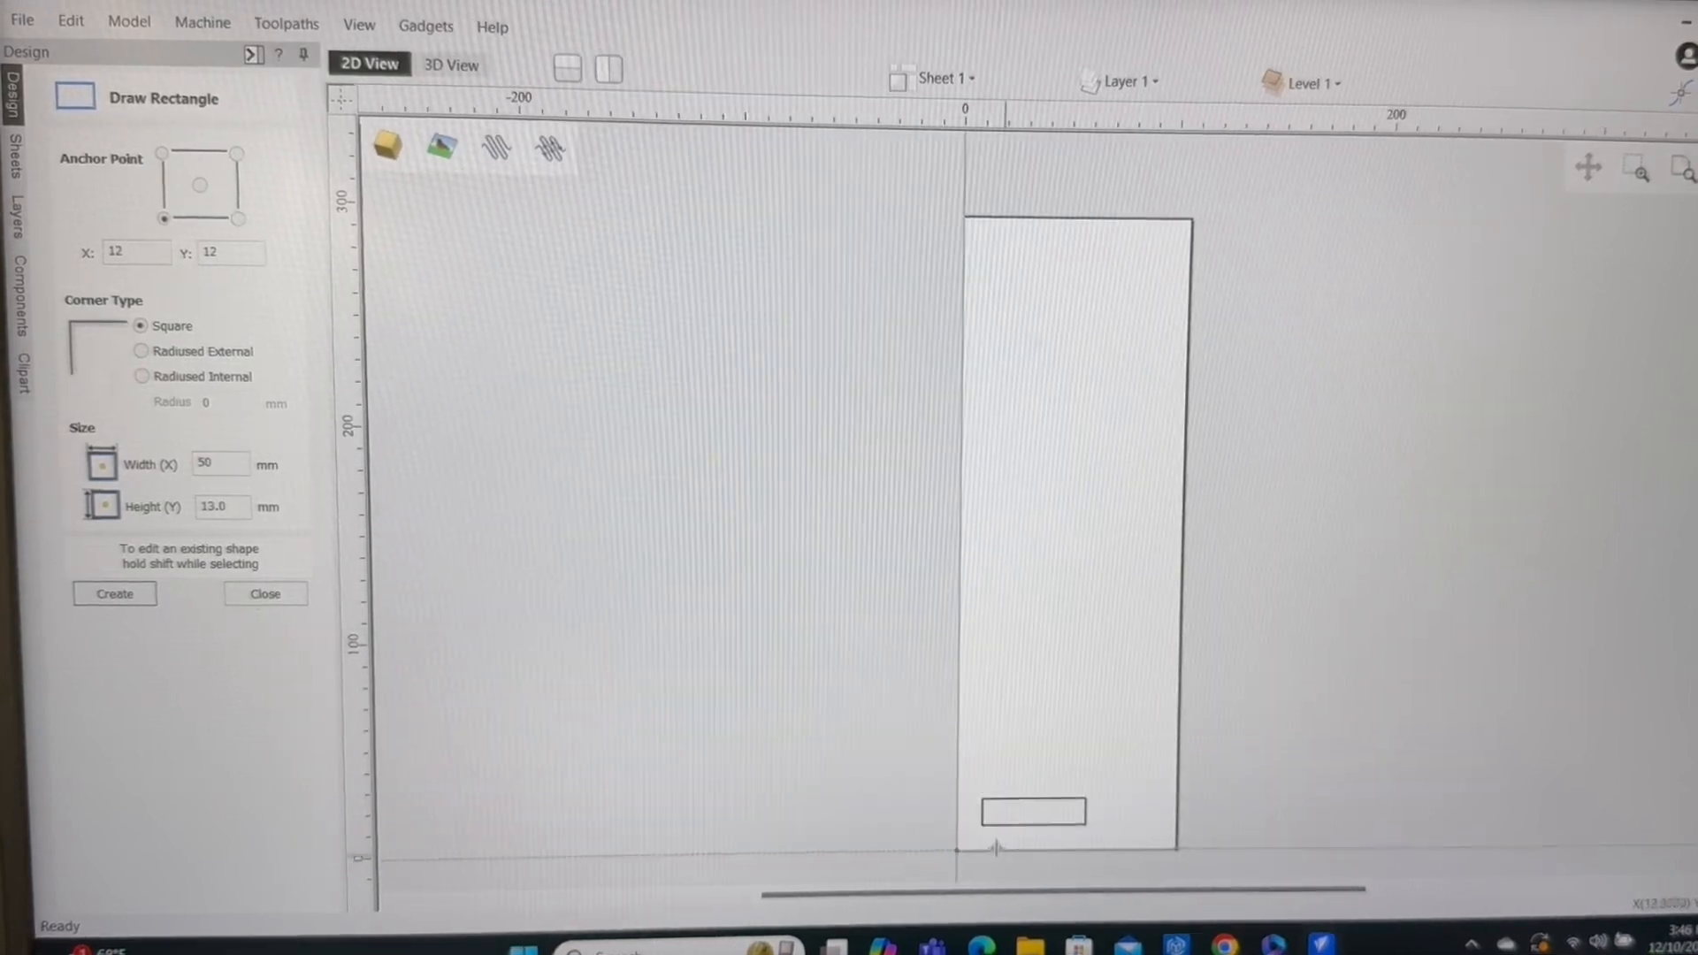
pyautogui.moveTo(1005, 846)
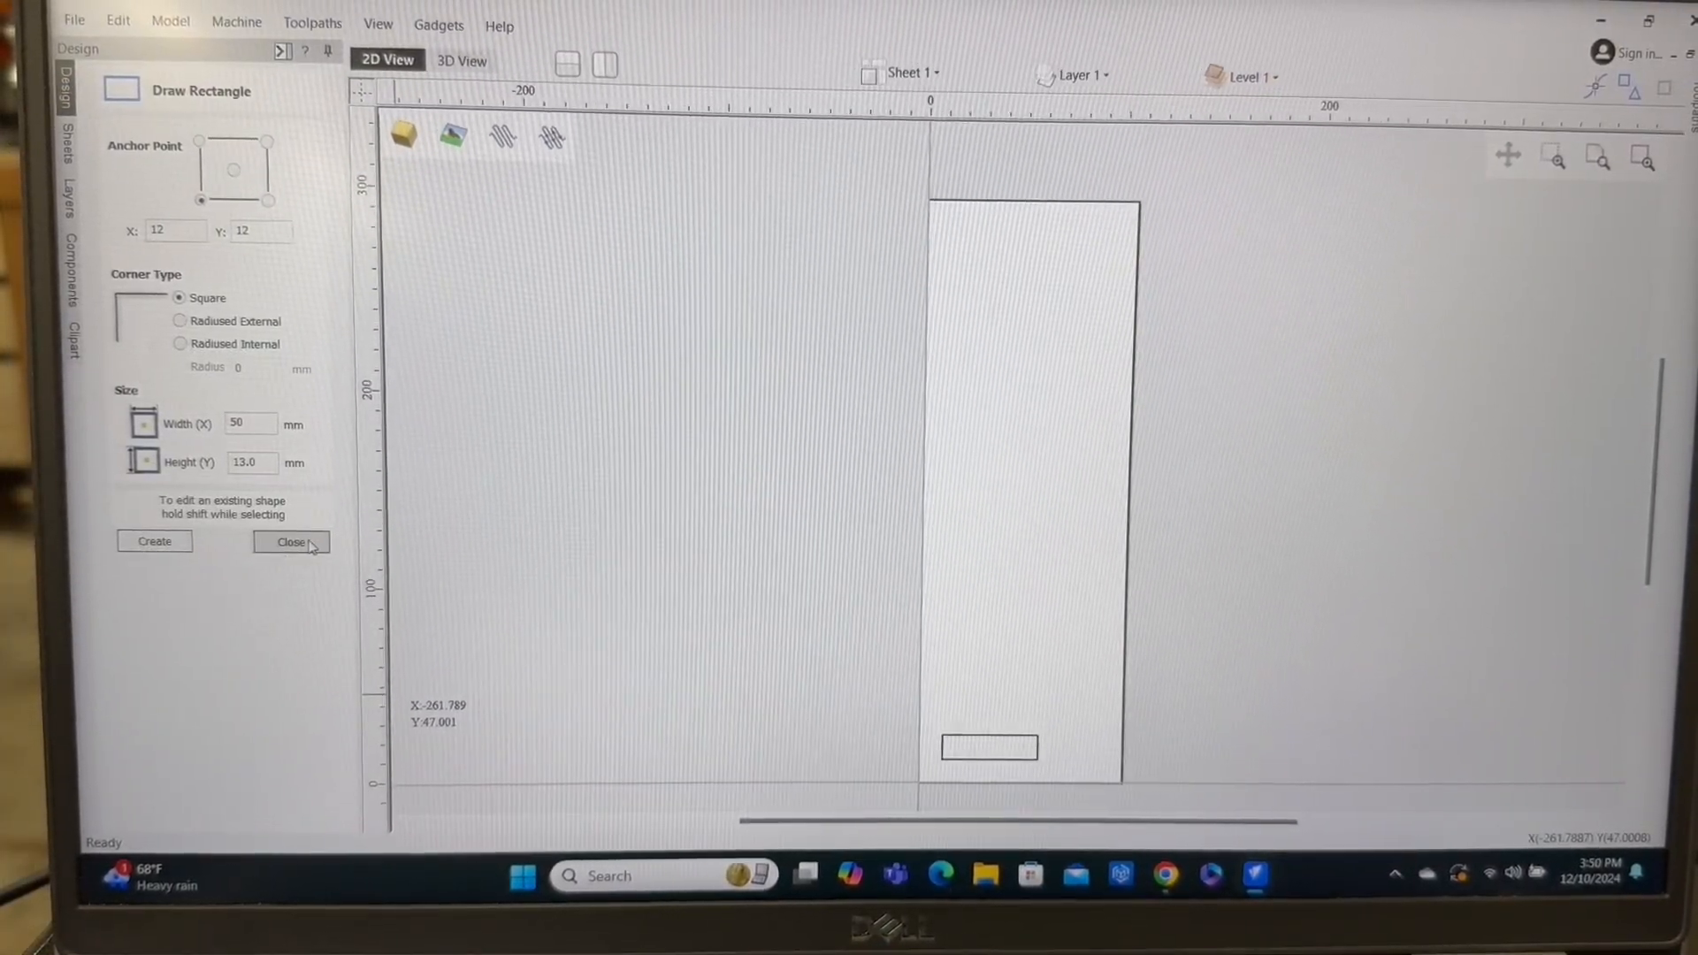
# Array-copy the slot rectangle into ten rows with 12 mm gaps.
pyautogui.click(290, 541)
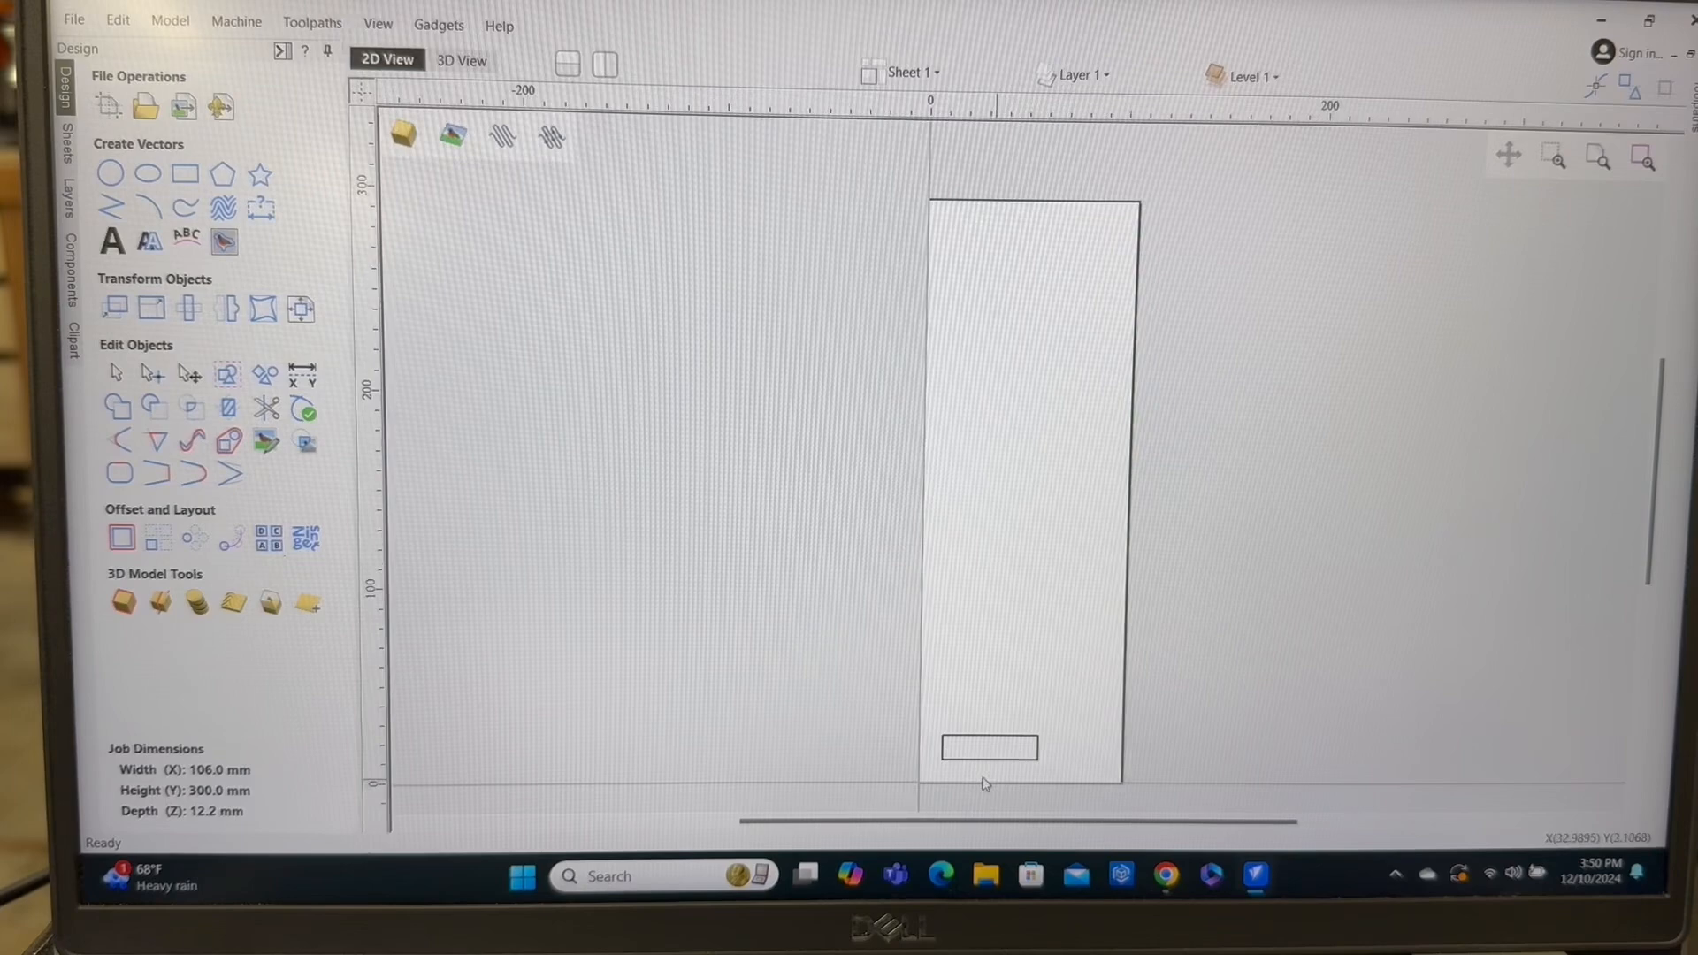
pyautogui.moveTo(1010, 292)
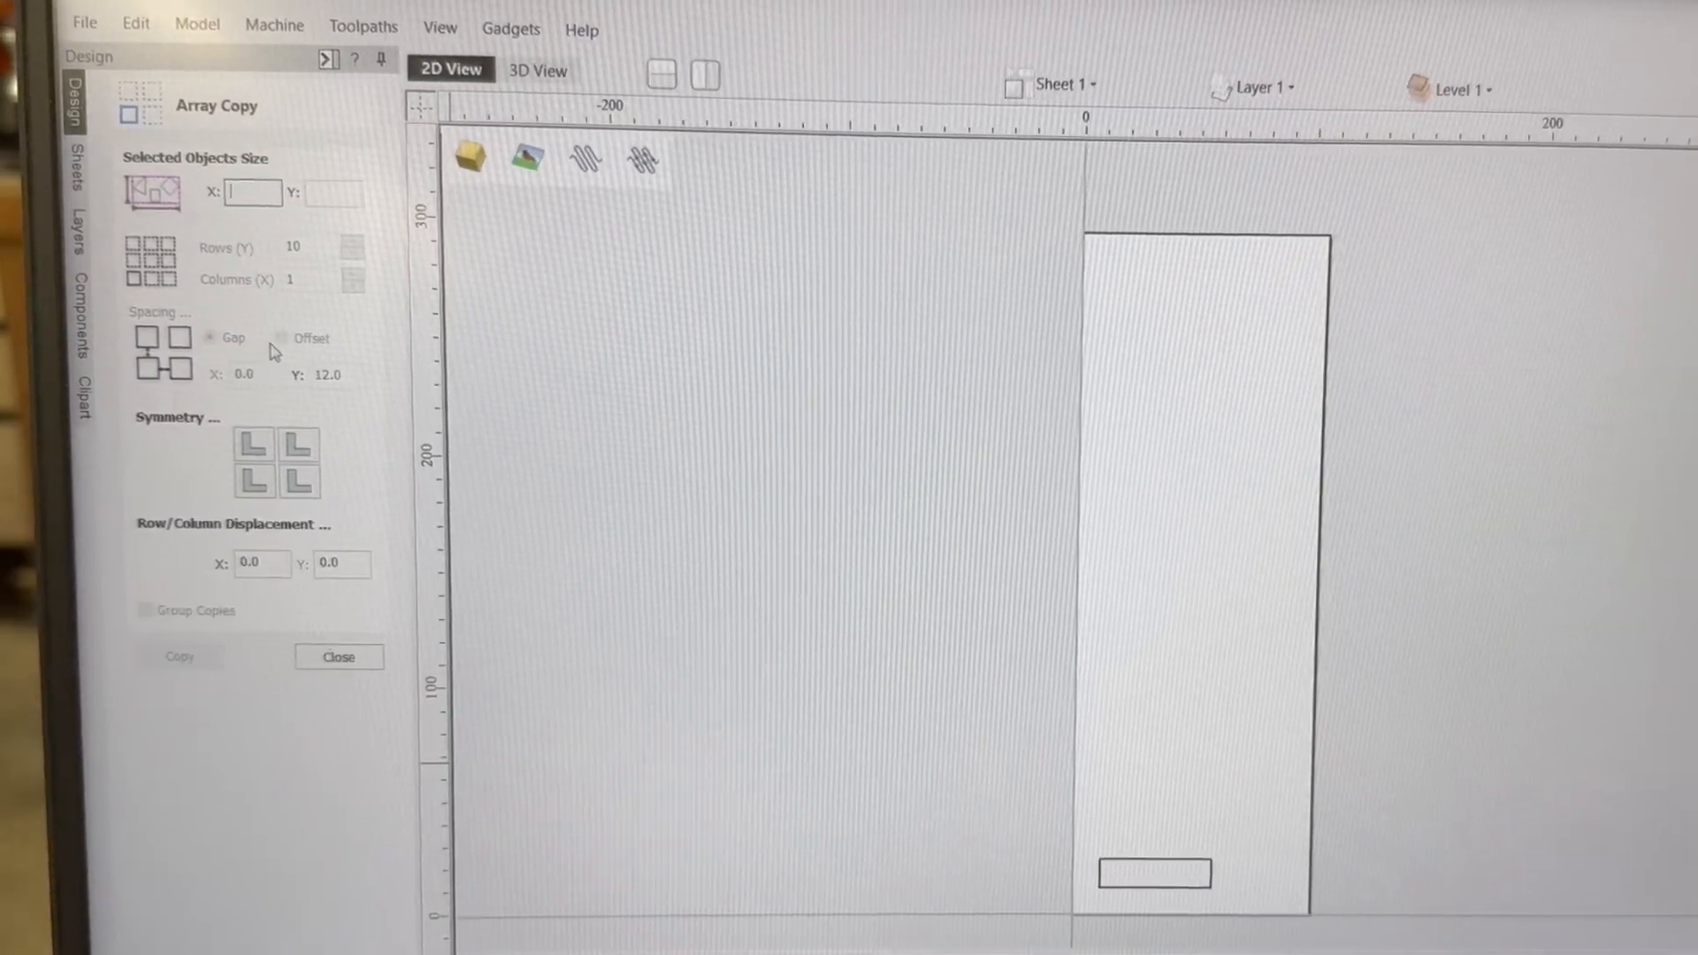
pyautogui.moveTo(251, 270)
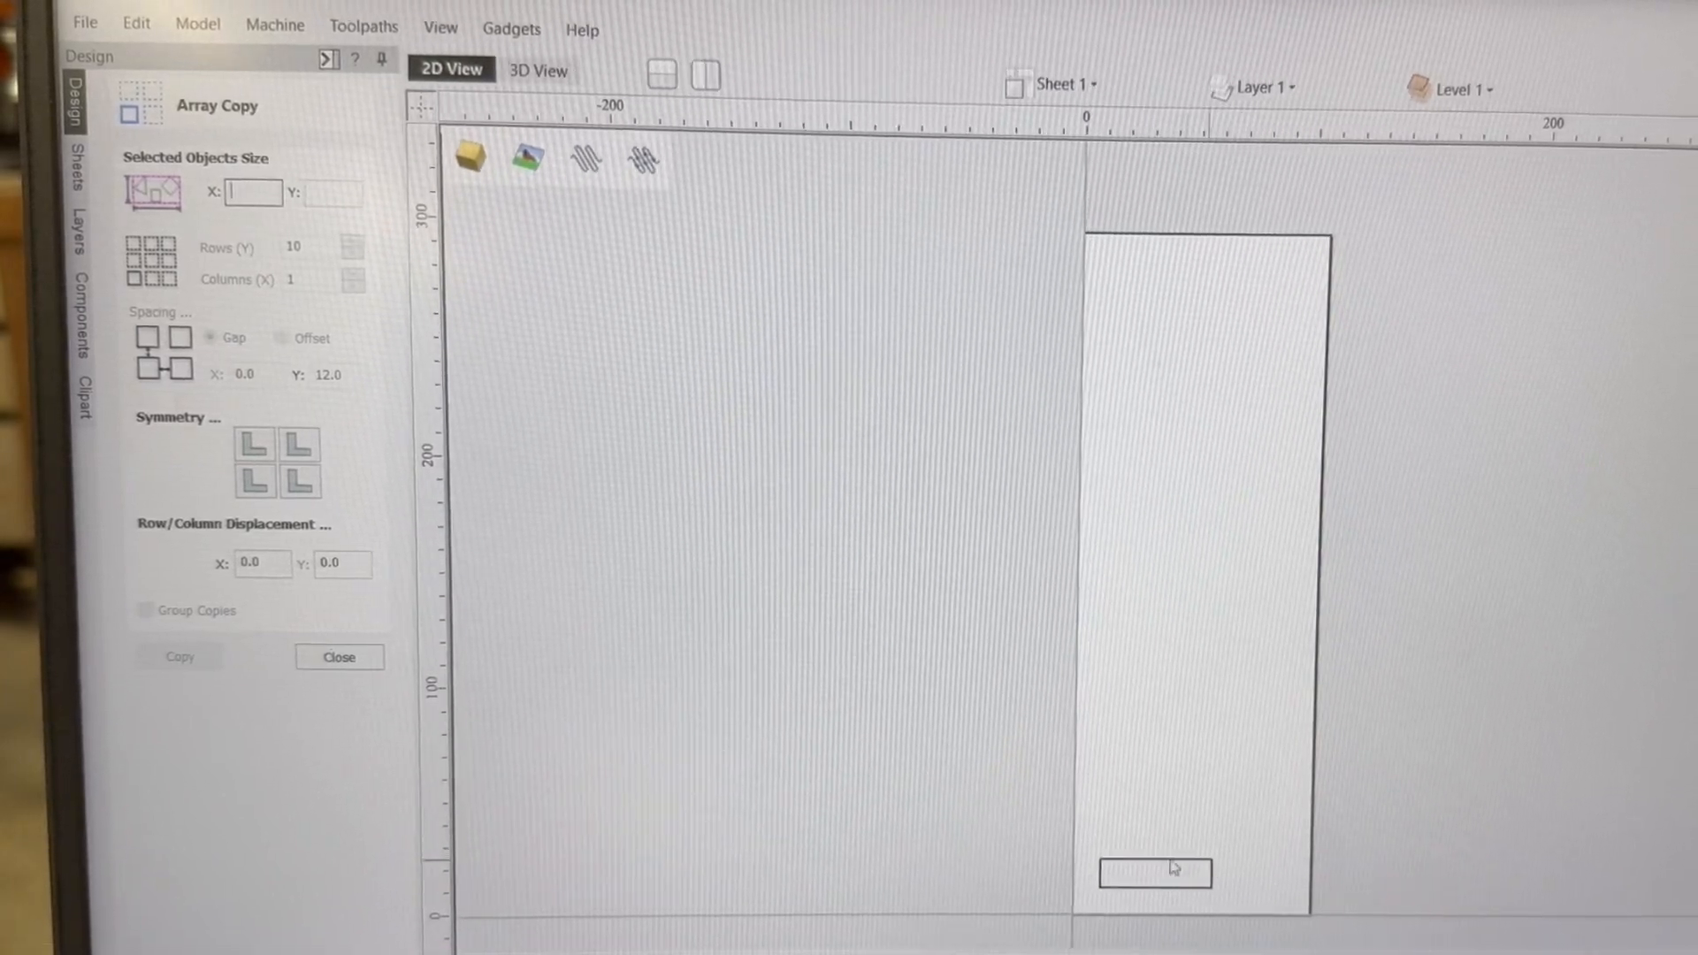
pyautogui.click(1154, 872)
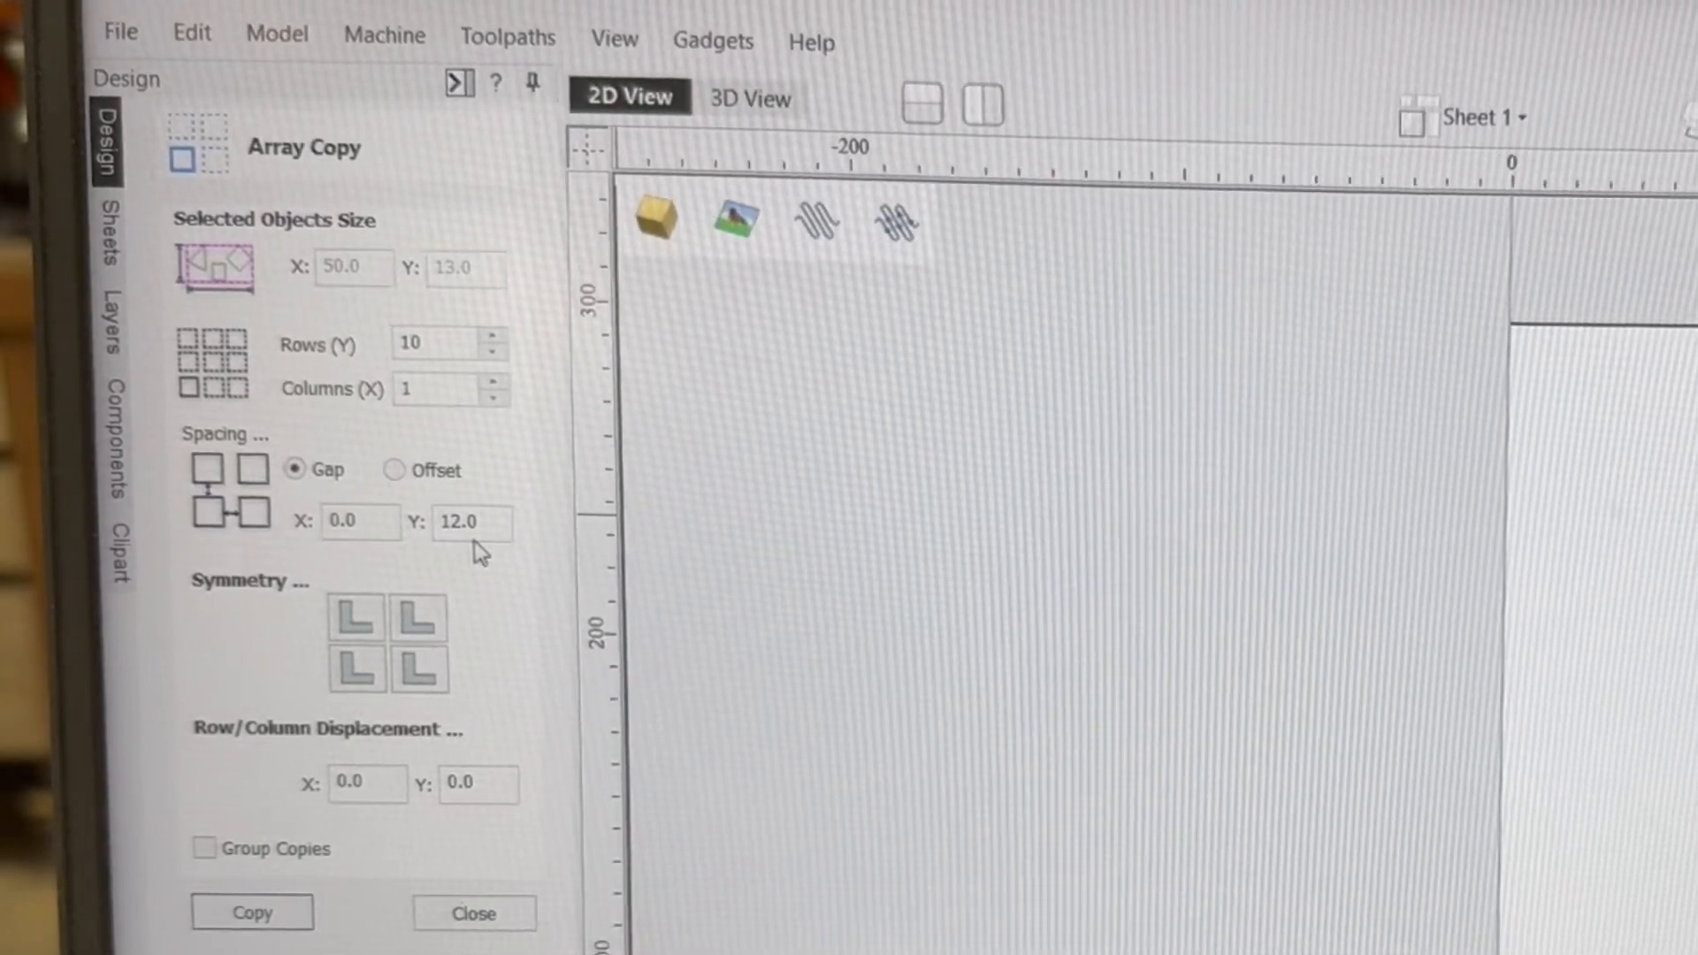
pyautogui.moveTo(355, 874)
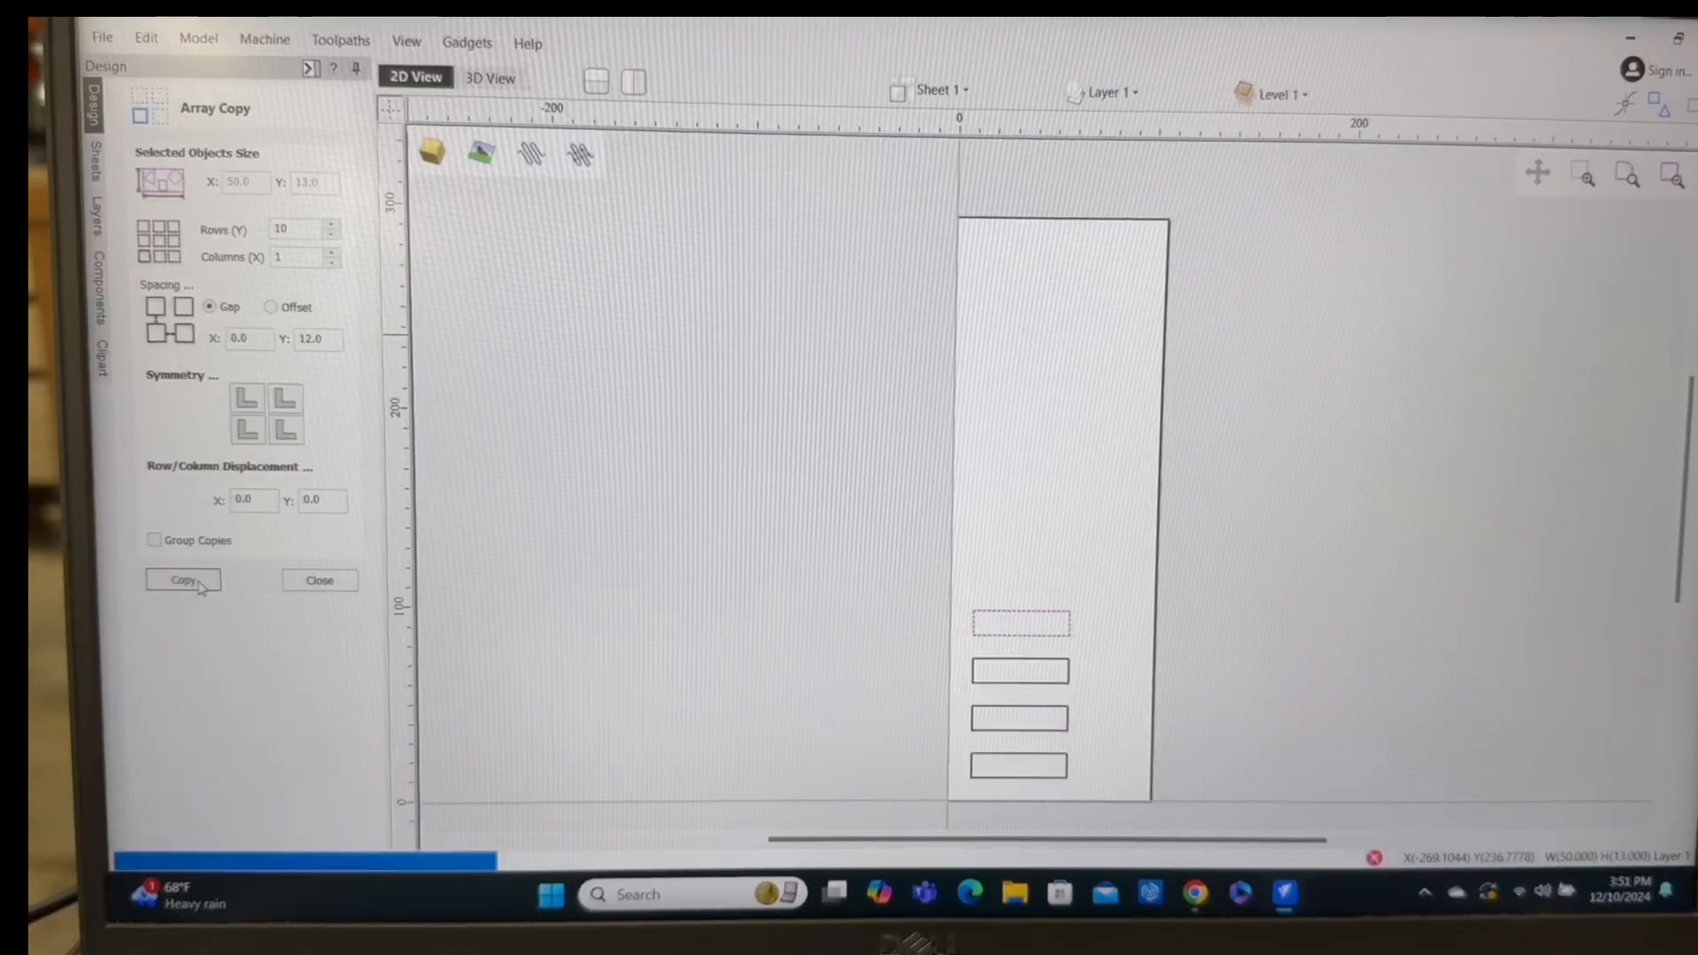
pyautogui.click(182, 581)
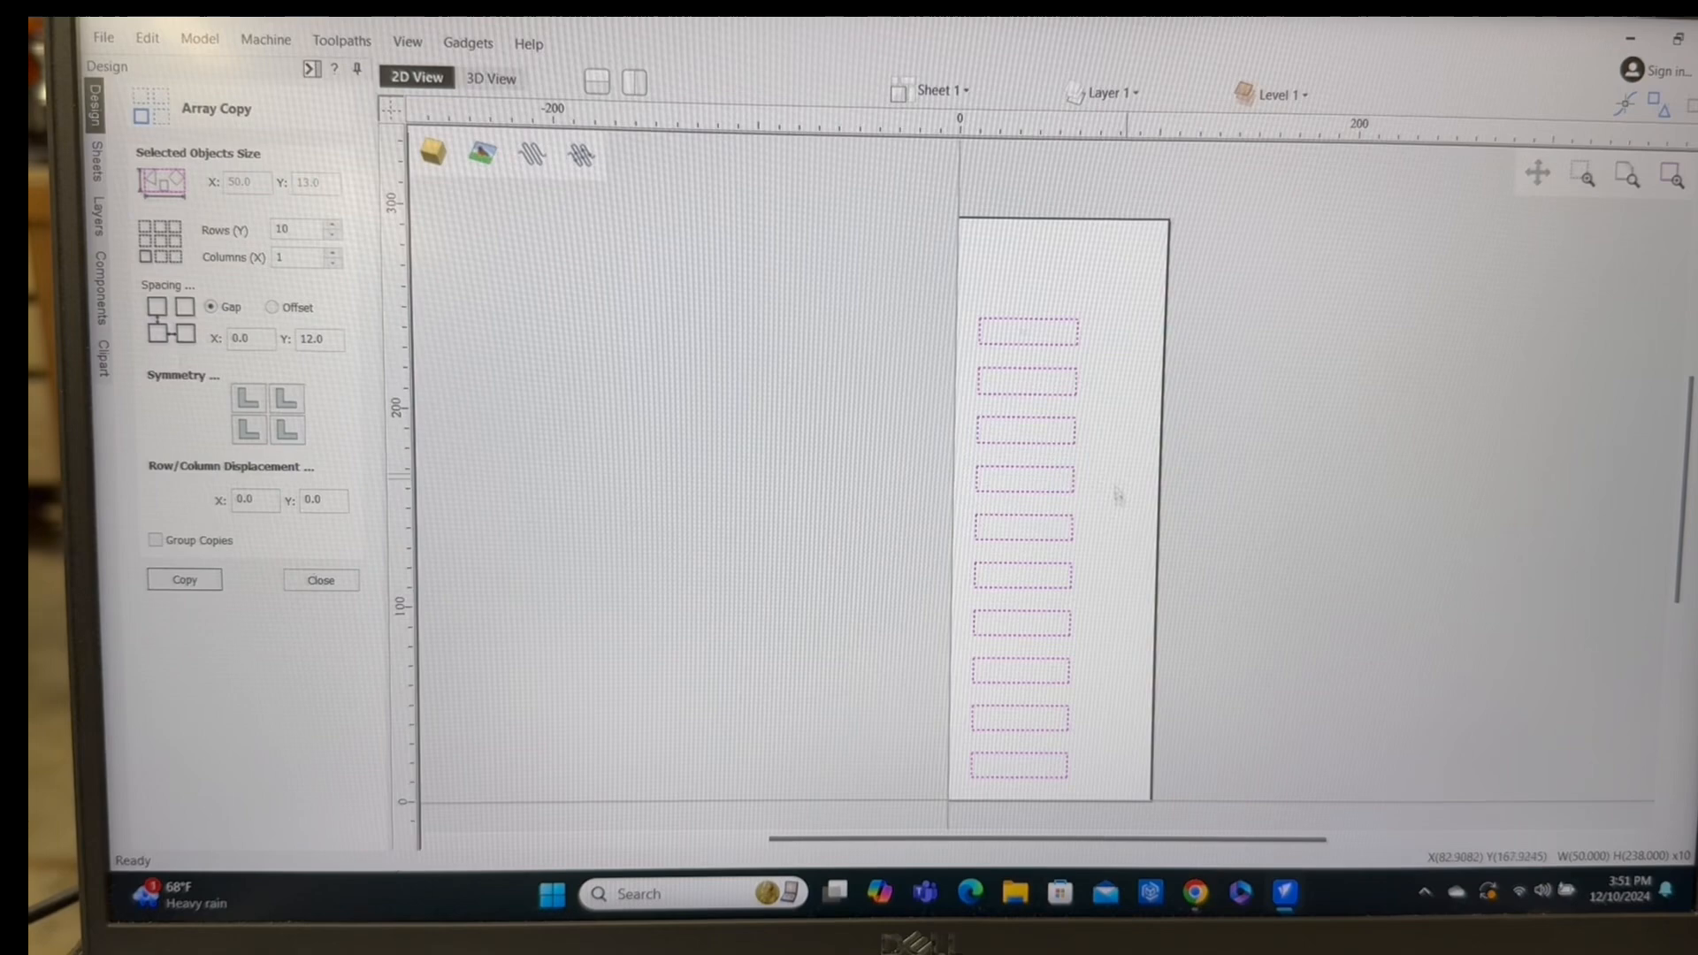
pyautogui.click(320, 580)
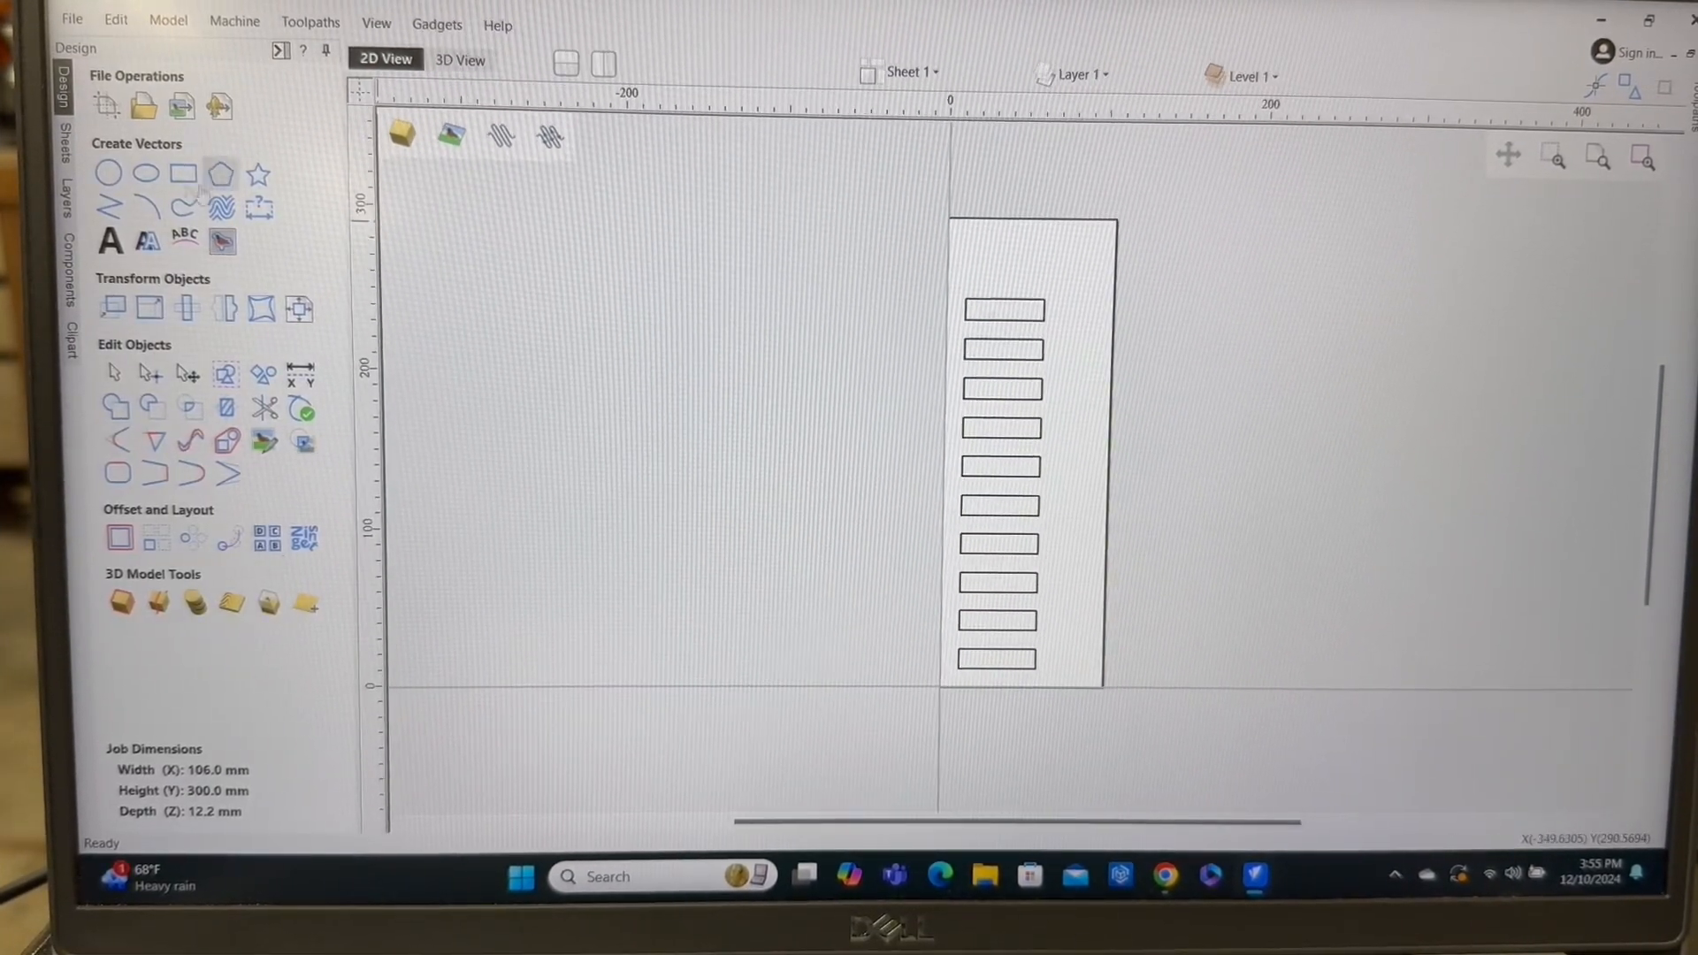
# Draw a 12 mm diameter circle above the slots.
pyautogui.click(142, 173)
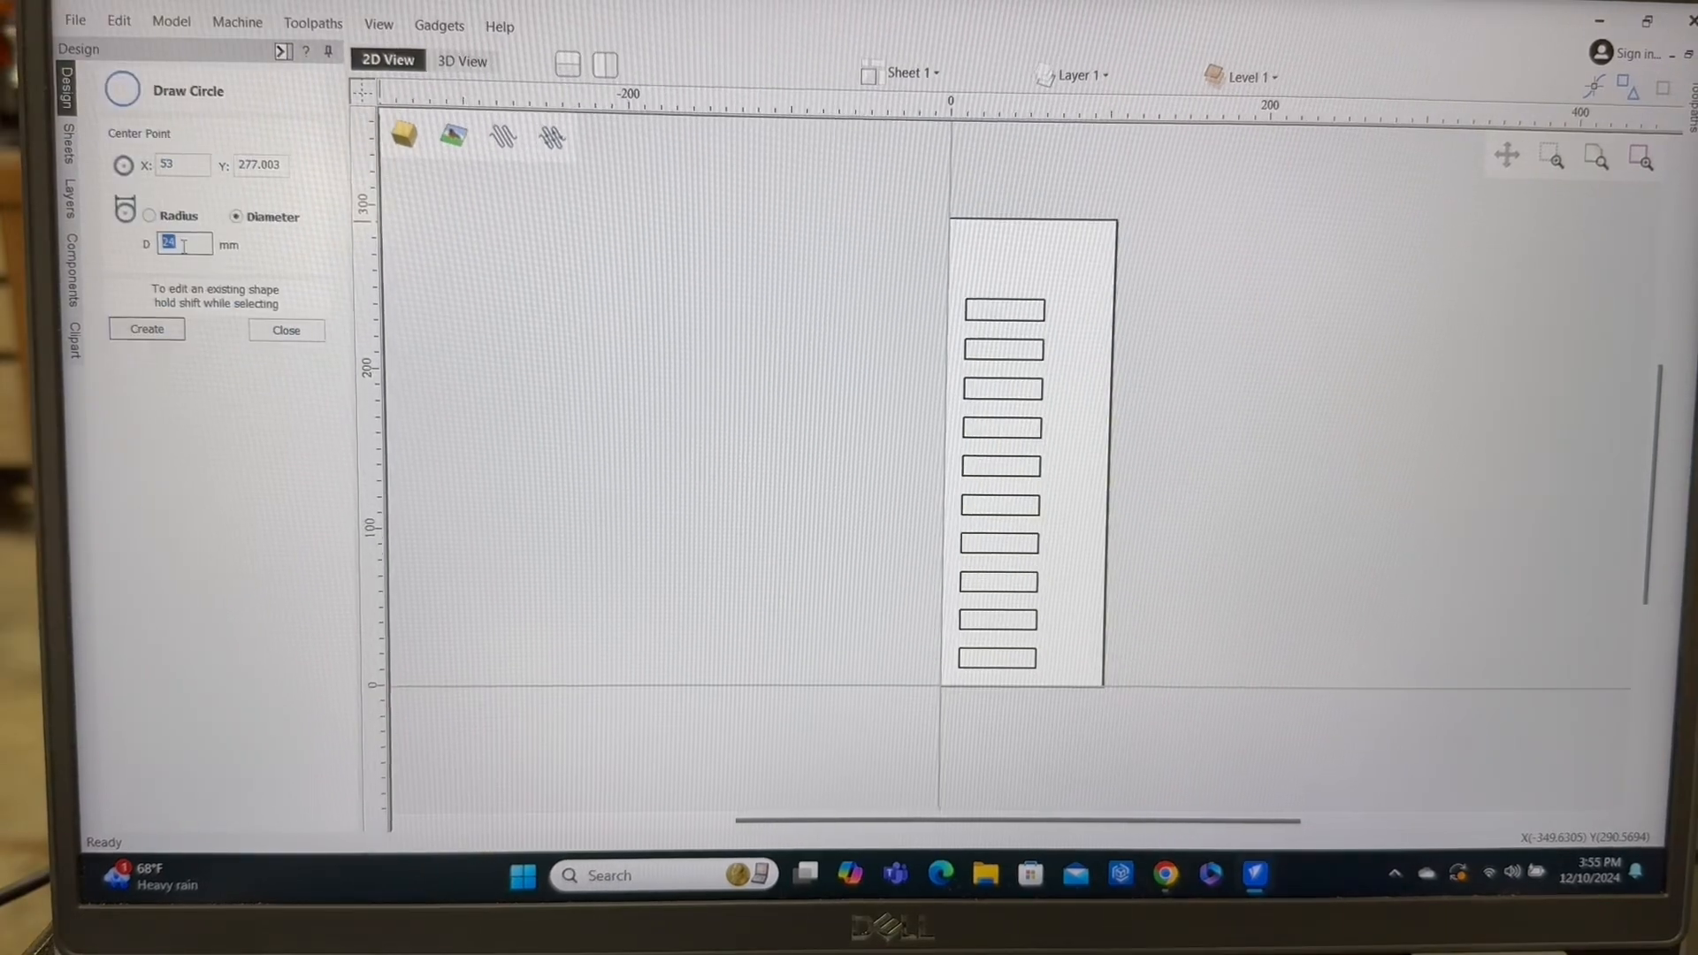
pyautogui.write('12')
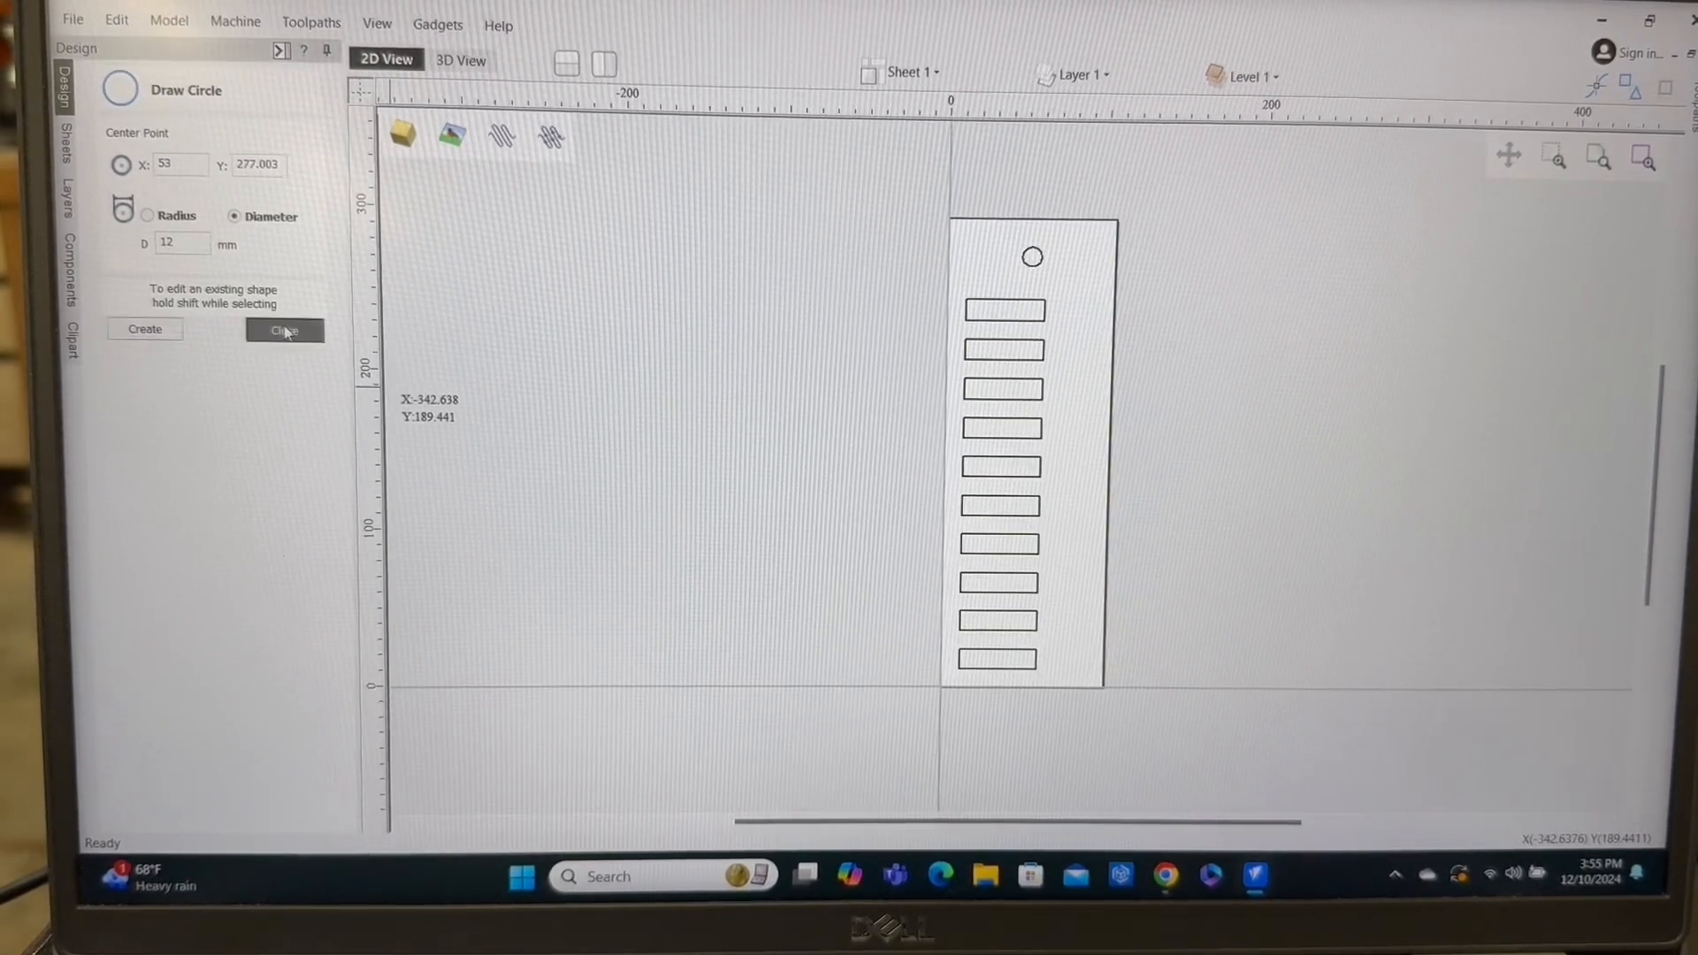
pyautogui.click(283, 329)
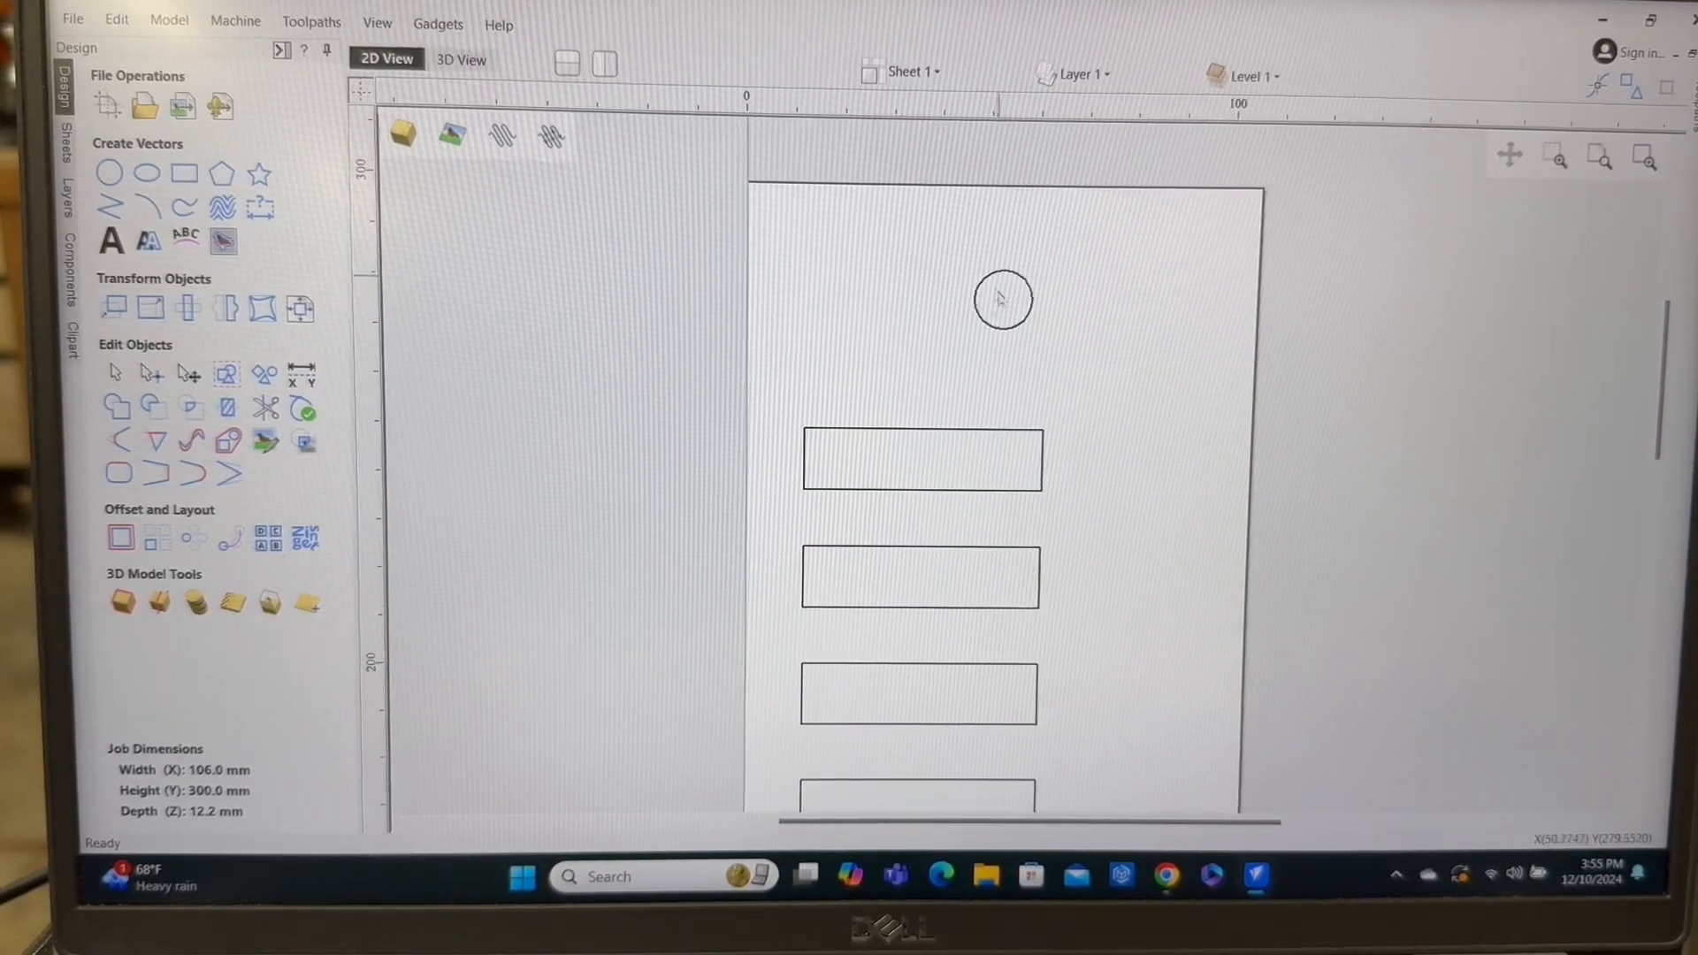
pyautogui.moveTo(1231, 319)
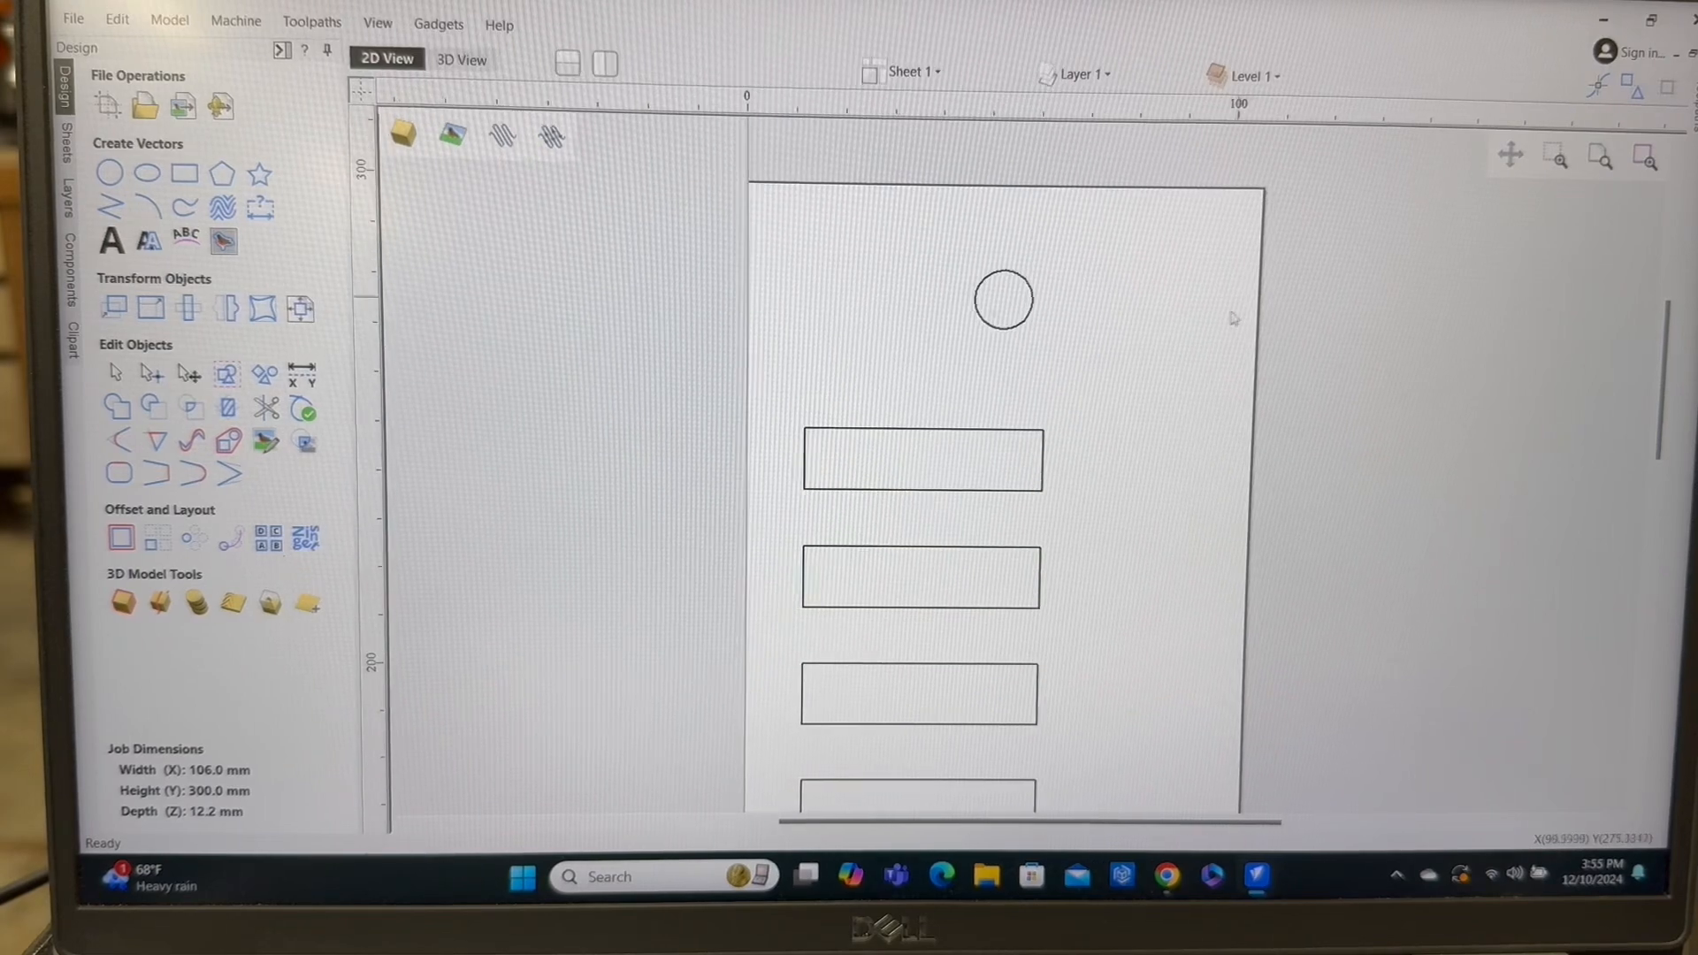
pyautogui.moveTo(1001, 193)
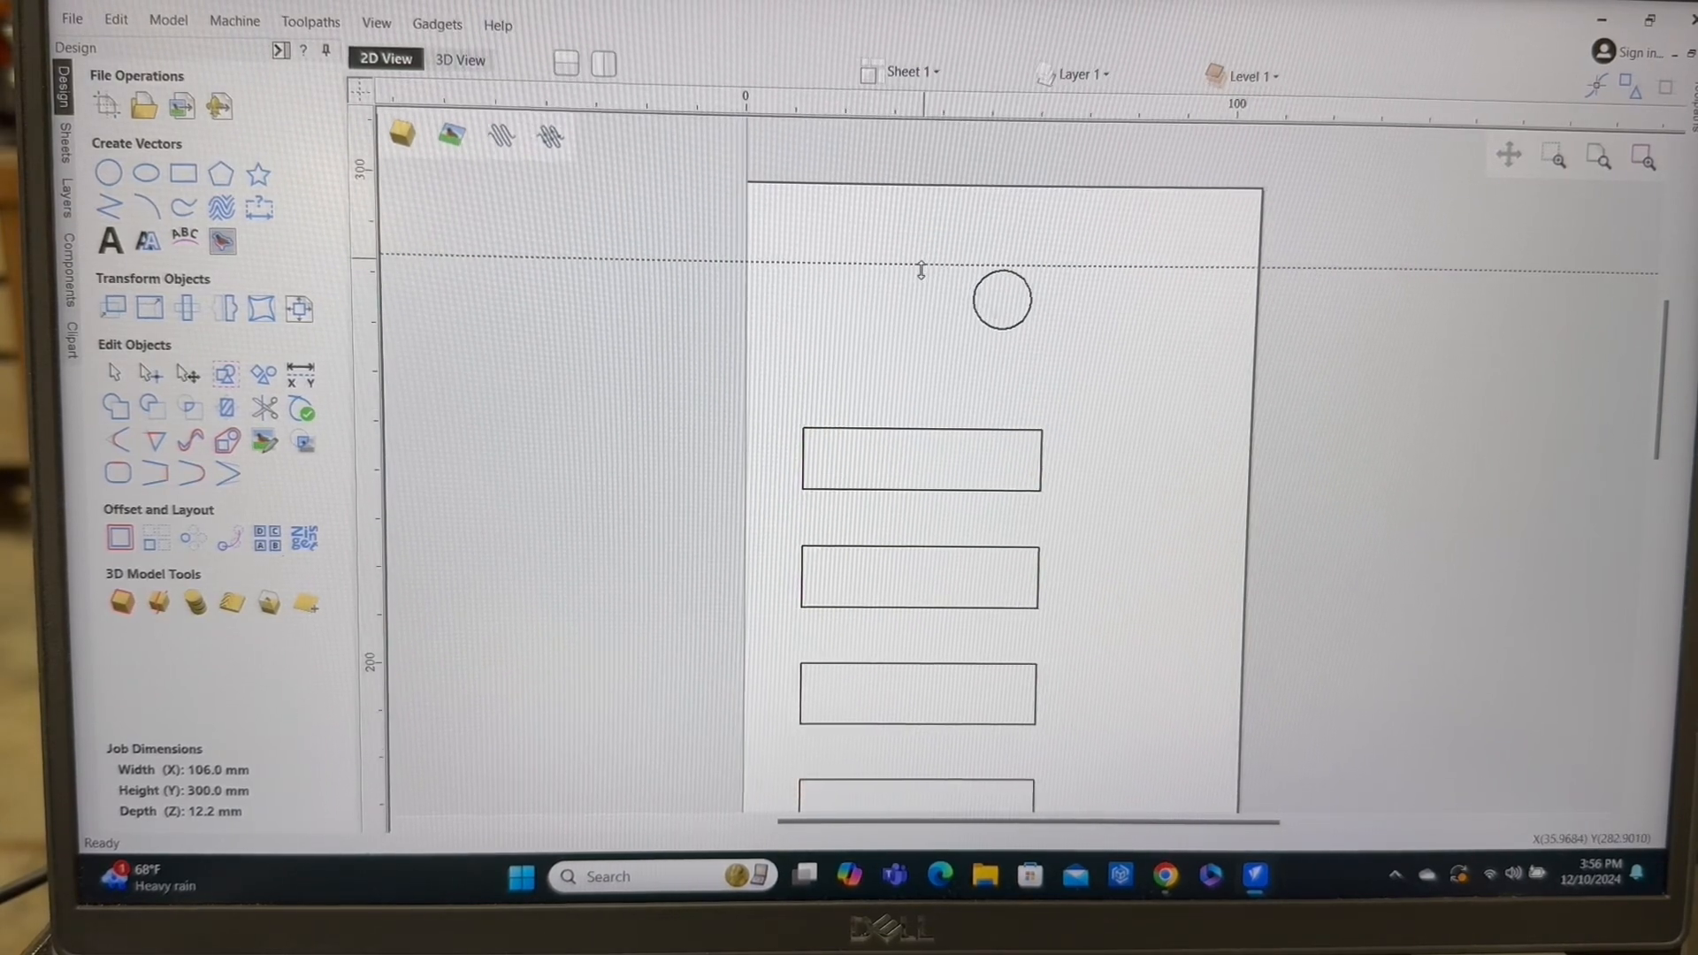
# Check the horizontal guide at 282 mm and drag the circle to snap onto it.
pyautogui.doubleClick(919, 256)
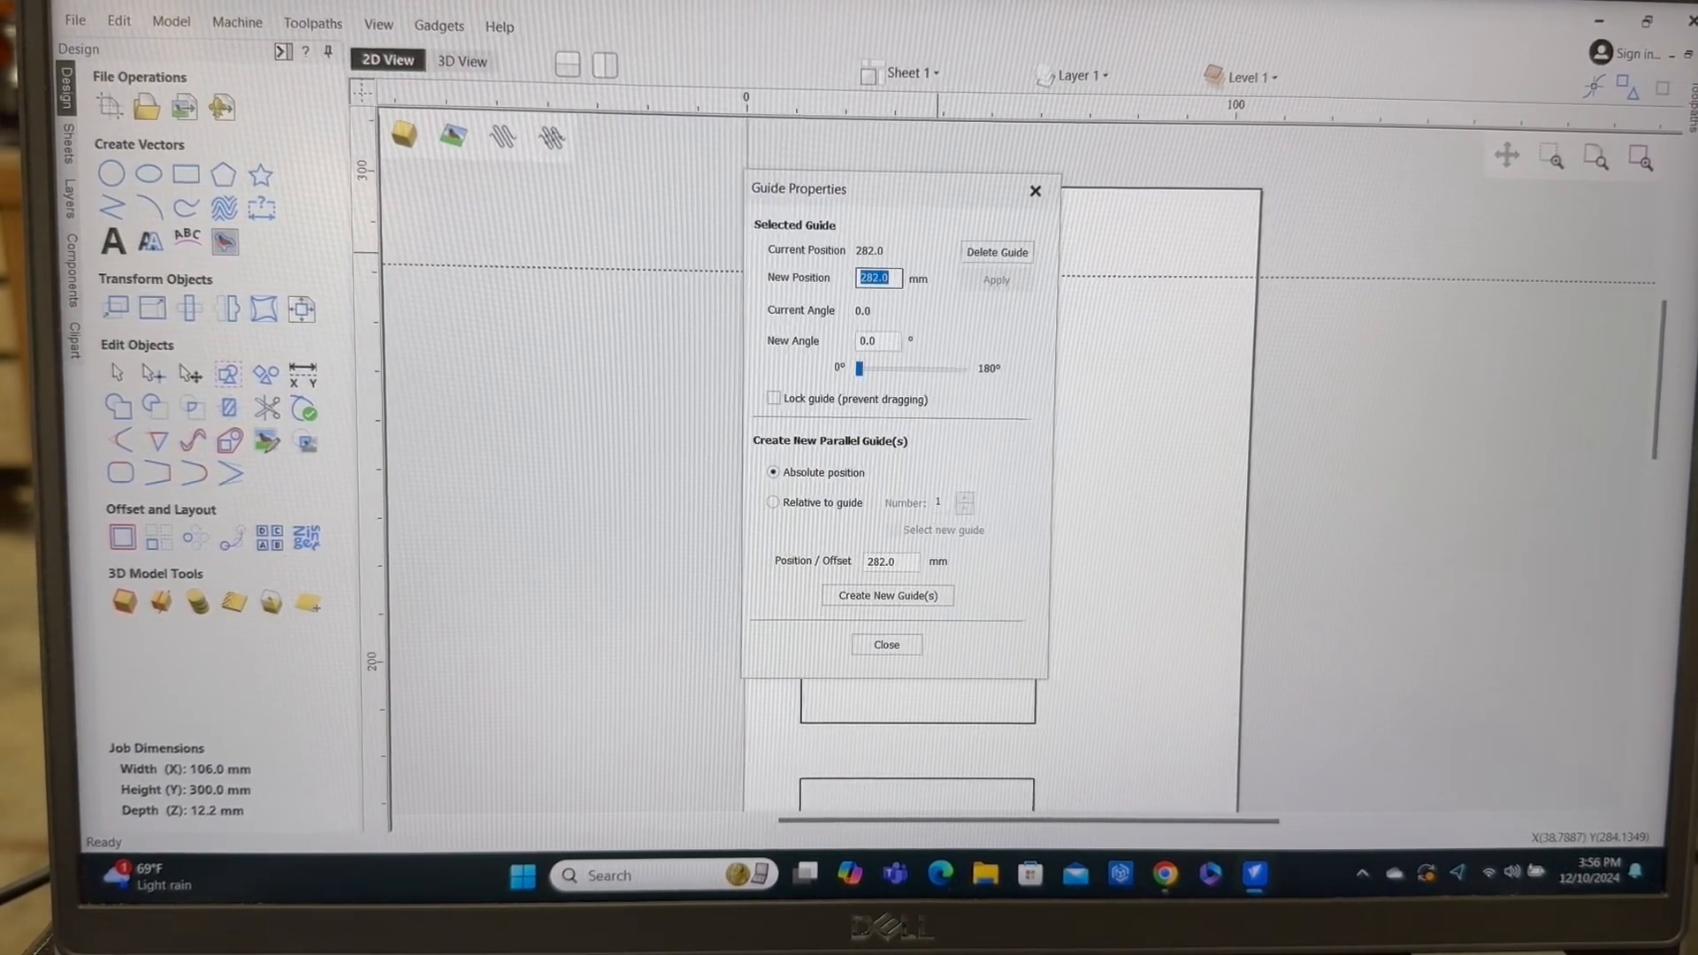
pyautogui.click(886, 644)
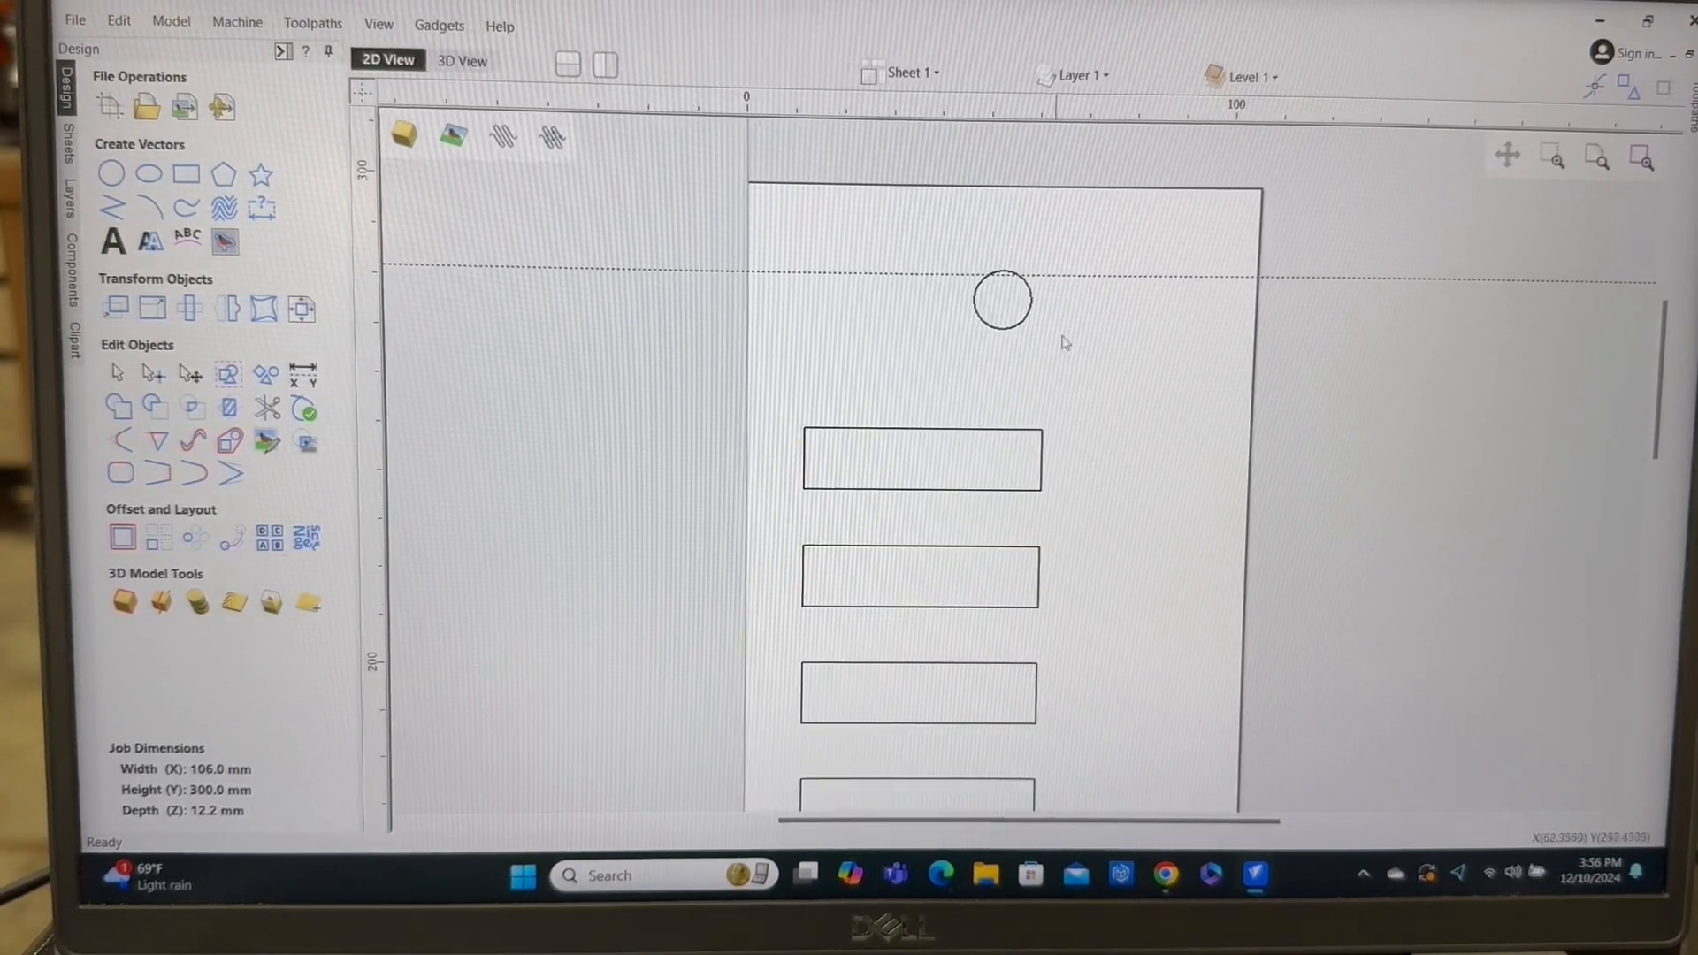
pyautogui.click(998, 301)
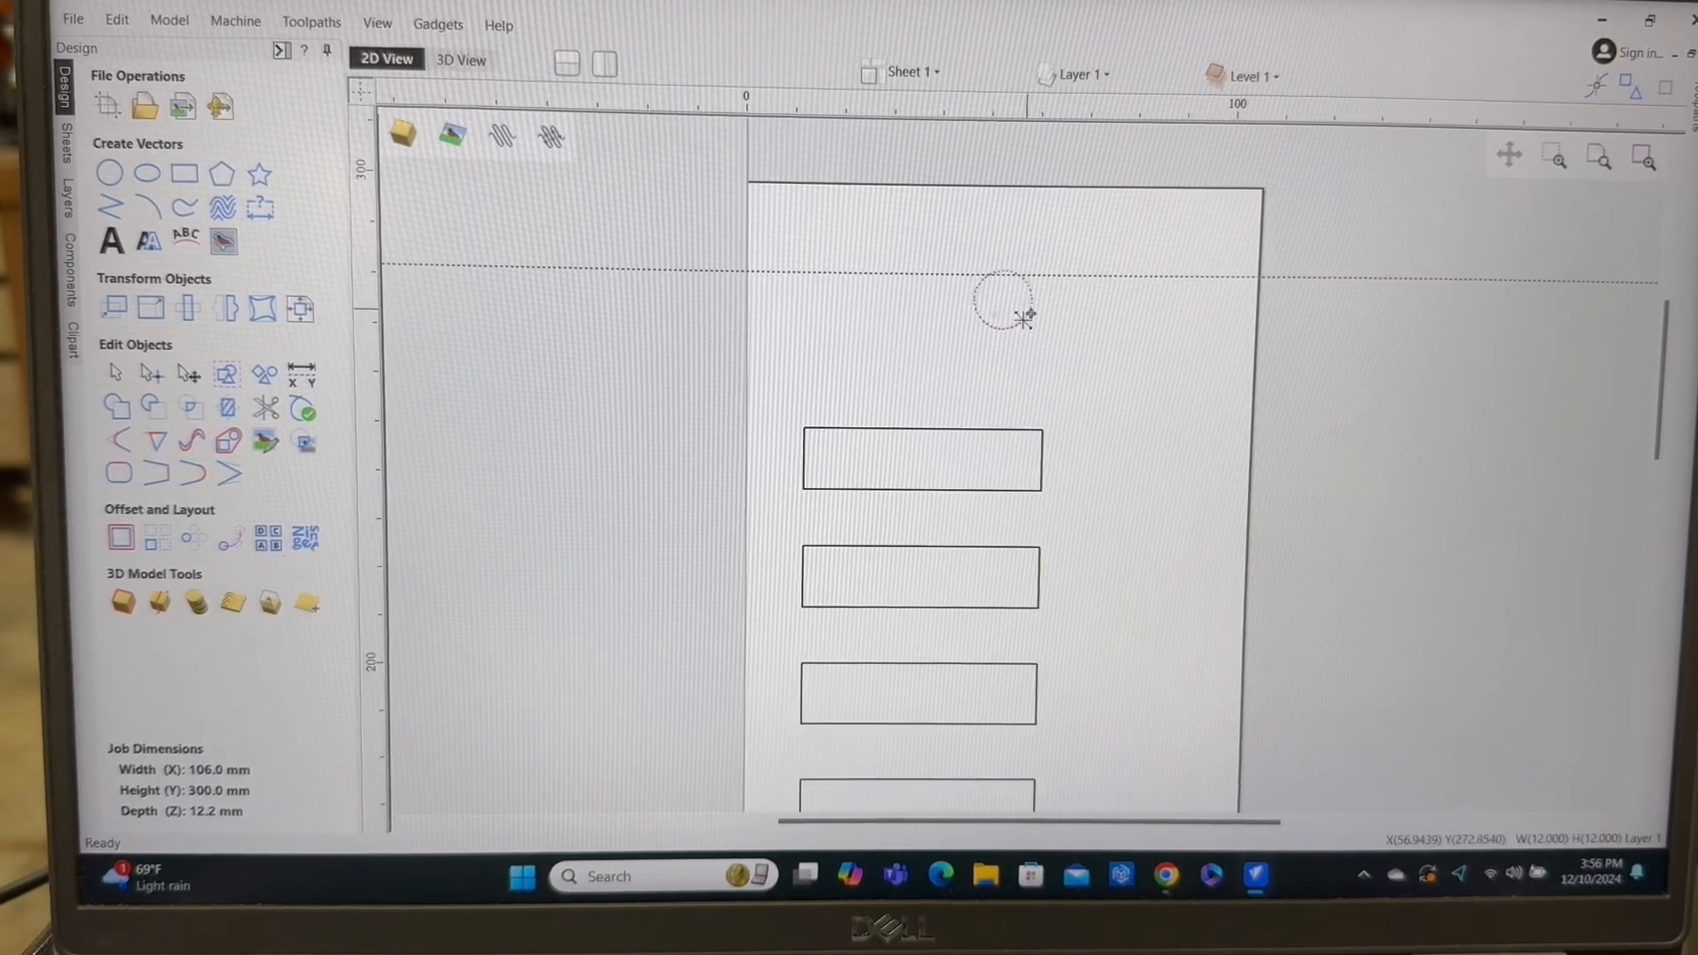
pyautogui.click(1002, 301)
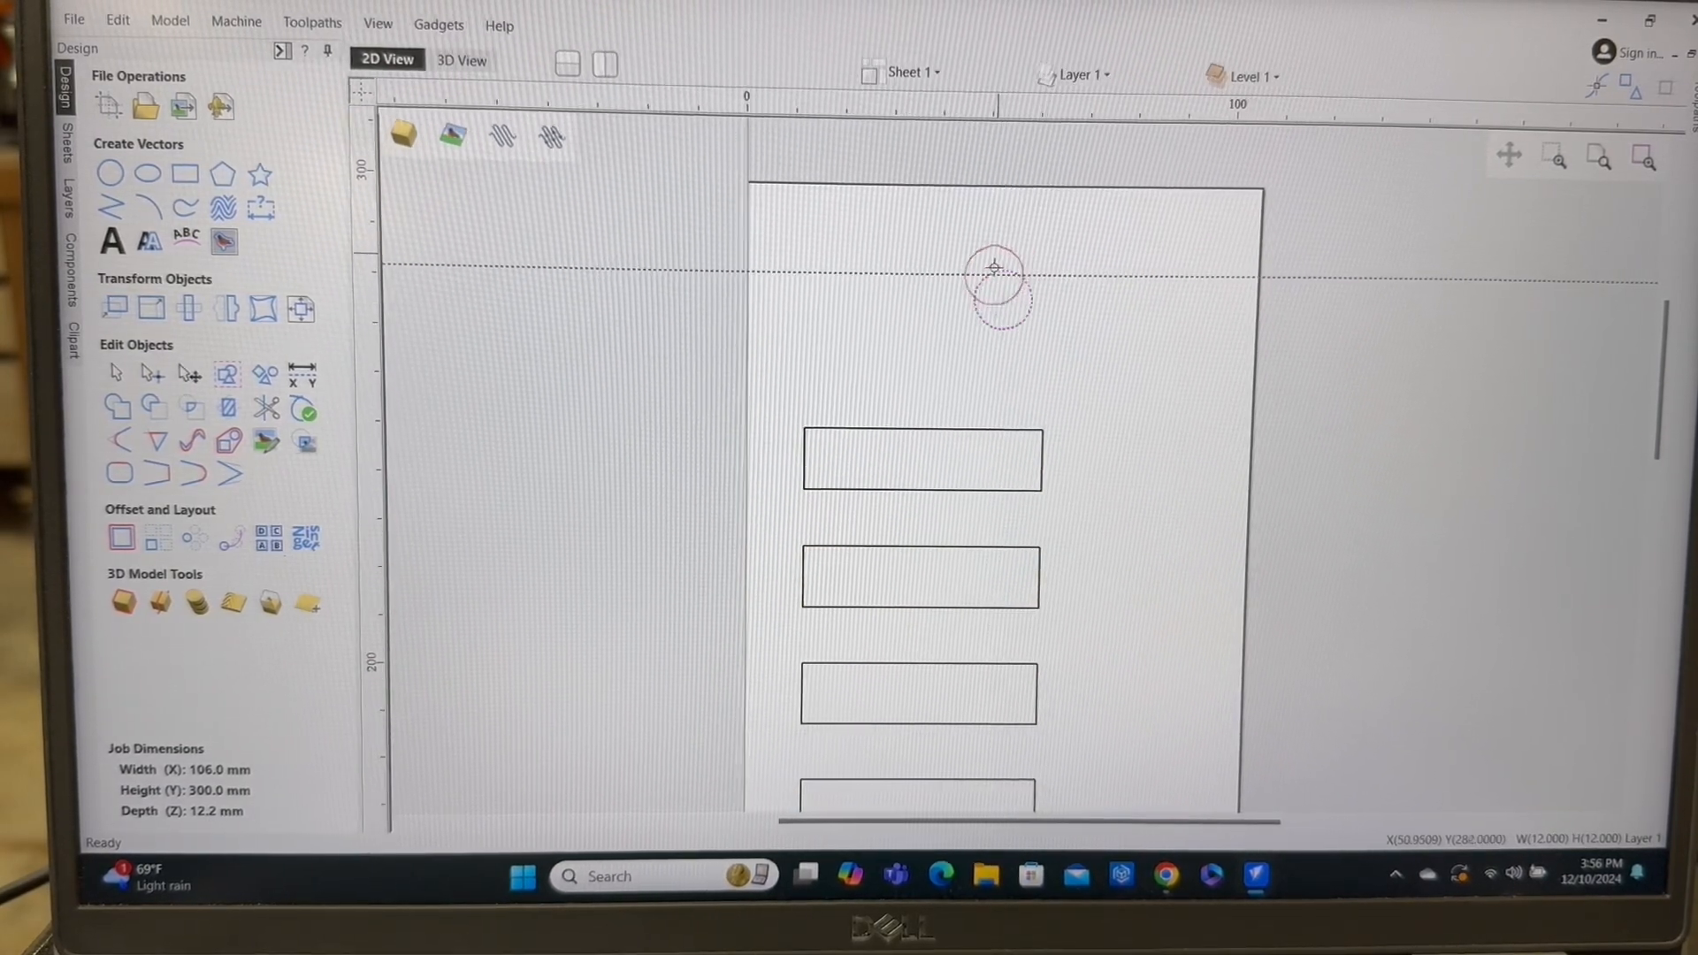
pyautogui.click(1006, 345)
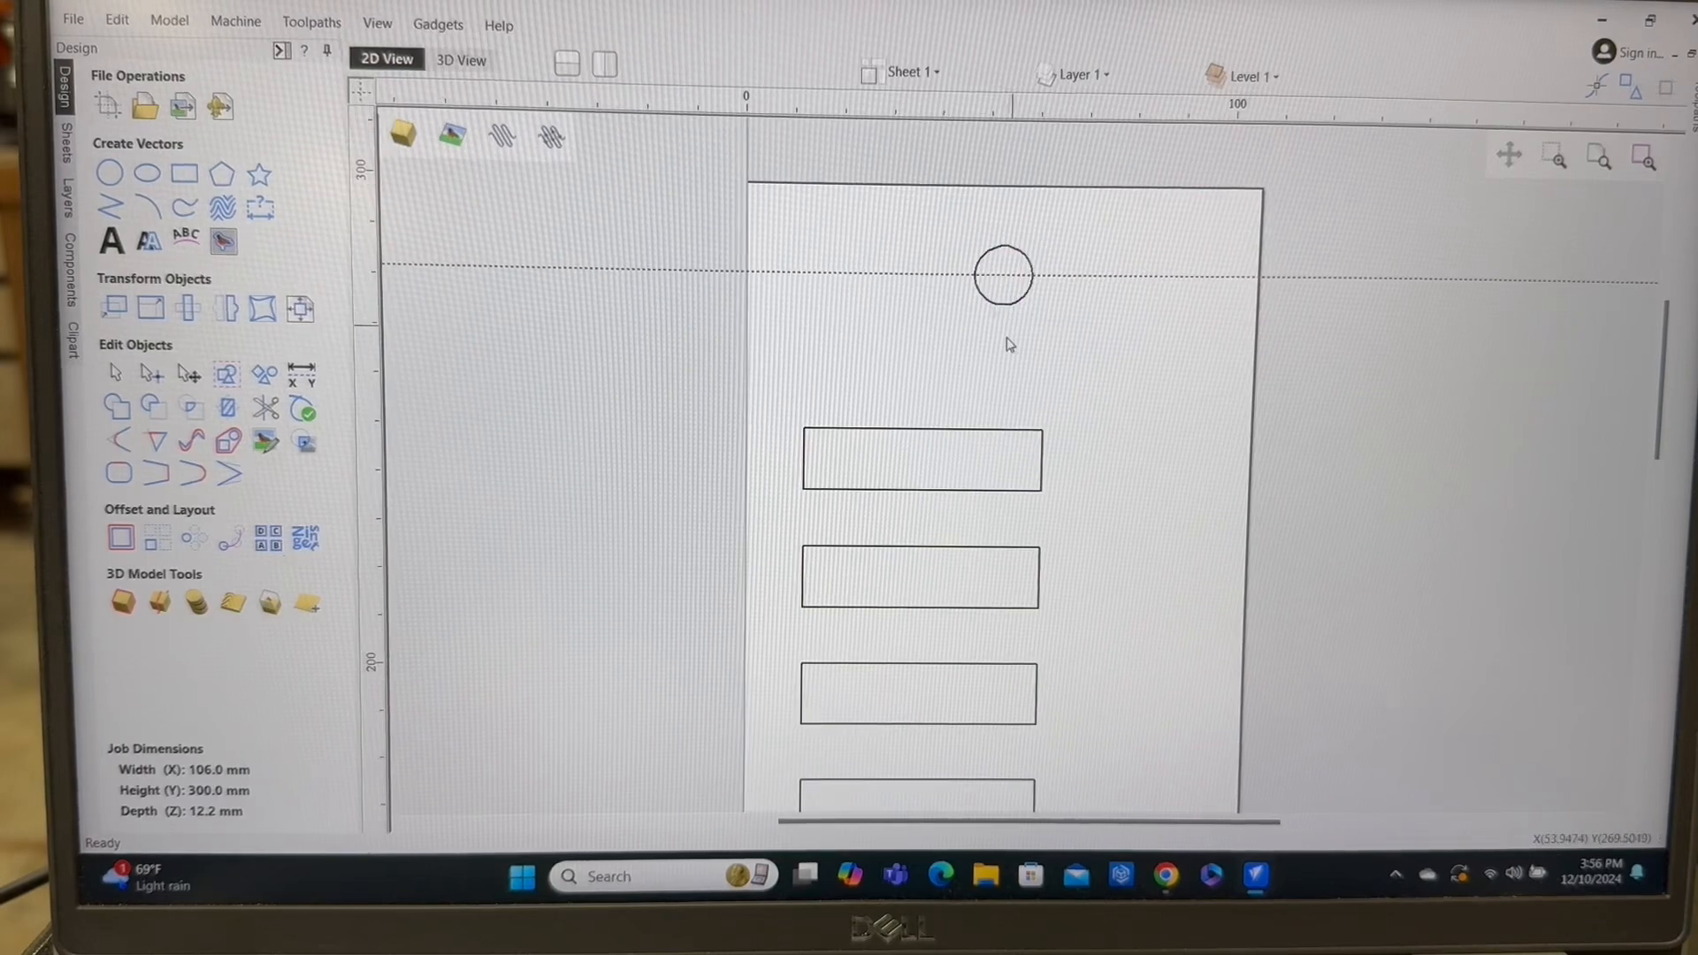
pyautogui.moveTo(1113, 281)
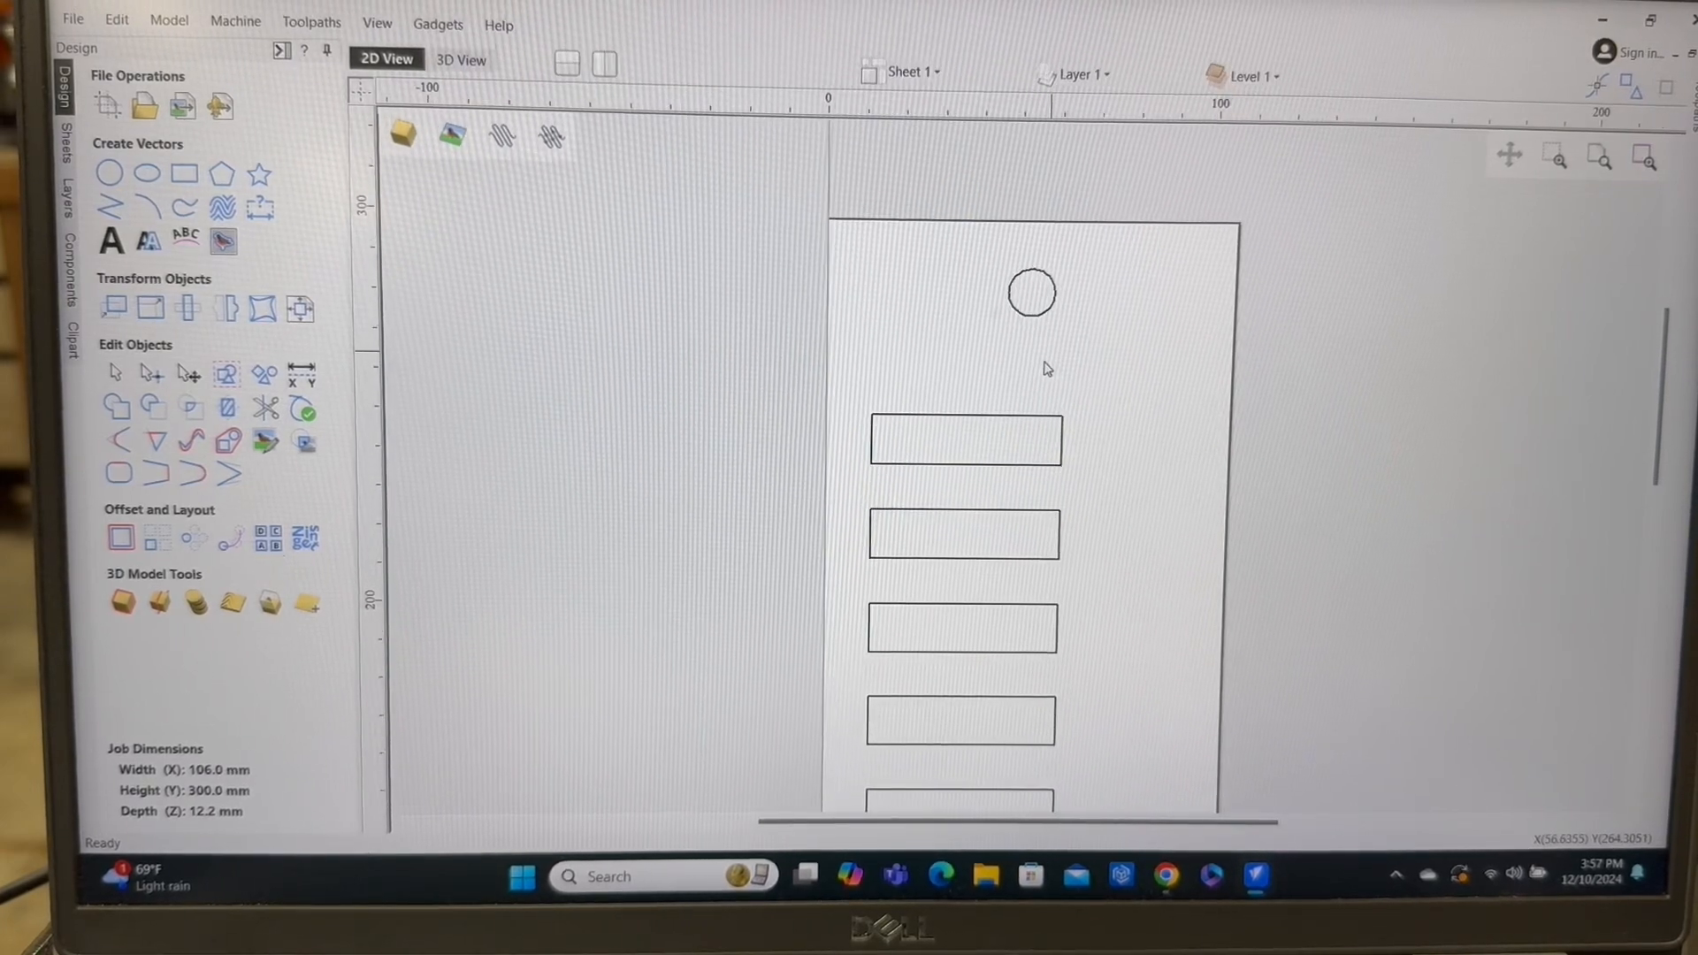
# Draw a 22 × 13 mm rectangle beside the bottom slot and verify its size.
pyautogui.scroll(-3)
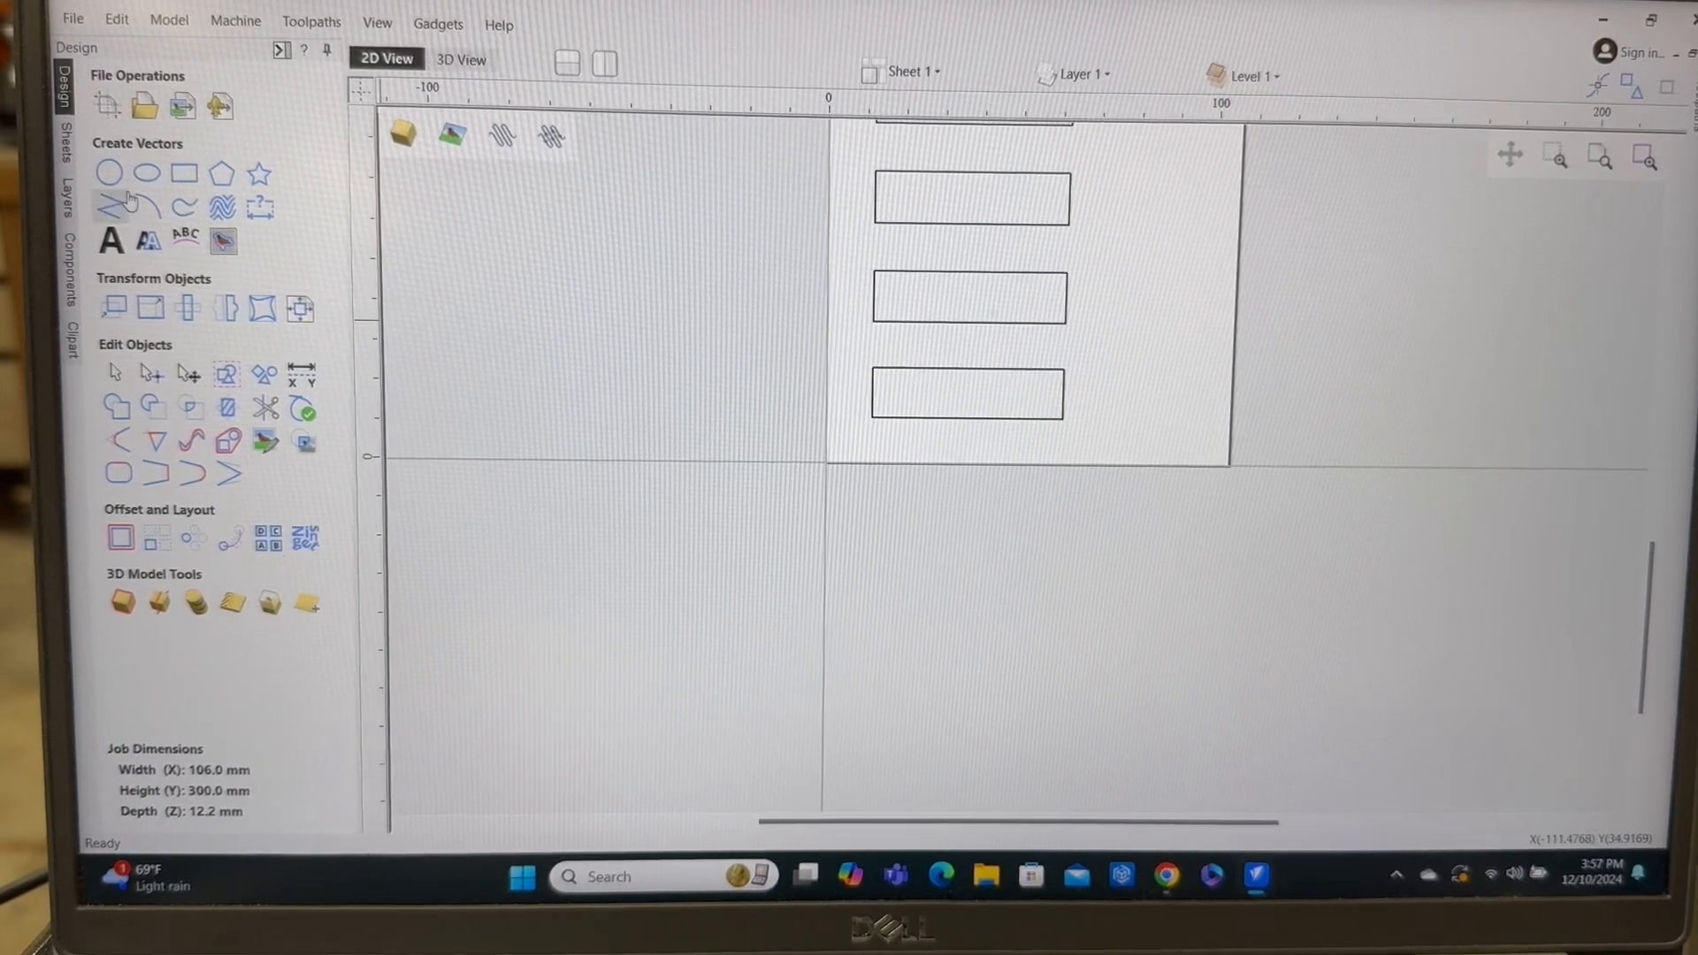
pyautogui.click(182, 172)
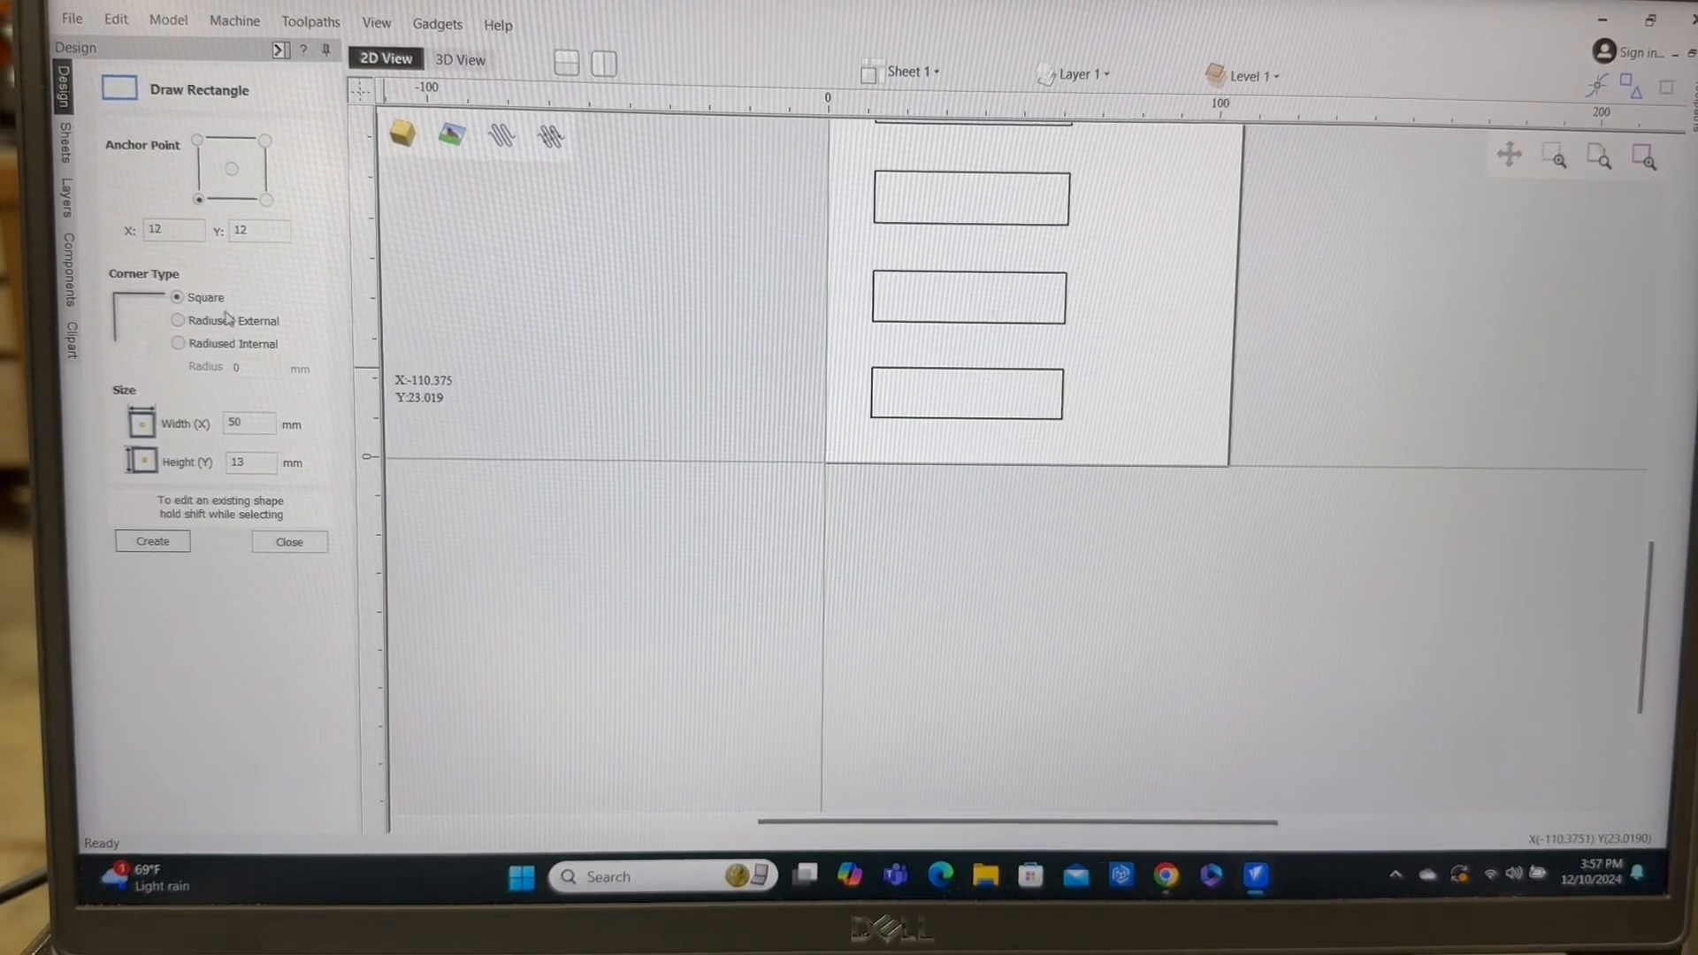
pyautogui.moveTo(1097, 373)
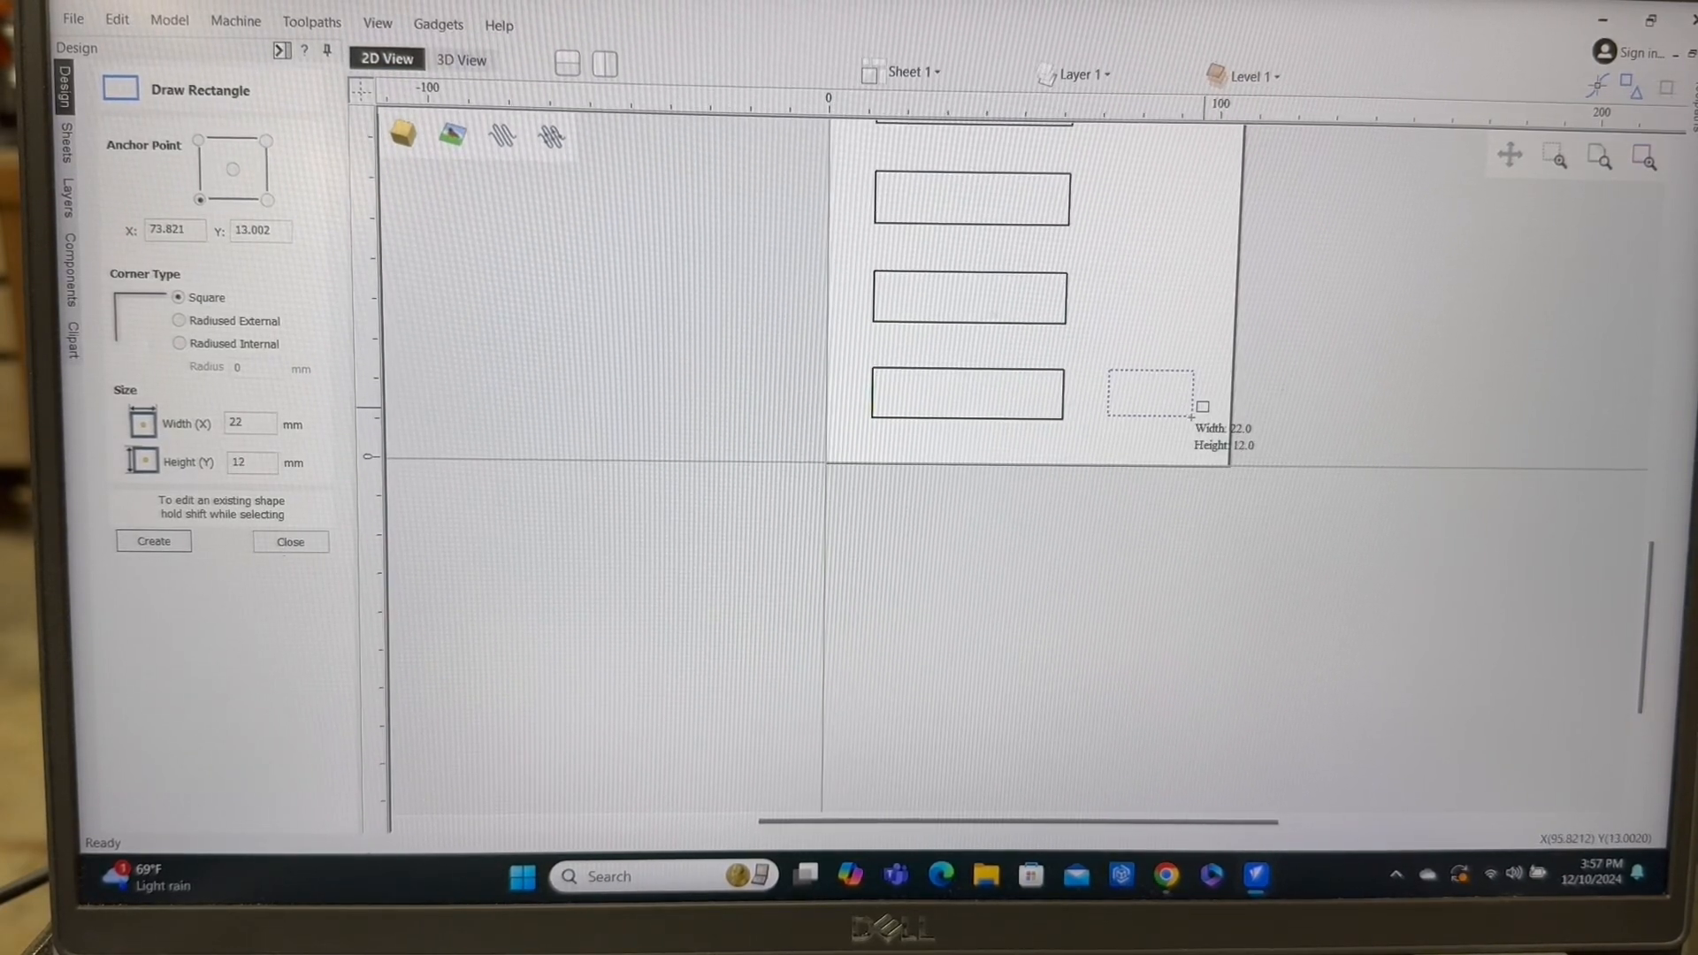
pyautogui.click(289, 542)
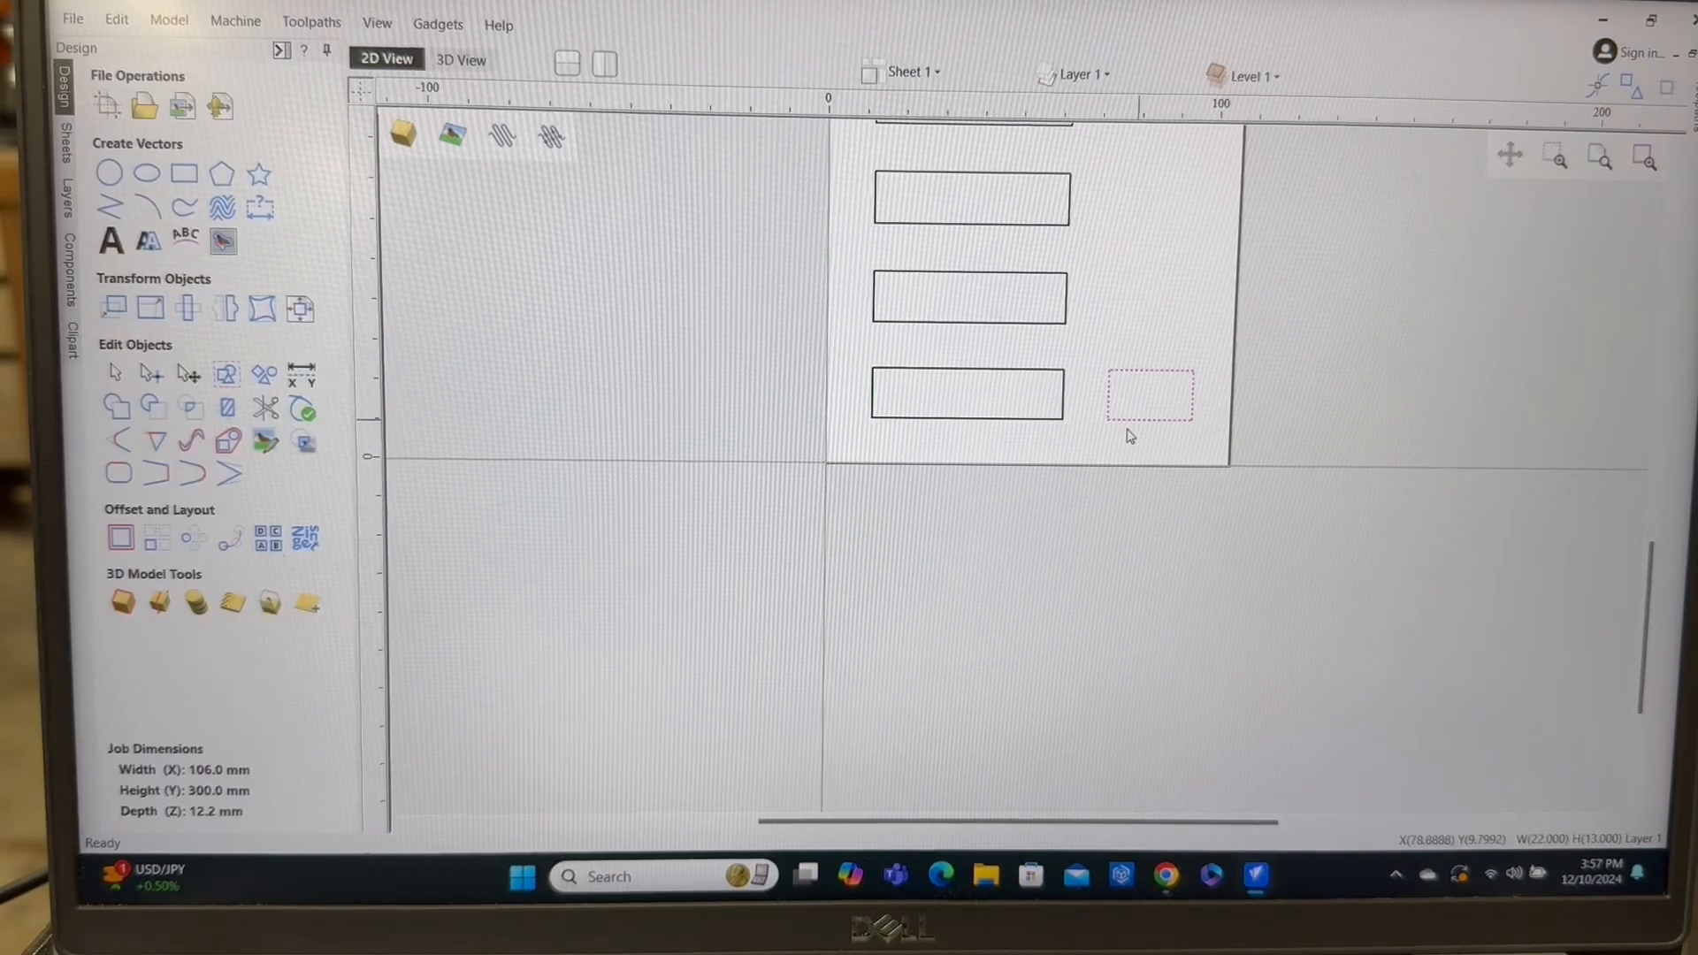
pyautogui.moveTo(148, 308)
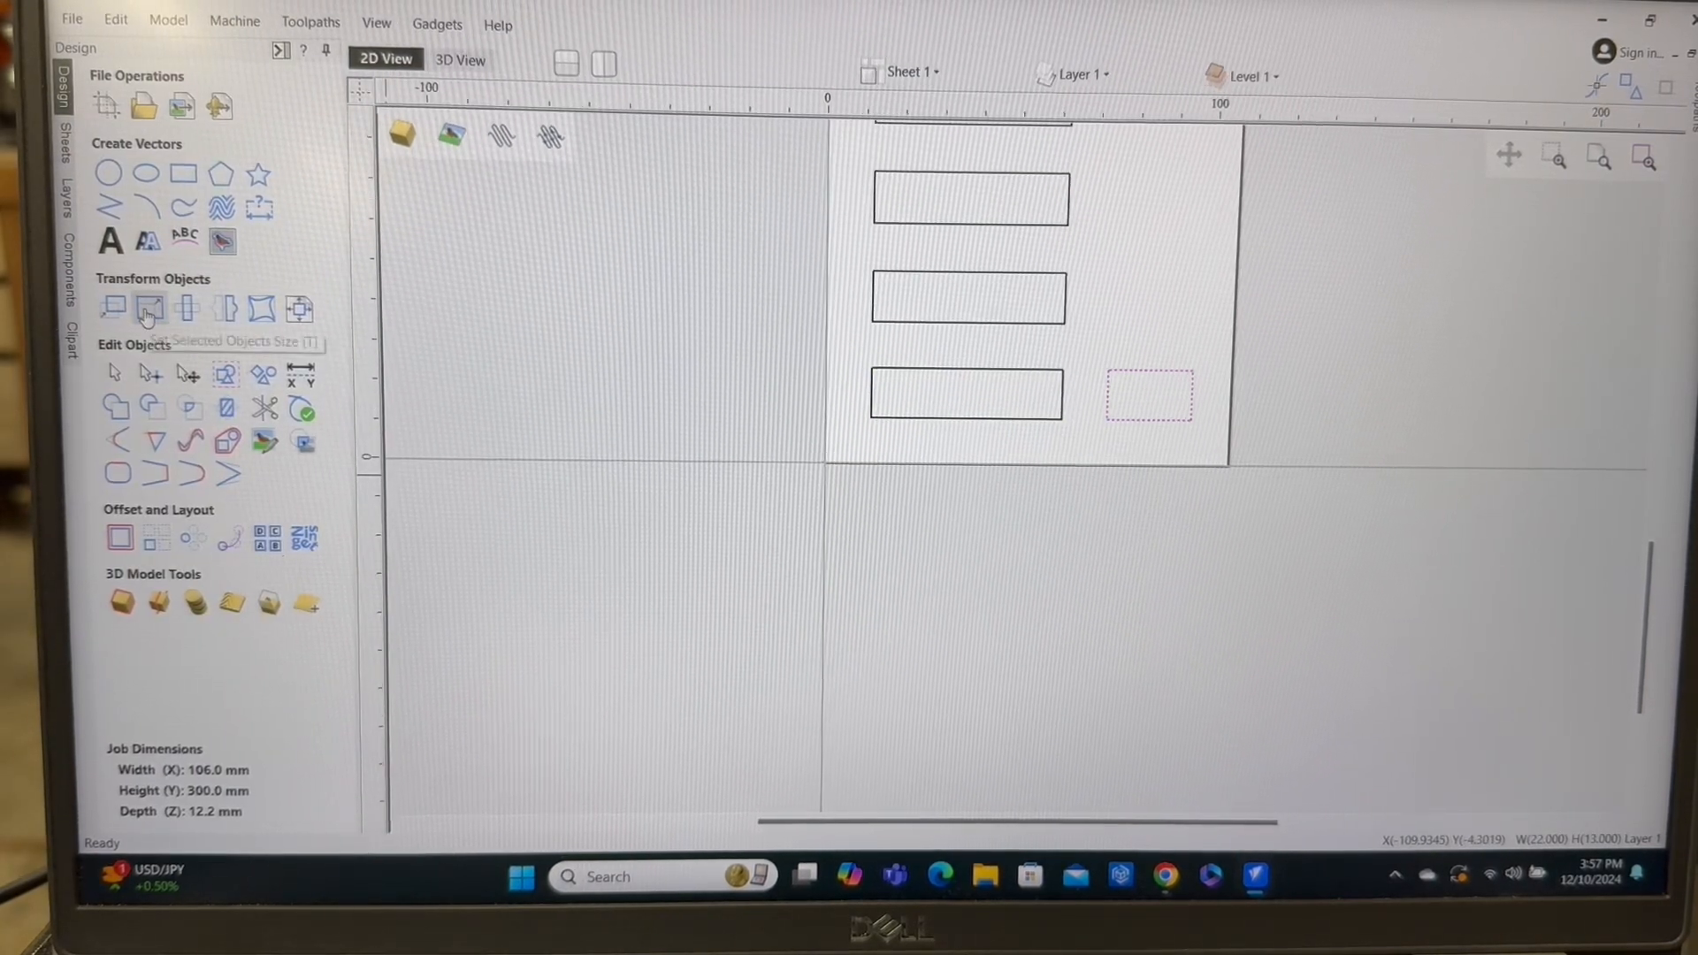
pyautogui.click(149, 308)
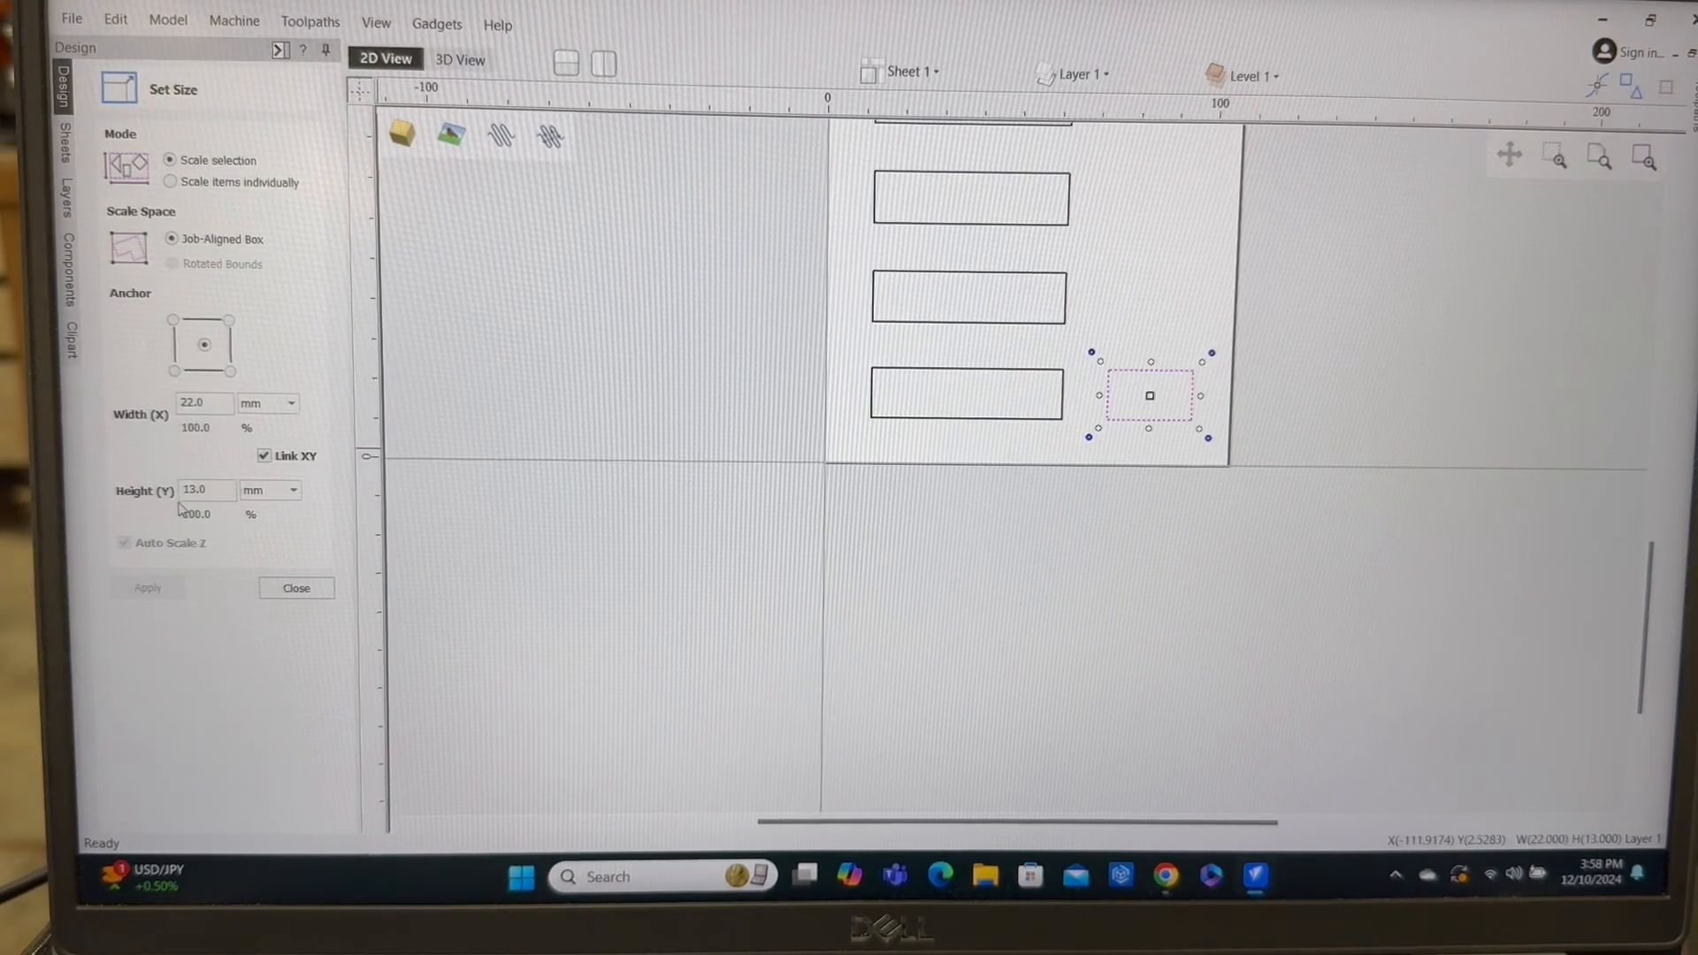
pyautogui.moveTo(546, 490)
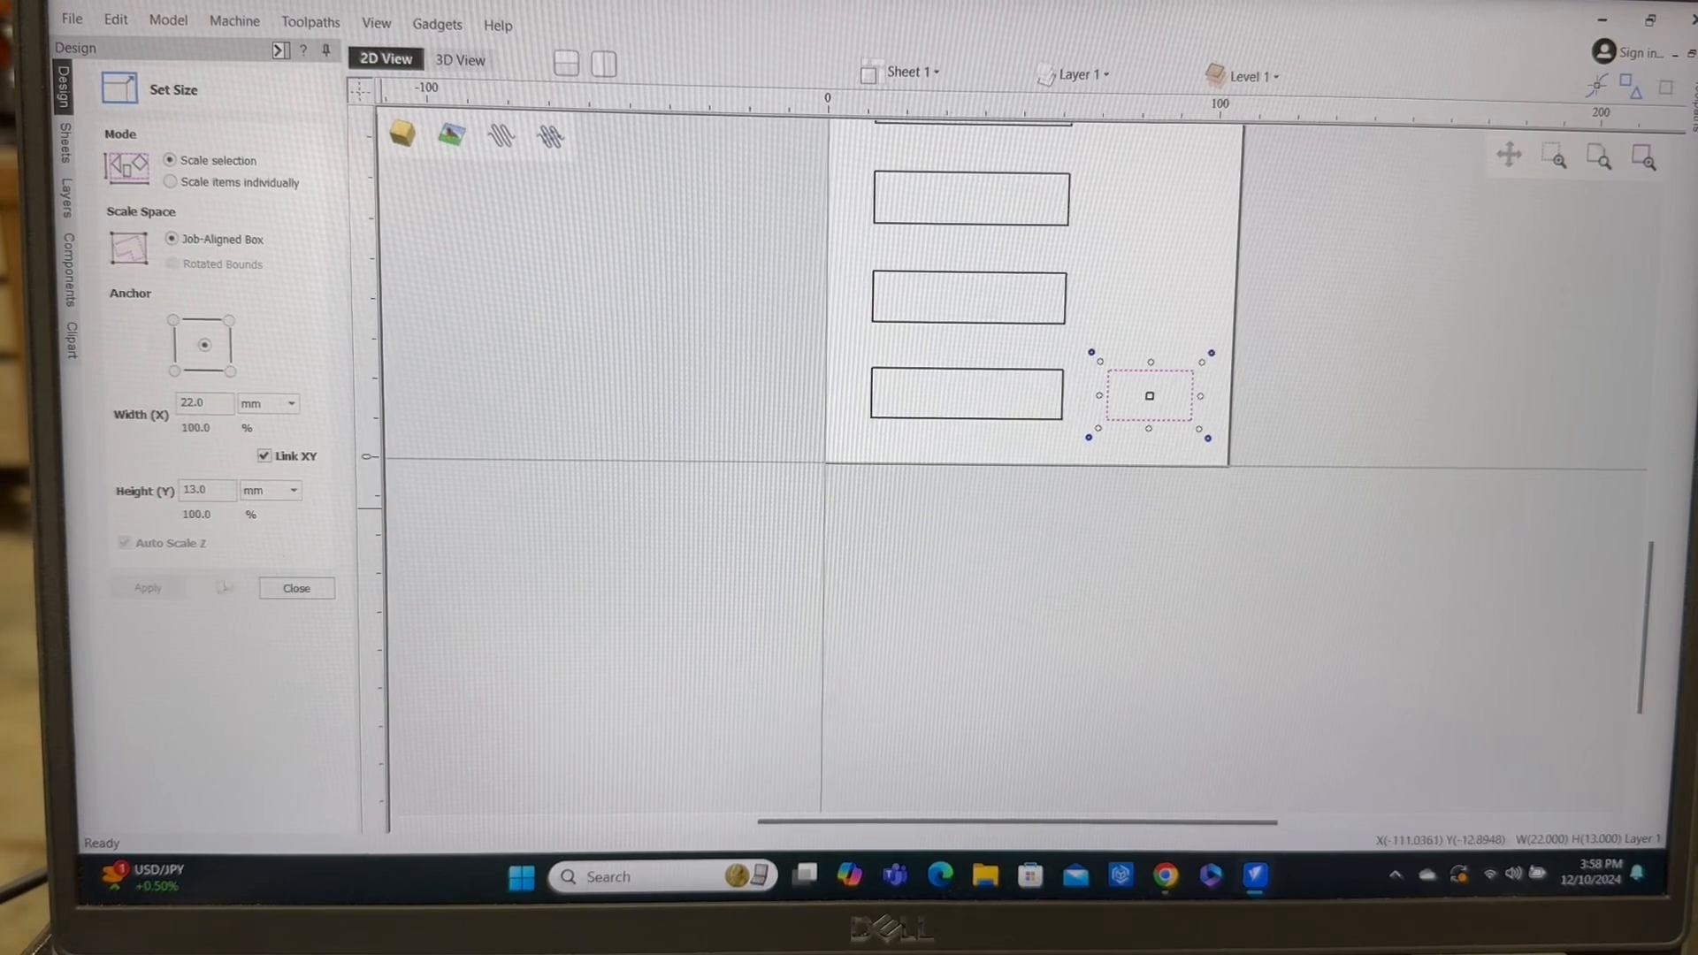
pyautogui.click(295, 588)
pyautogui.write('74')
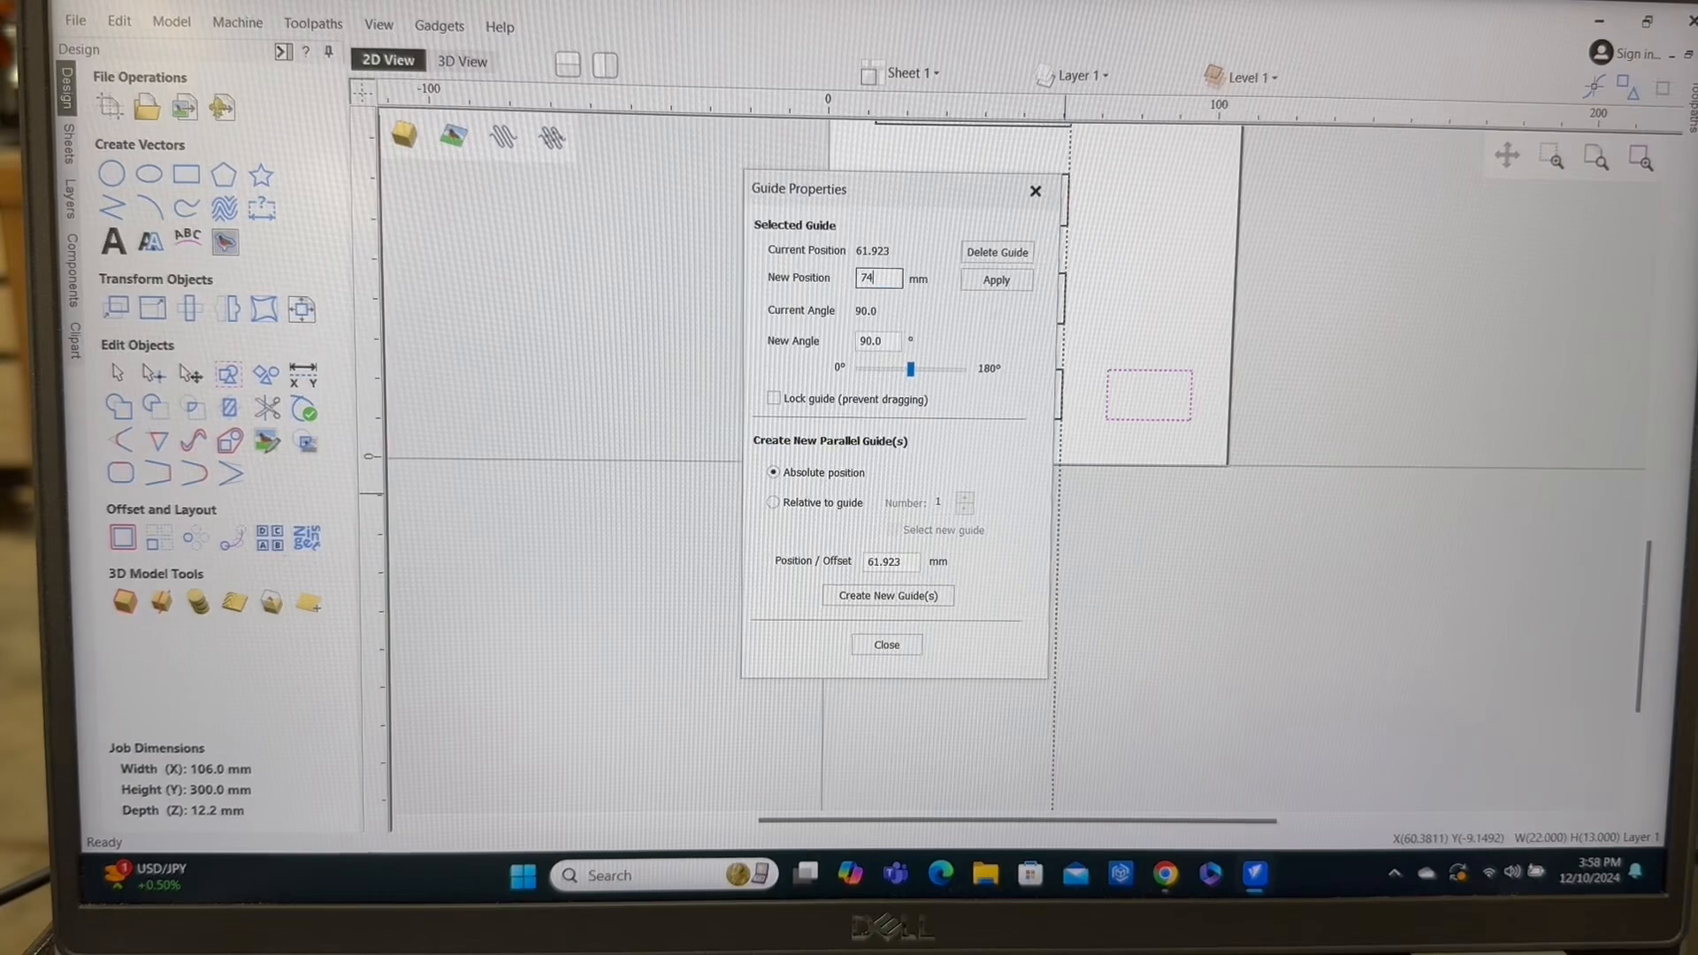
# Apply the vertical guide position of 74 mm and close its properties.
pyautogui.click(994, 280)
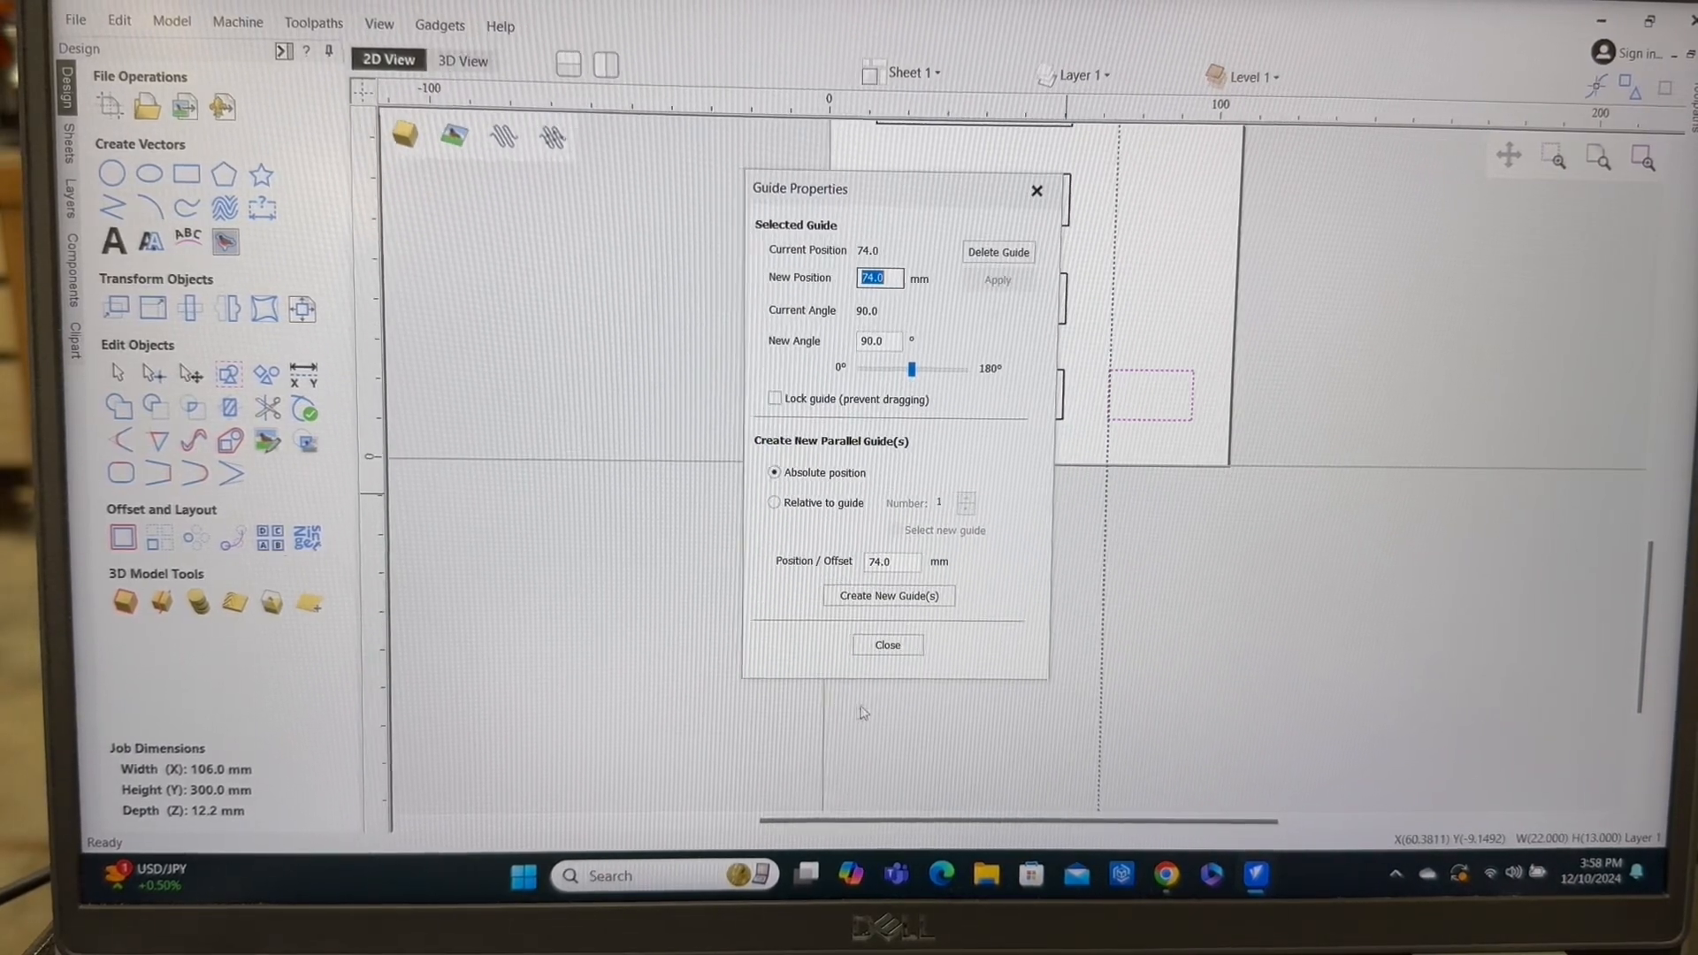
pyautogui.click(886, 644)
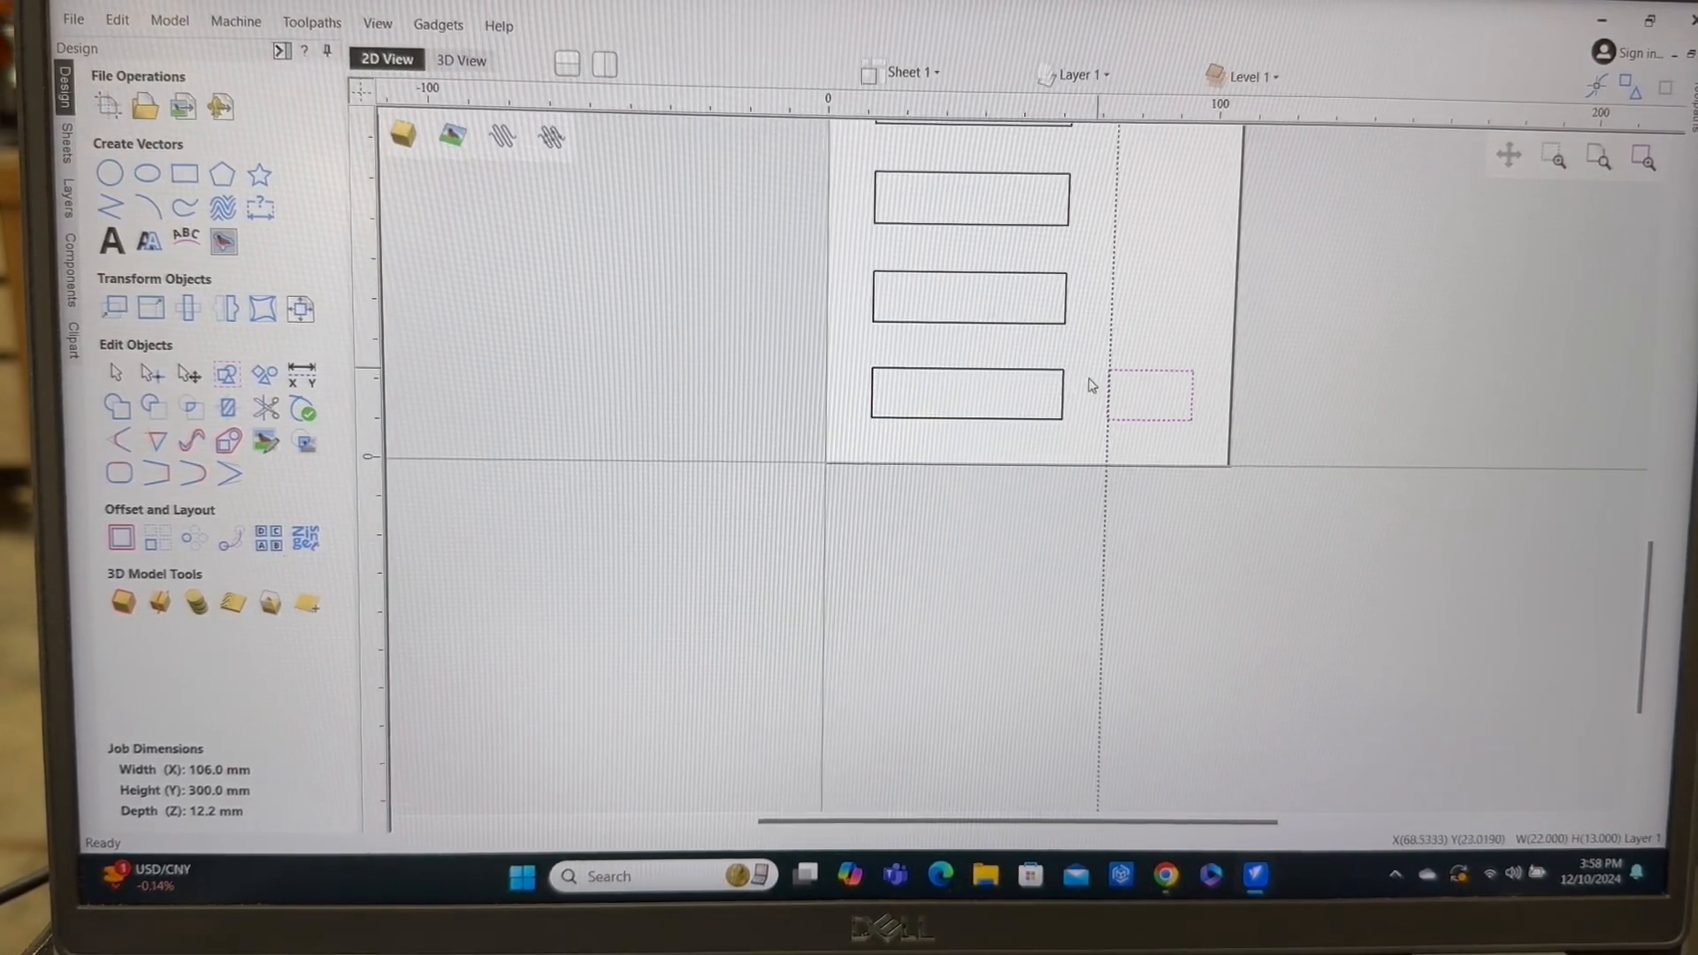
pyautogui.moveTo(1124, 474)
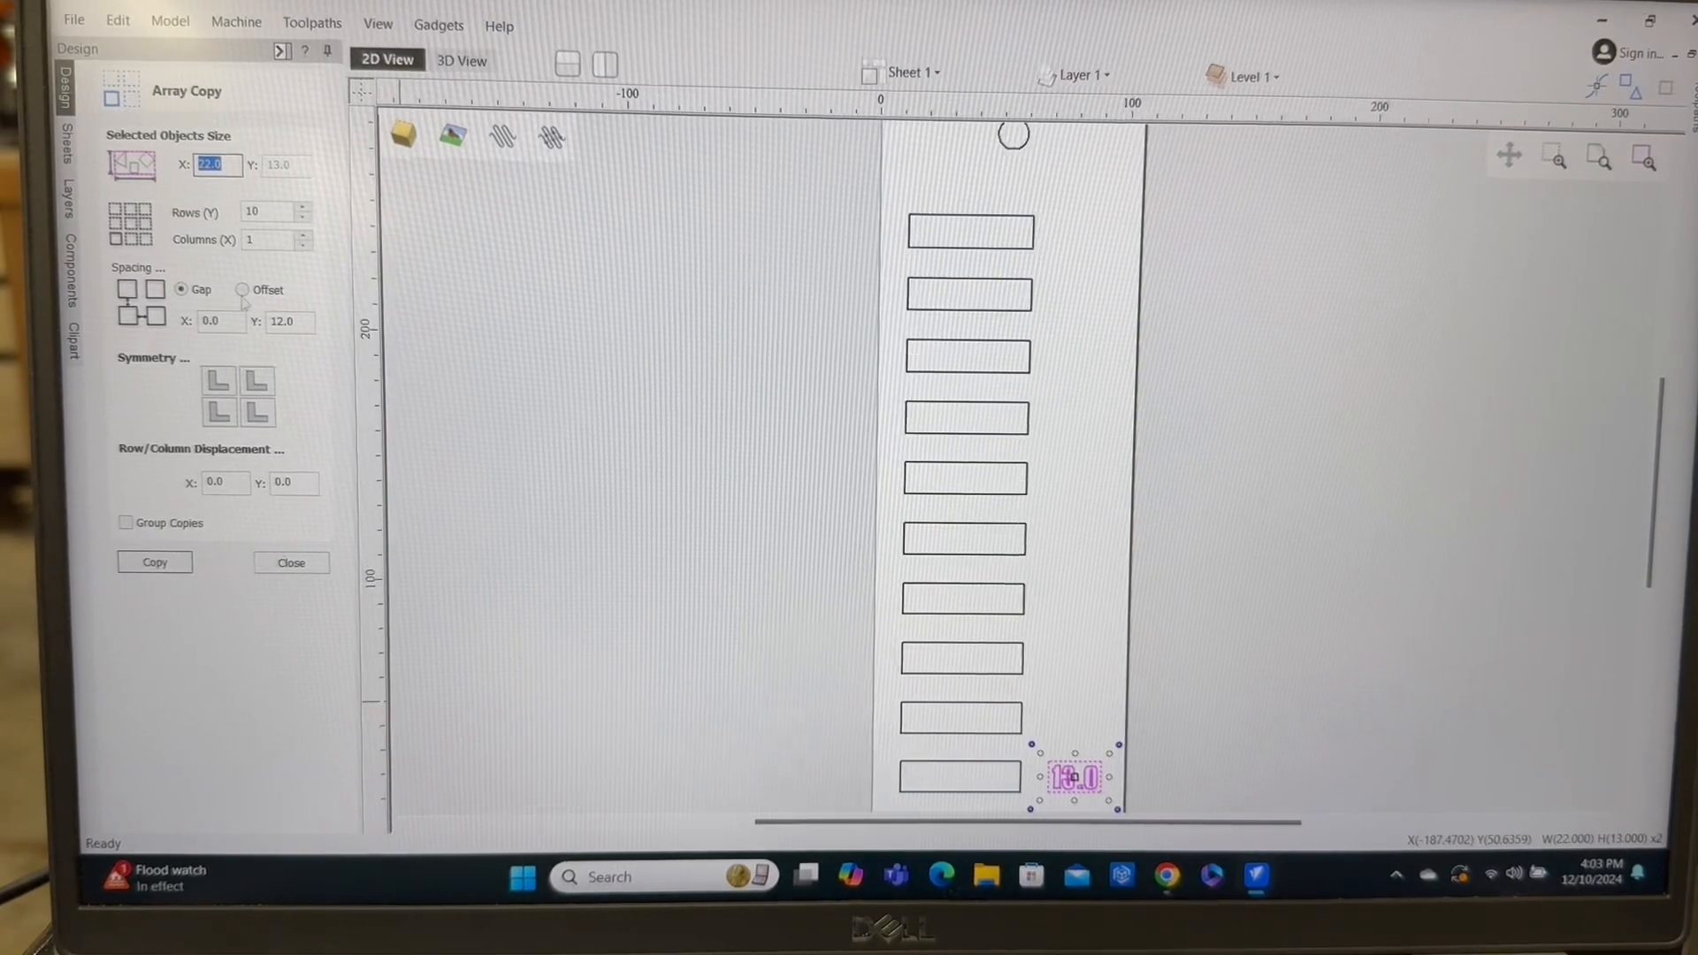
# Copy the 13.0 label beside every slot and renumber the second and third to 12.8 and 12.6.
pyautogui.click(153, 562)
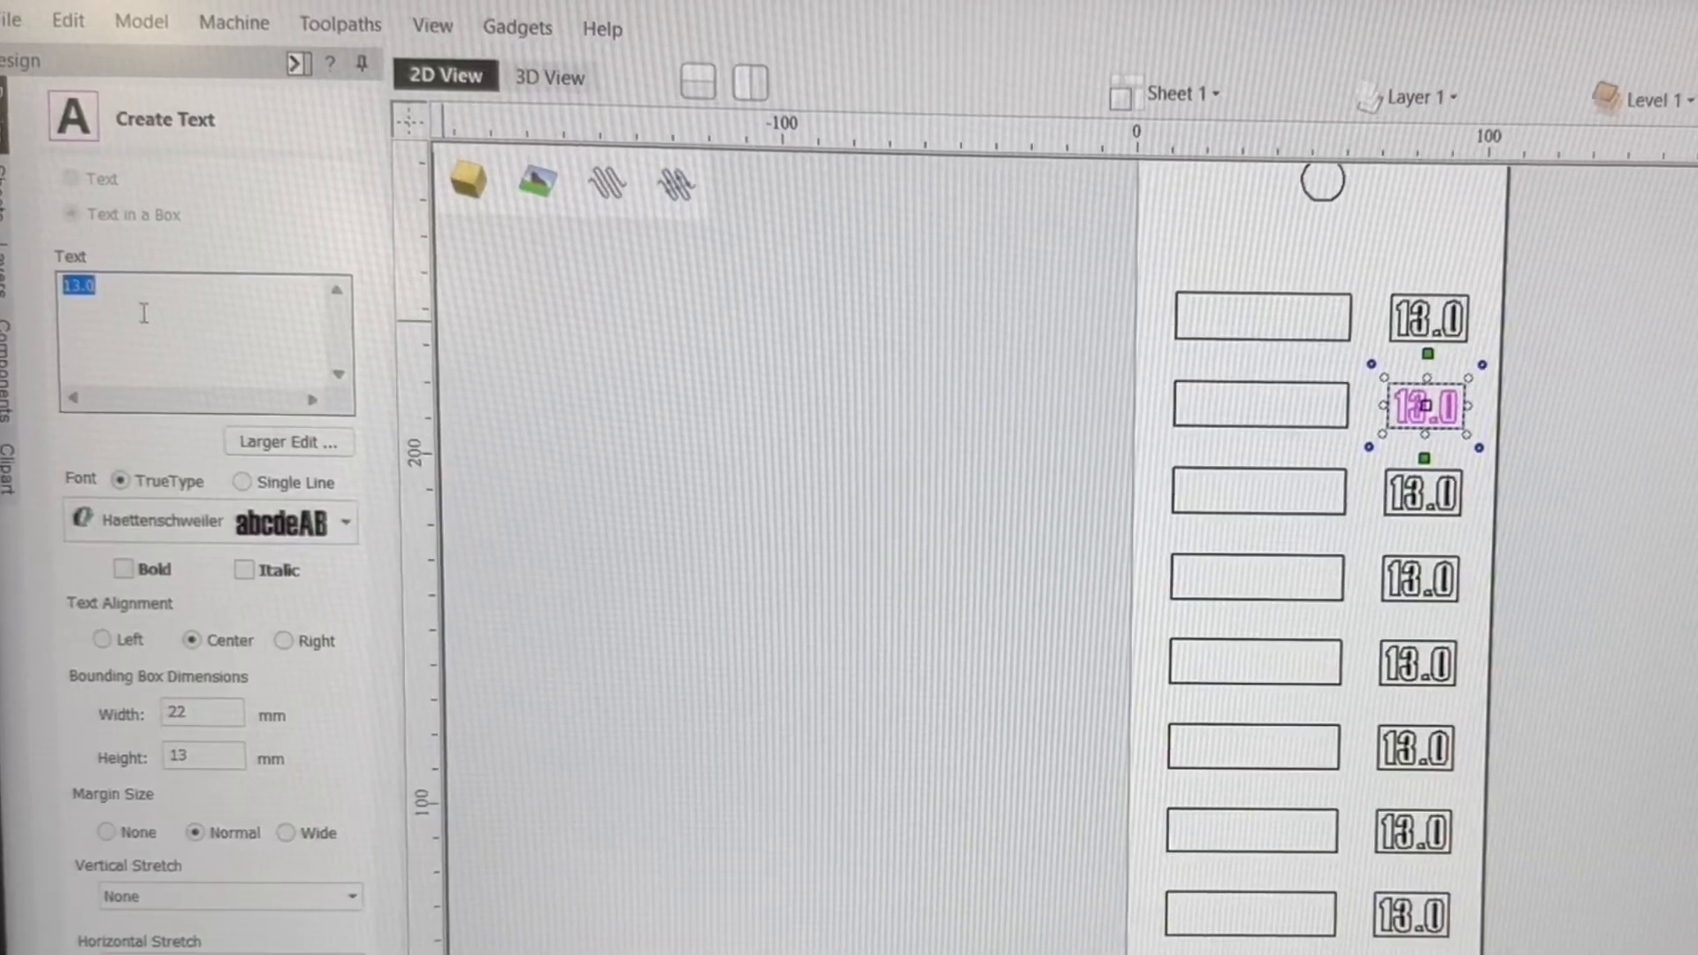
pyautogui.write('12')
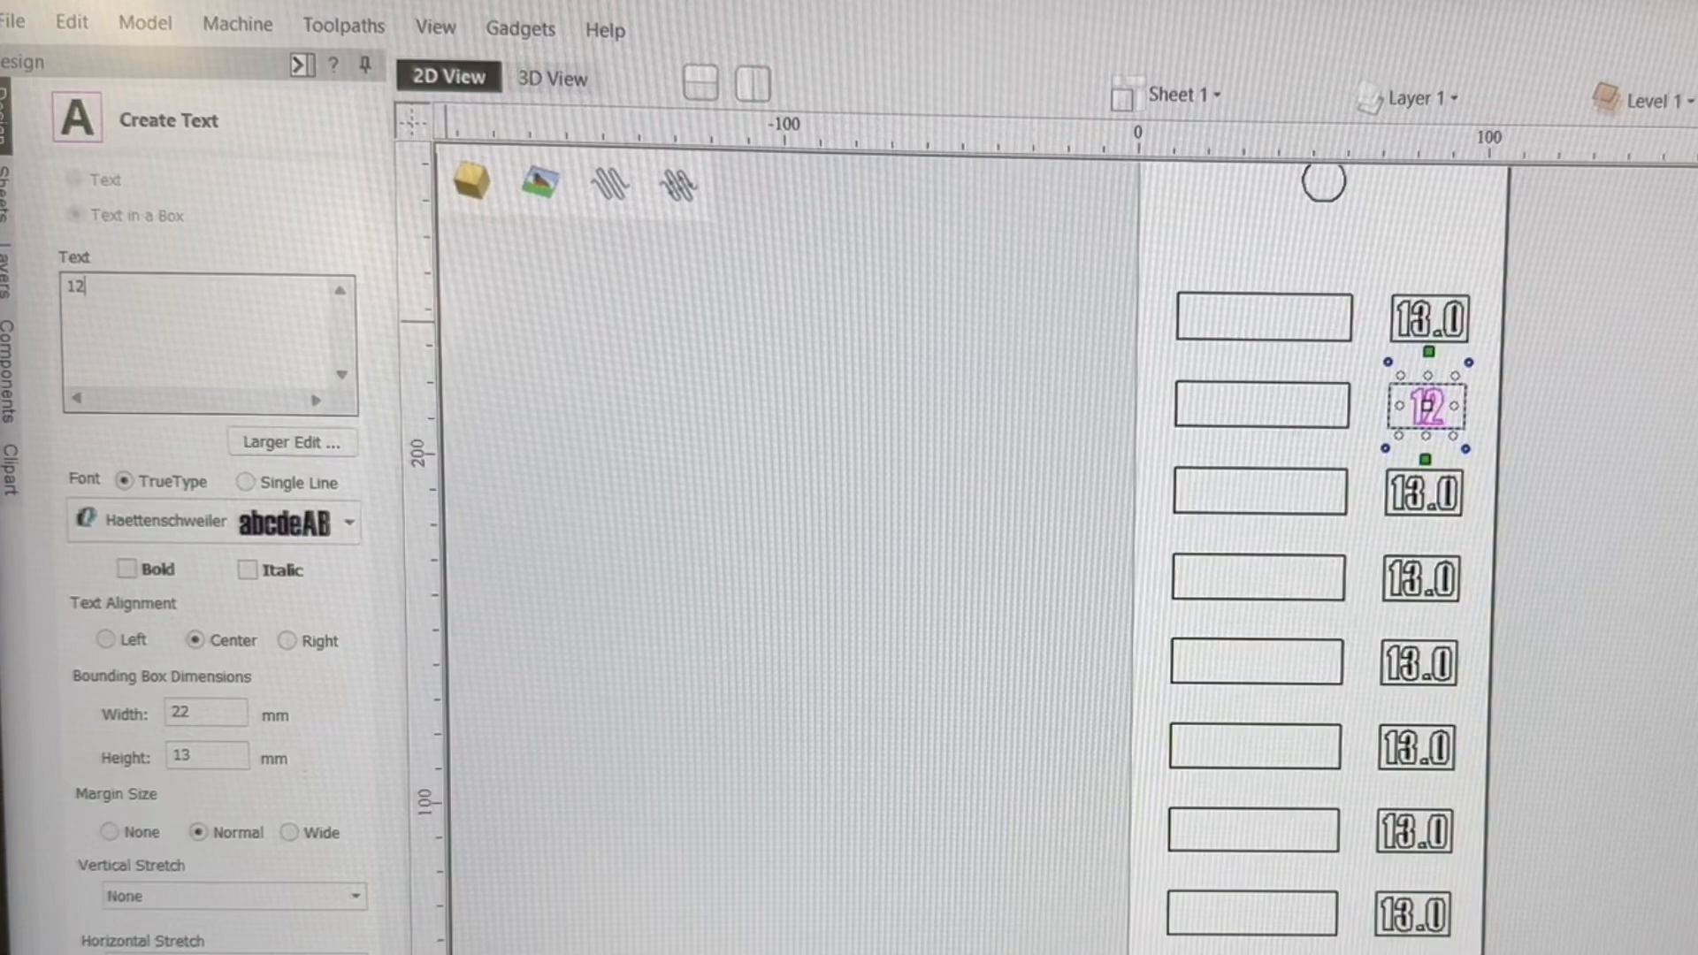
pyautogui.write('.8')
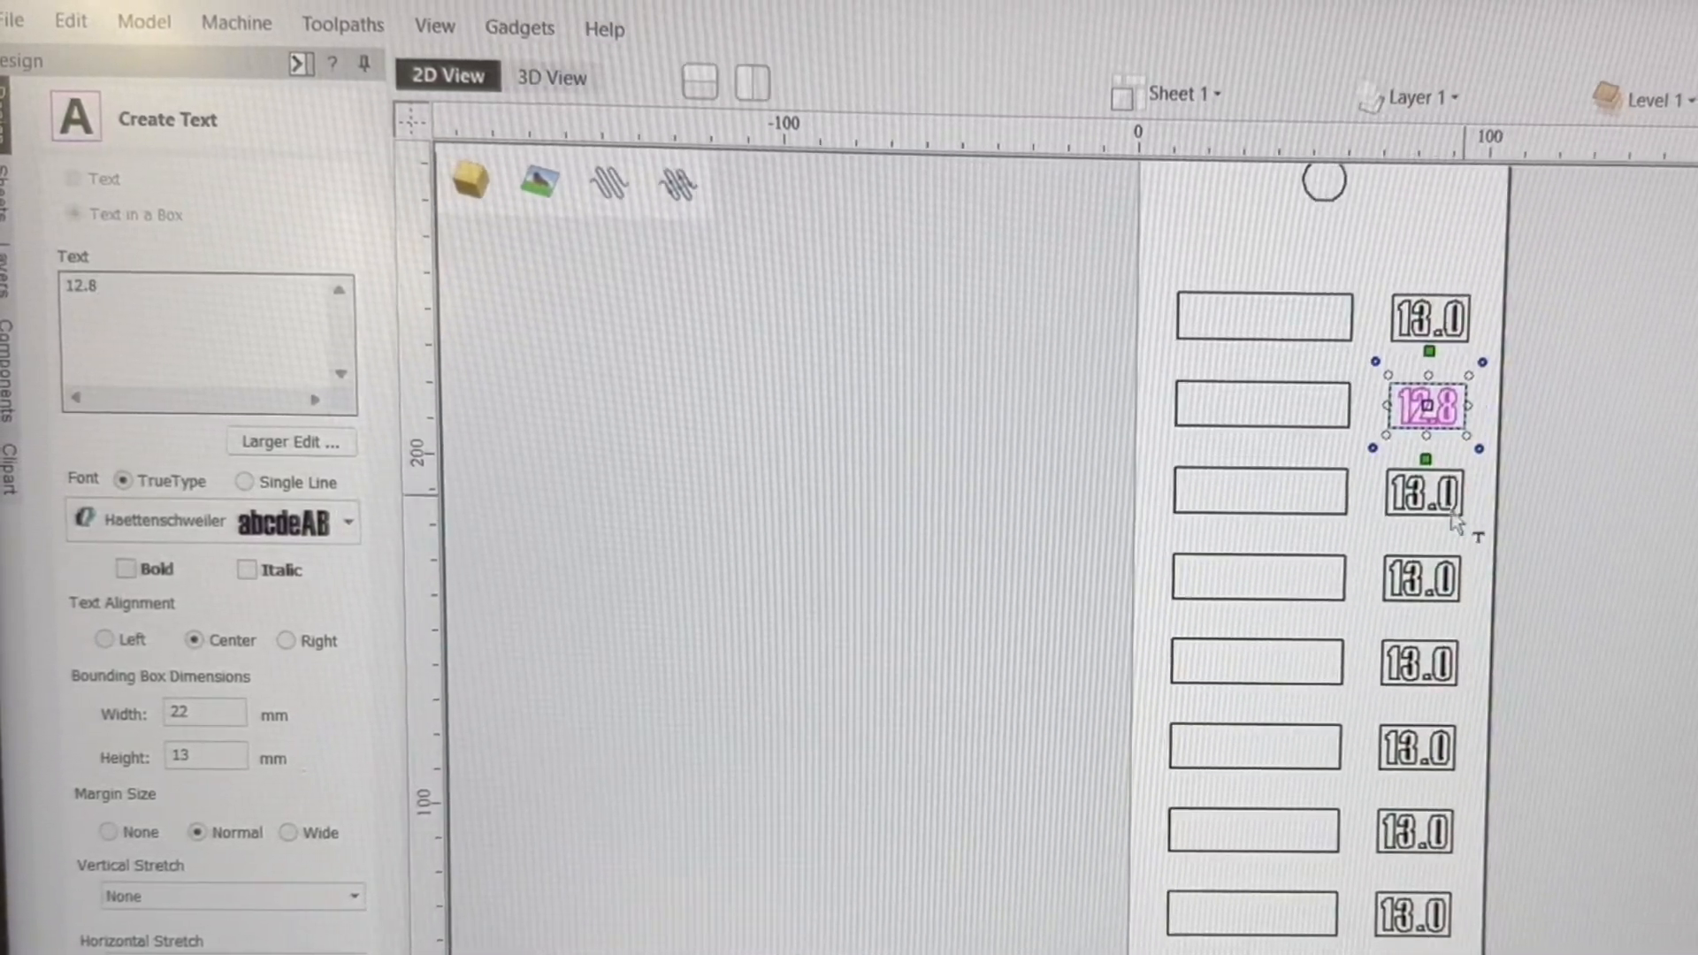
pyautogui.click(1426, 494)
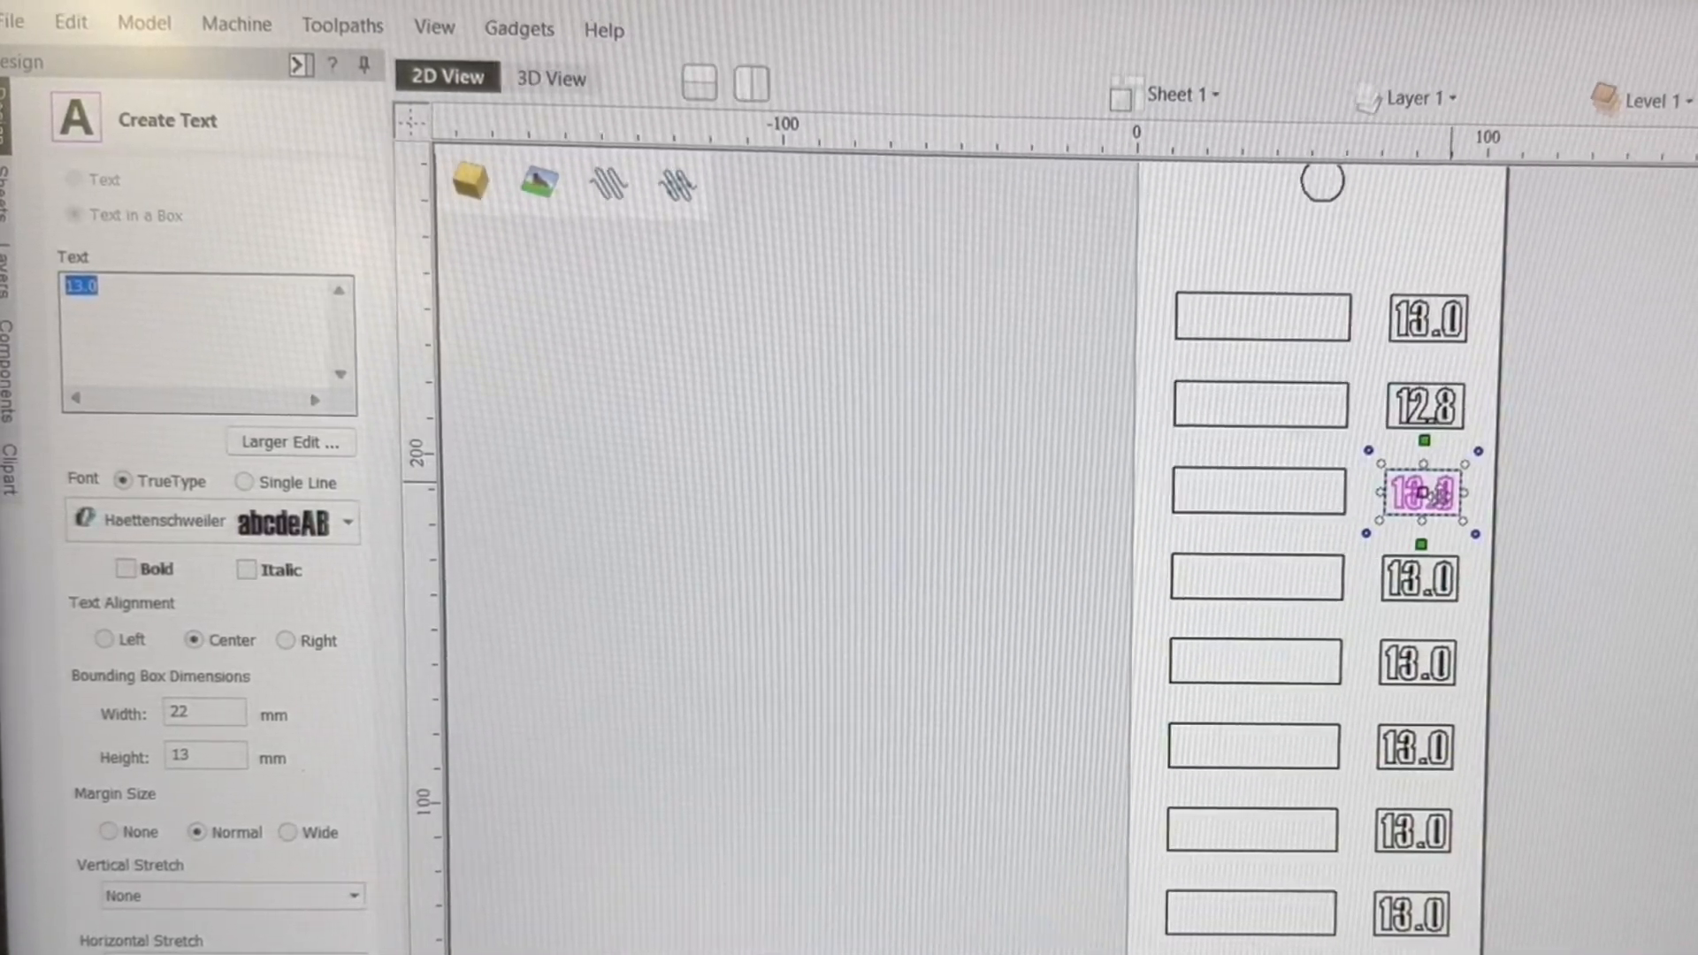
pyautogui.write('12.6')
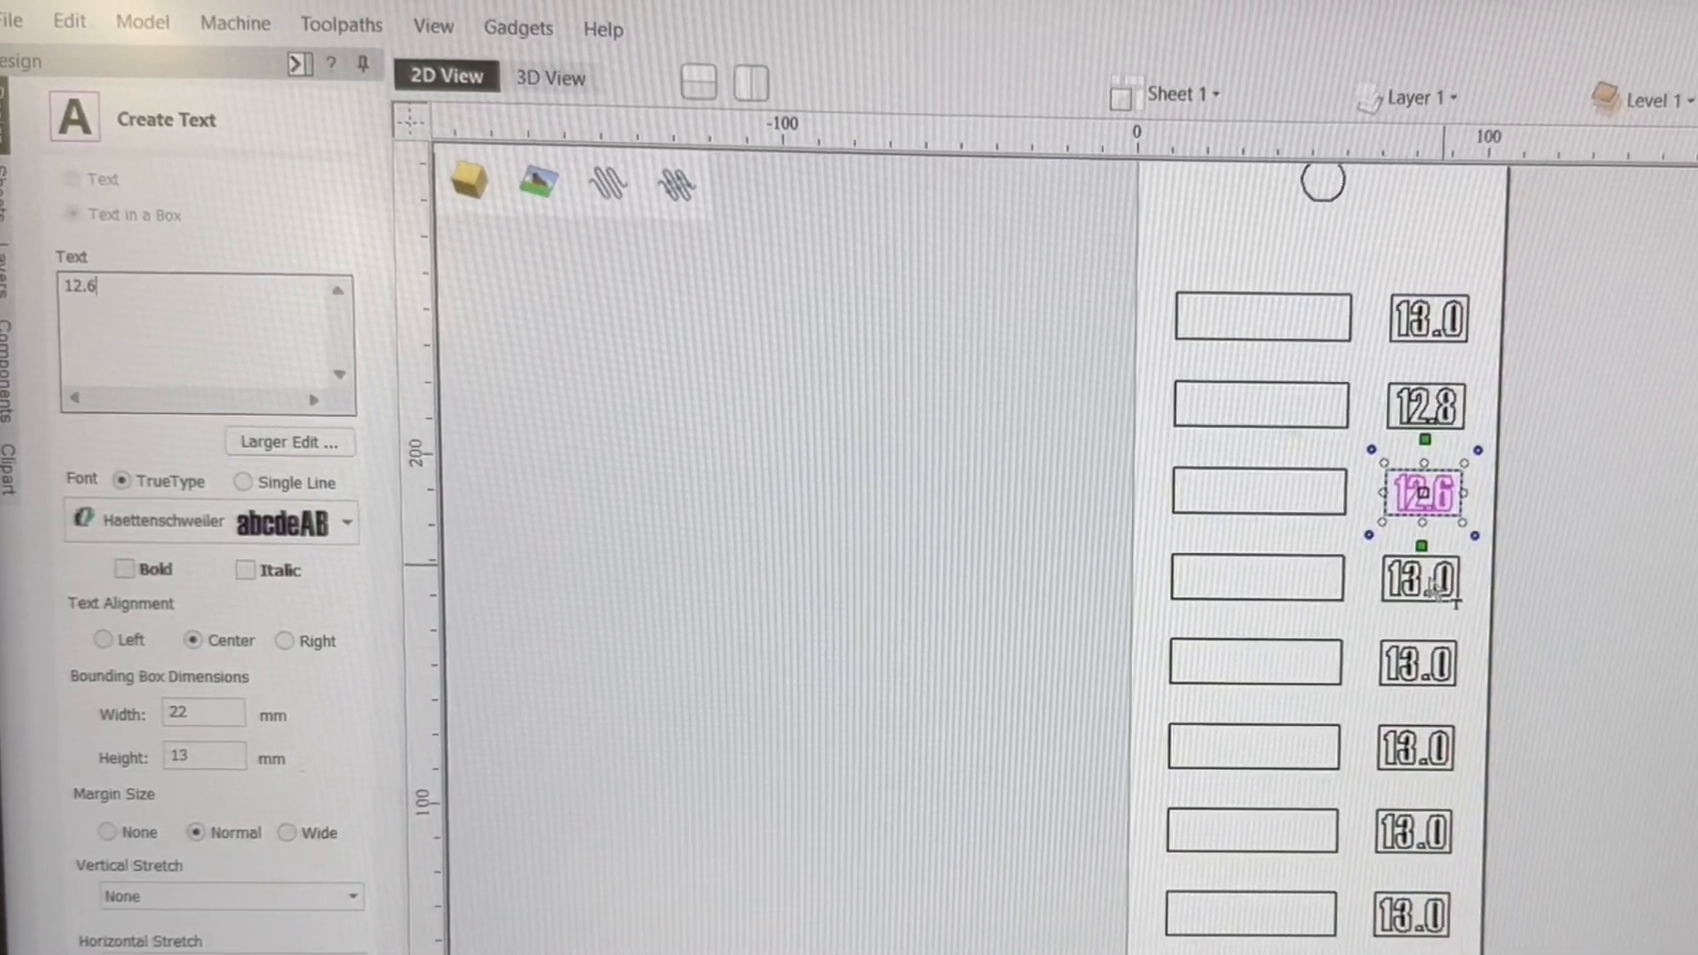
# Renumber the fourth to sixth labels 12.4, 12.2 and 12.0.
pyautogui.click(1419, 576)
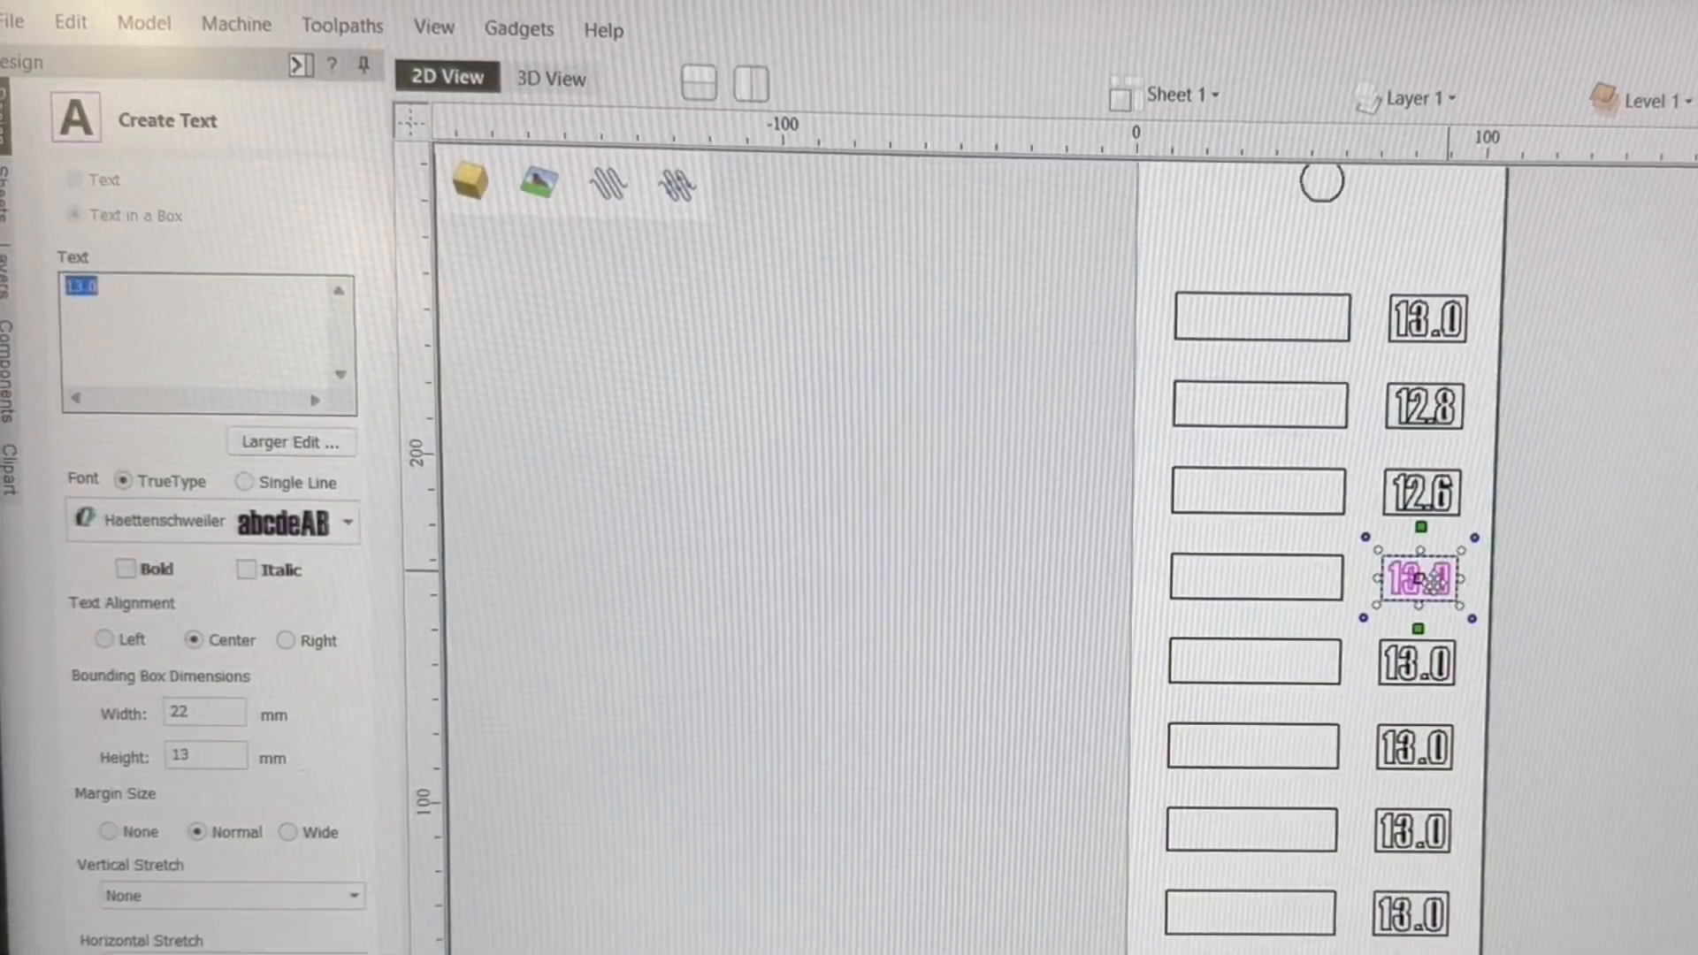
pyautogui.write('12.')
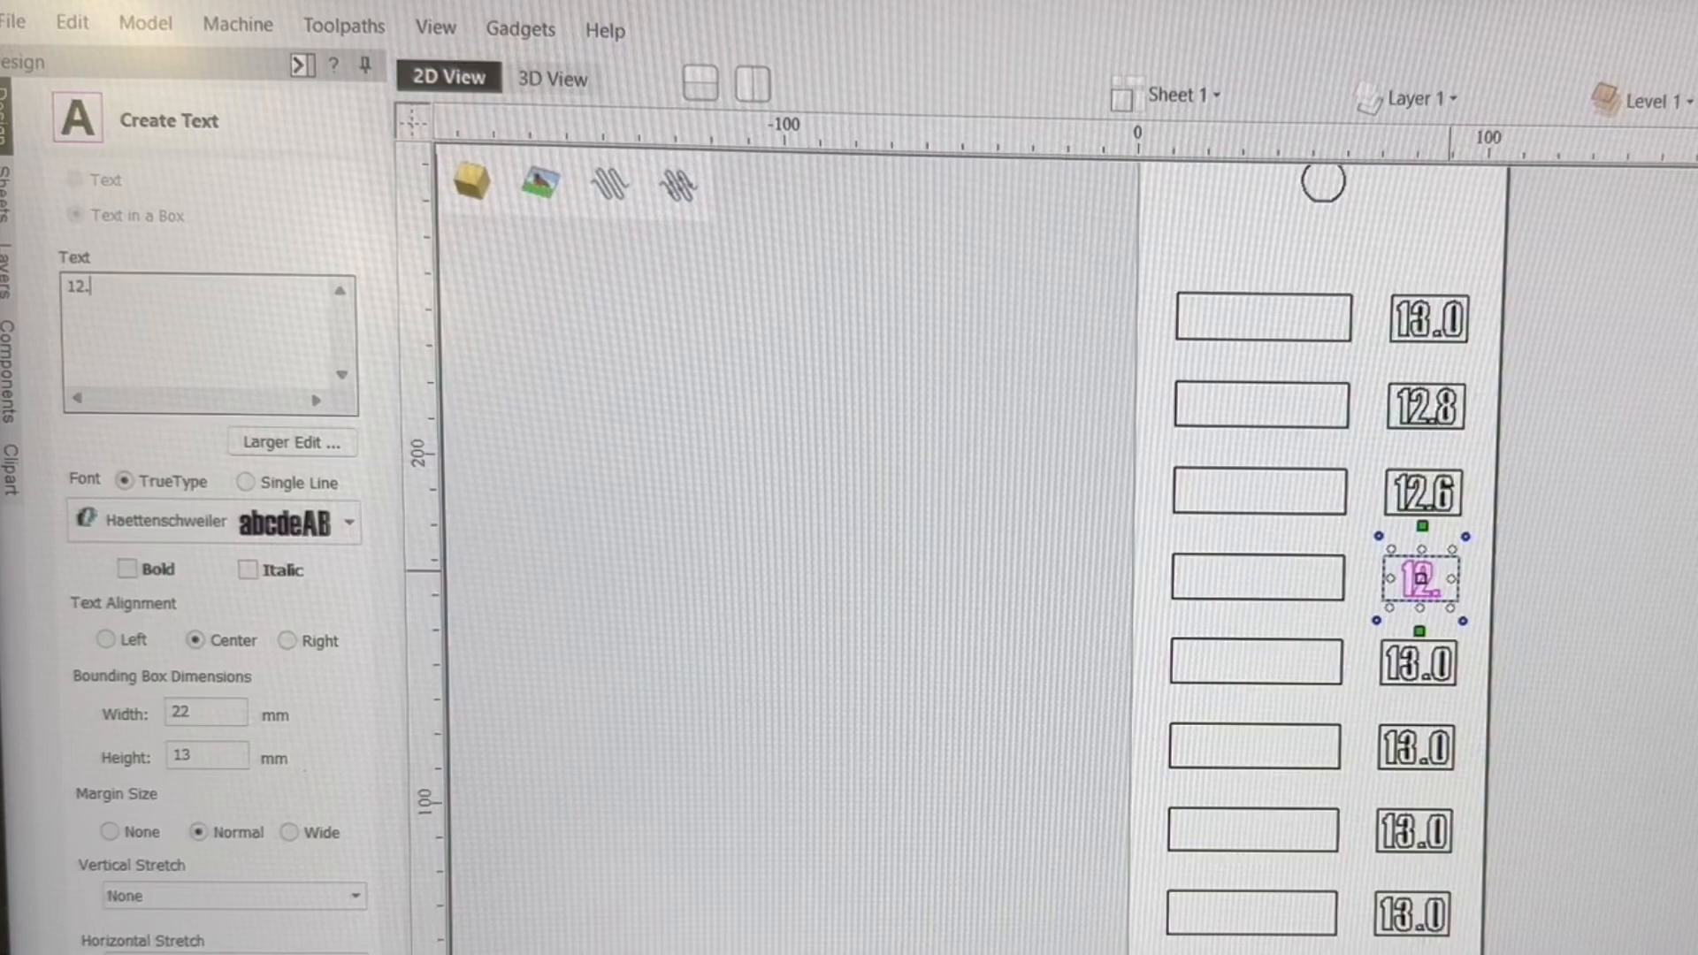
pyautogui.write('4')
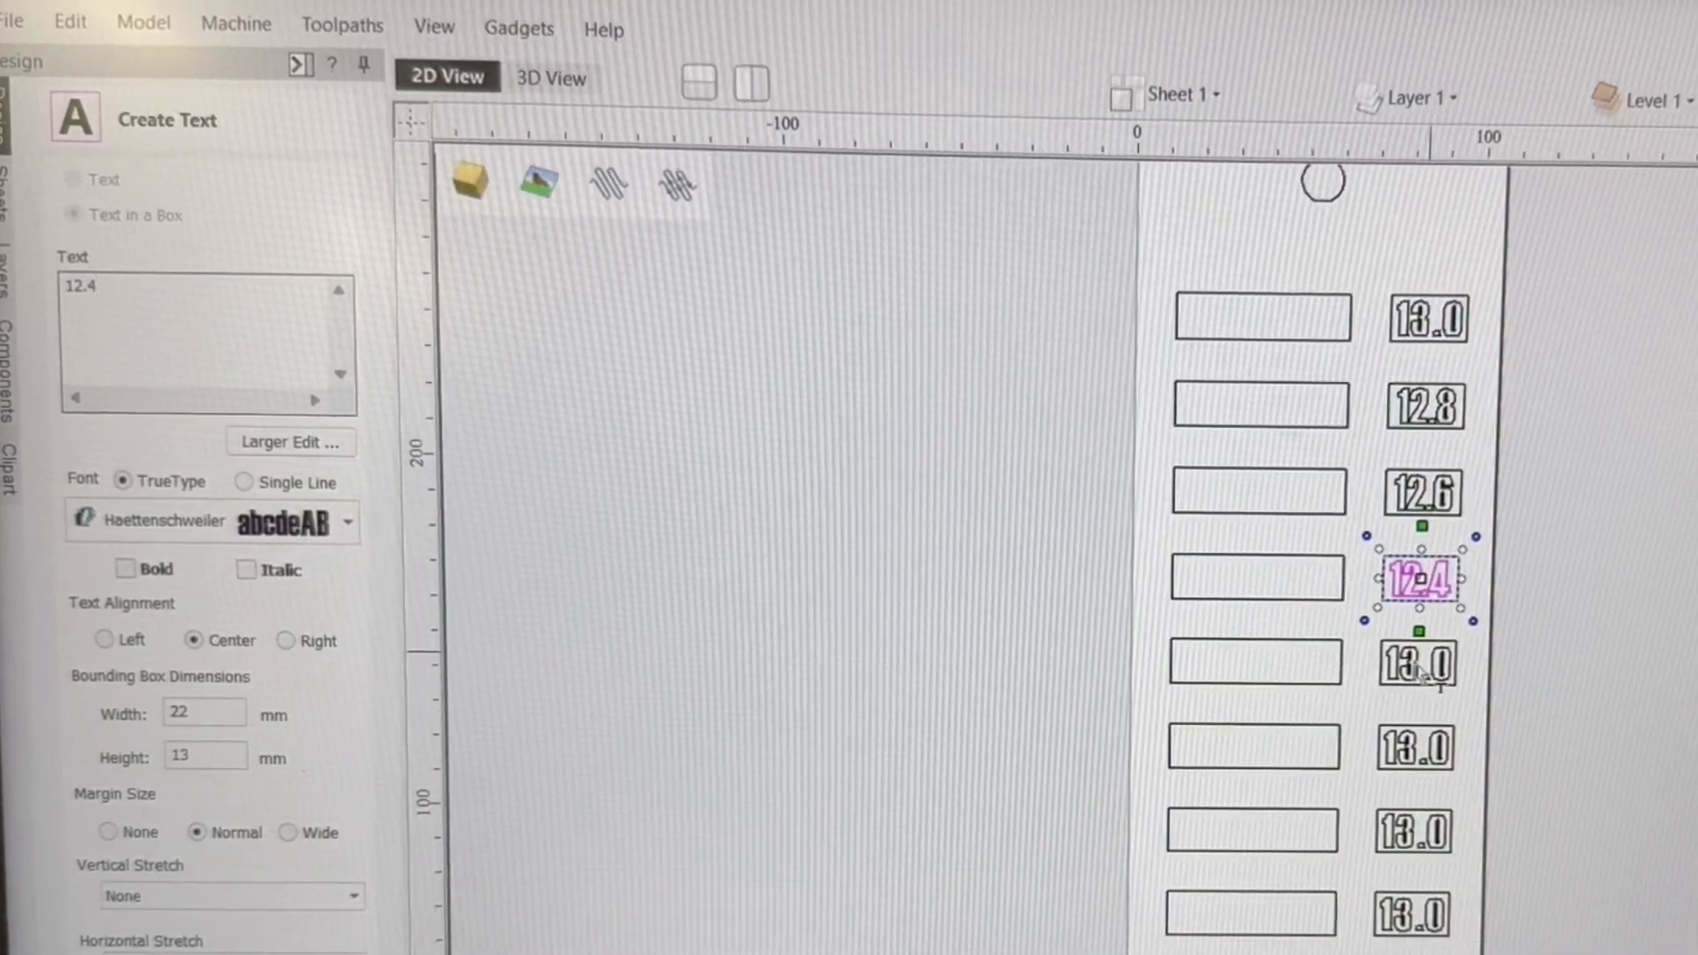
pyautogui.click(1417, 661)
pyautogui.write('12.2')
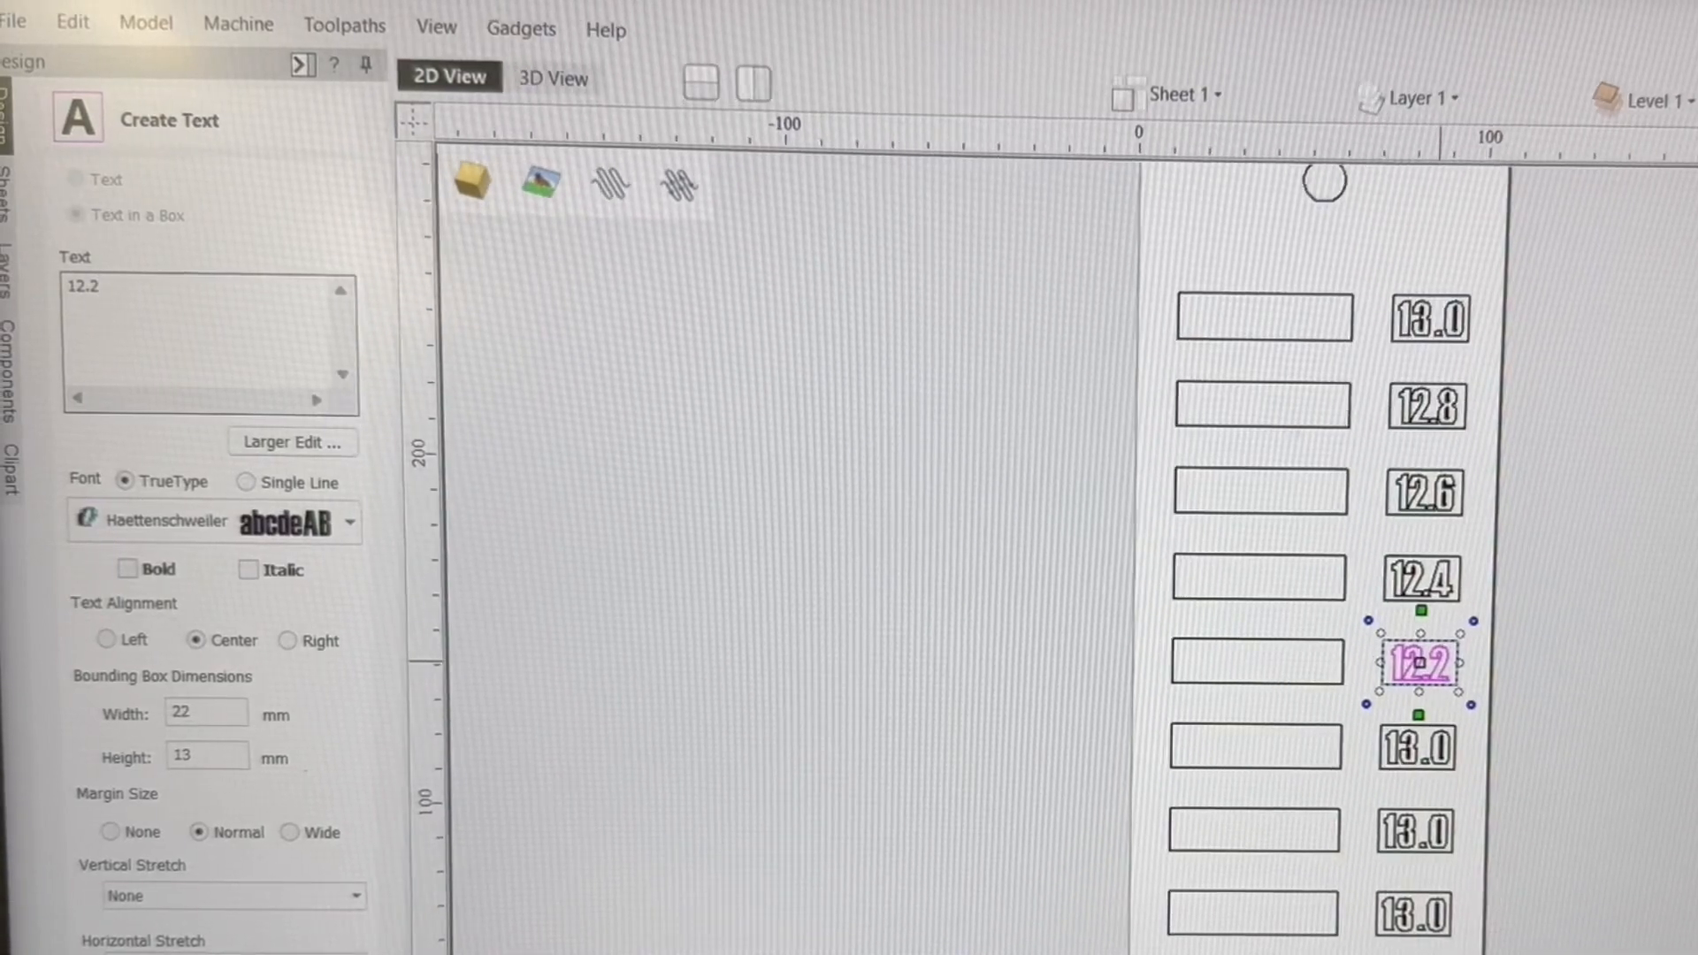
pyautogui.click(75, 214)
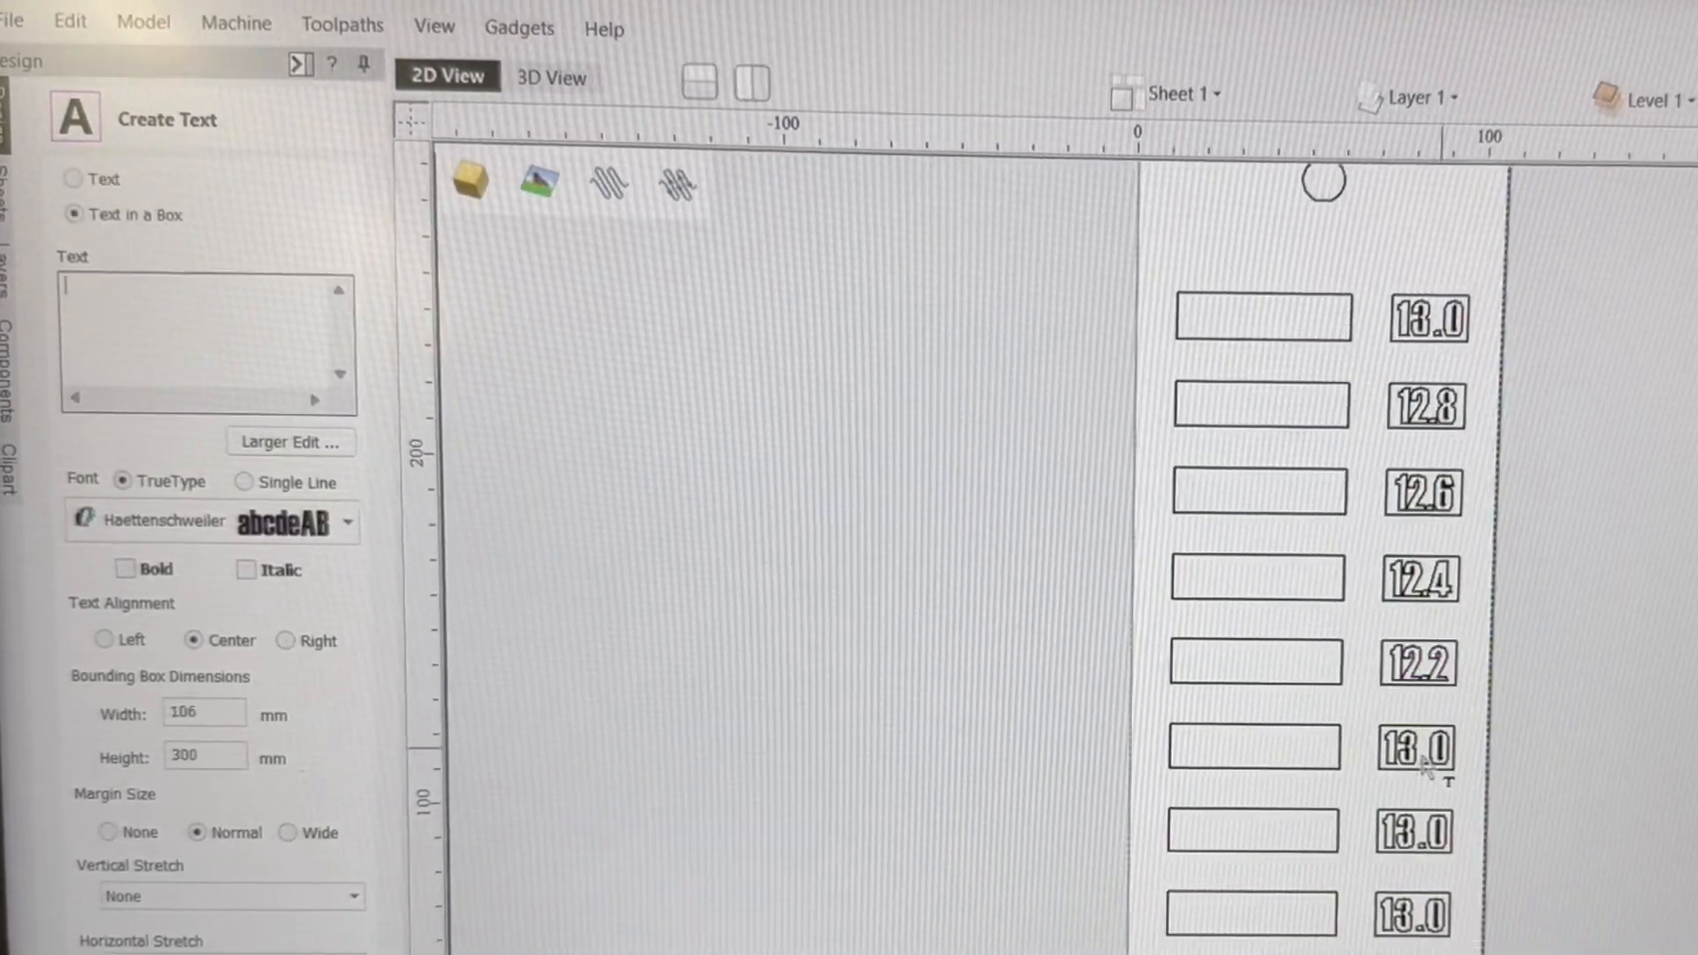
pyautogui.click(1414, 747)
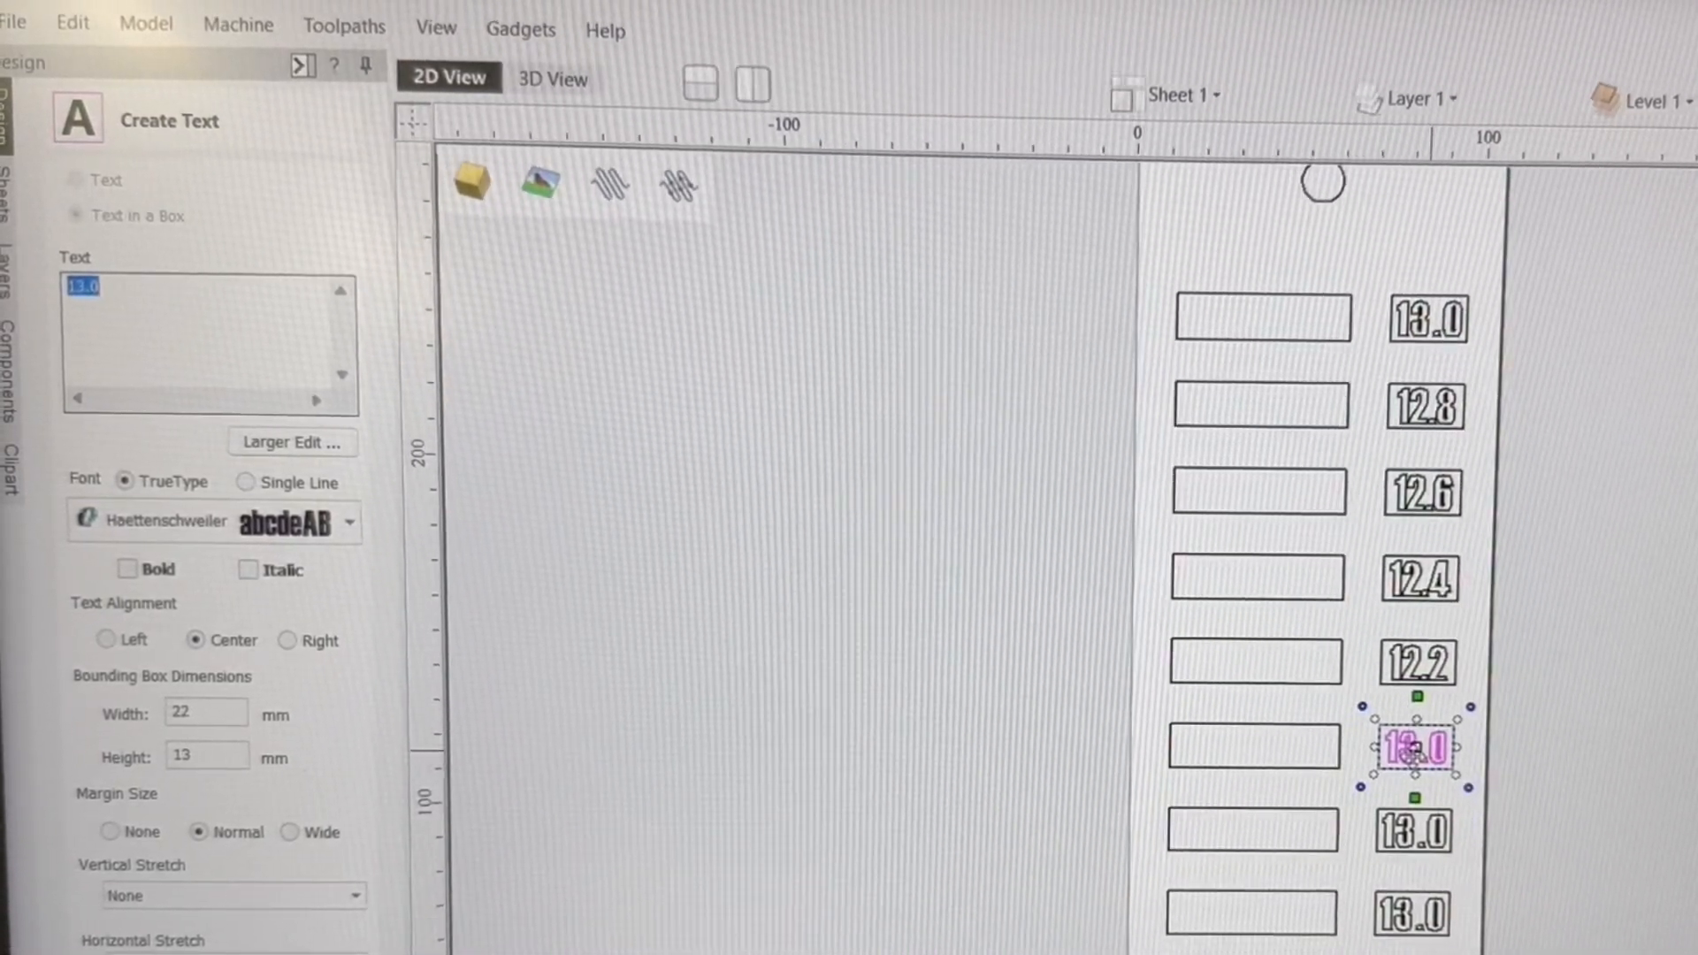
pyautogui.write('12.0')
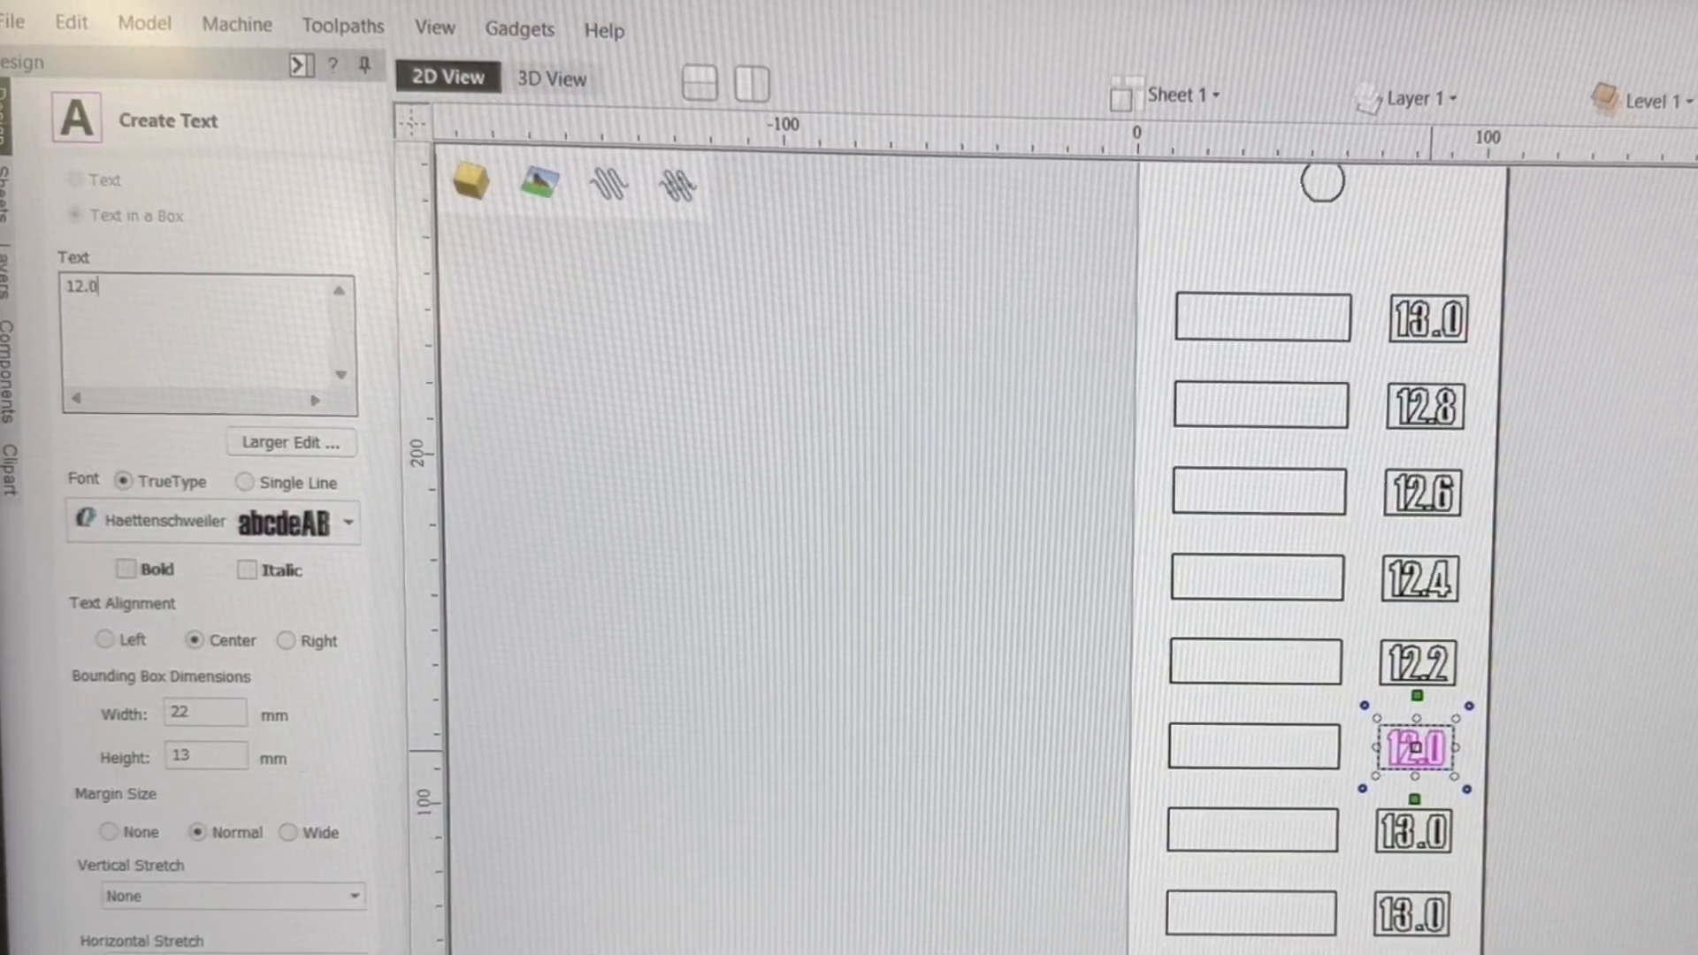
pyautogui.click(70, 214)
pyautogui.write('5')
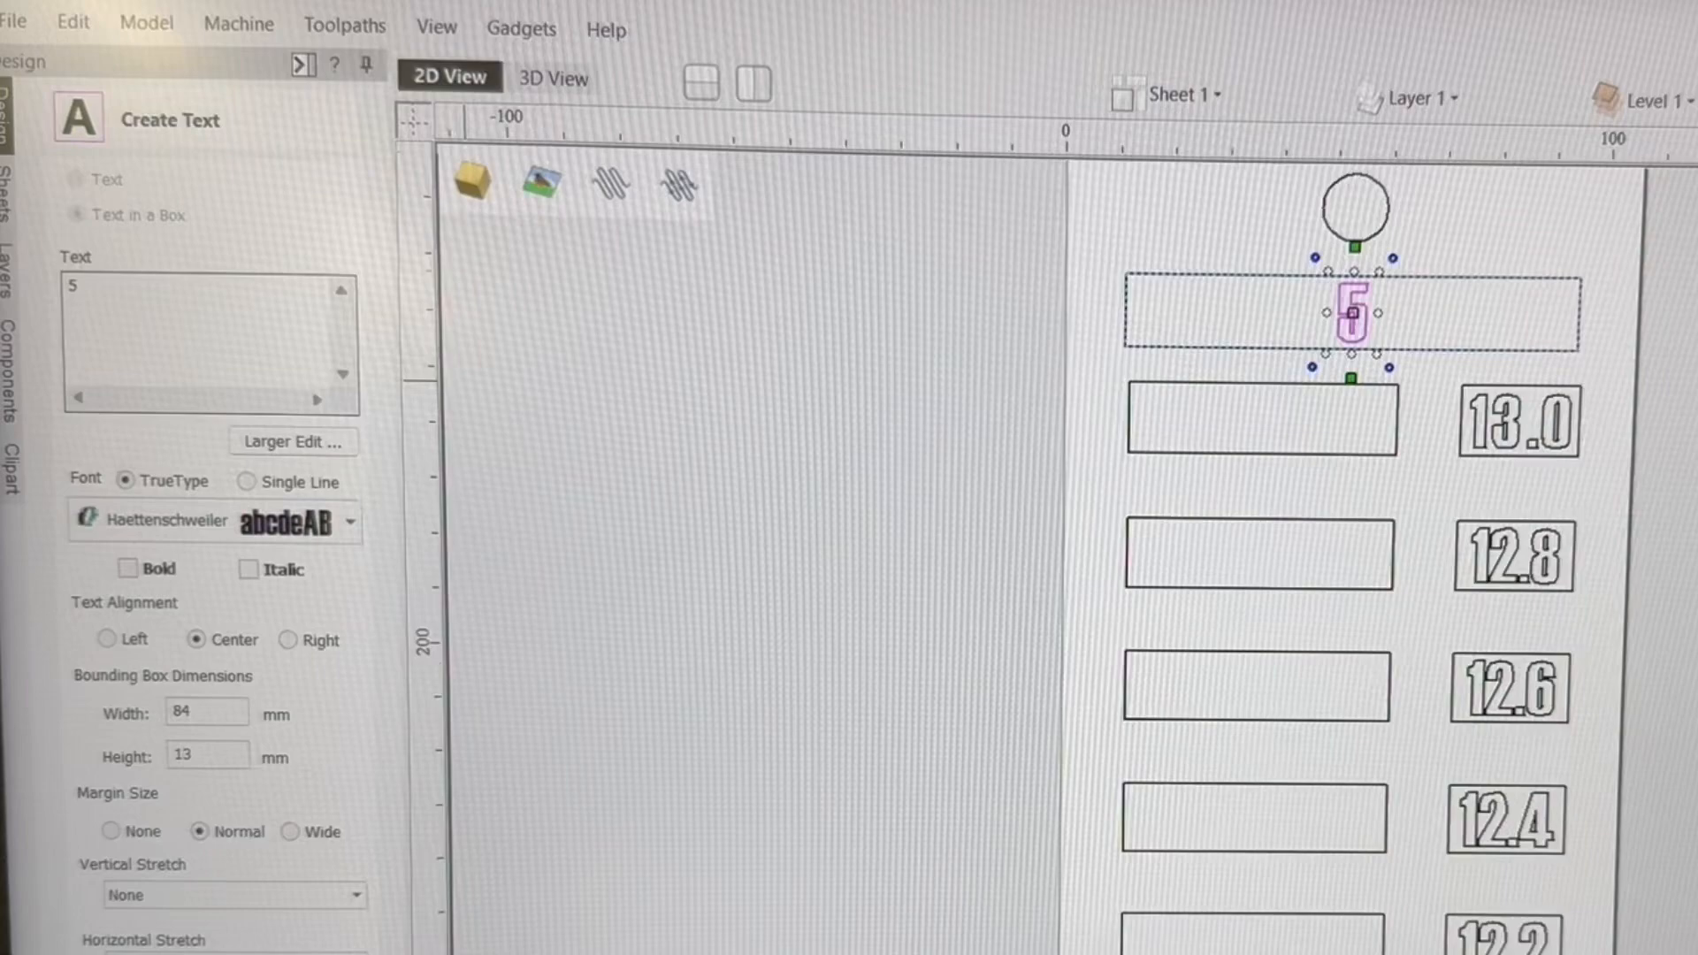
# Enter the heading '50 mm slot' and continue editing labels to 11.8 and 11.6.
pyautogui.write('0 m')
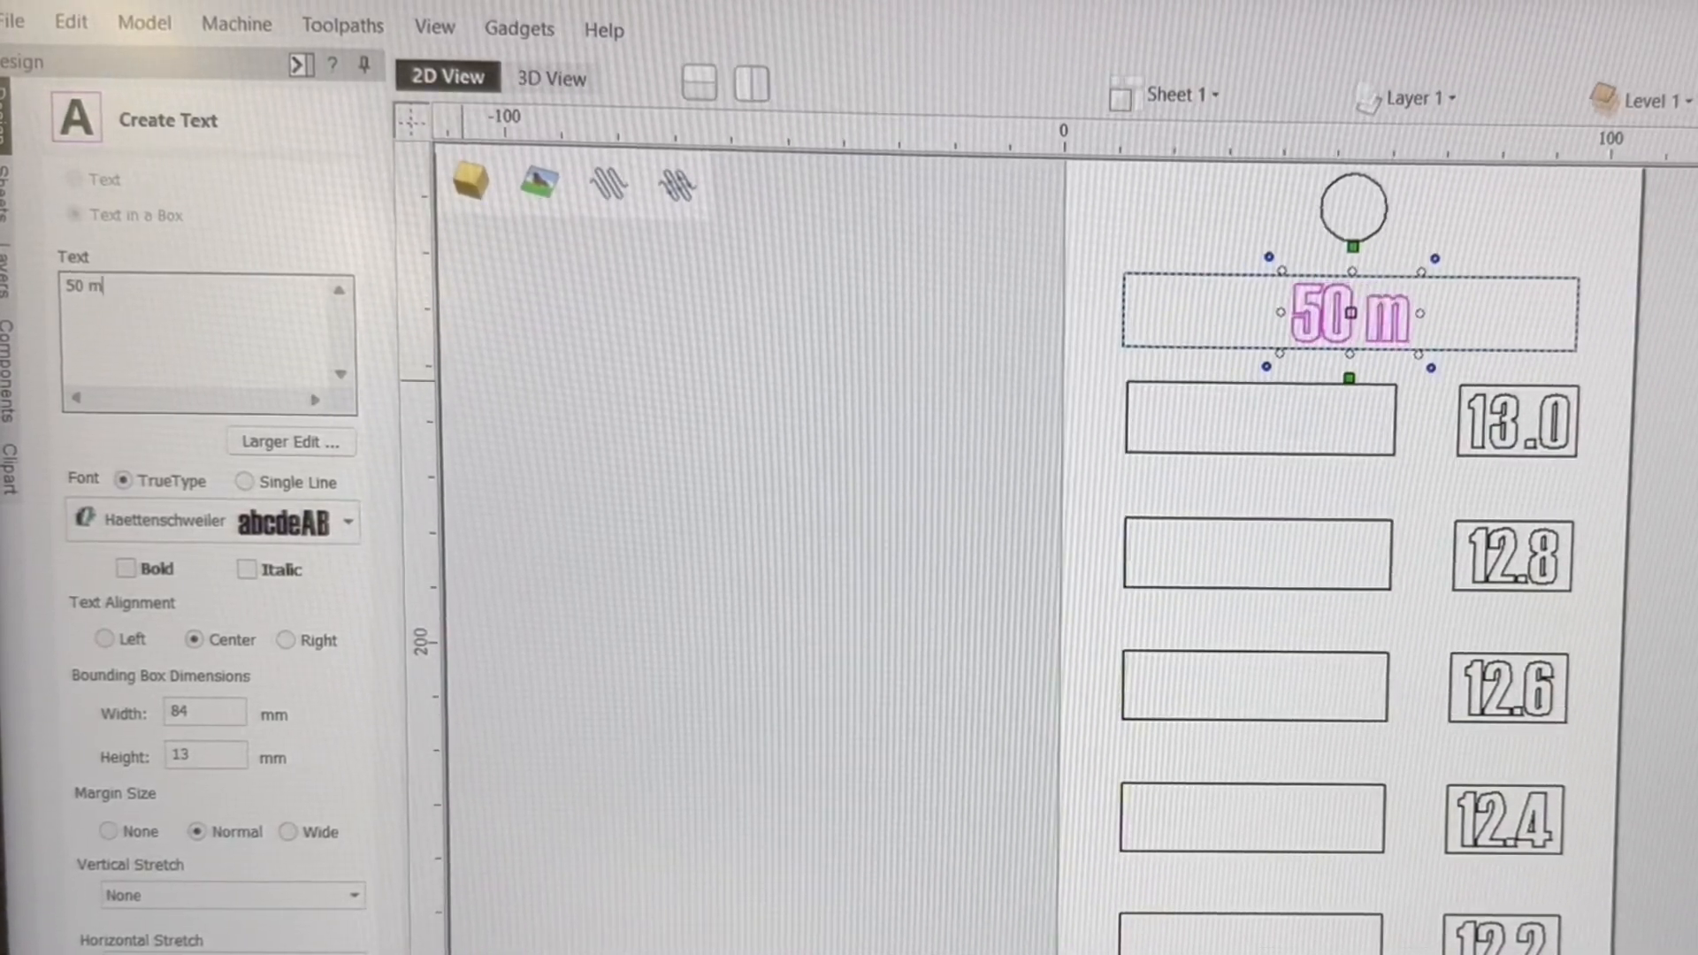
pyautogui.write('m s')
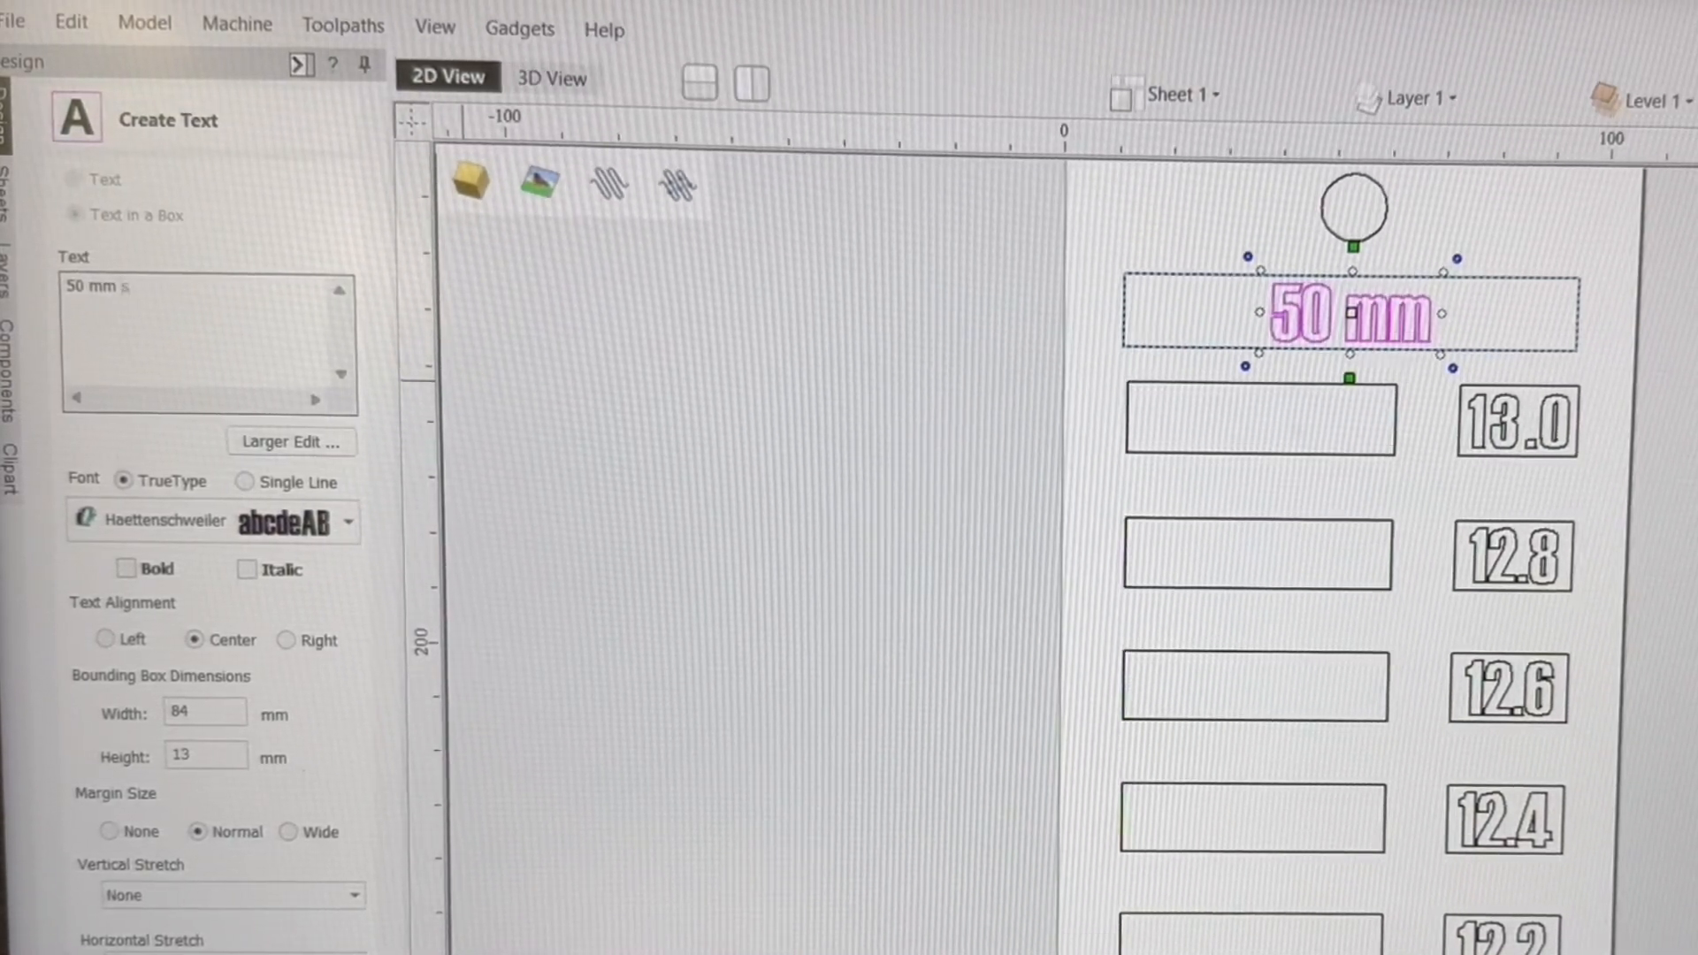
pyautogui.write('lot')
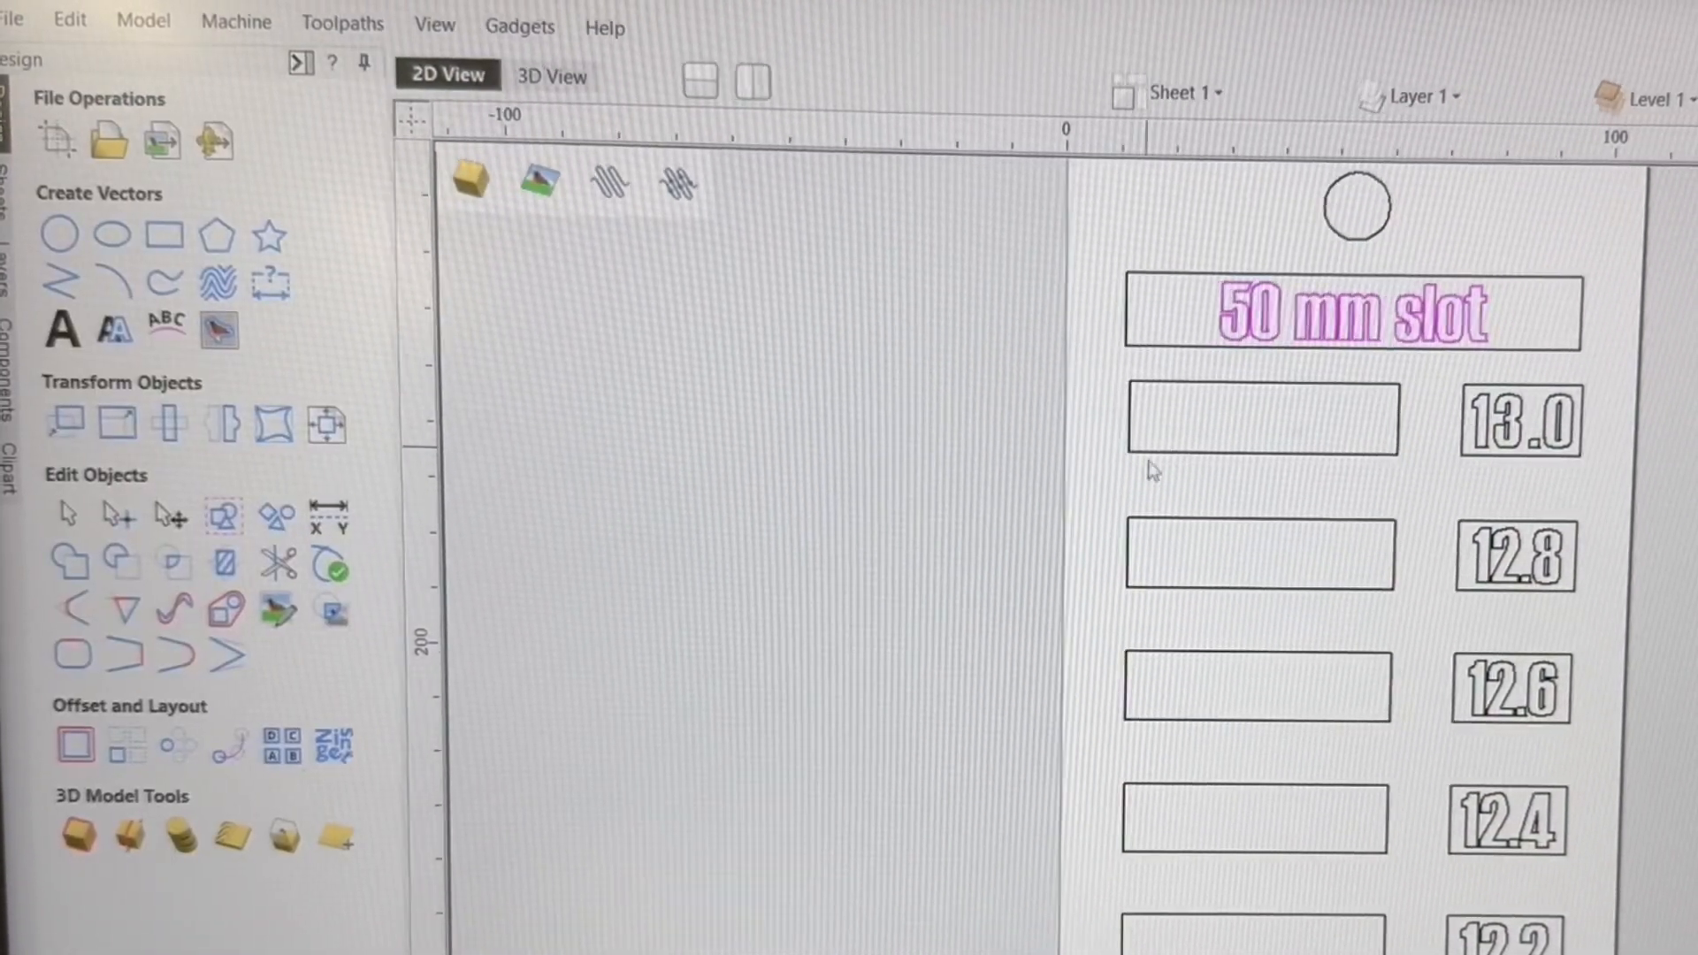
pyautogui.rightClick(1352, 313)
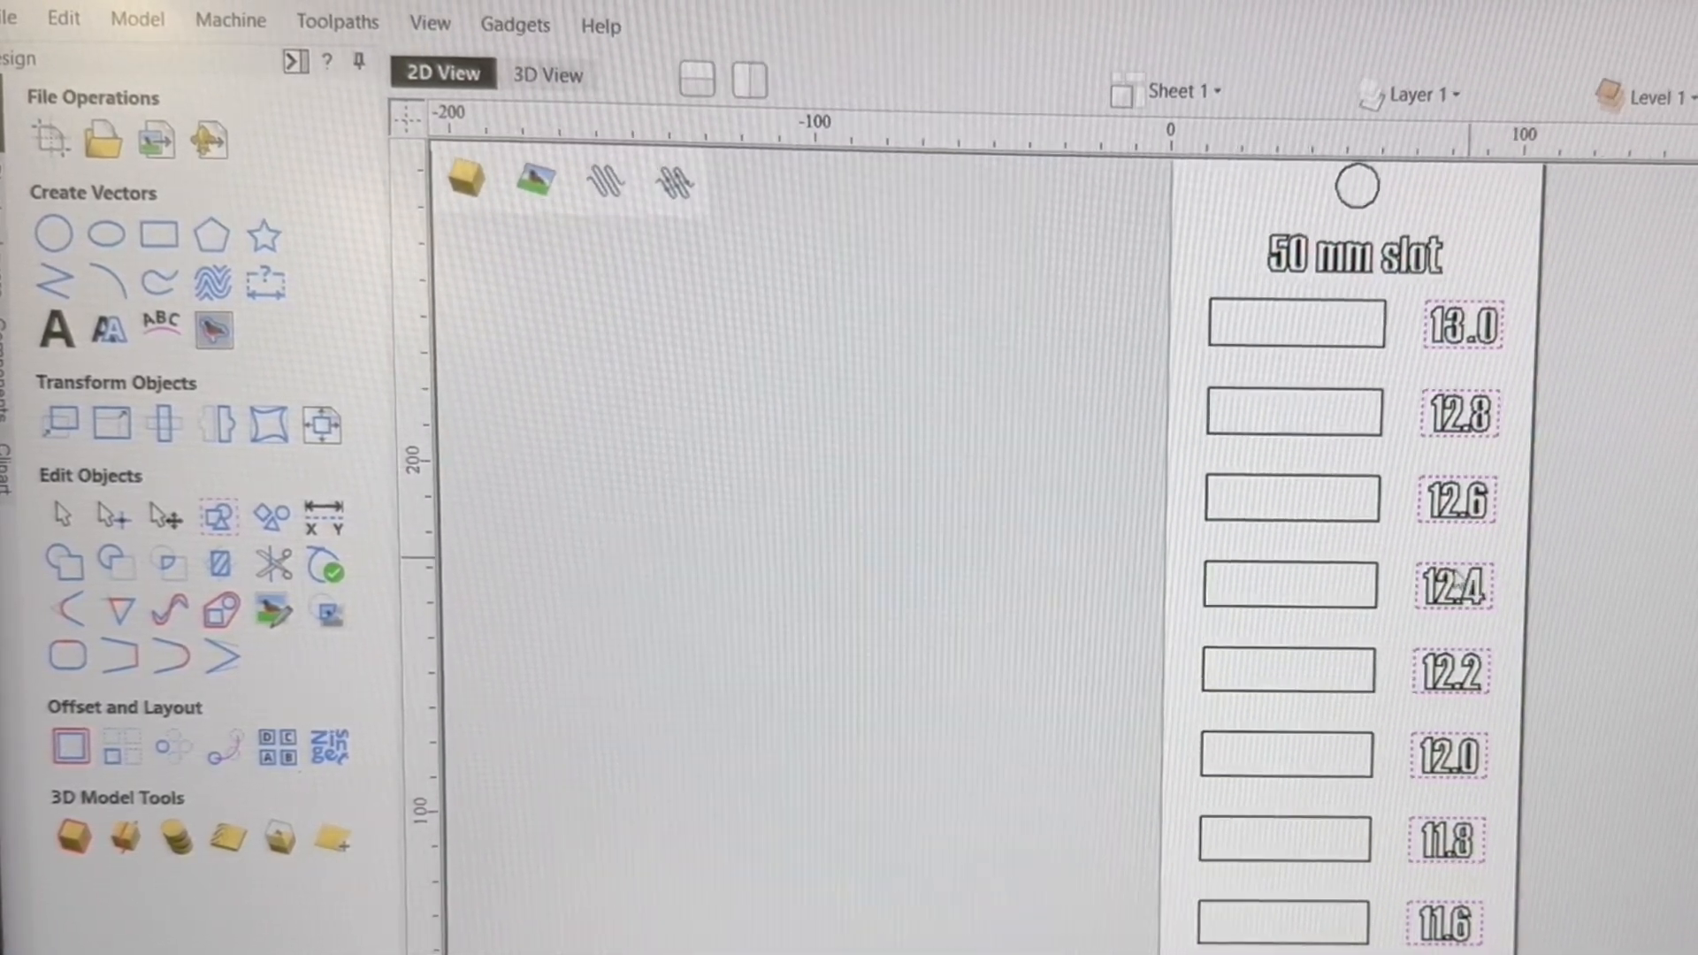
pyautogui.rightClick(1453, 585)
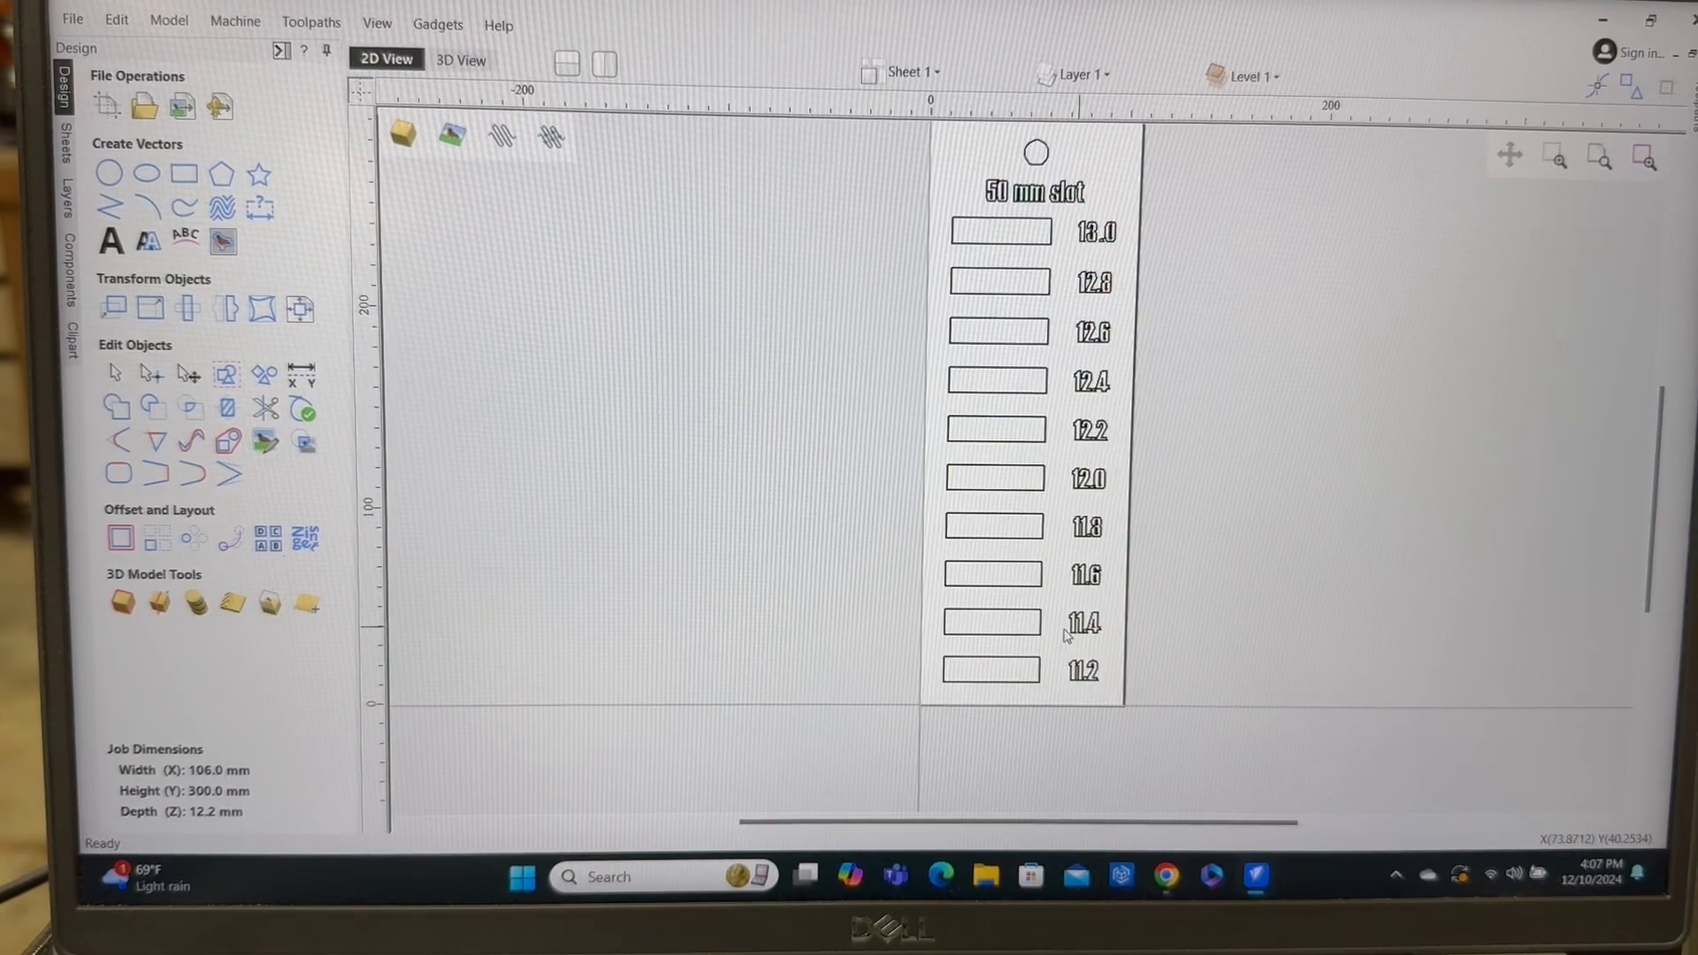
pyautogui.moveTo(1092, 457)
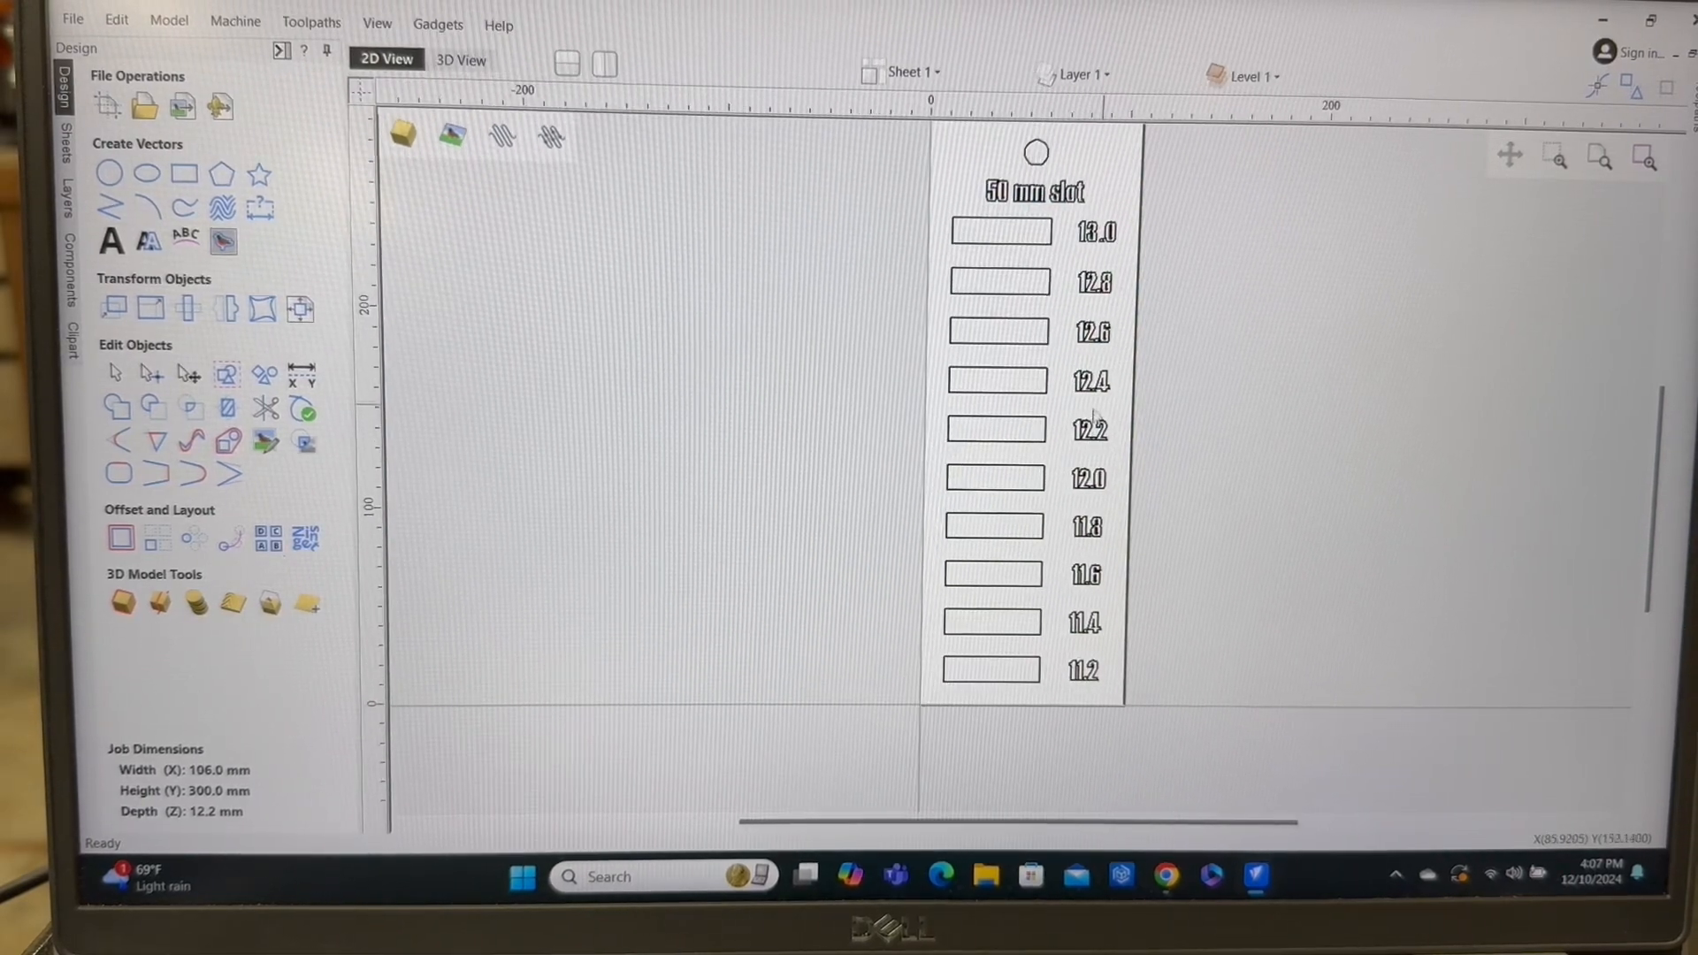
pyautogui.moveTo(878, 221)
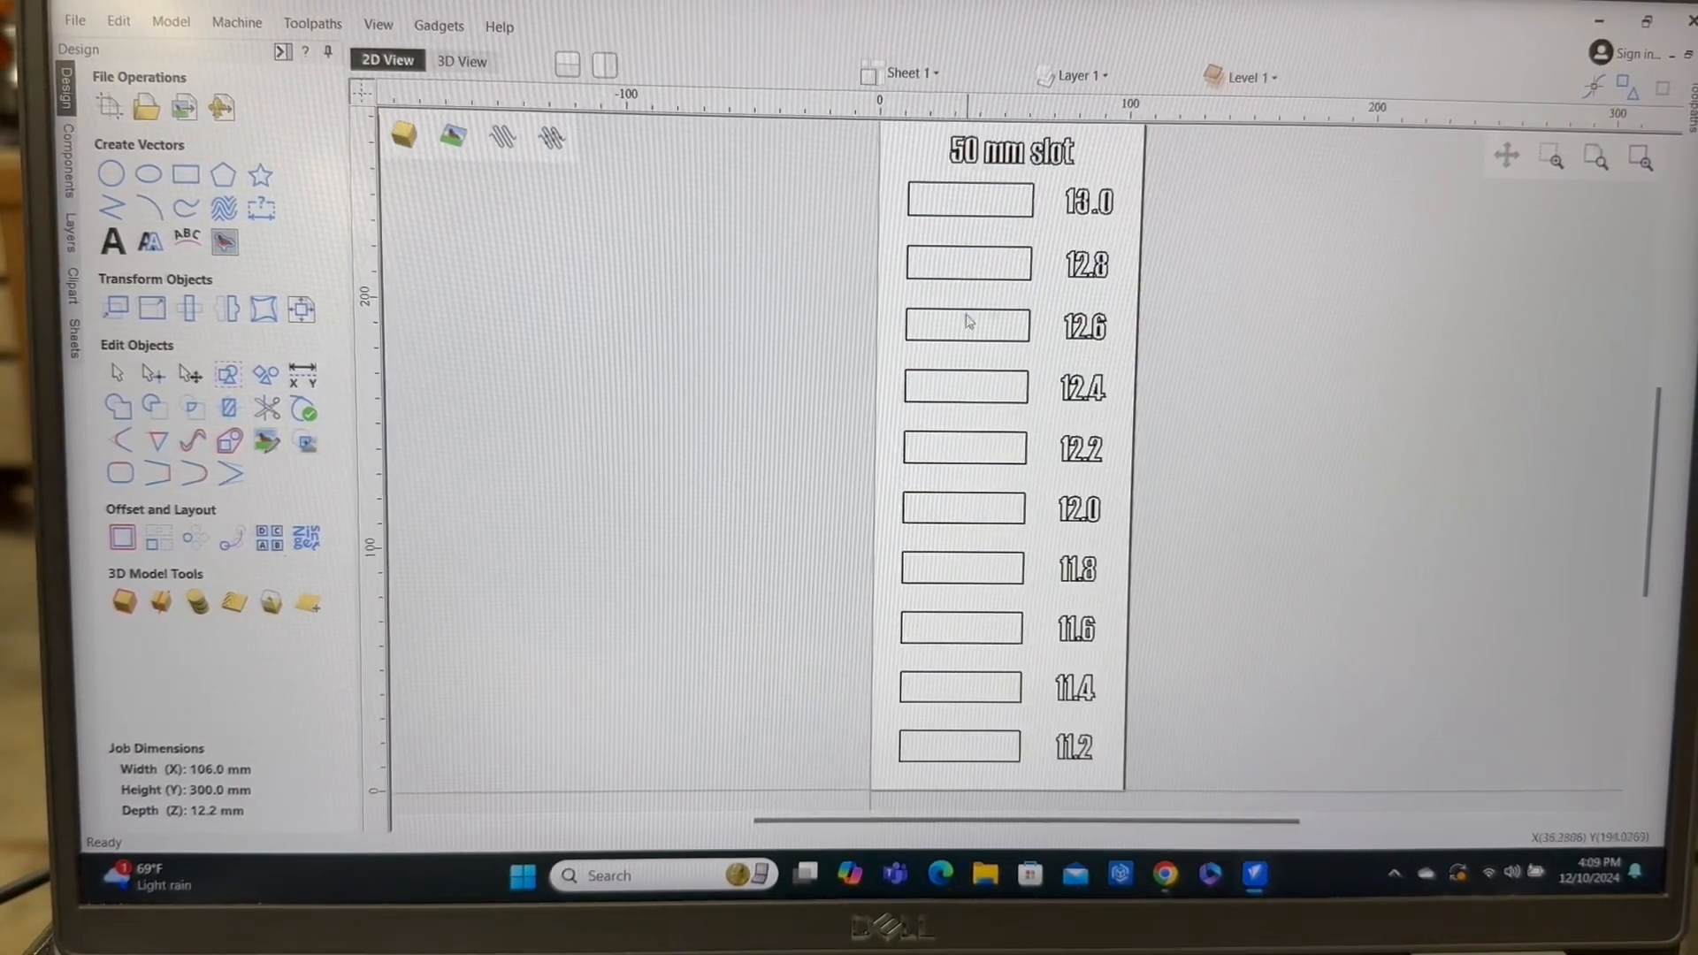
pyautogui.moveTo(926, 195)
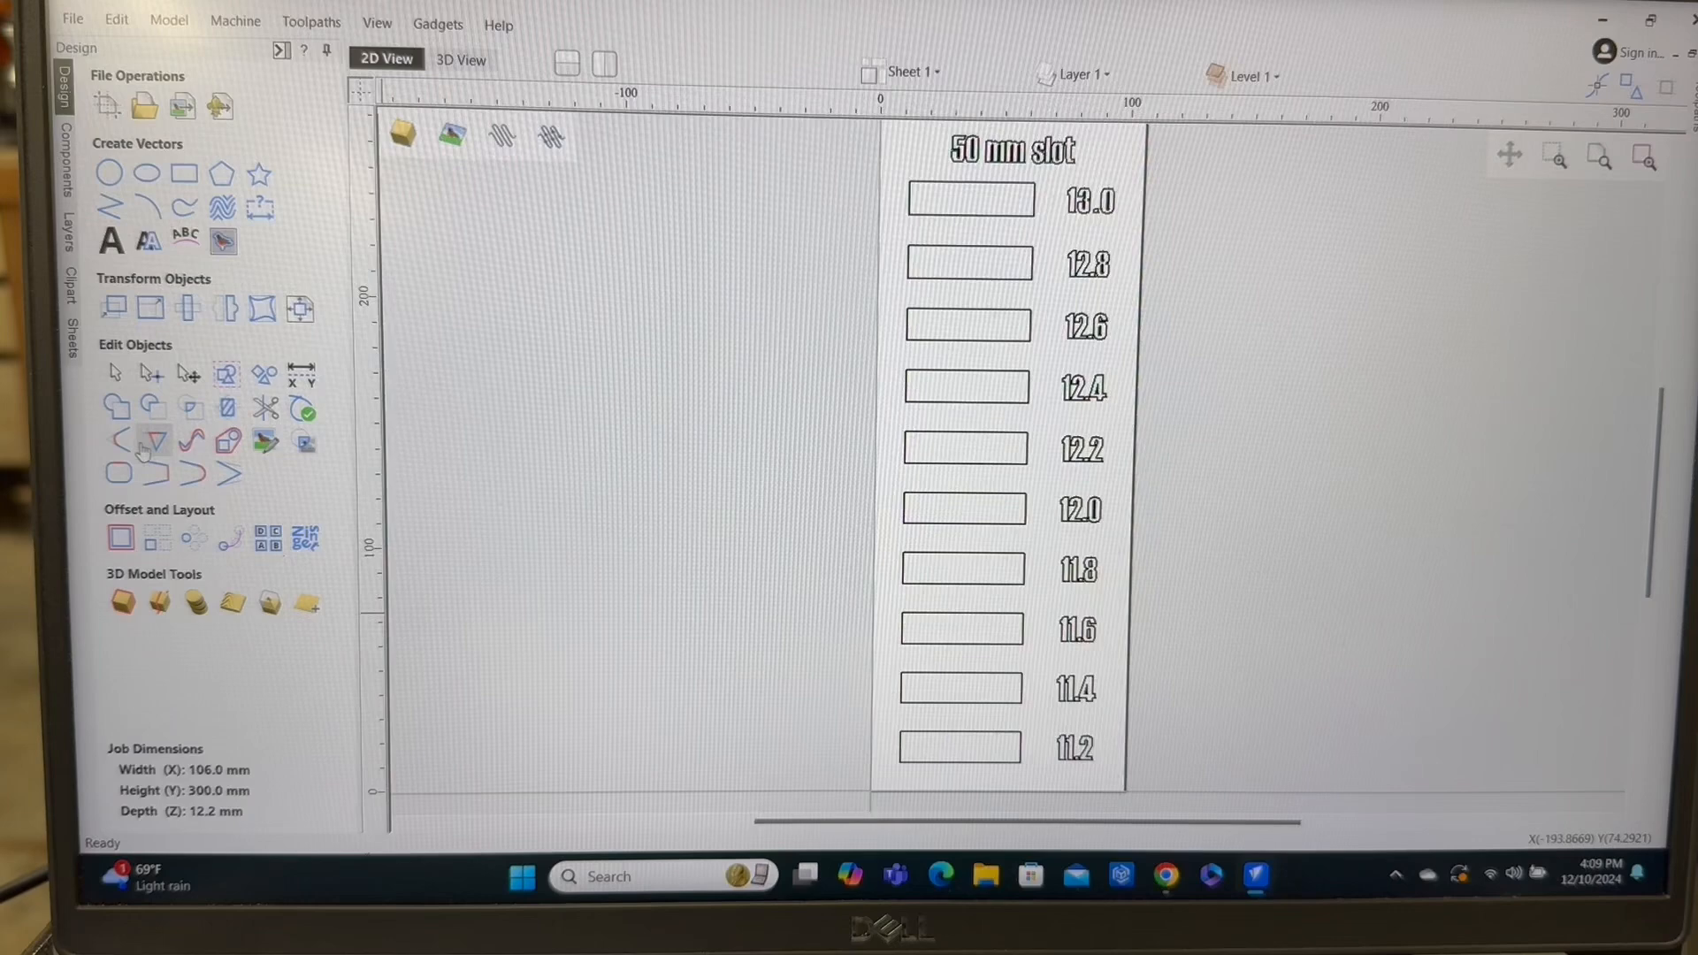
# Begin filleting the slot rectangle corners with dog-bone fillets.
pyautogui.click(149, 440)
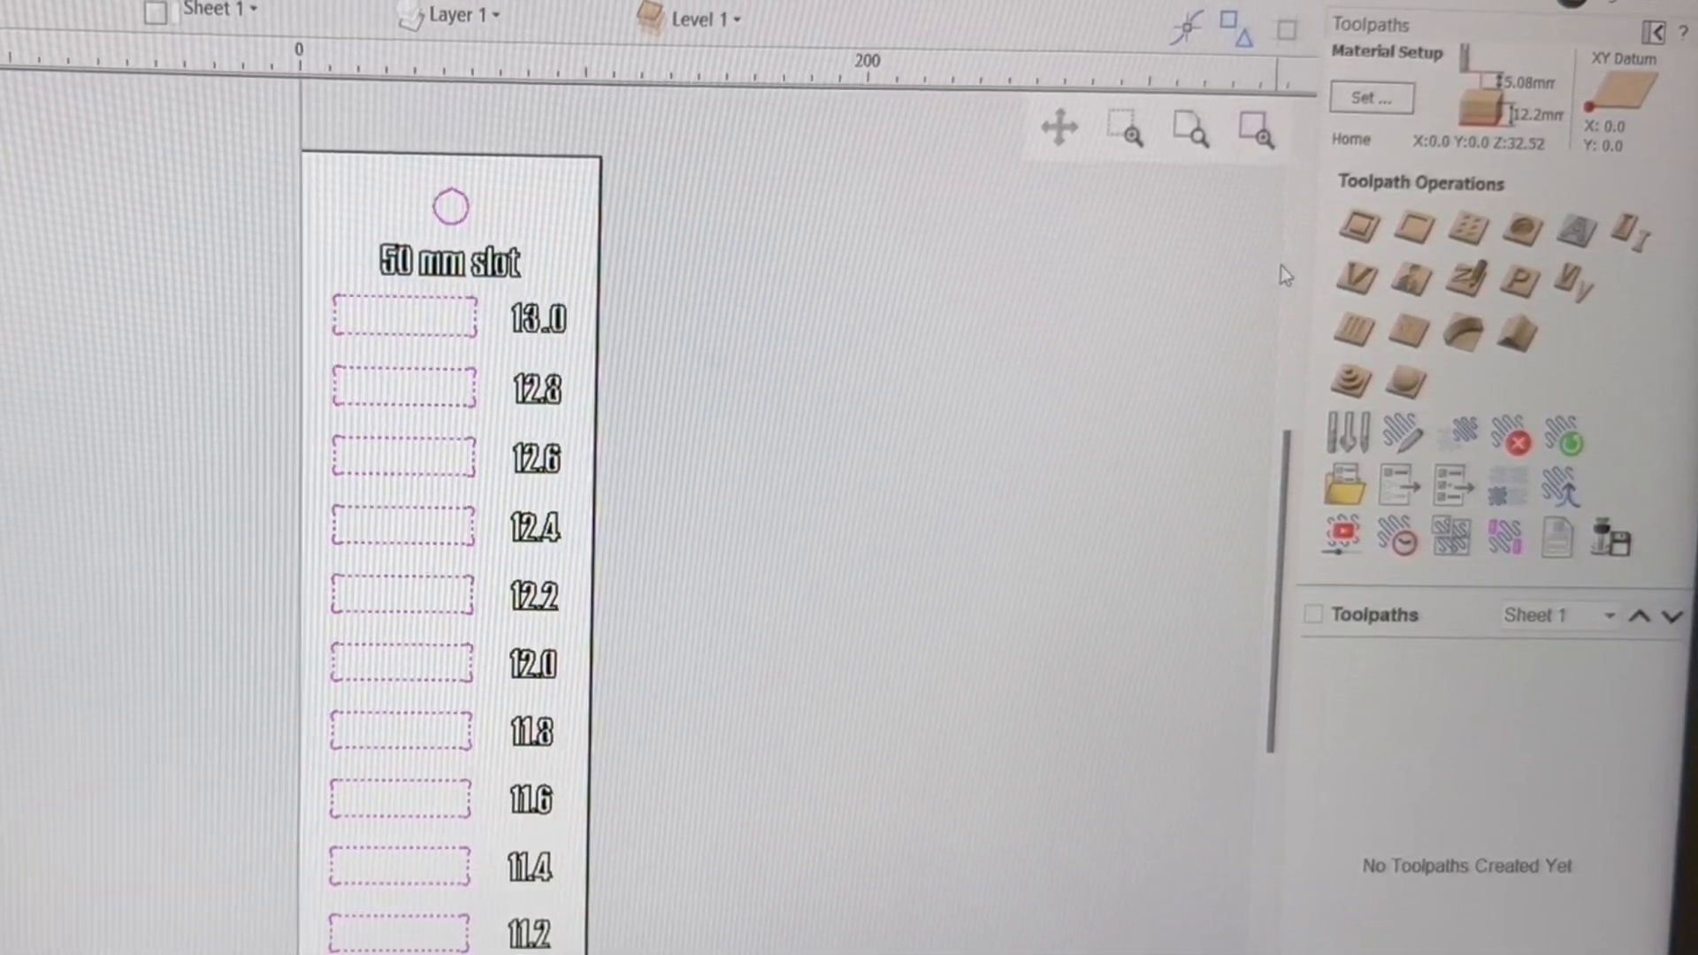
# Start a 2D Profile toolpath for the selected slots and round hole.
pyautogui.click(1357, 228)
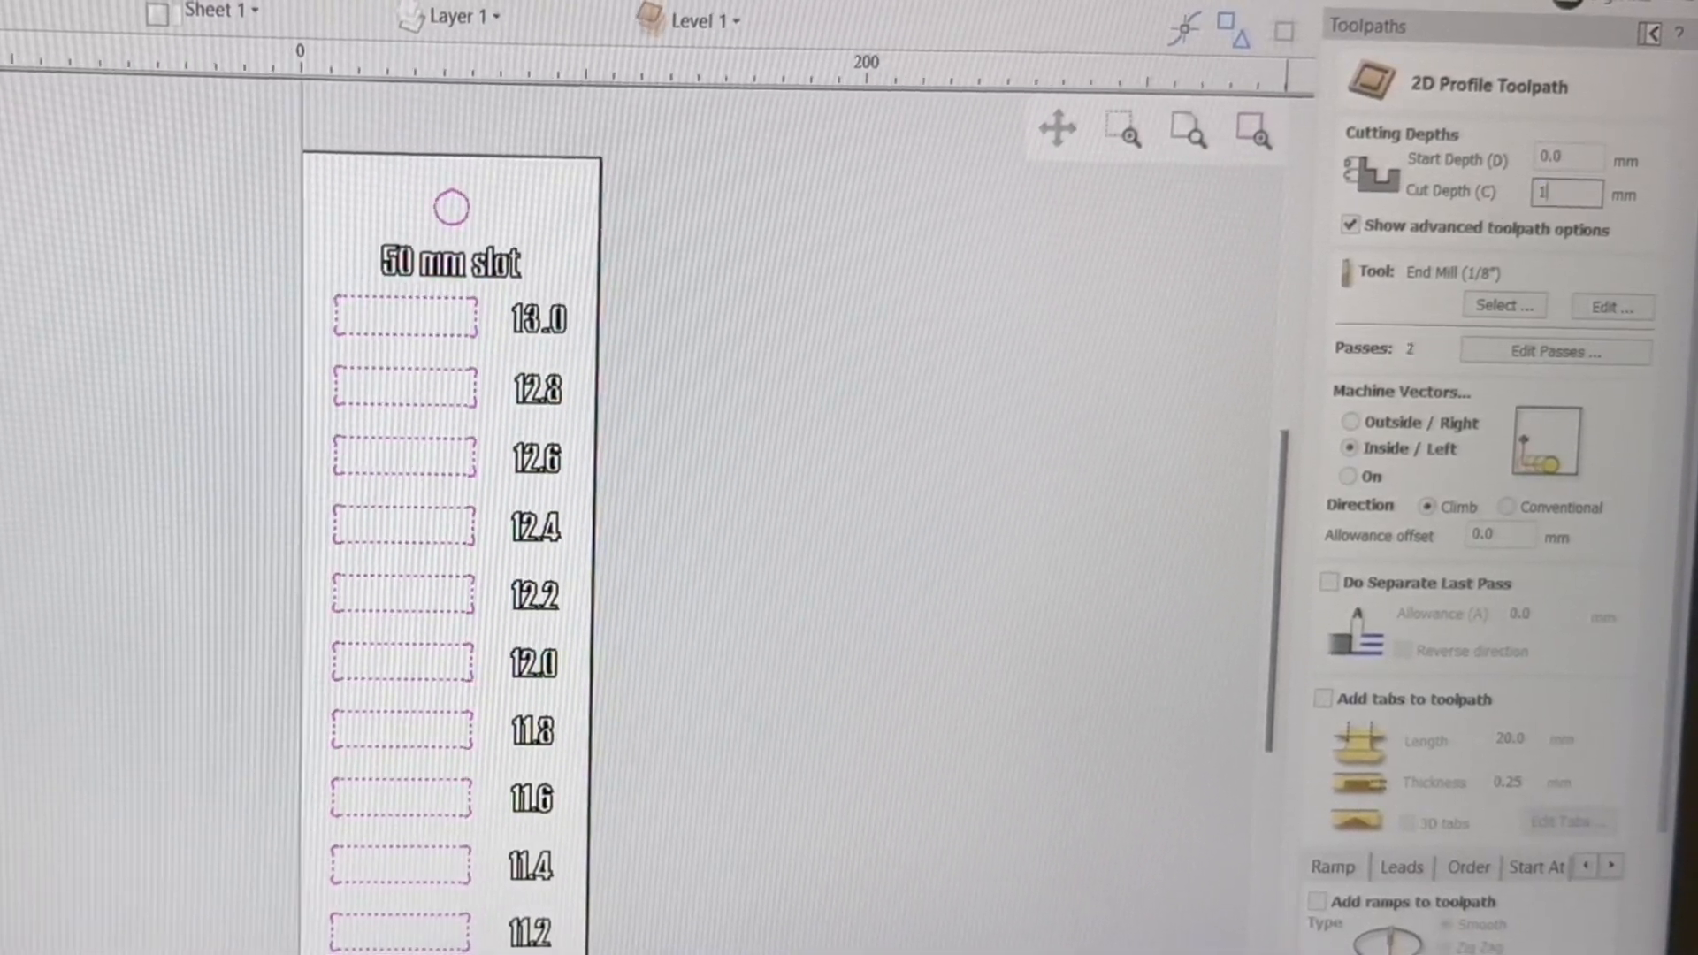
# Set the profile cut depth to the full 12.2 mm board, split into three equal passes.
pyautogui.write('12.0')
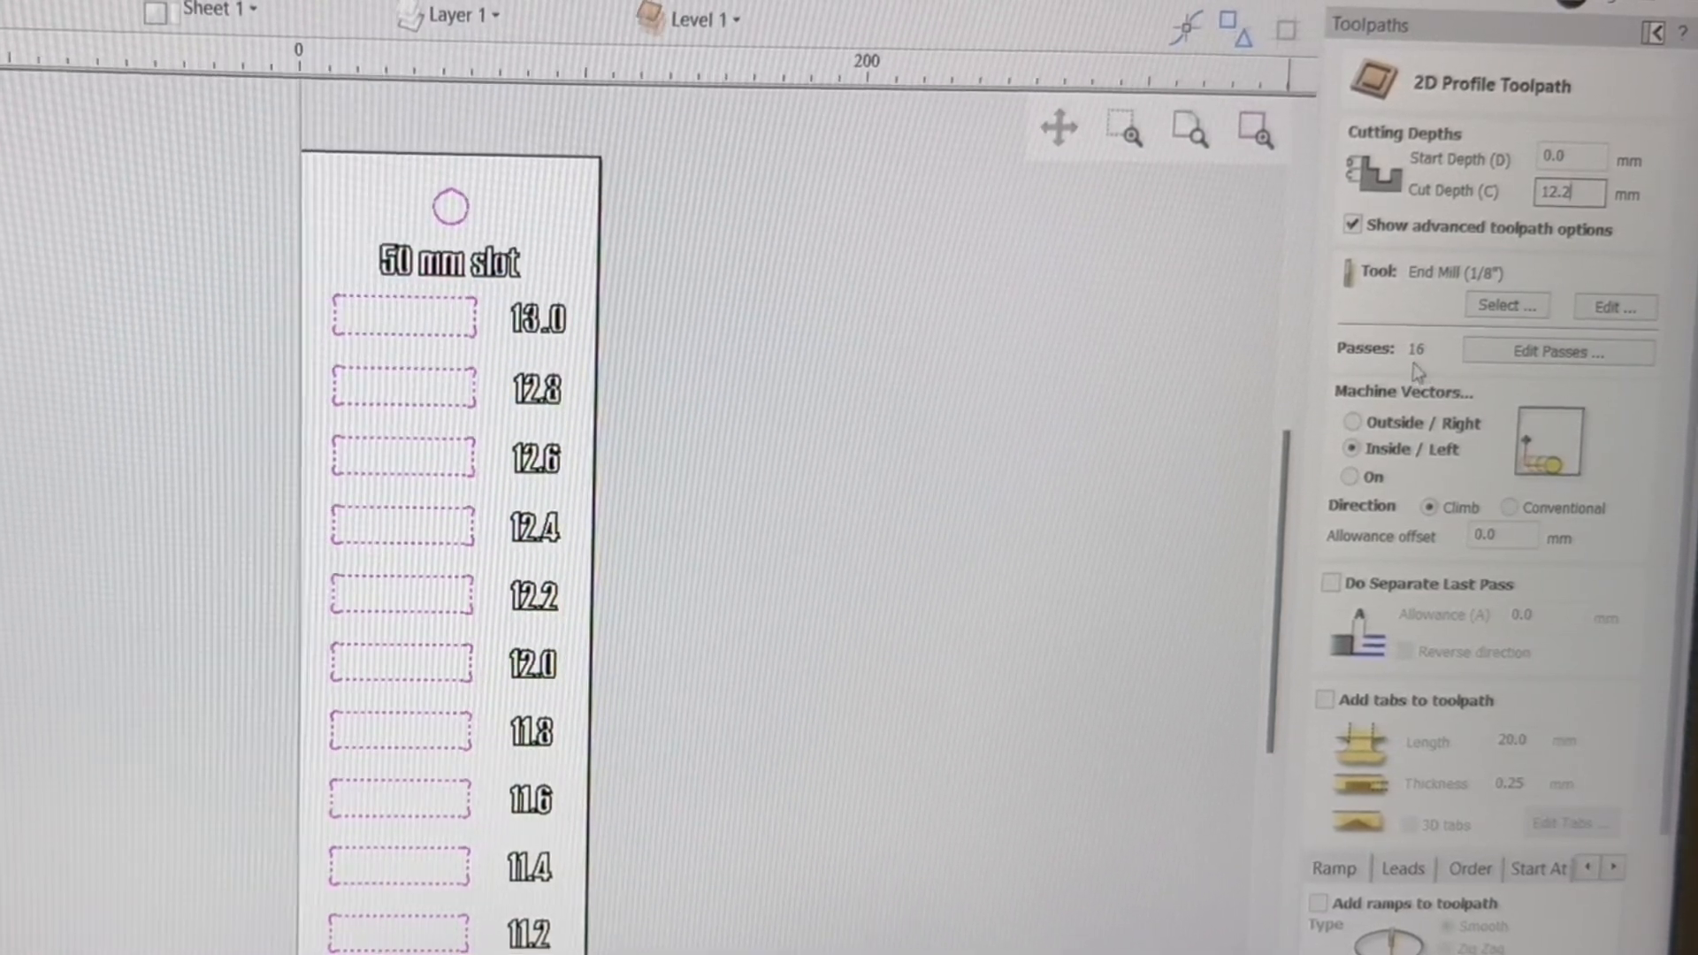
pyautogui.click(1557, 350)
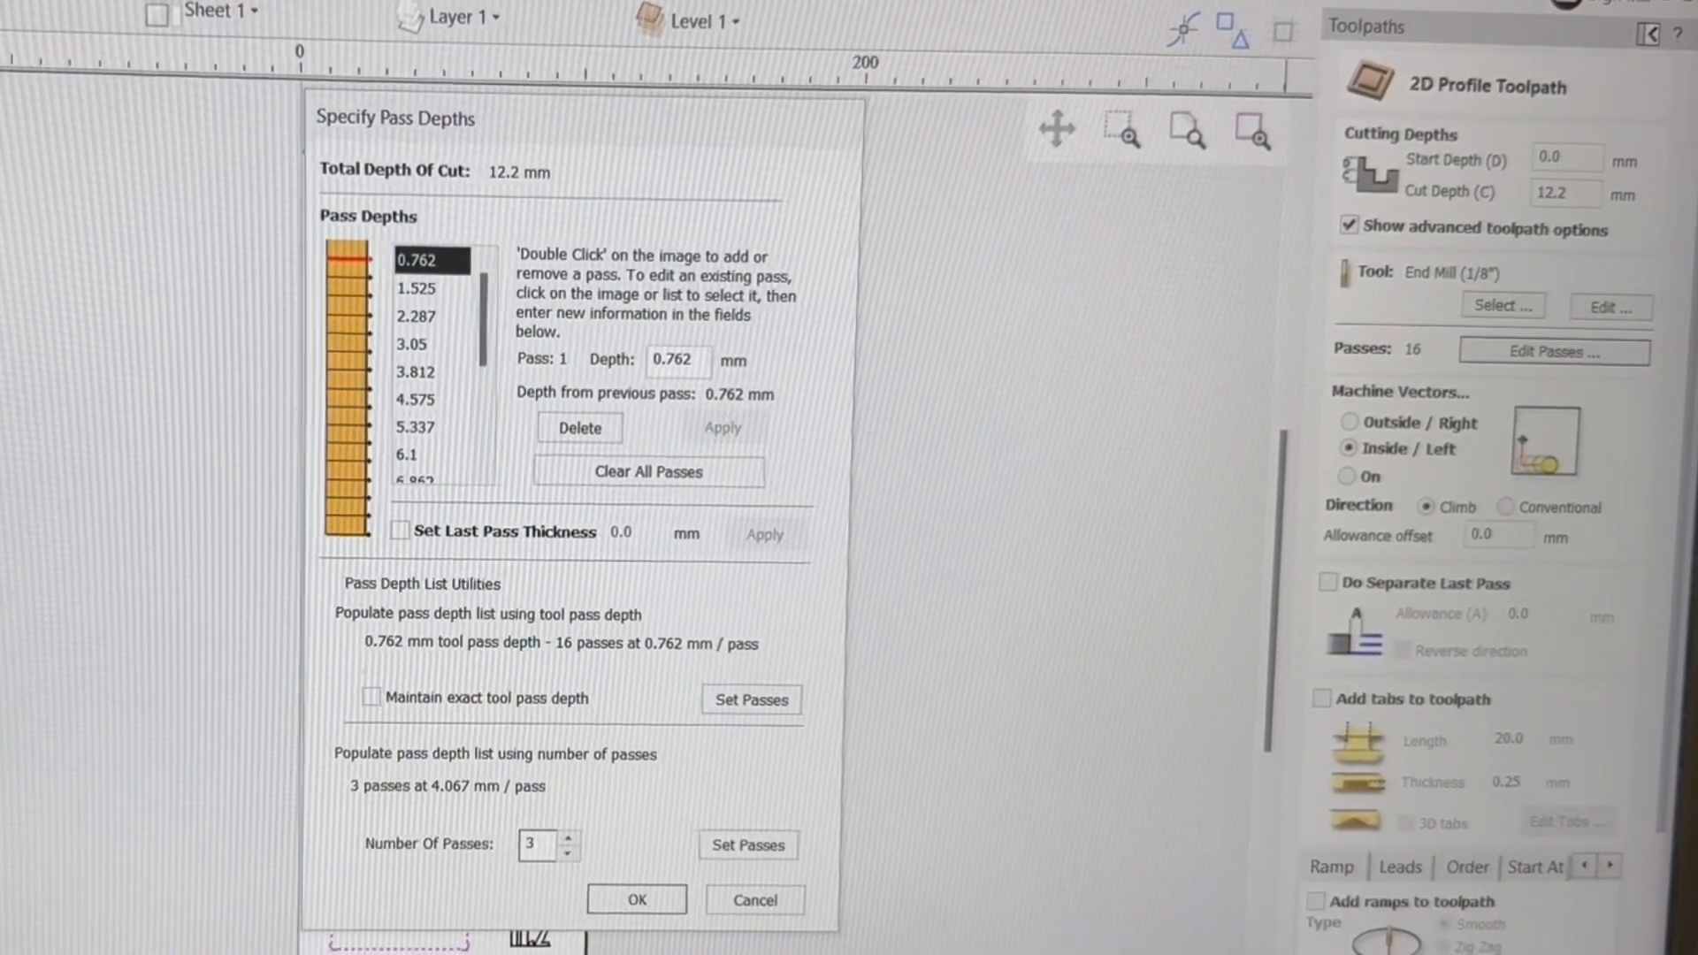
pyautogui.click(747, 845)
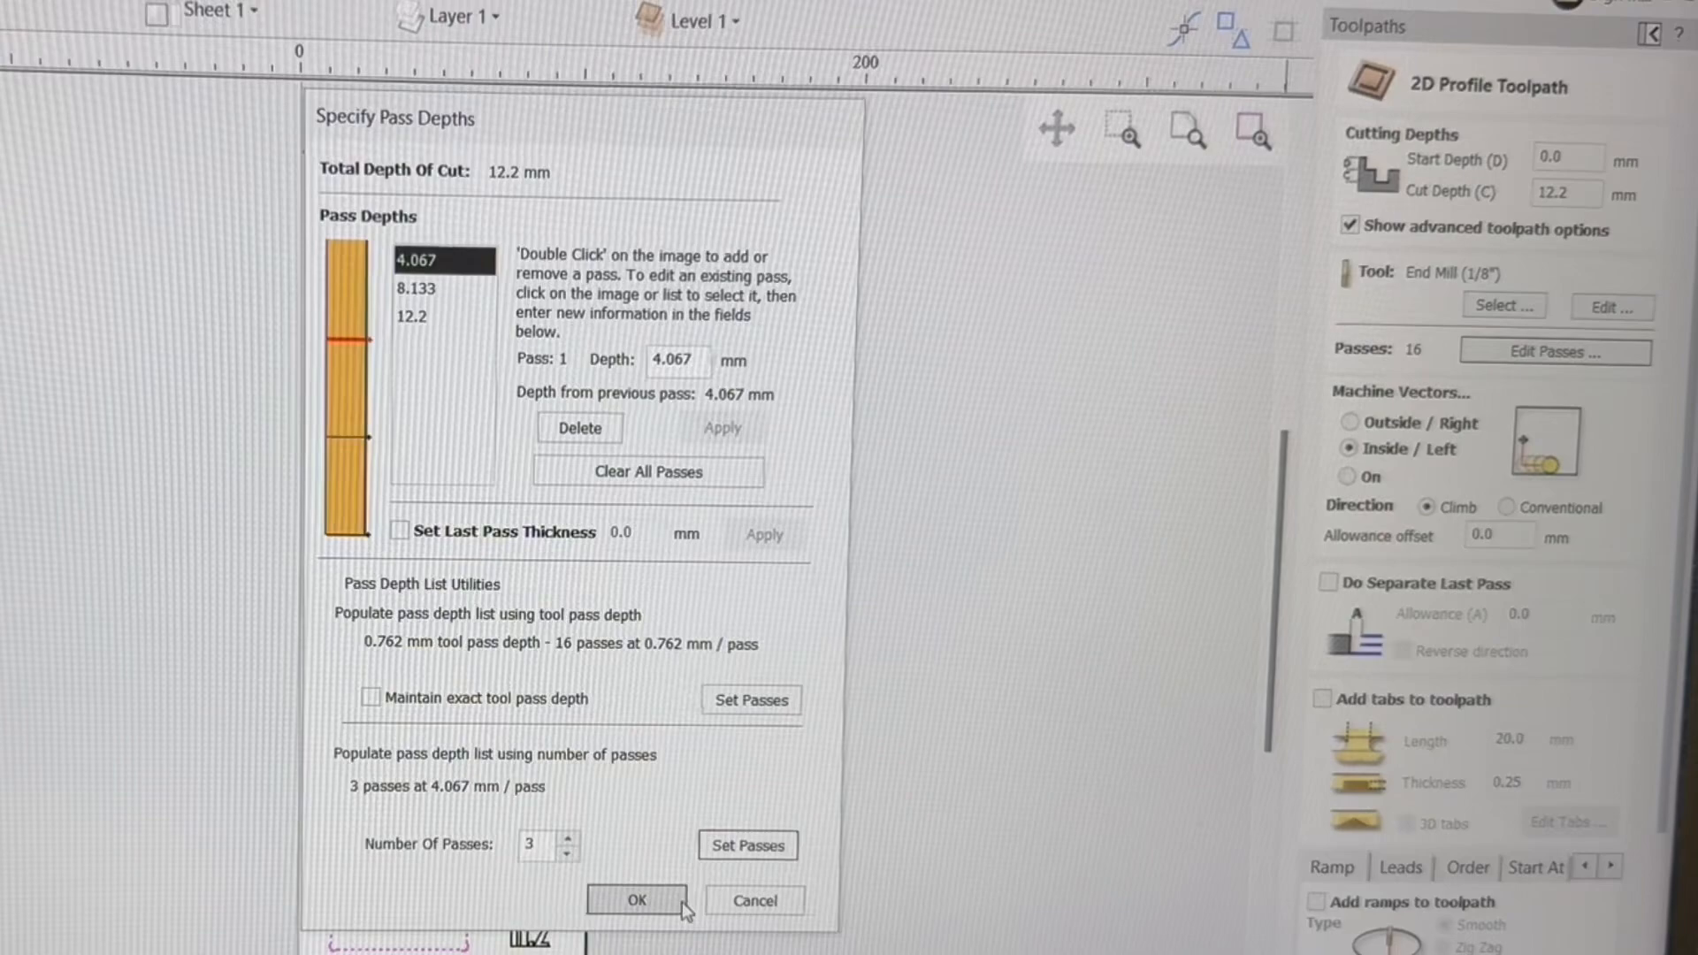
pyautogui.click(635, 900)
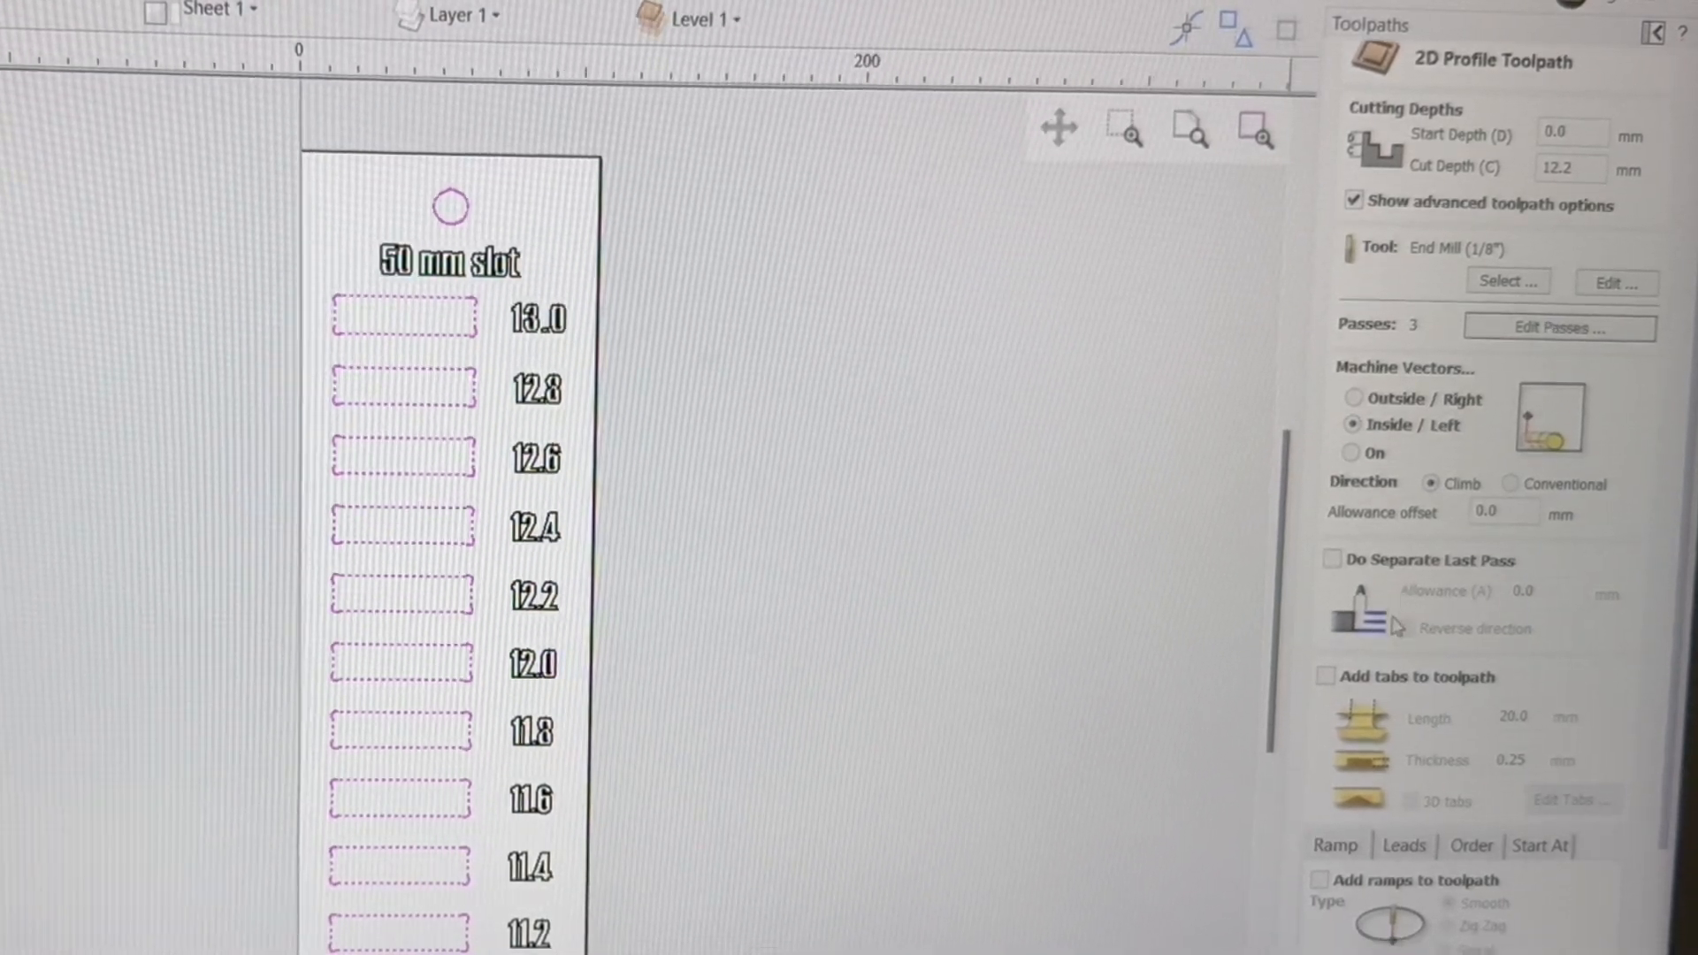
# Review the Profile 1 preview, hide its lines, return to 2D view and select the heading and size numbers.
pyautogui.scroll(-3)
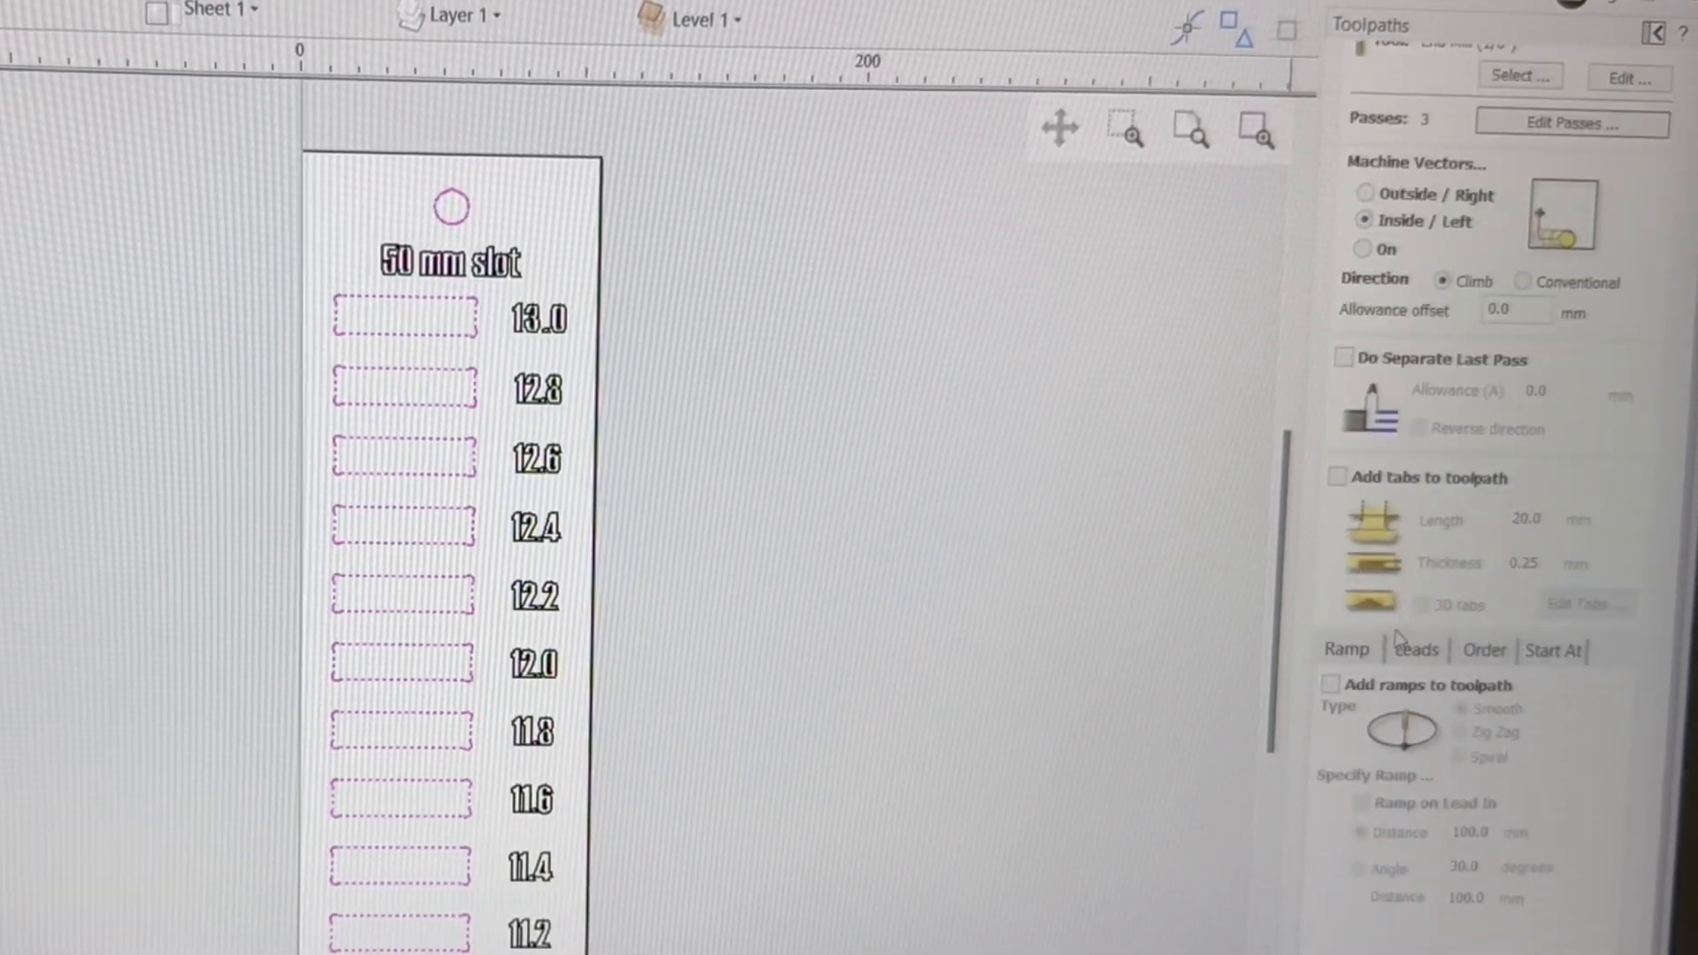
pyautogui.scroll(-3)
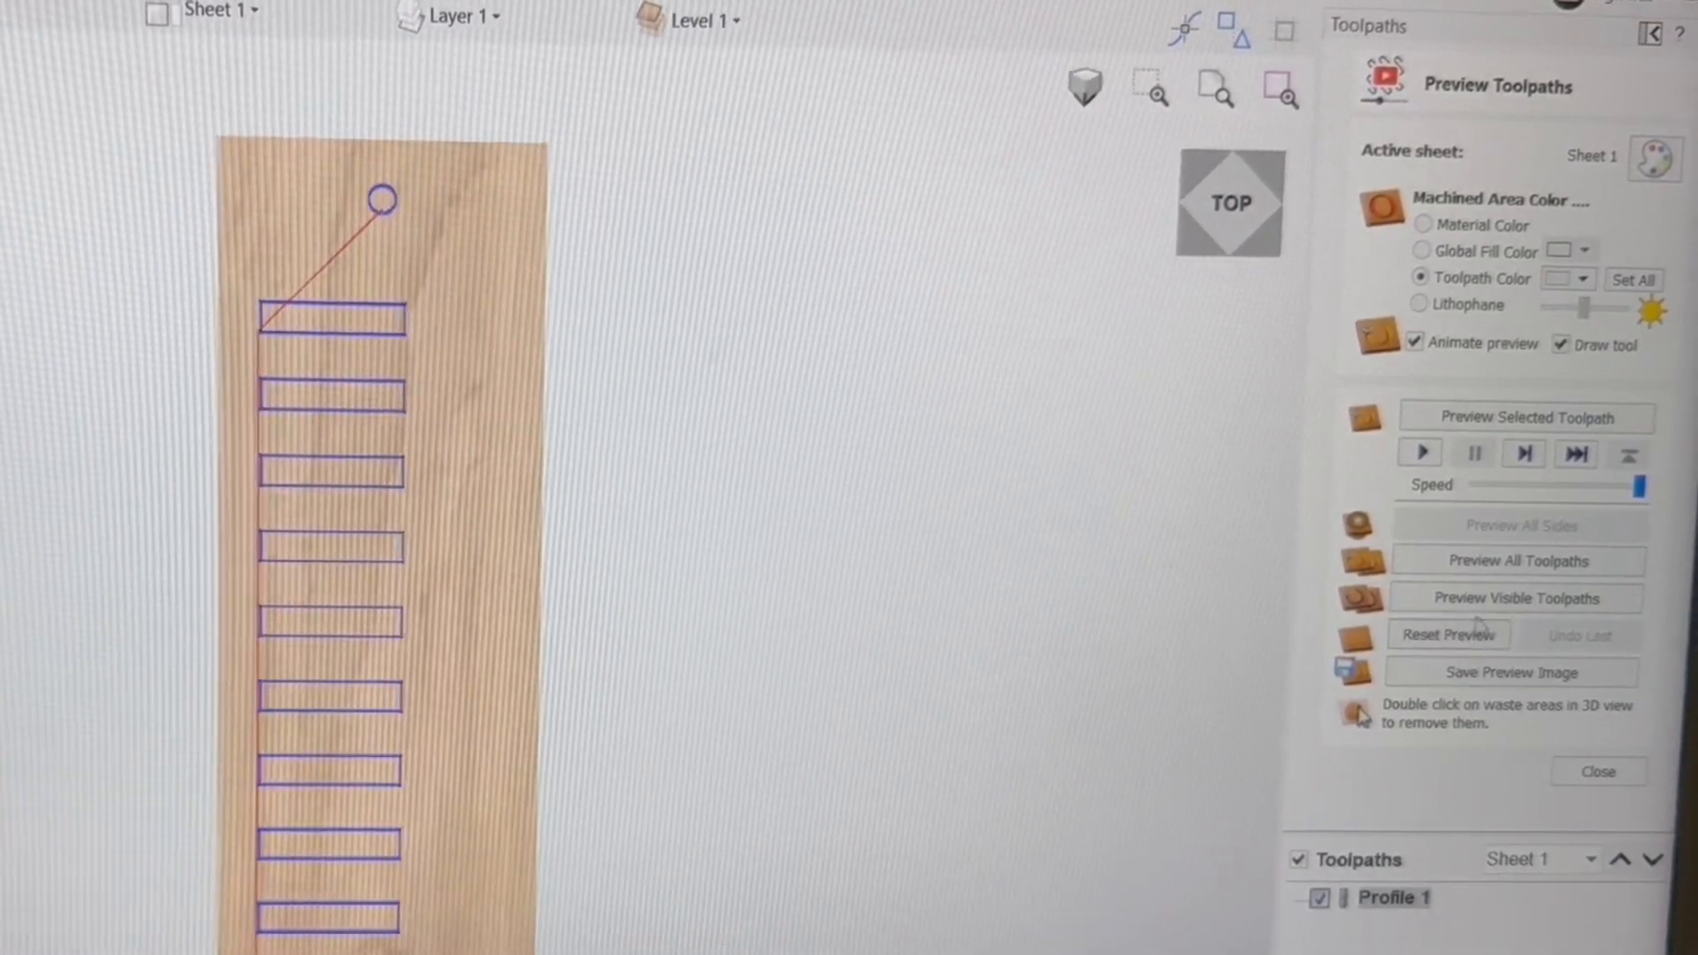
pyautogui.click(1516, 598)
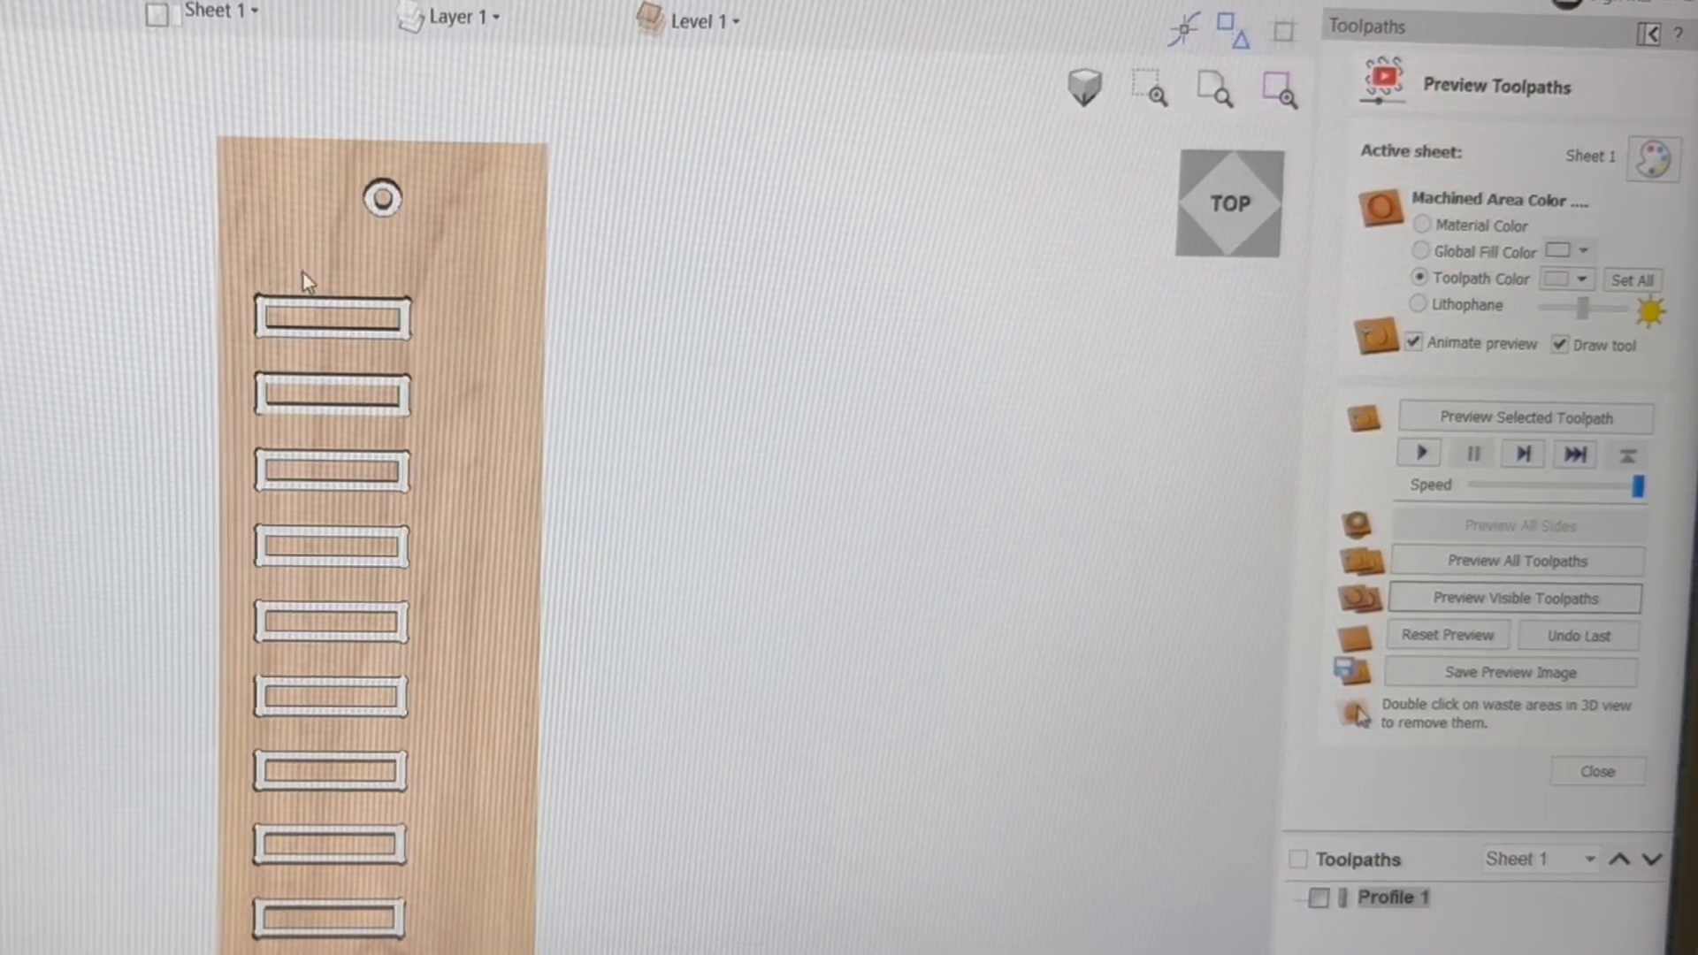
pyautogui.moveTo(1219, 580)
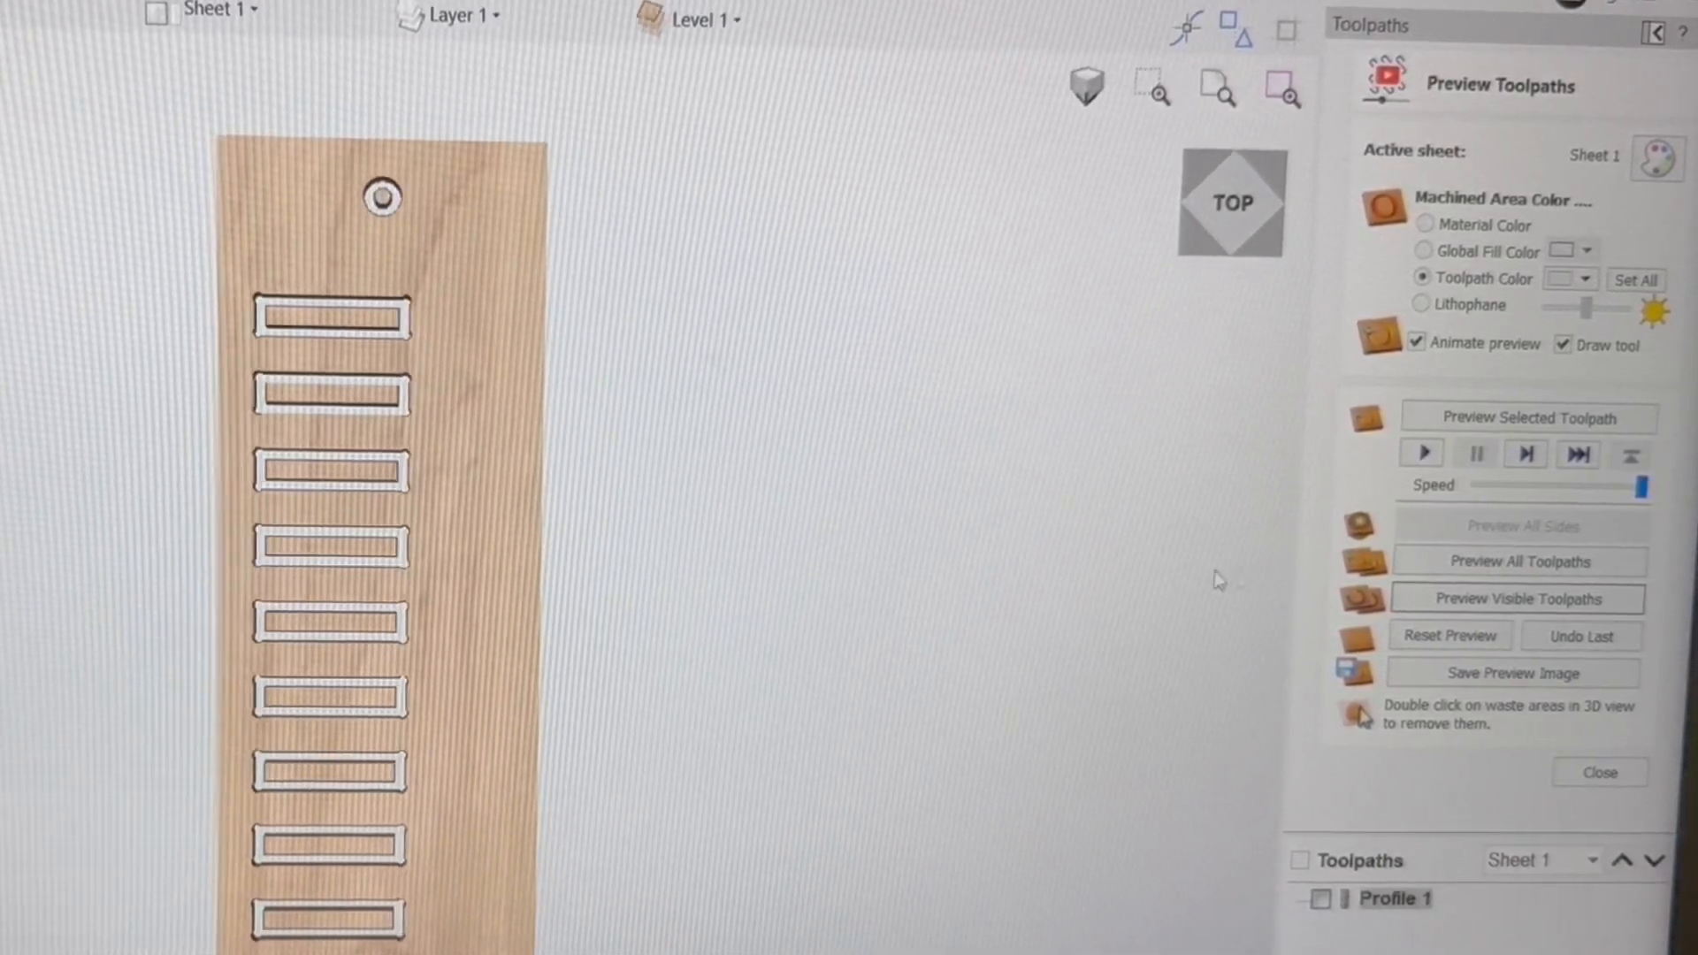
pyautogui.click(1449, 635)
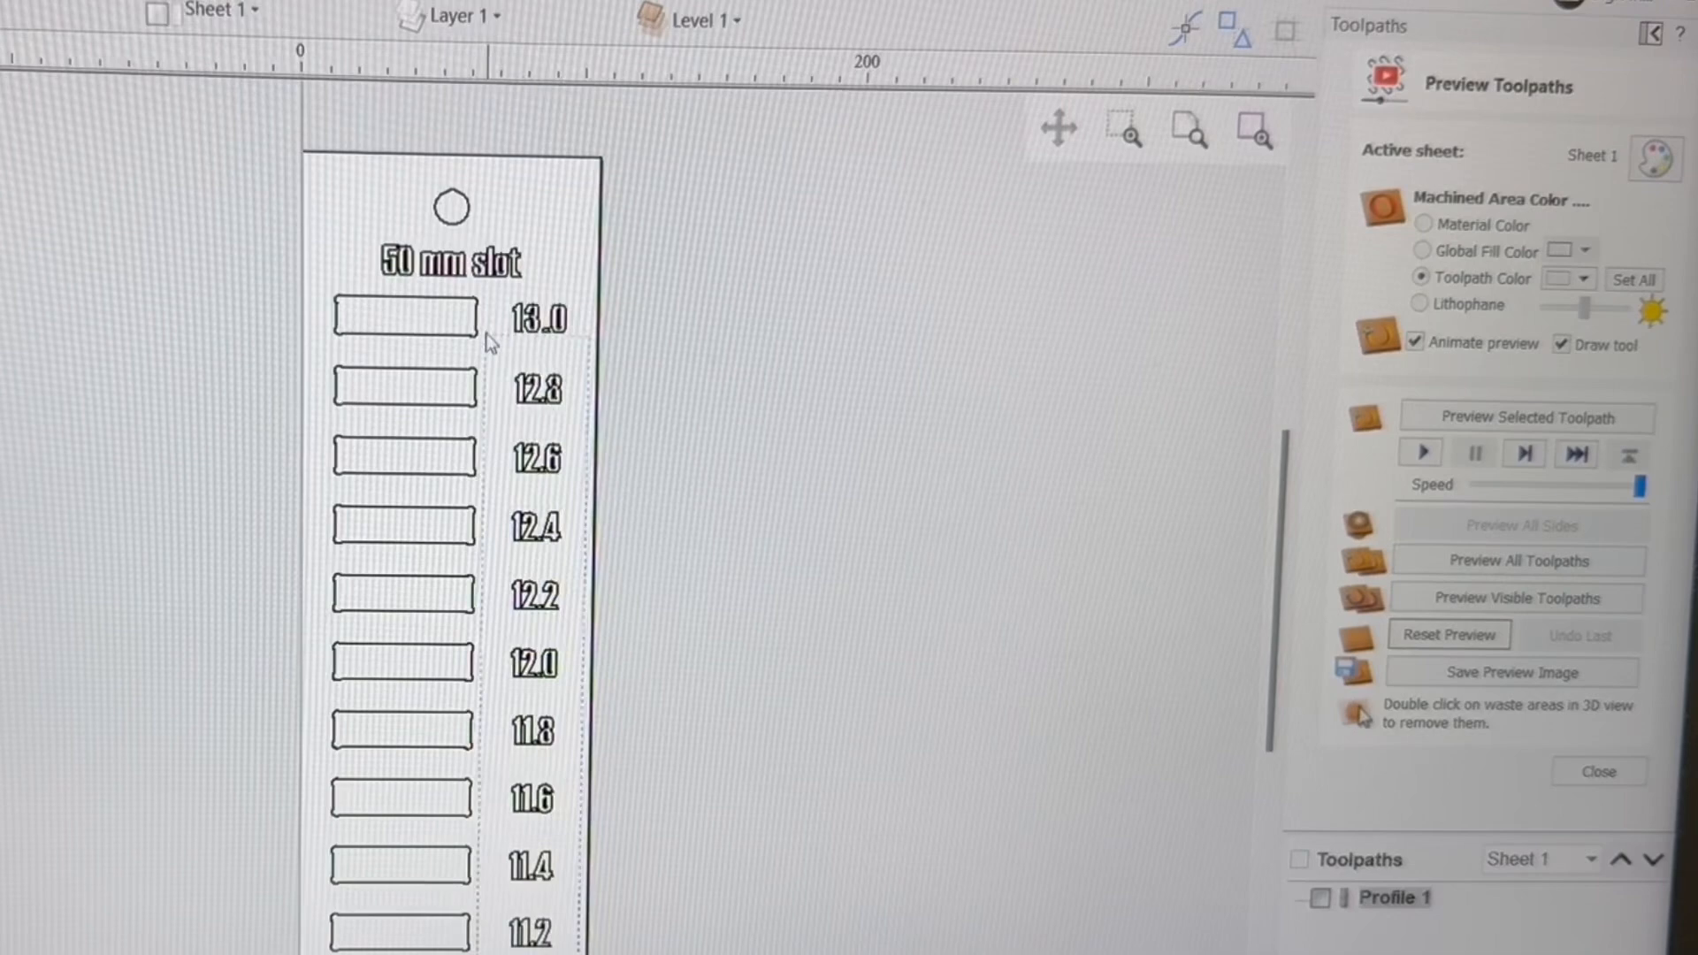
pyautogui.click(1518, 561)
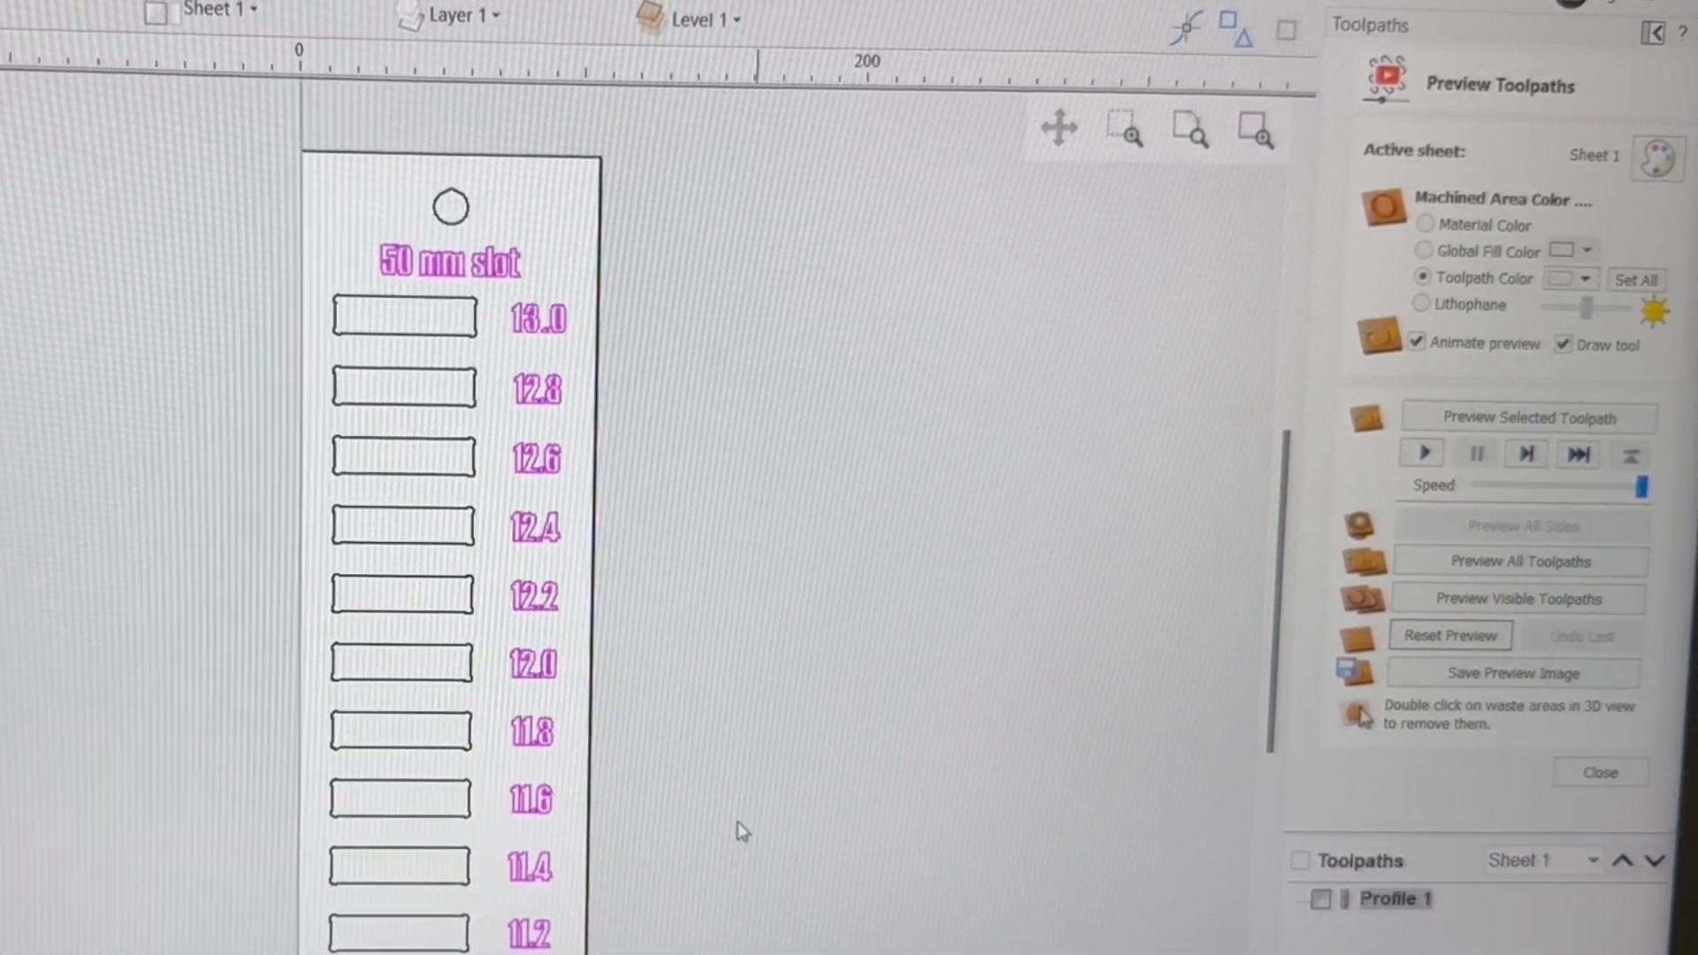
# Create the V-Carve 1 toolpath for the text with the 90° V-bit and hide its preview lines.
pyautogui.click(1599, 774)
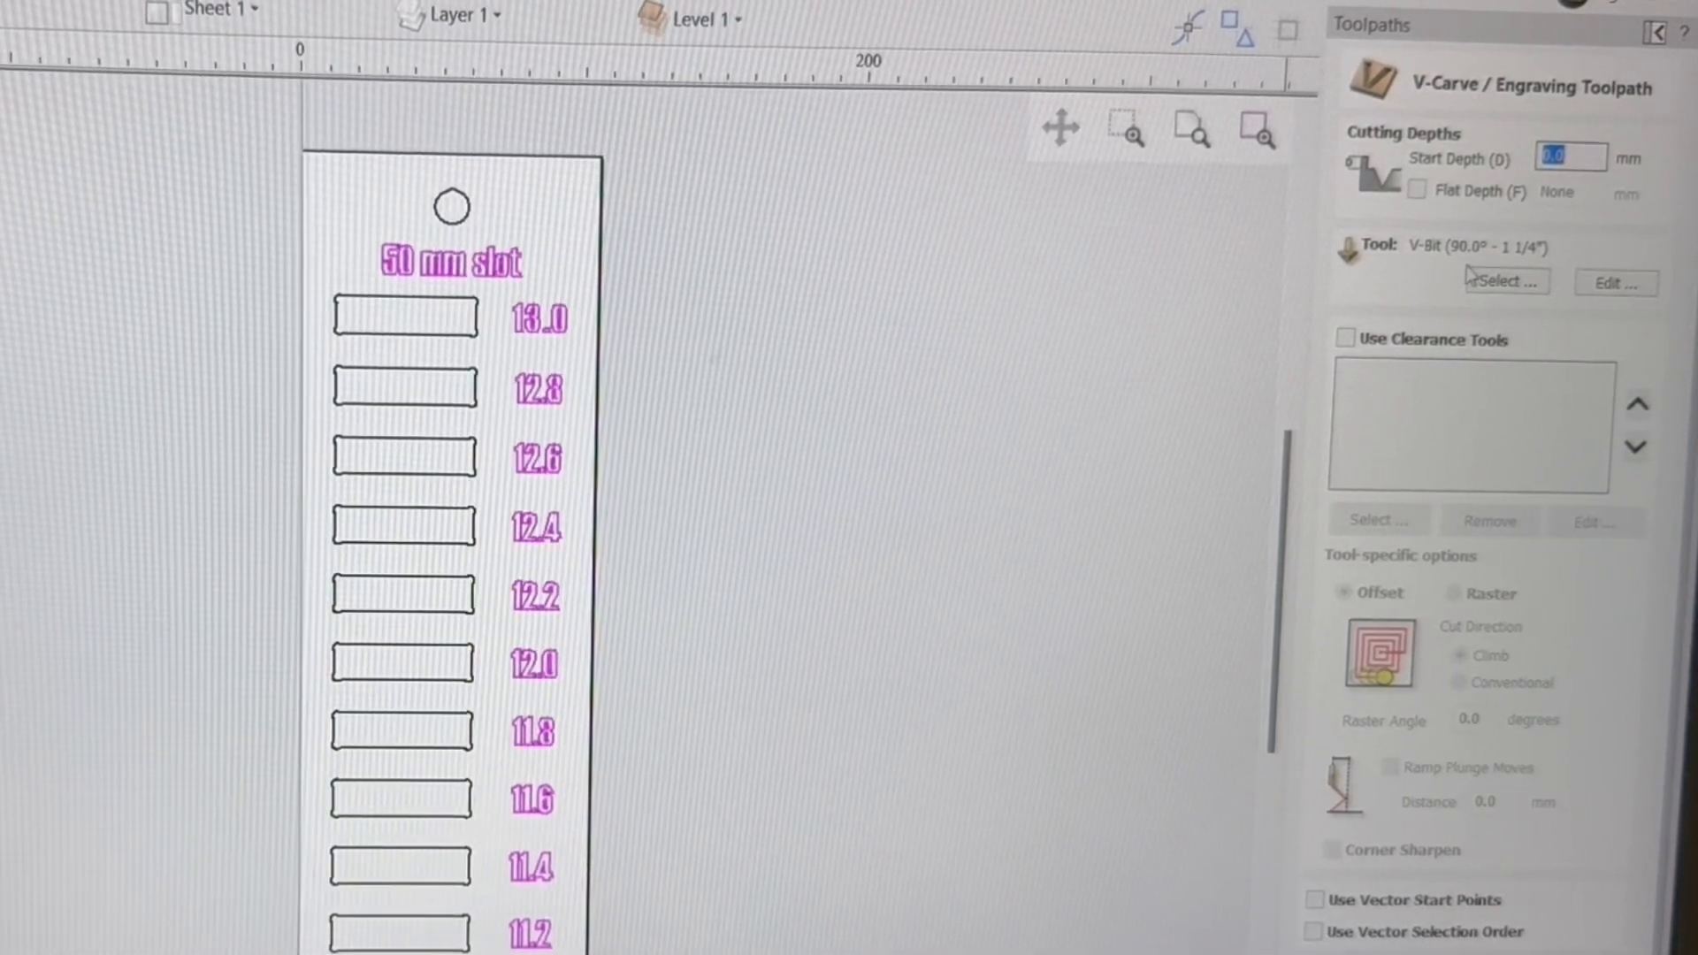
pyautogui.scroll(-3)
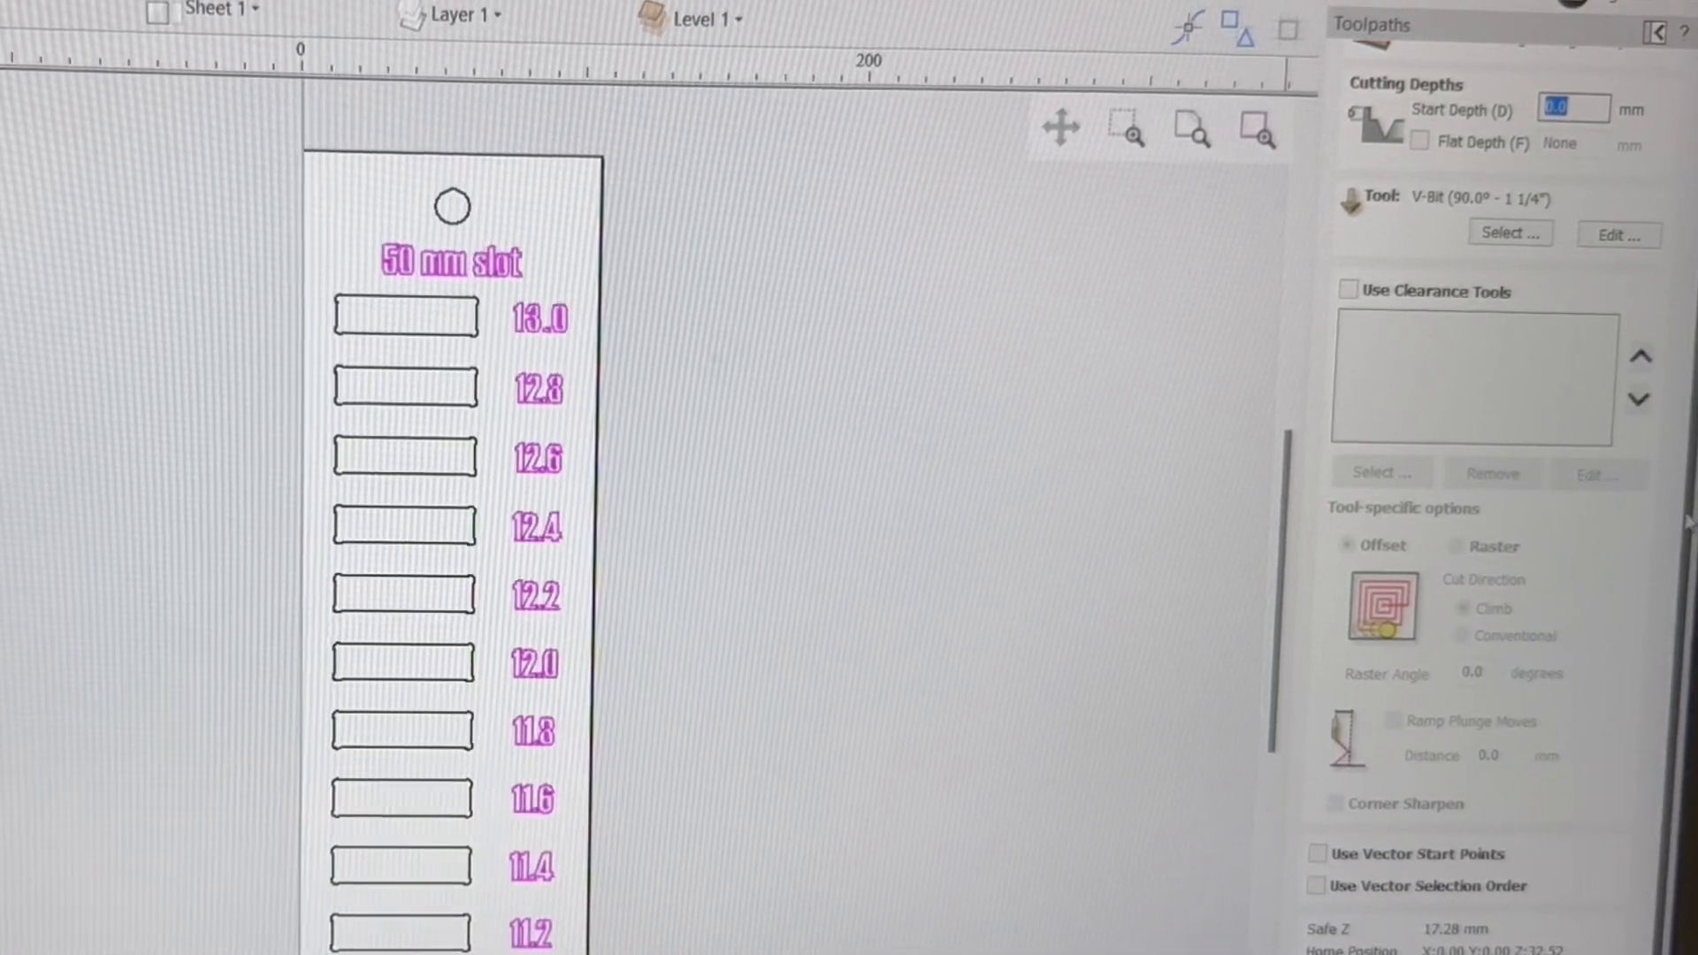
pyautogui.scroll(-3)
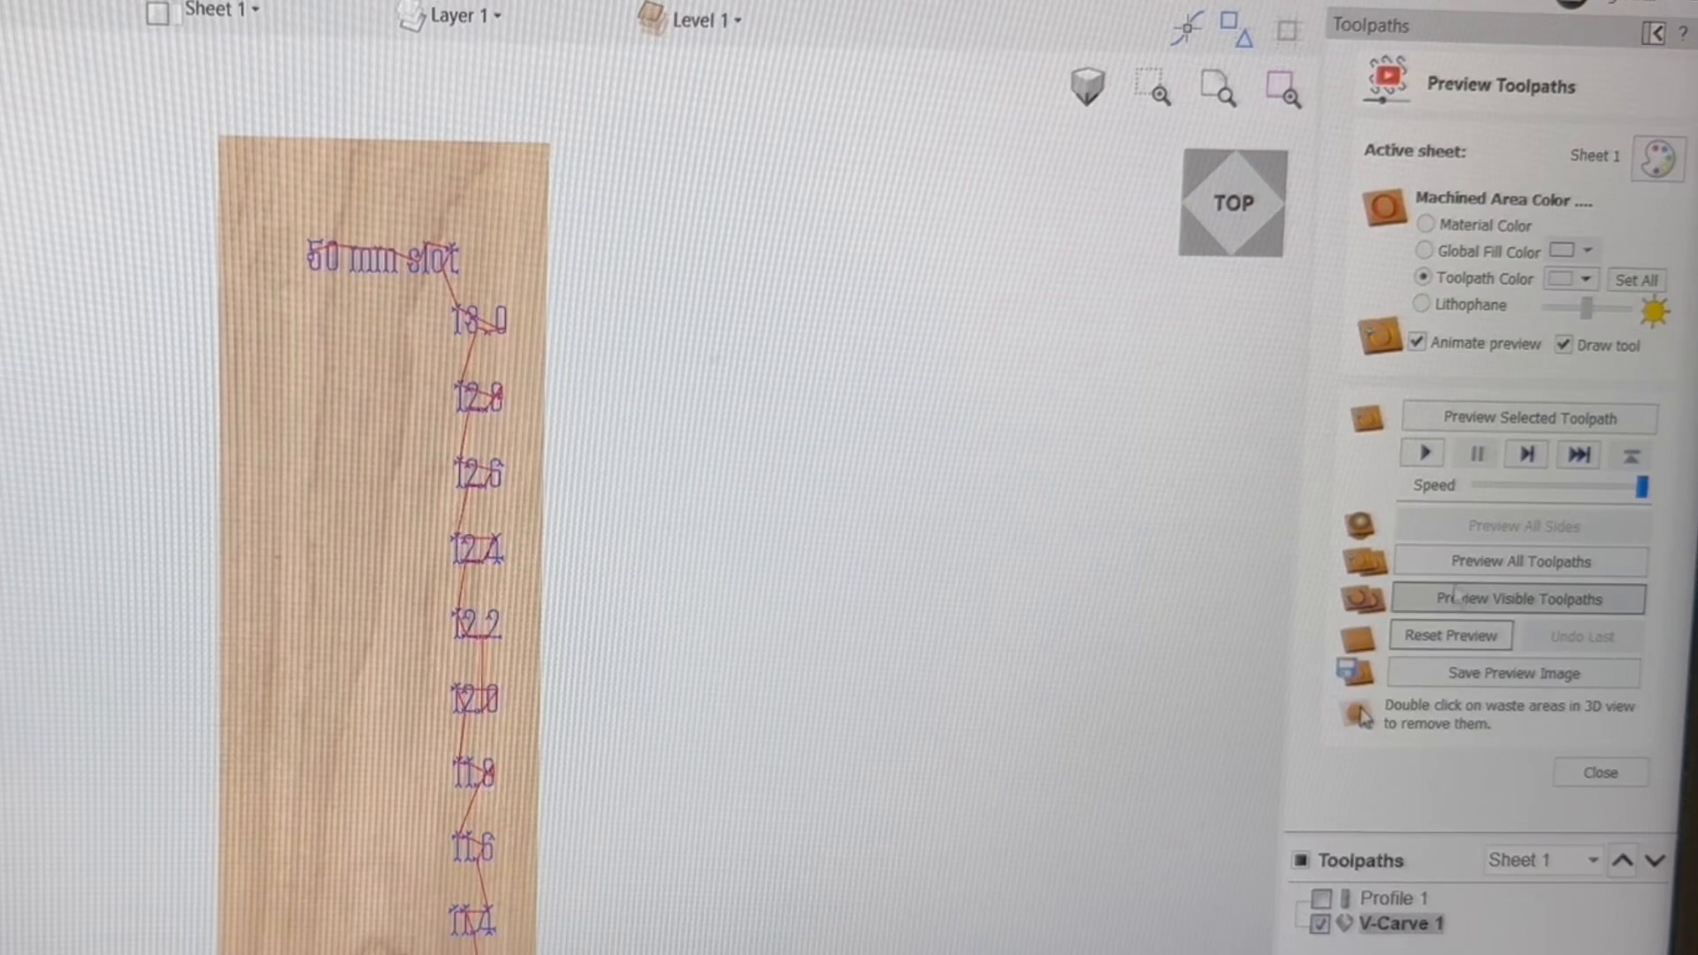
pyautogui.click(1516, 598)
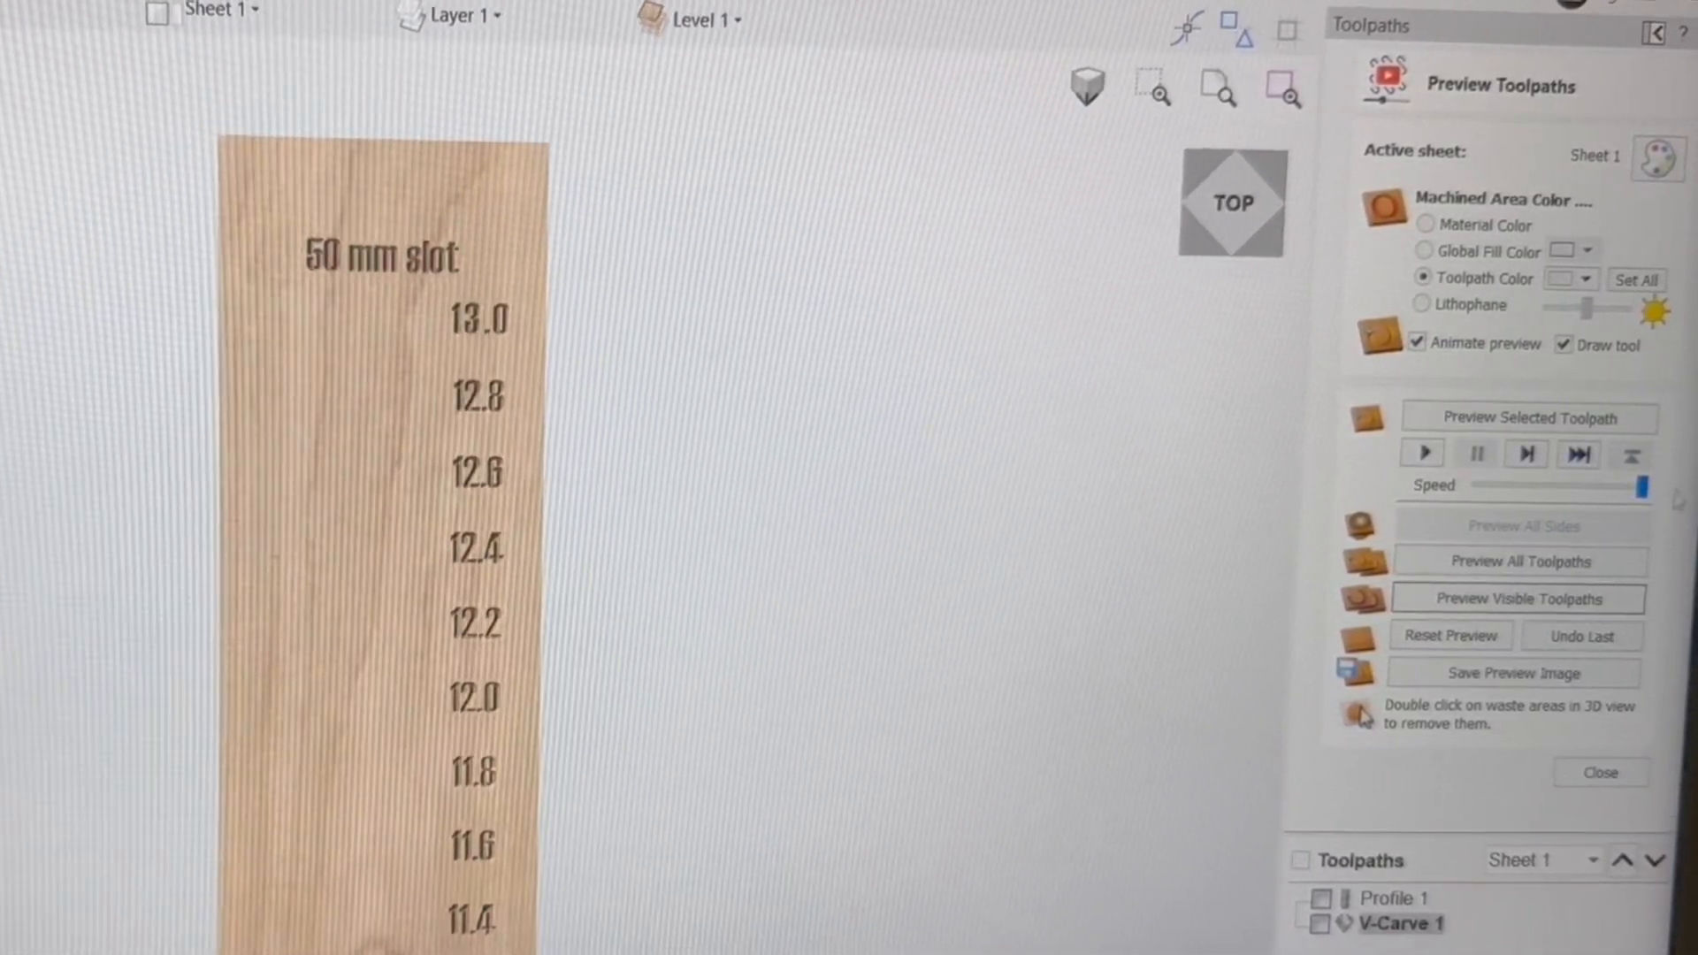
# Reset the preview and simulate all toolpaths cut together on the board.
pyautogui.click(1449, 636)
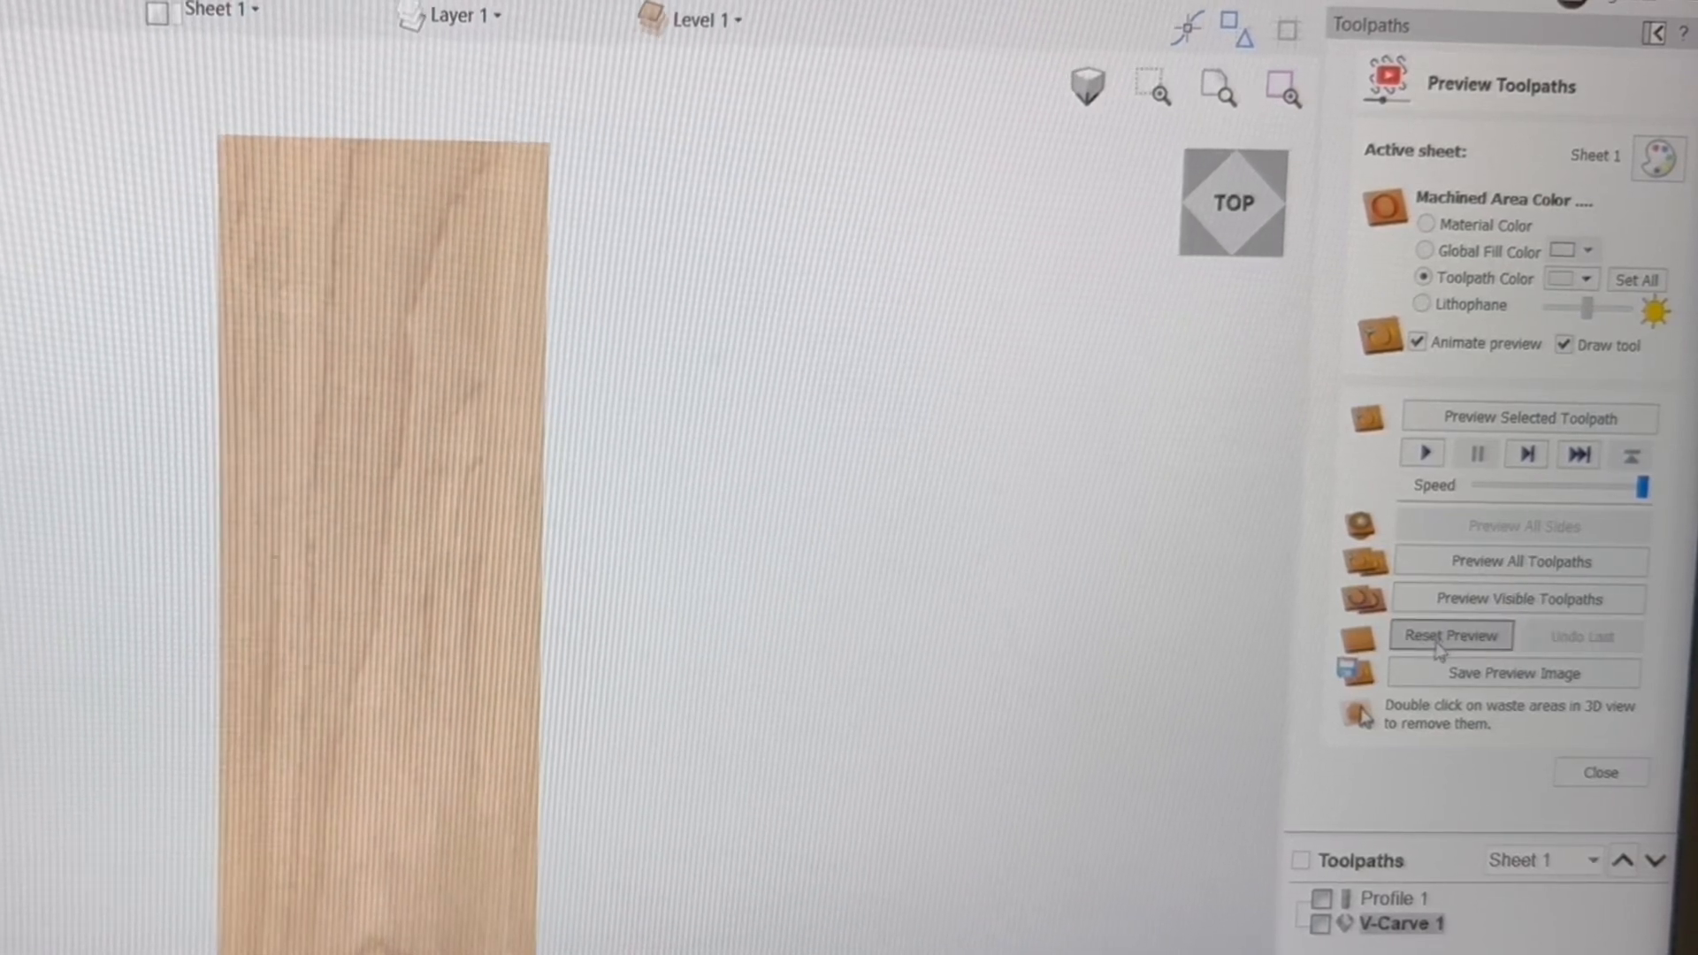
pyautogui.click(1518, 561)
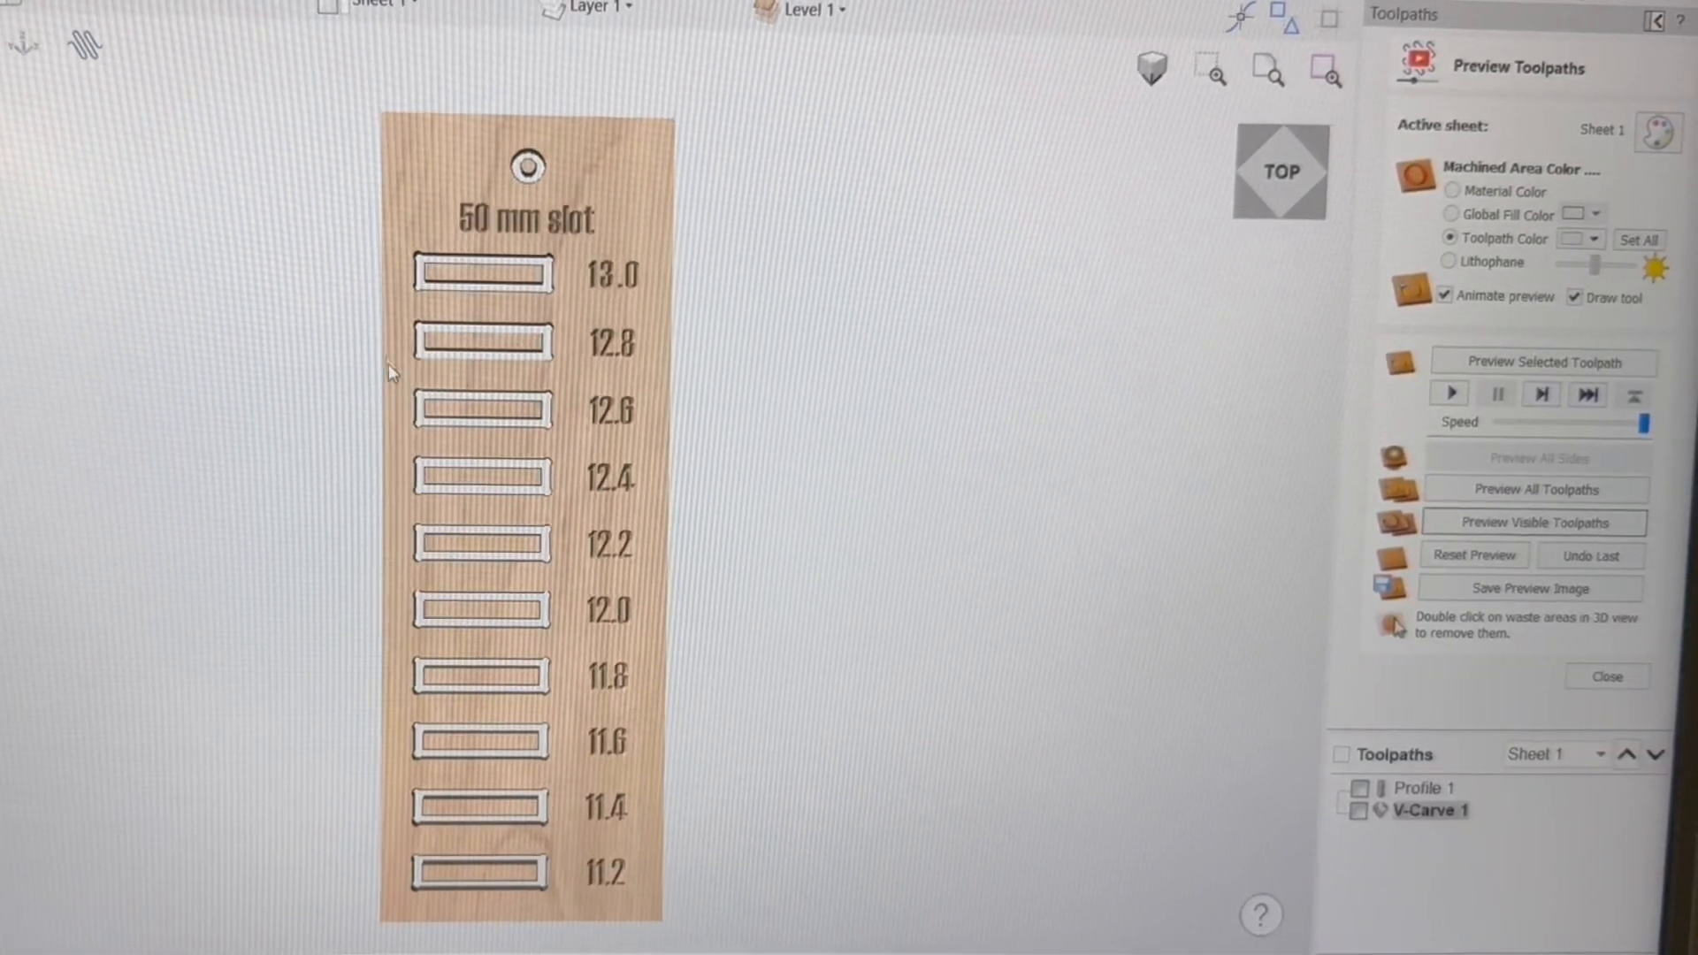
pyautogui.click(1608, 676)
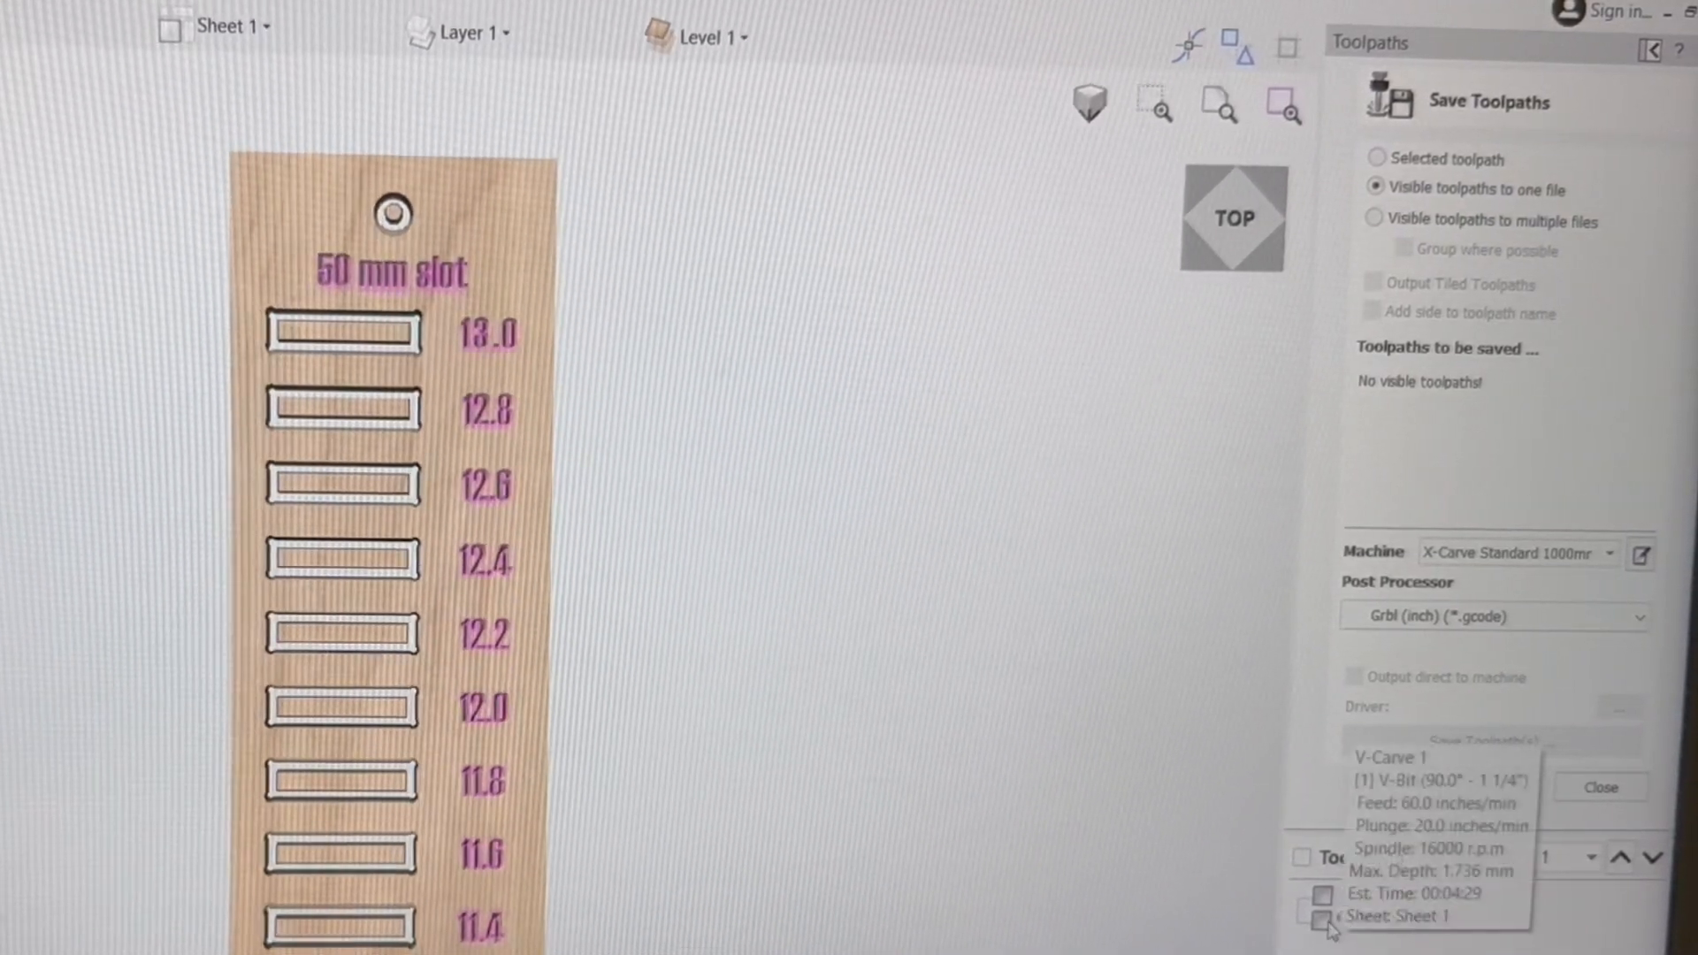
pyautogui.click(1321, 920)
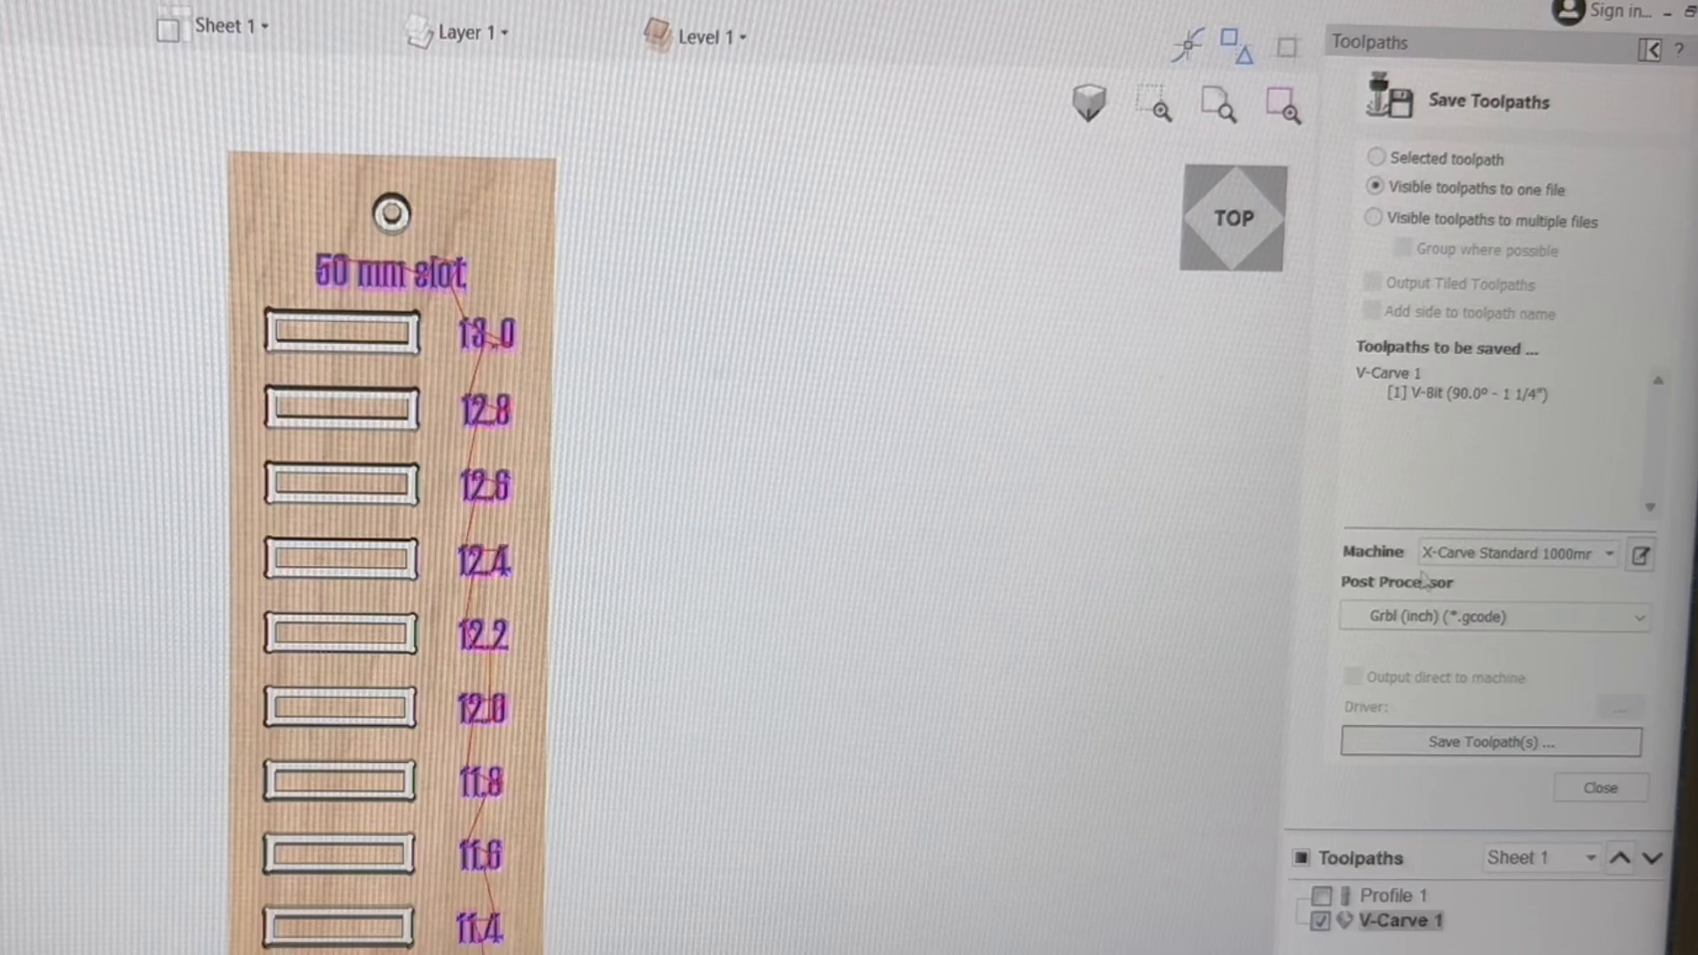
pyautogui.click(1320, 920)
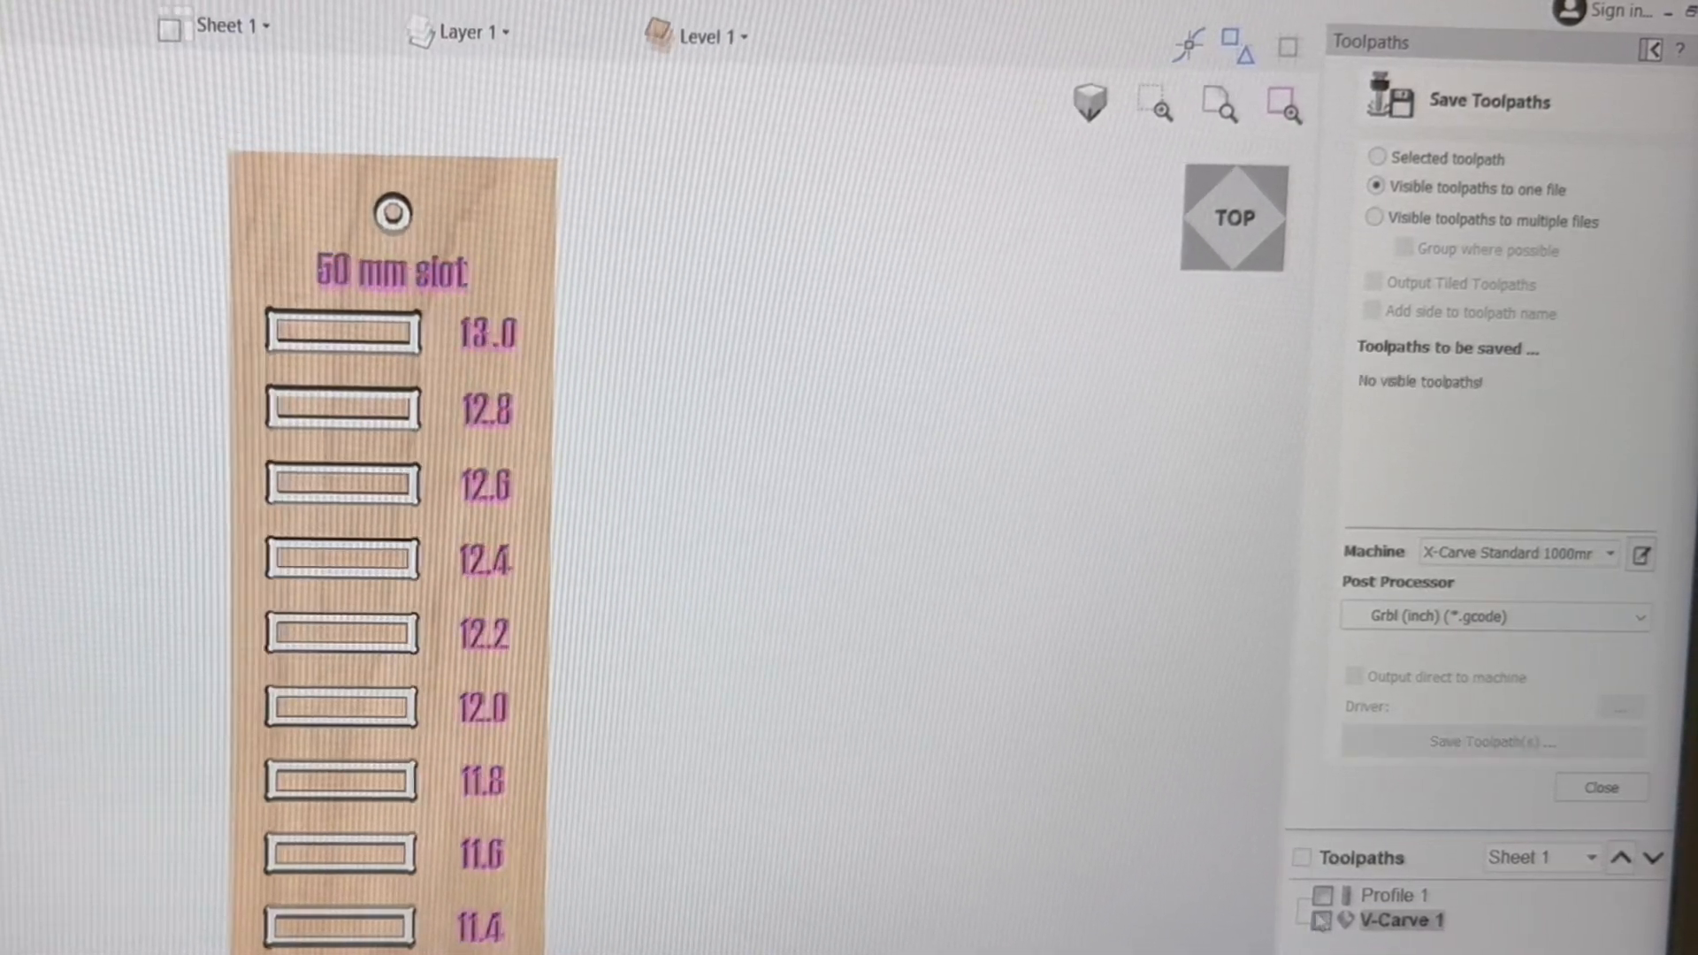
pyautogui.click(1320, 895)
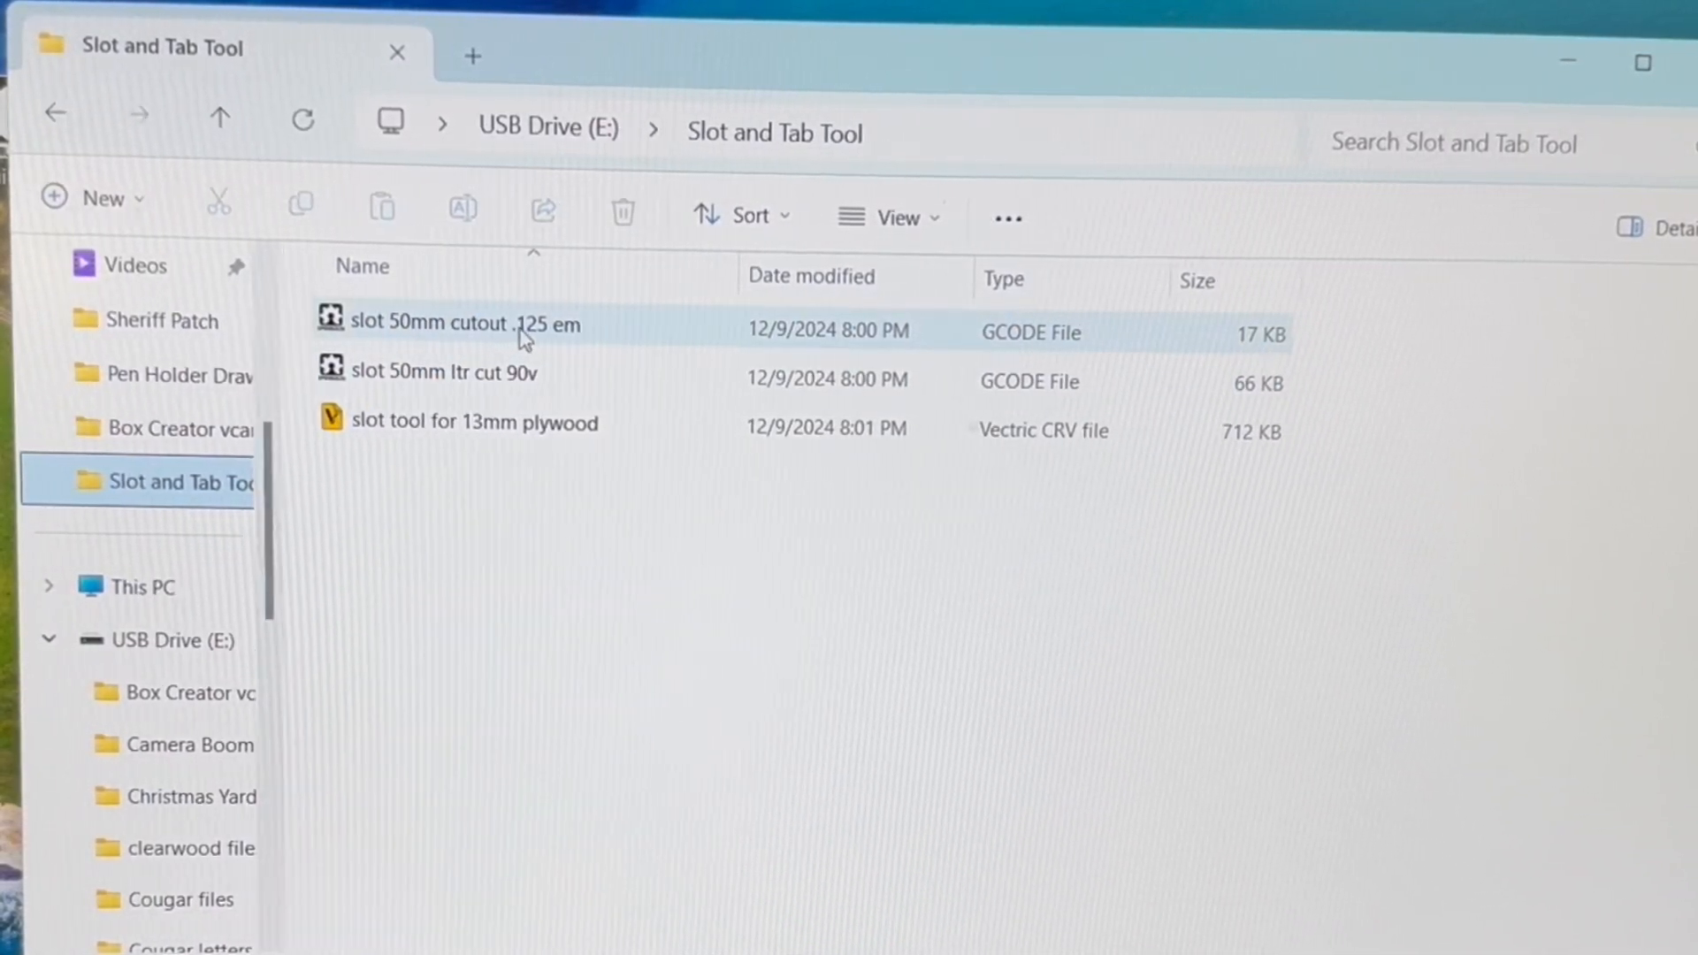
pyautogui.moveTo(433, 325)
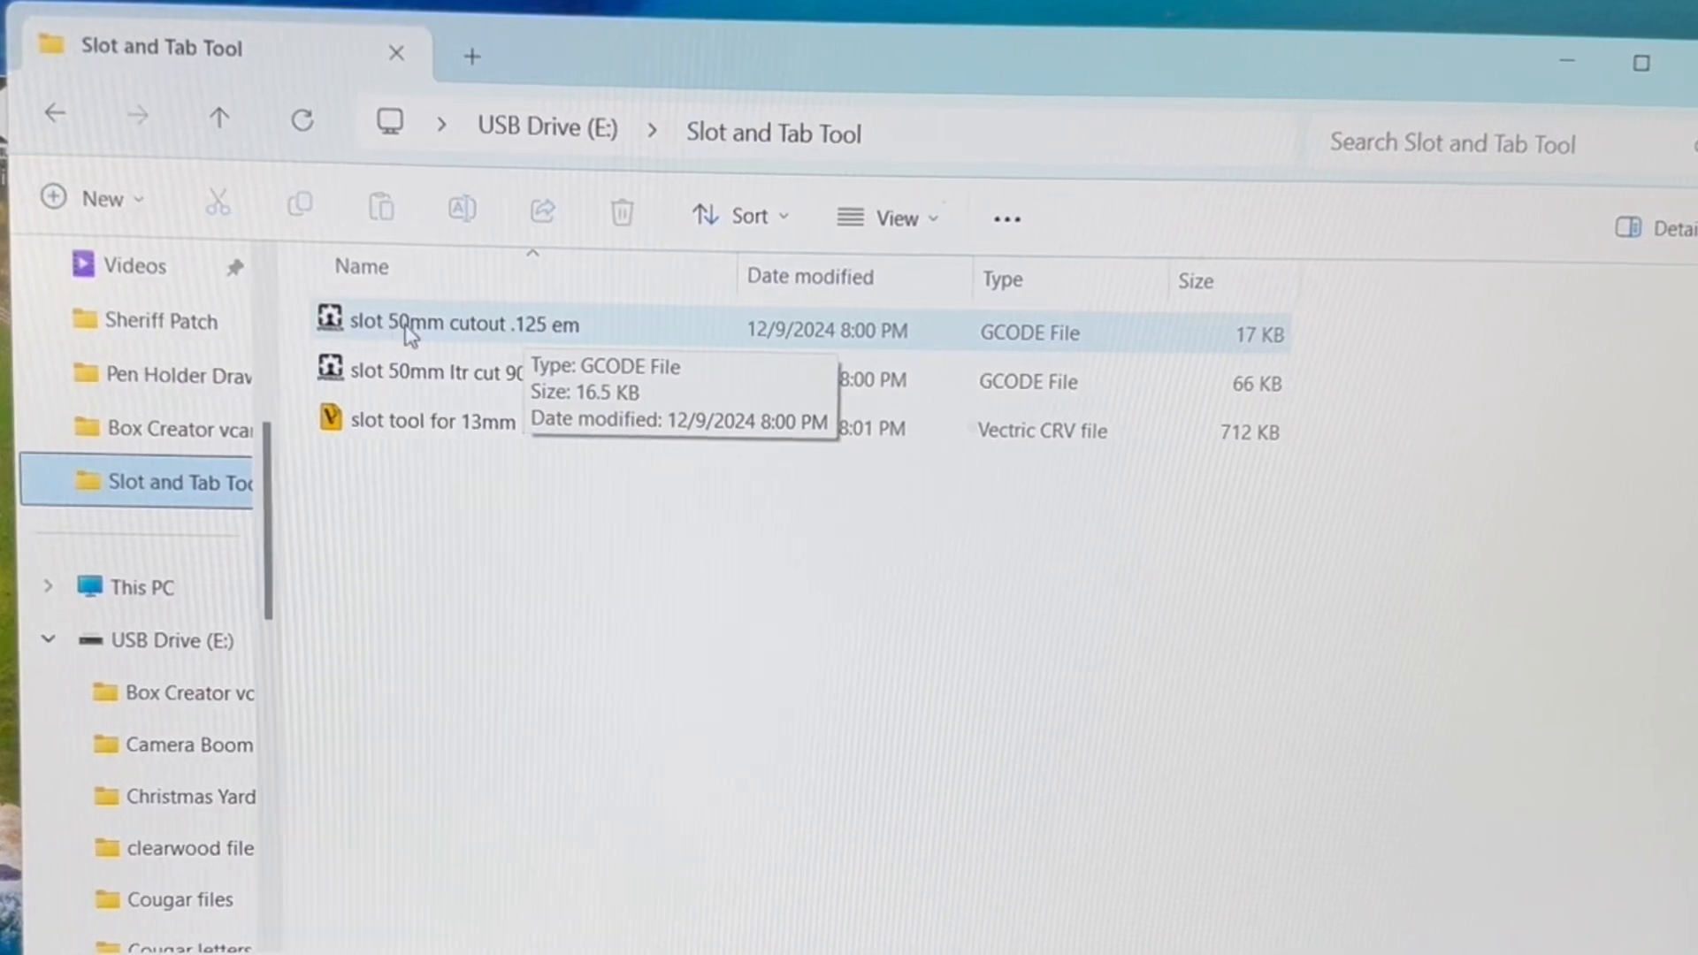
pyautogui.moveTo(542, 342)
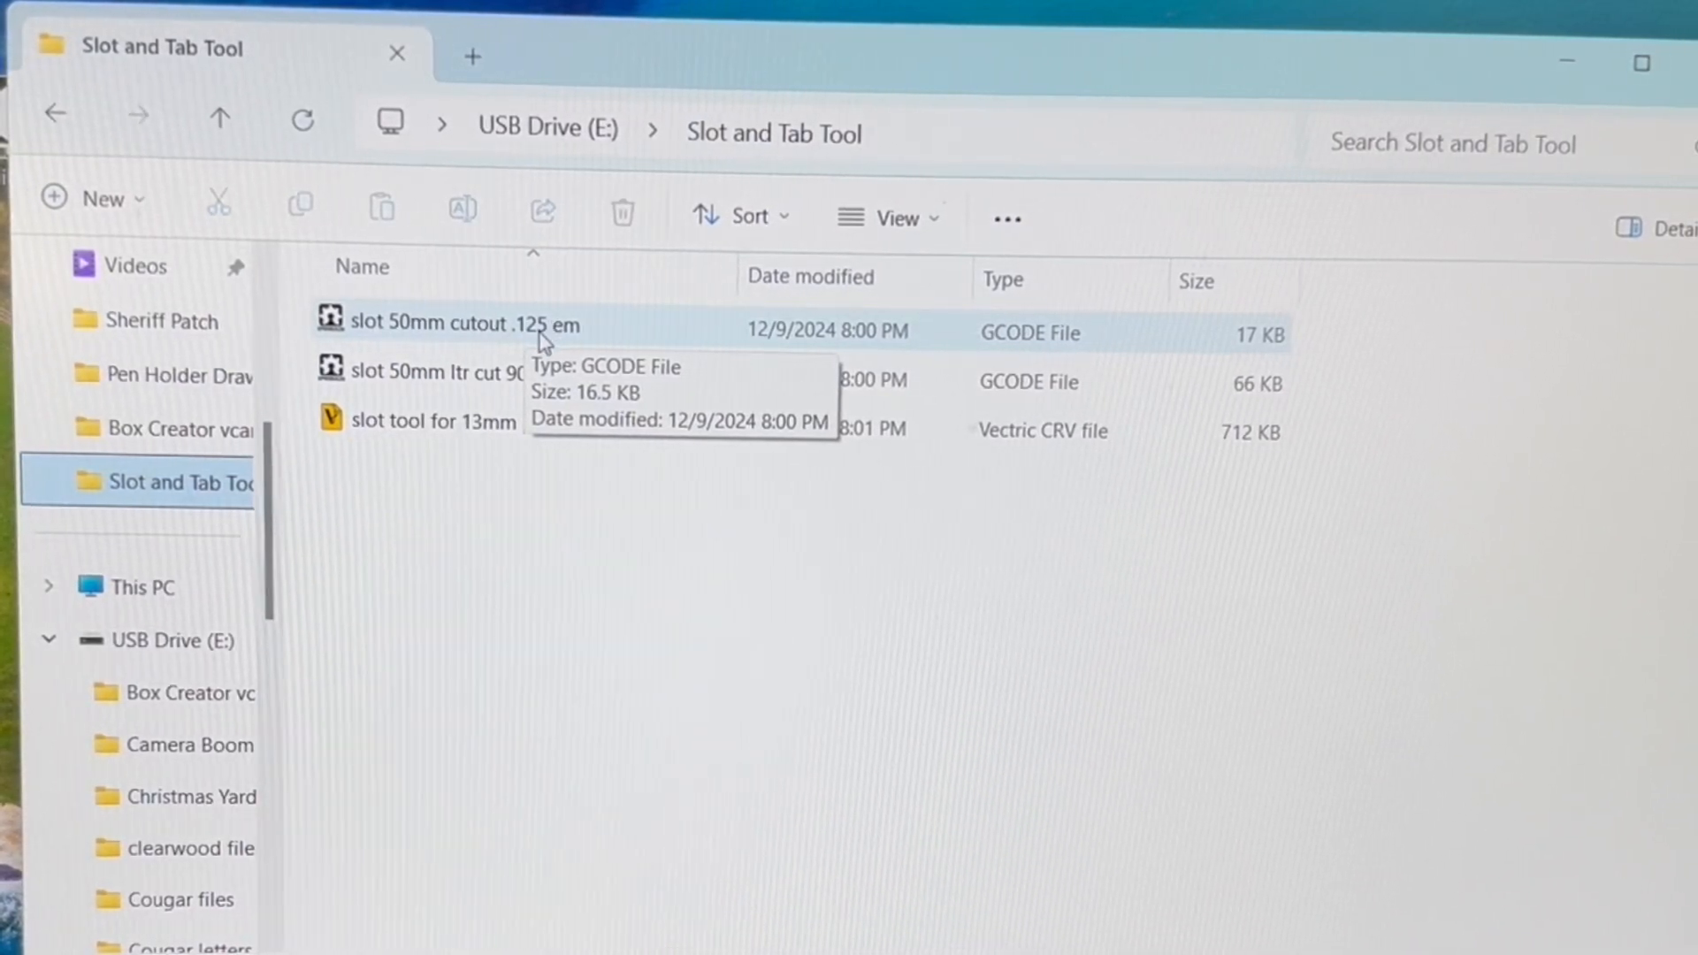
pyautogui.moveTo(499, 407)
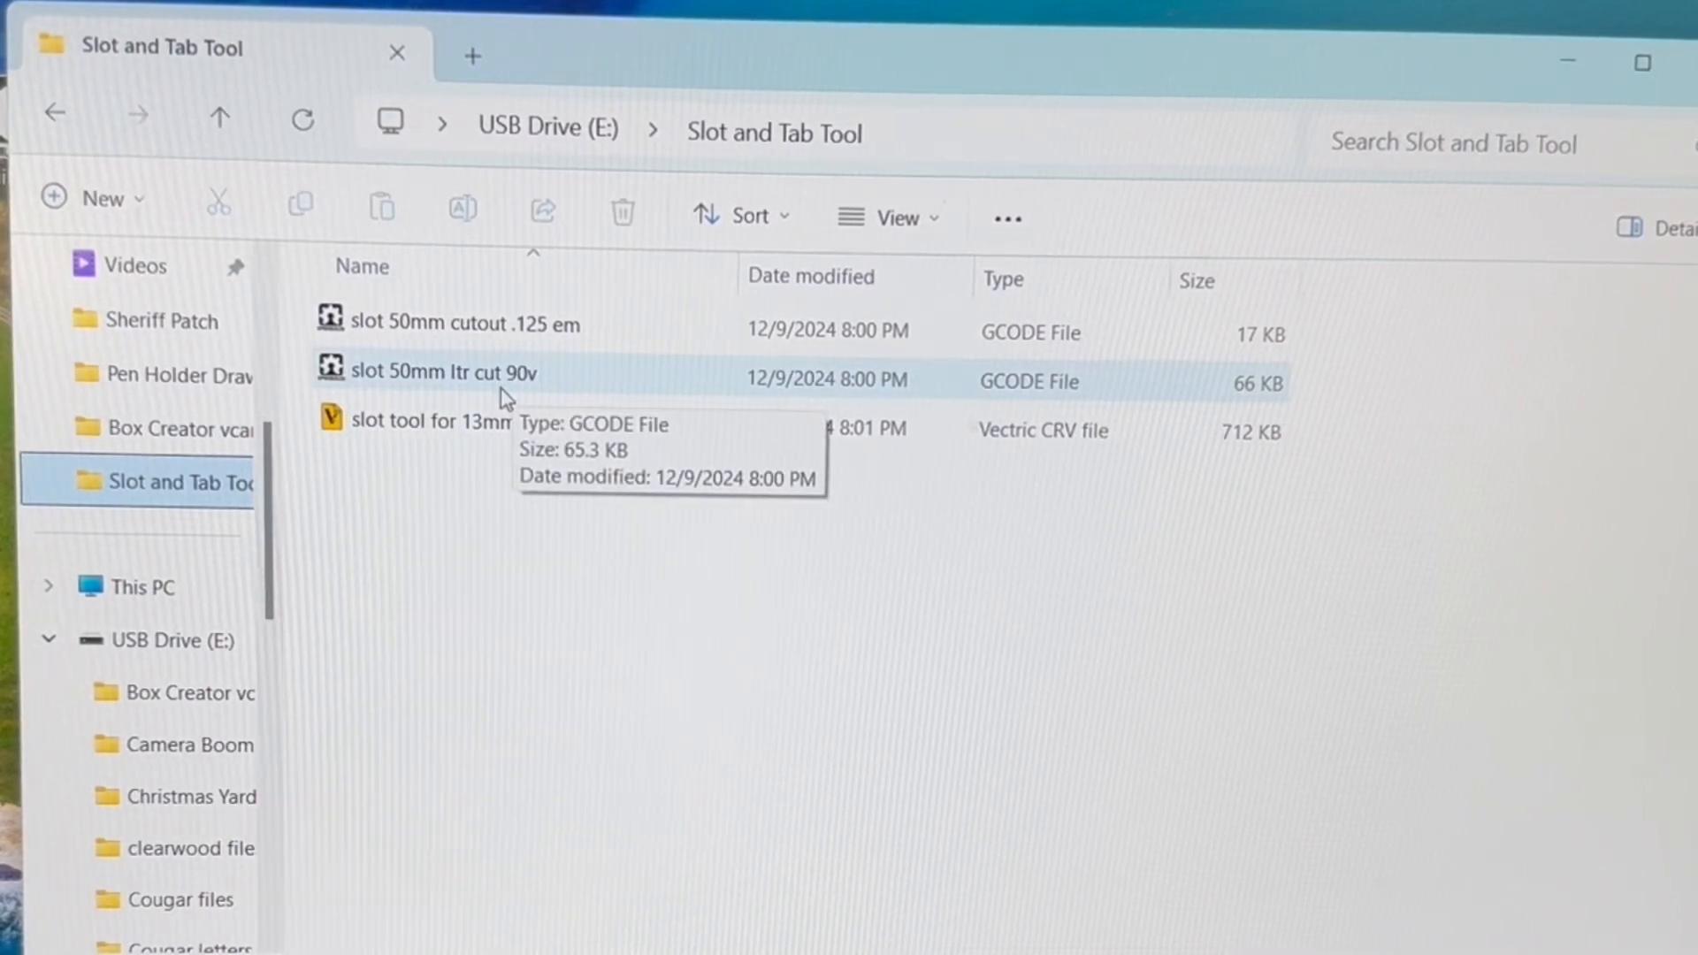
pyautogui.moveTo(390, 454)
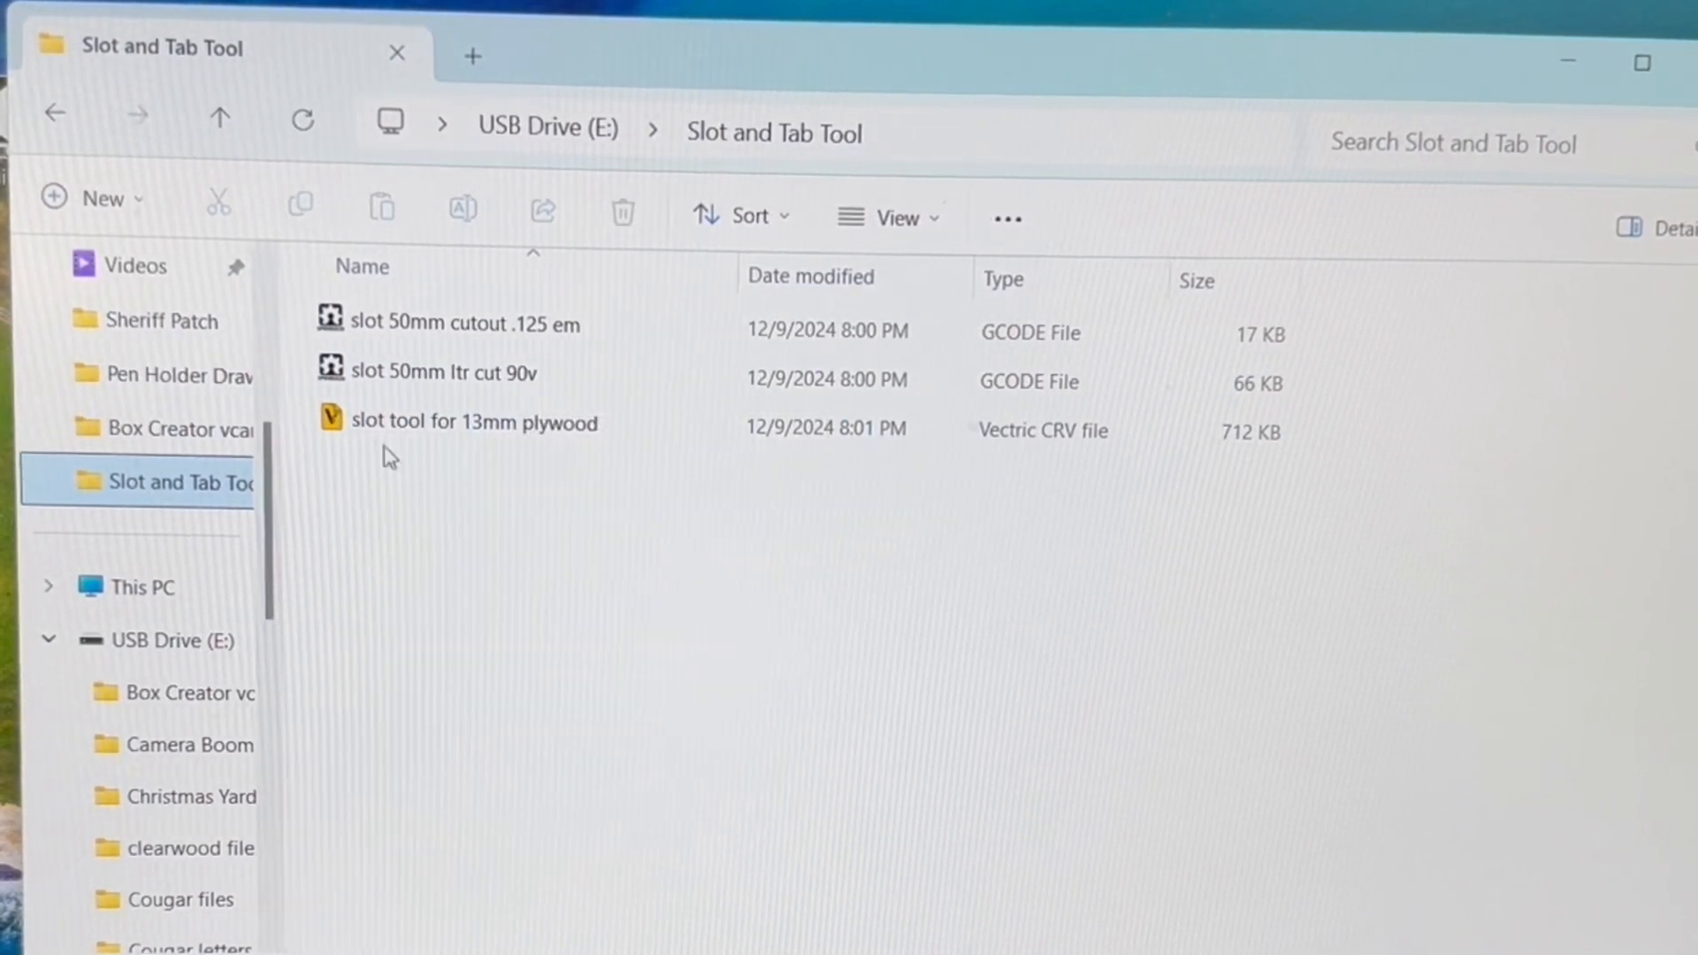
pyautogui.moveTo(474, 421)
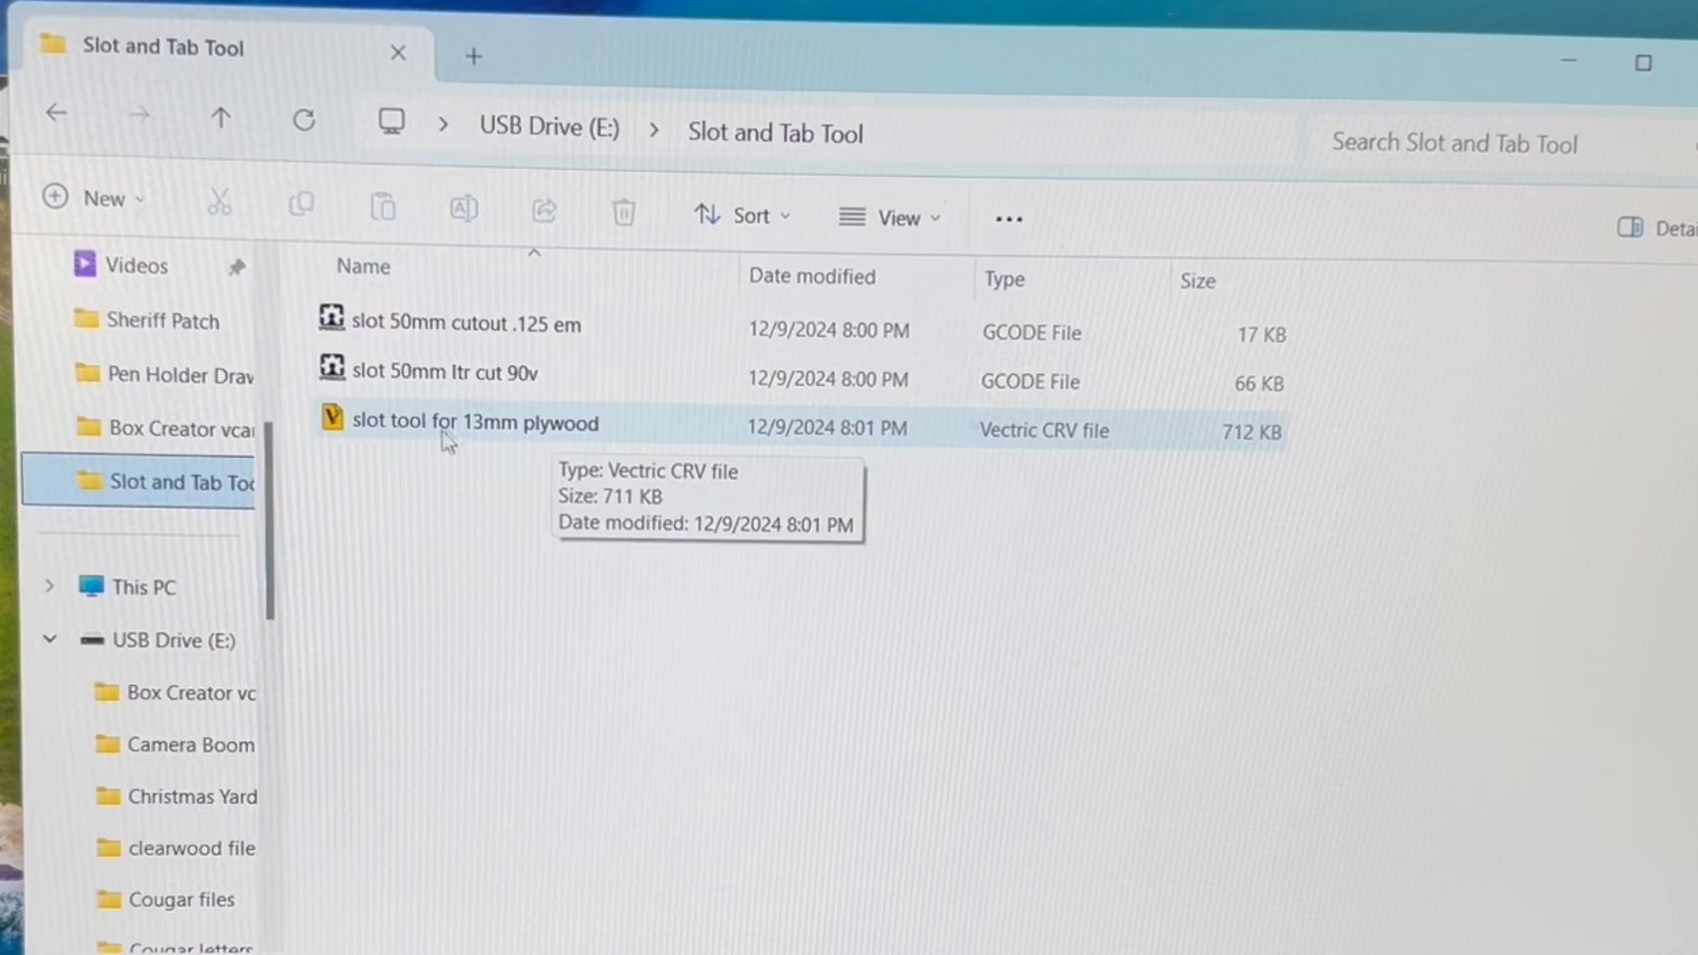
pyautogui.moveTo(370, 428)
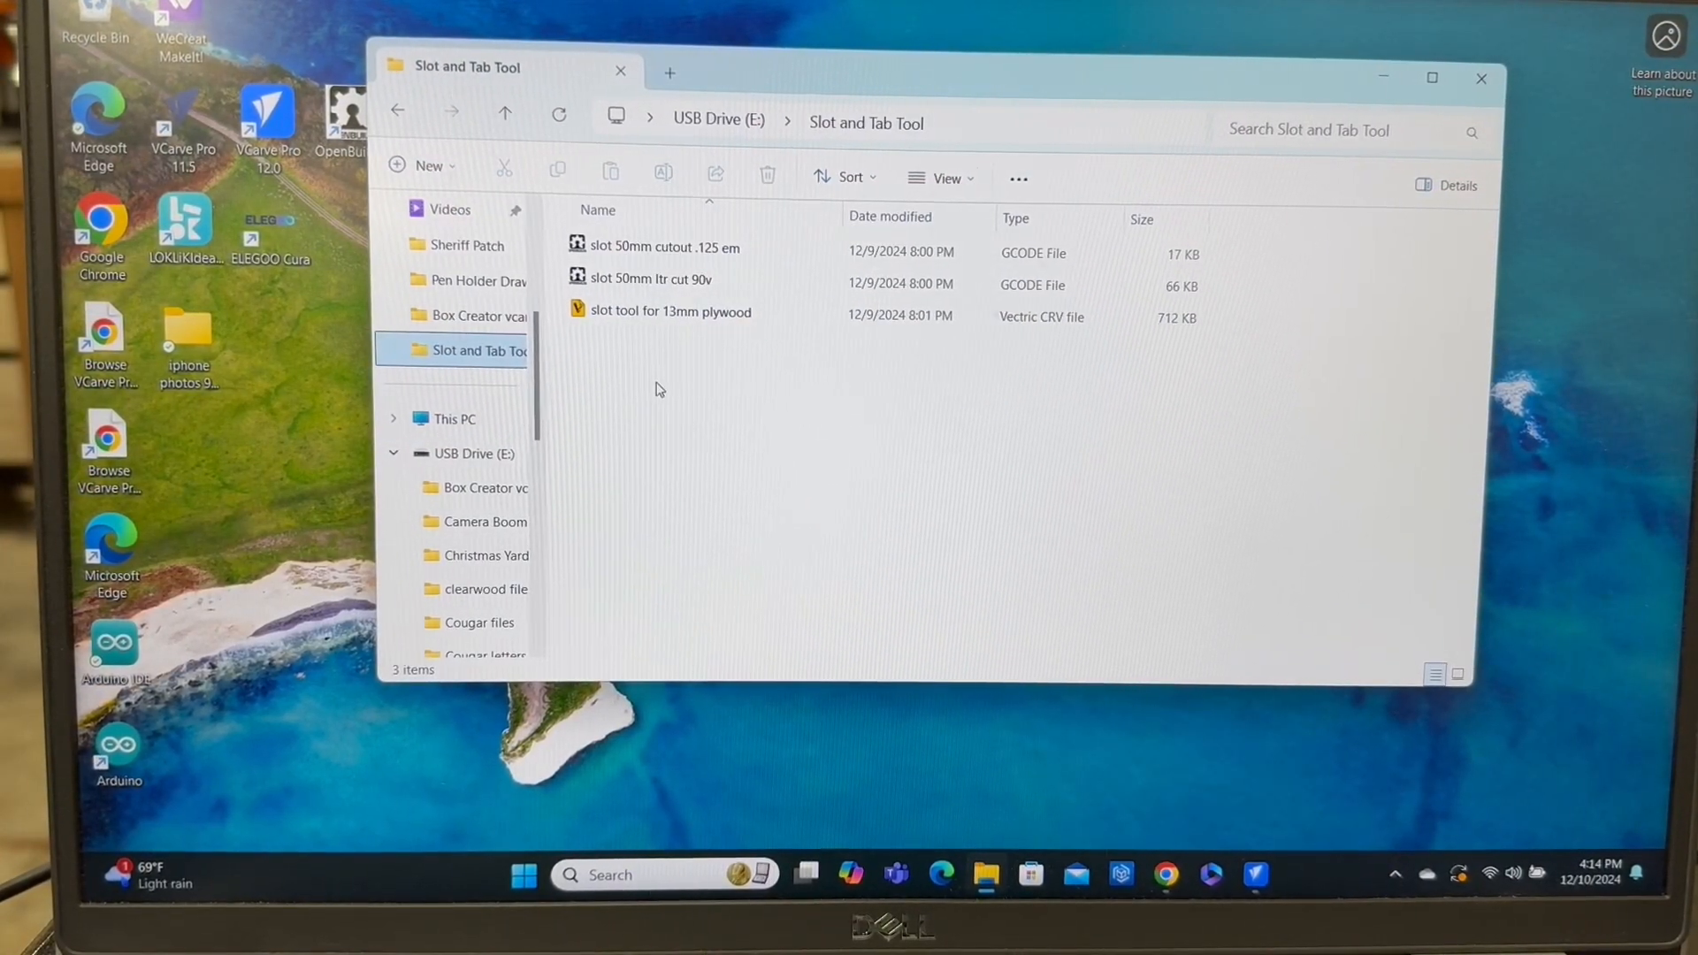
pyautogui.moveTo(637, 388)
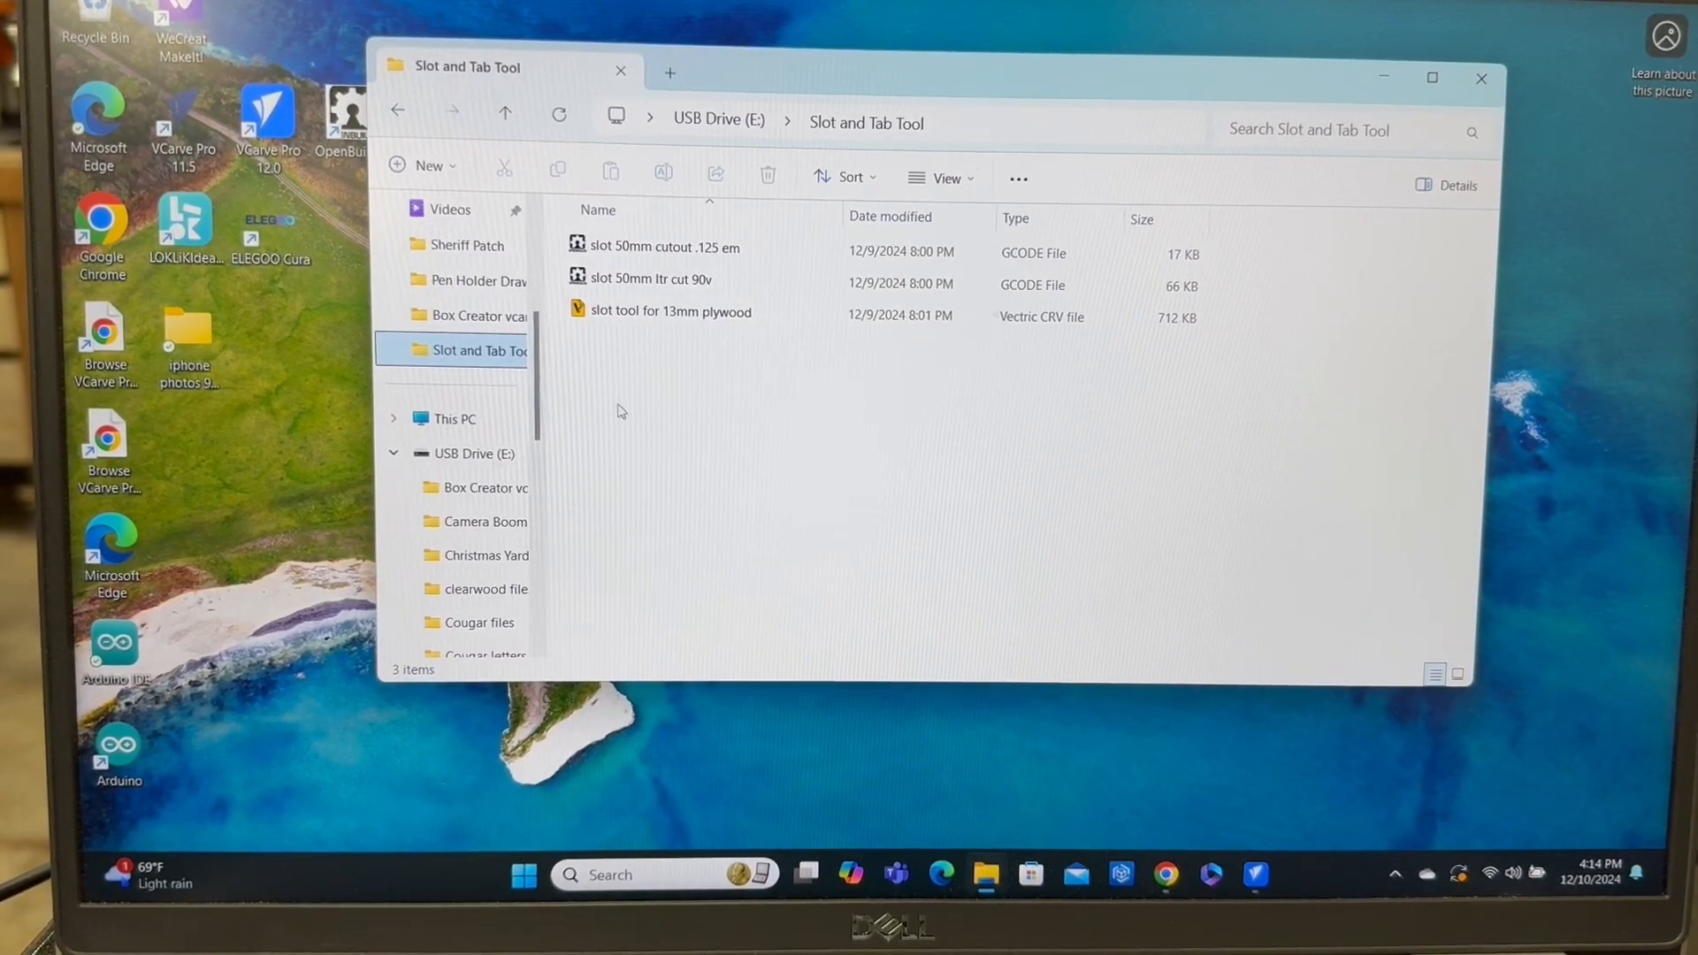
pyautogui.click(660, 251)
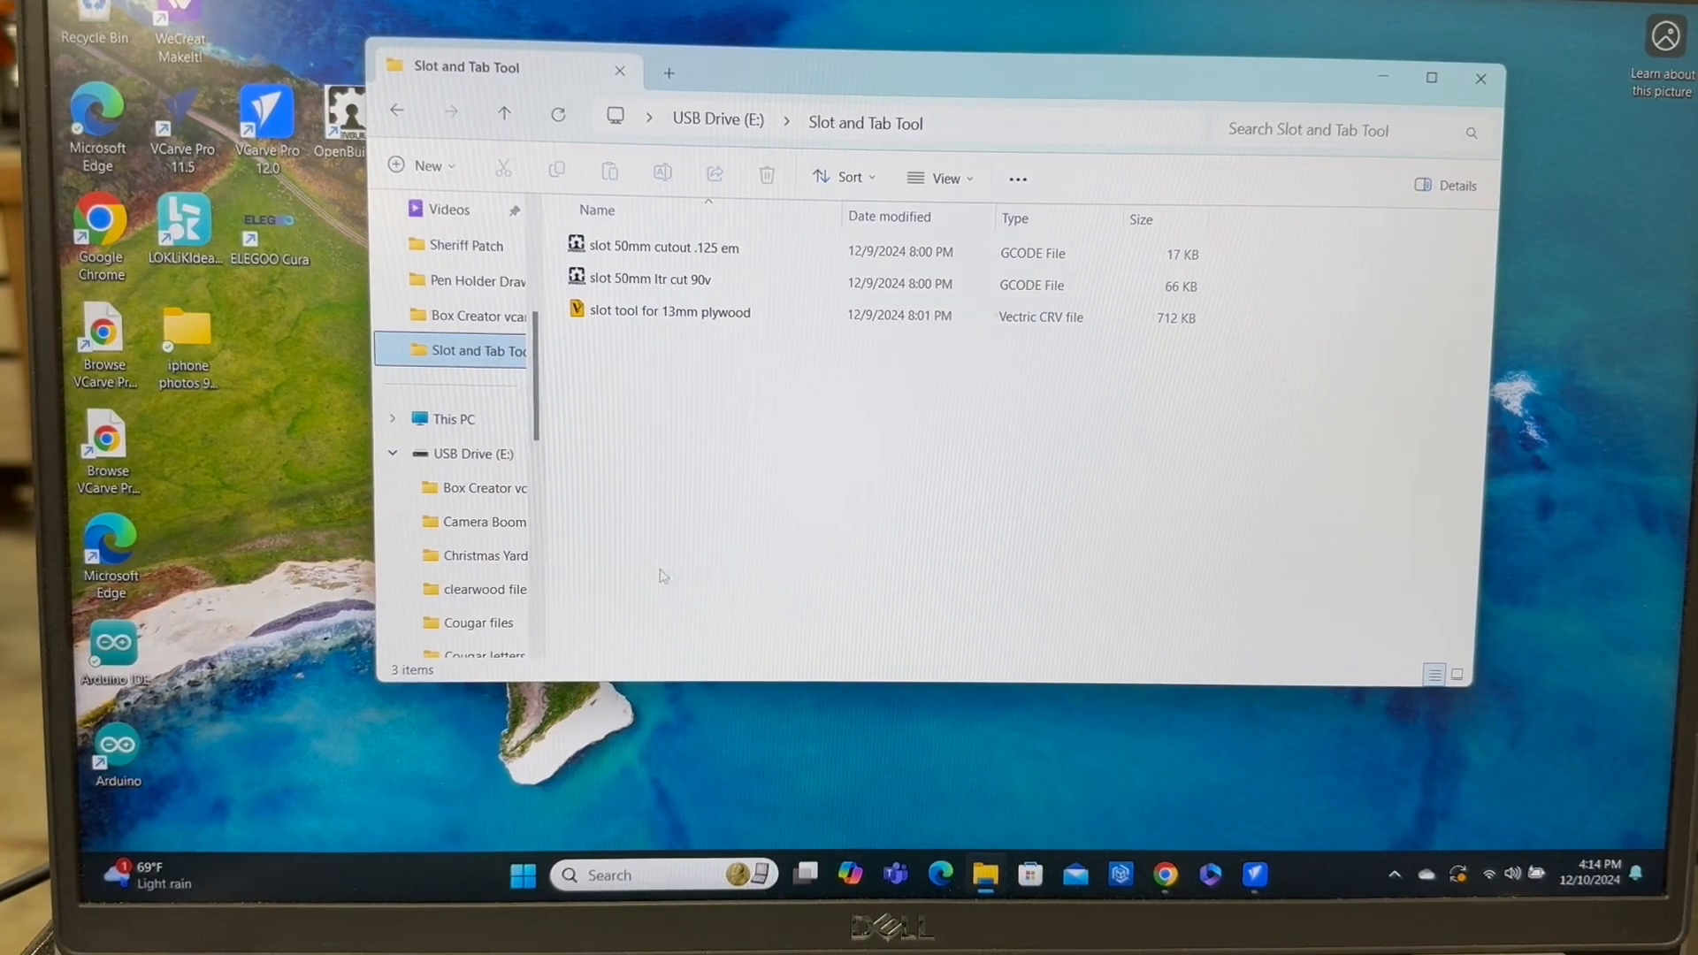
pyautogui.moveTo(612, 509)
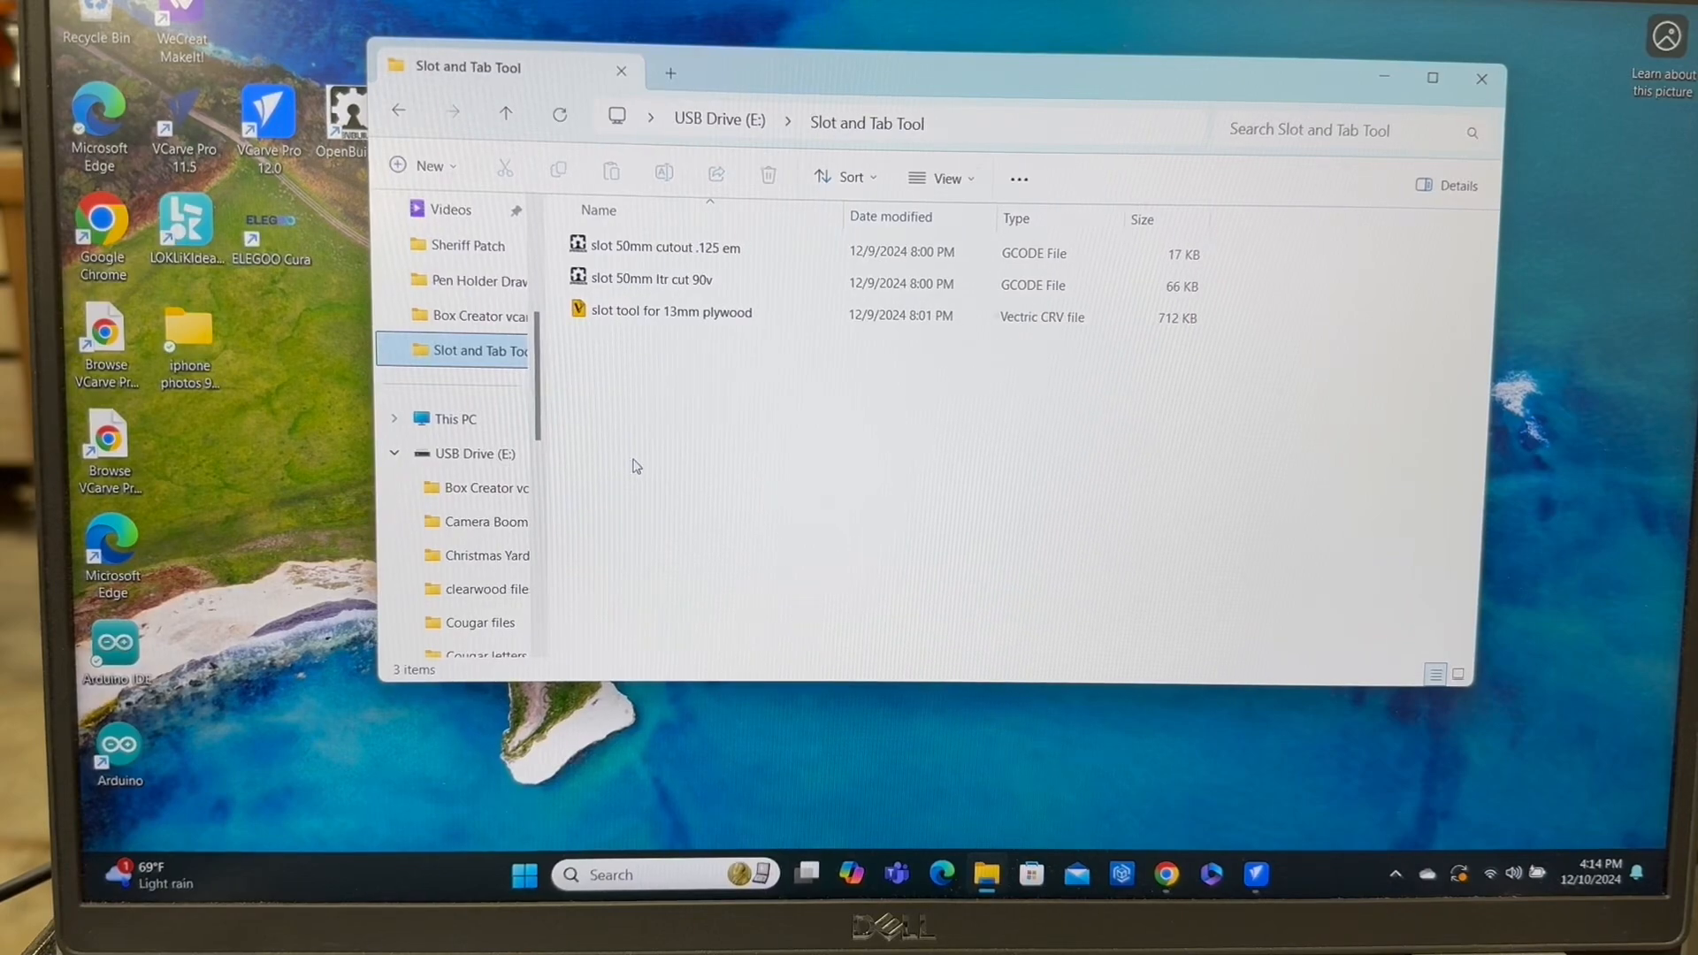
pyautogui.moveTo(1343, 158)
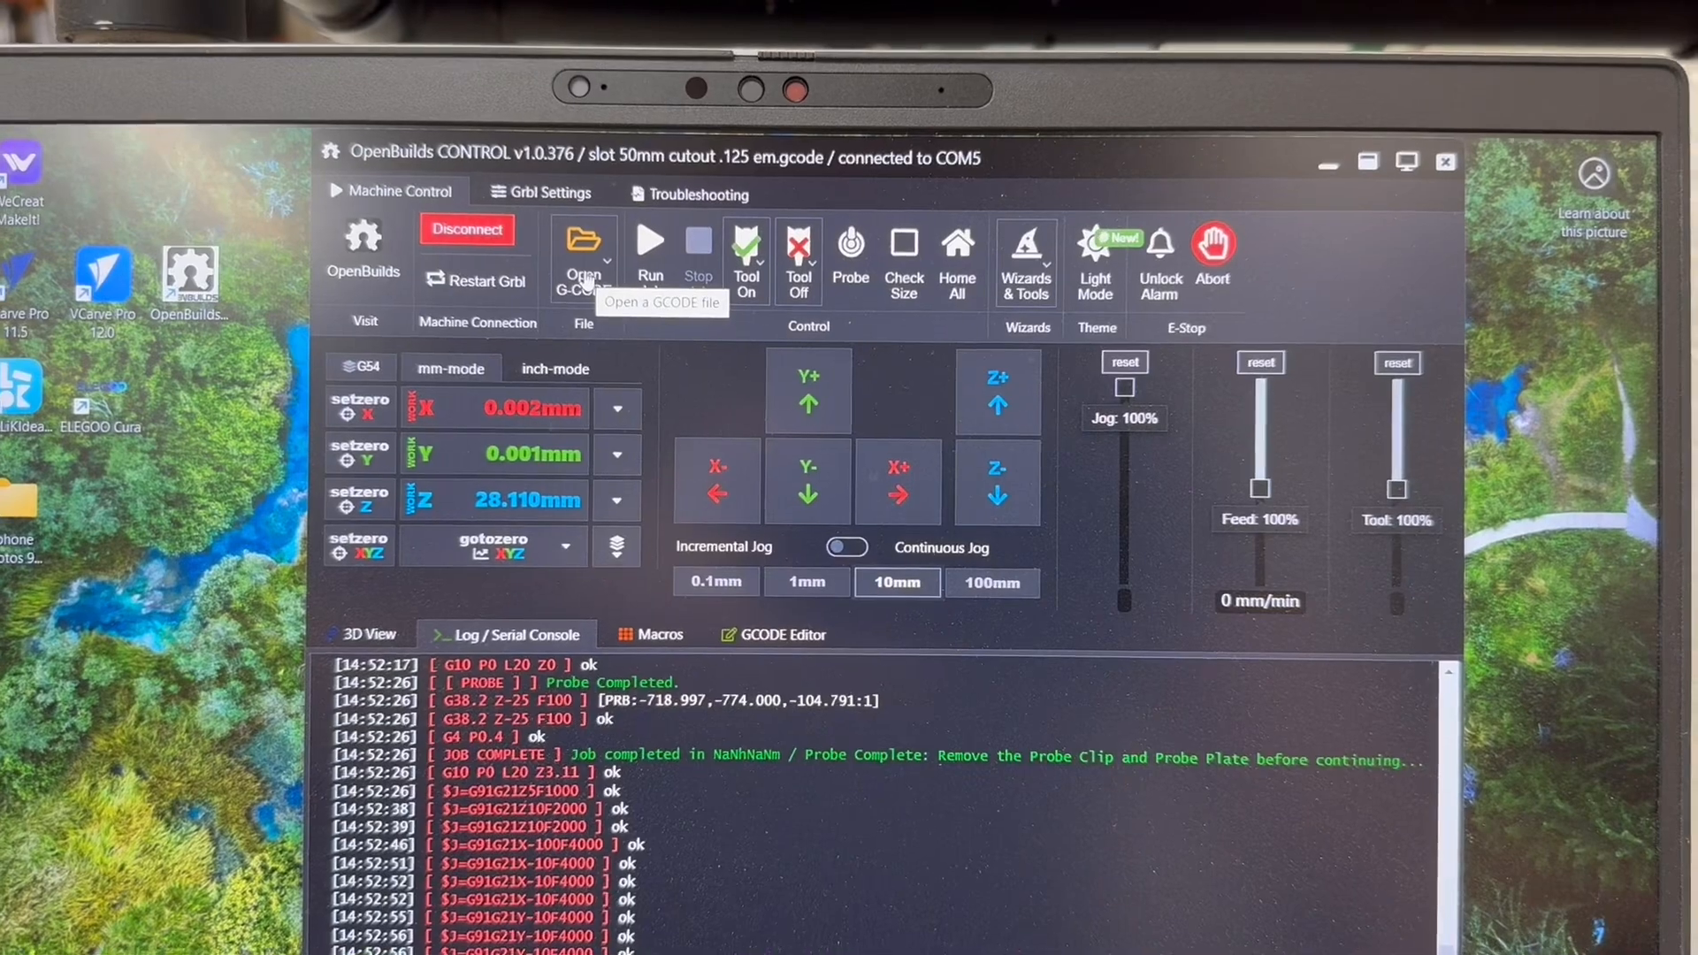
# Load the 'slot 50mm ltr cut 90v' G-code file from disk into OpenBuilds CONTROL.
pyautogui.click(582, 239)
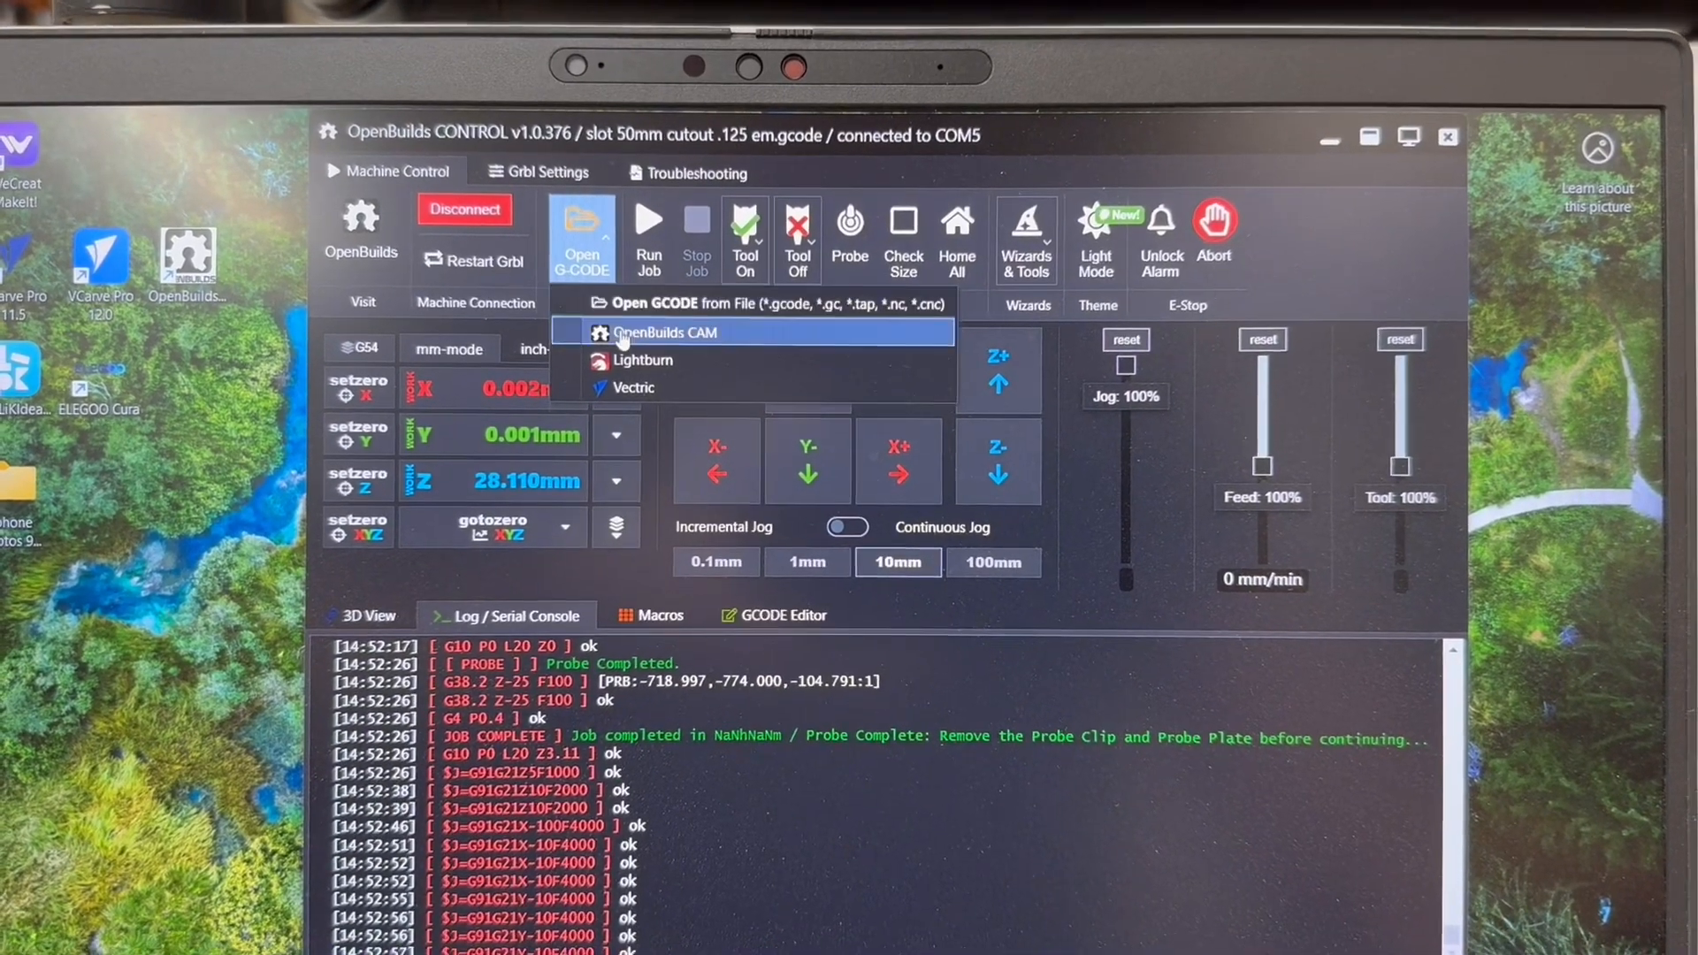
pyautogui.click(770, 305)
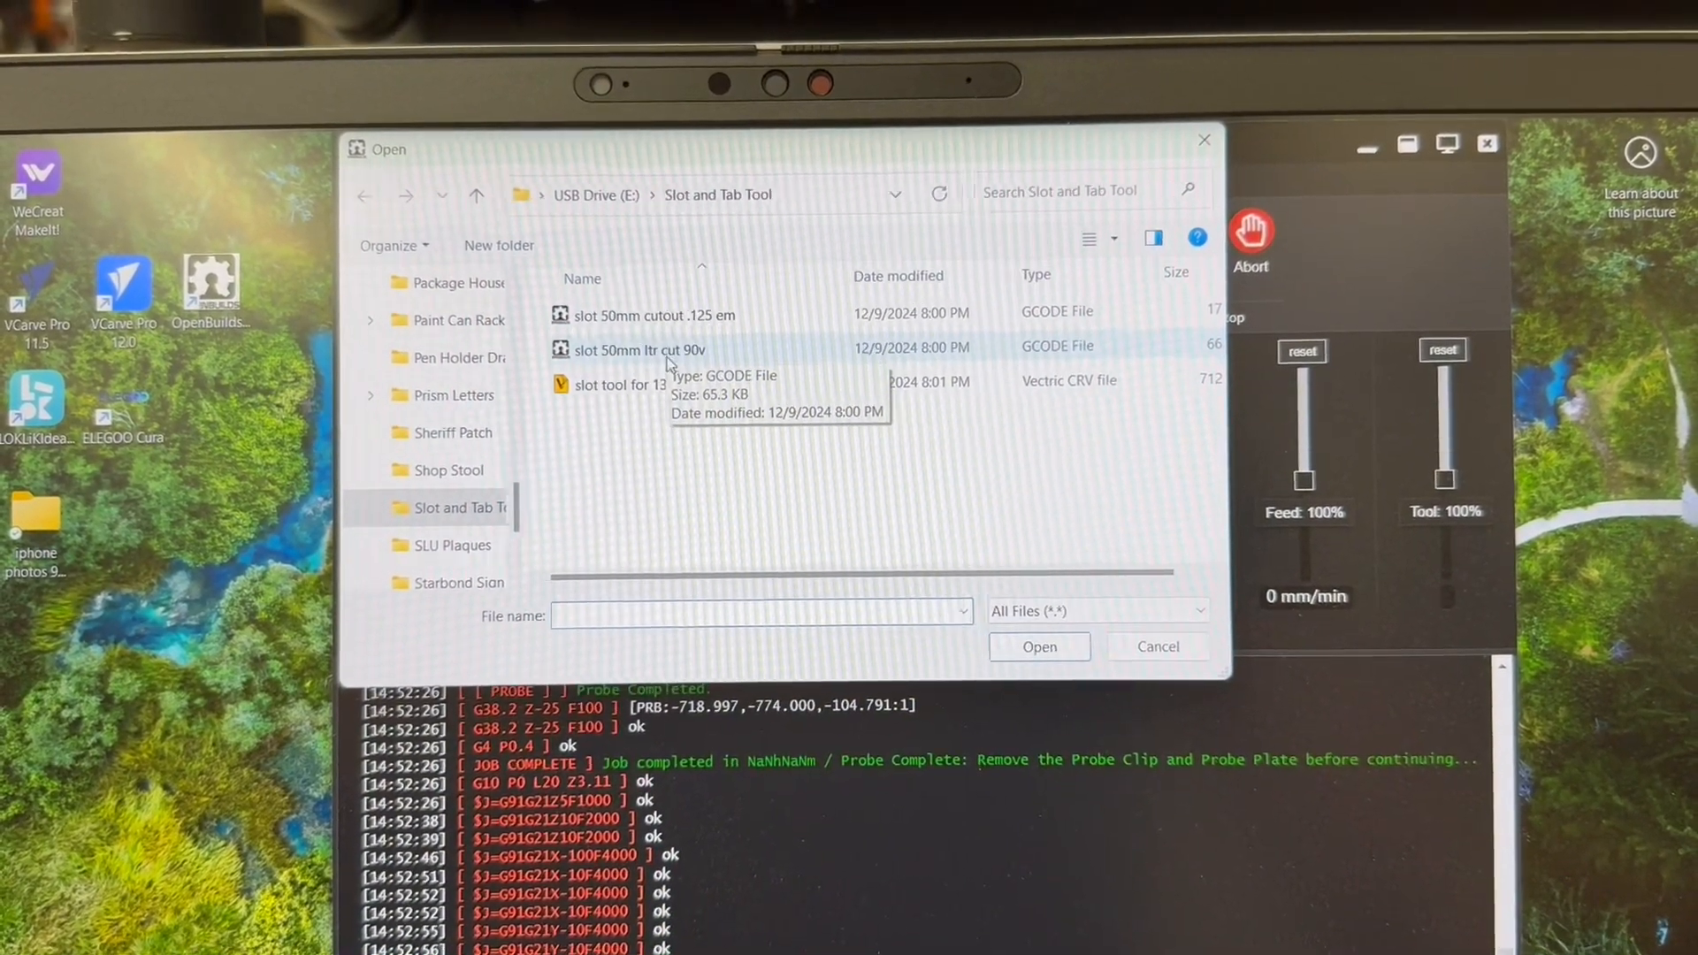
pyautogui.click(639, 348)
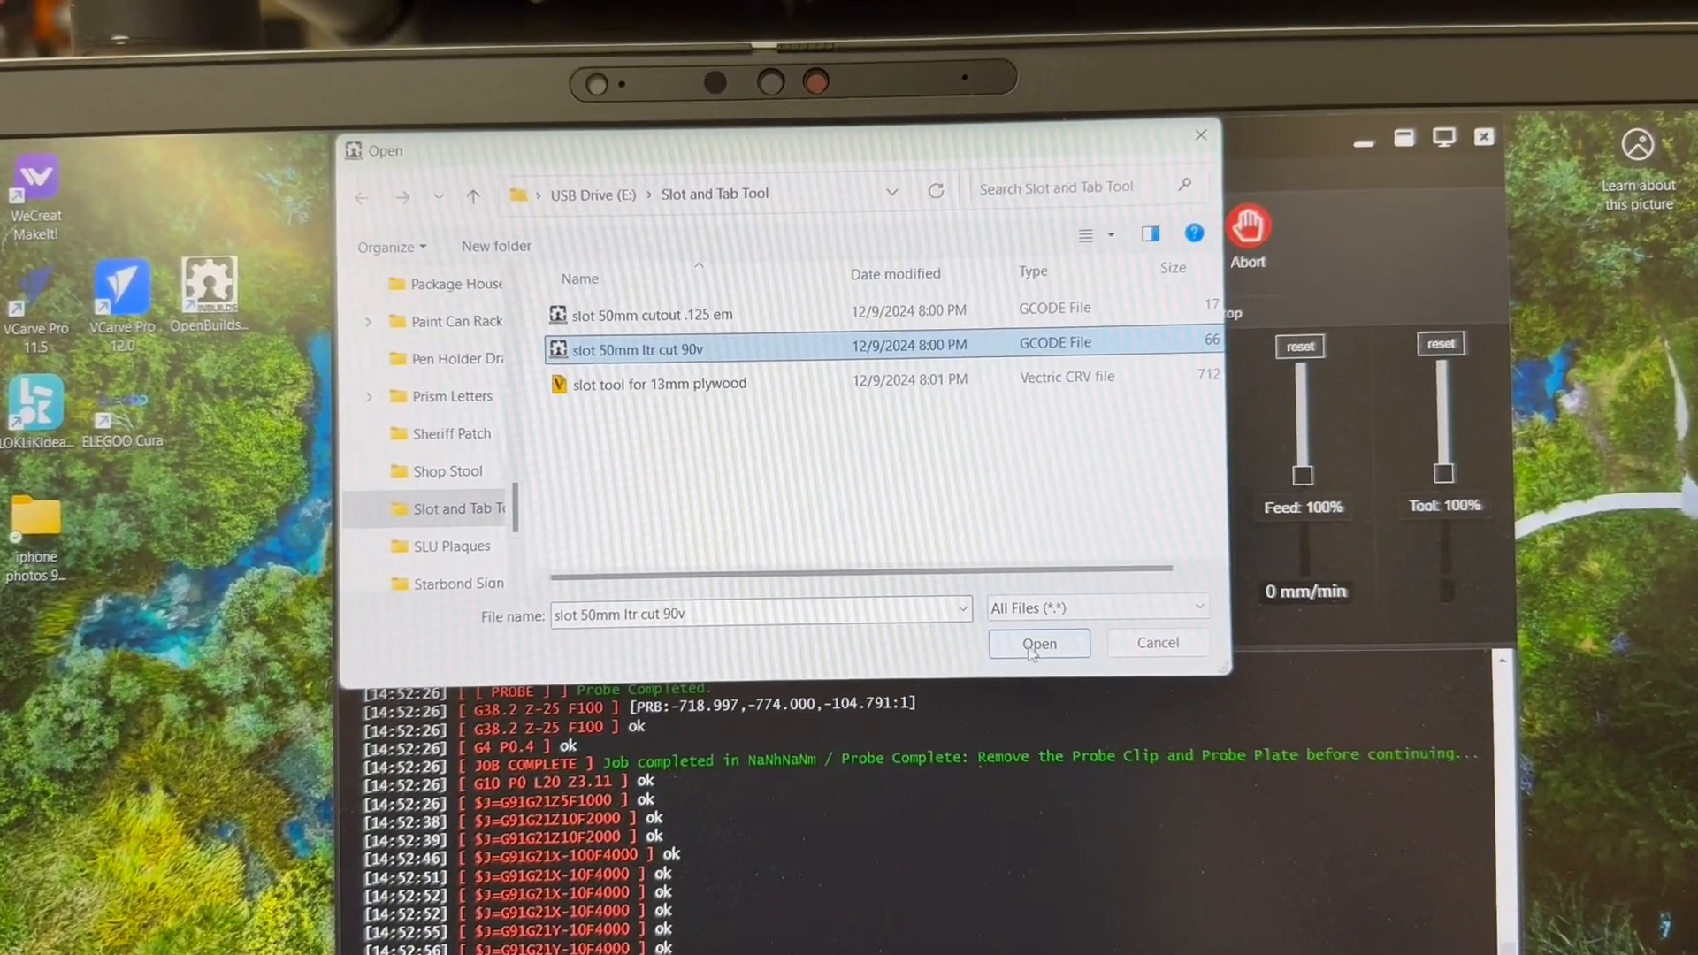
pyautogui.click(1038, 642)
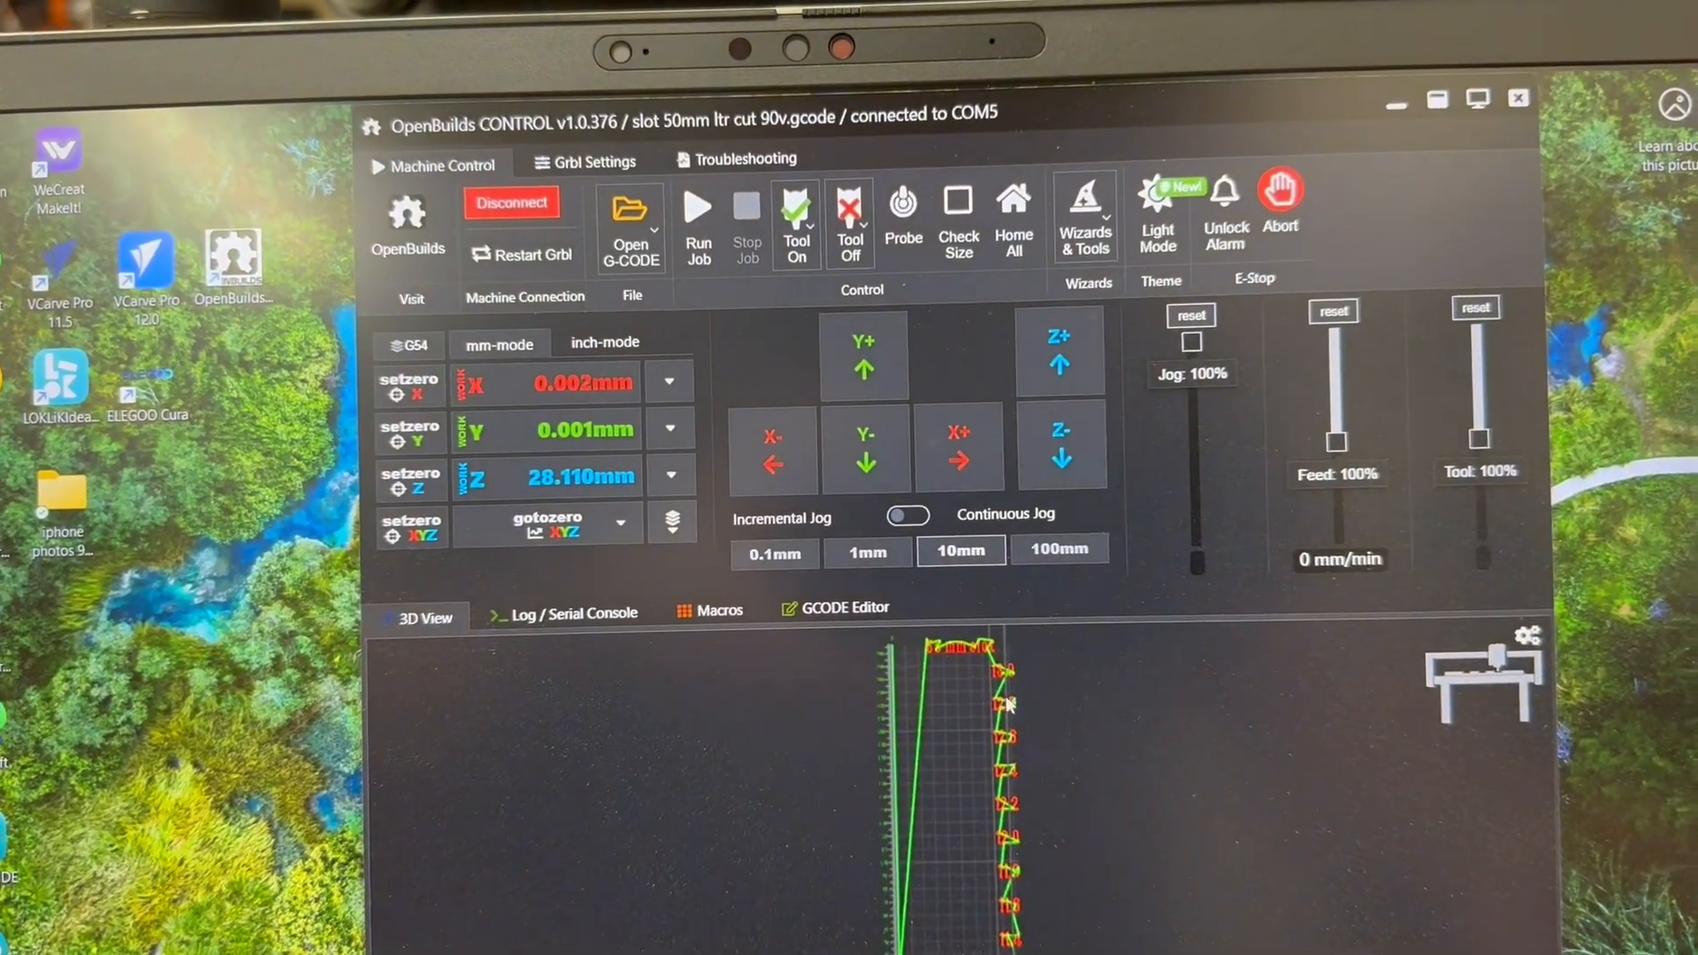